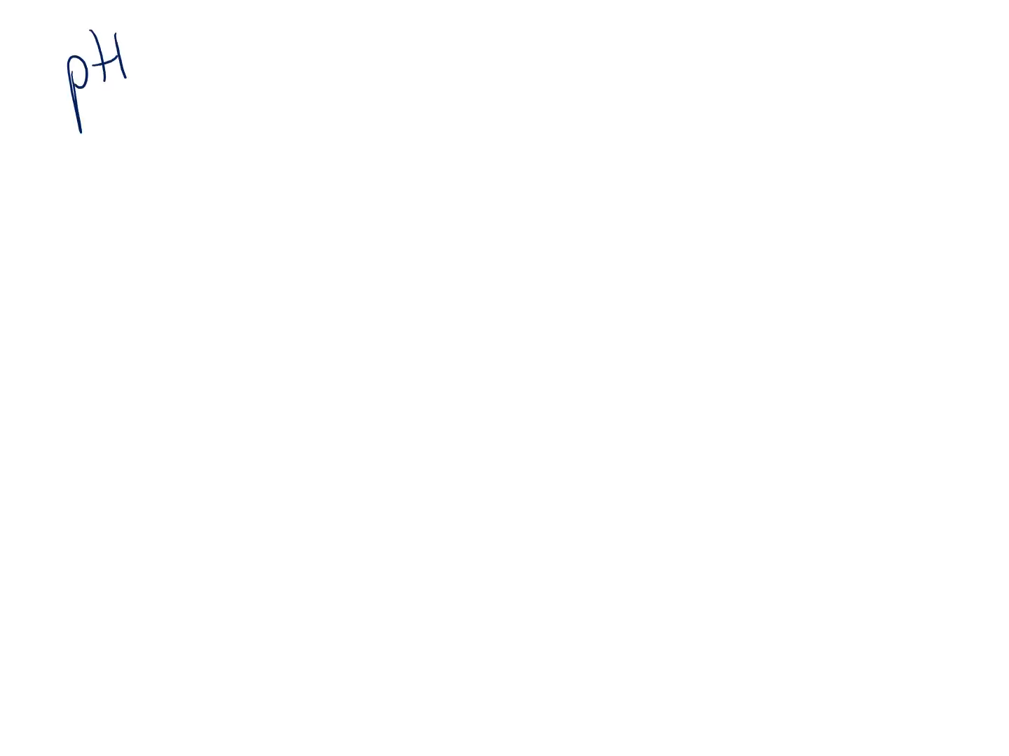
Step: Handwrite the 'pH and pka' heading and 'lower pH = more acidic = greater [H+]'
text(and pl)
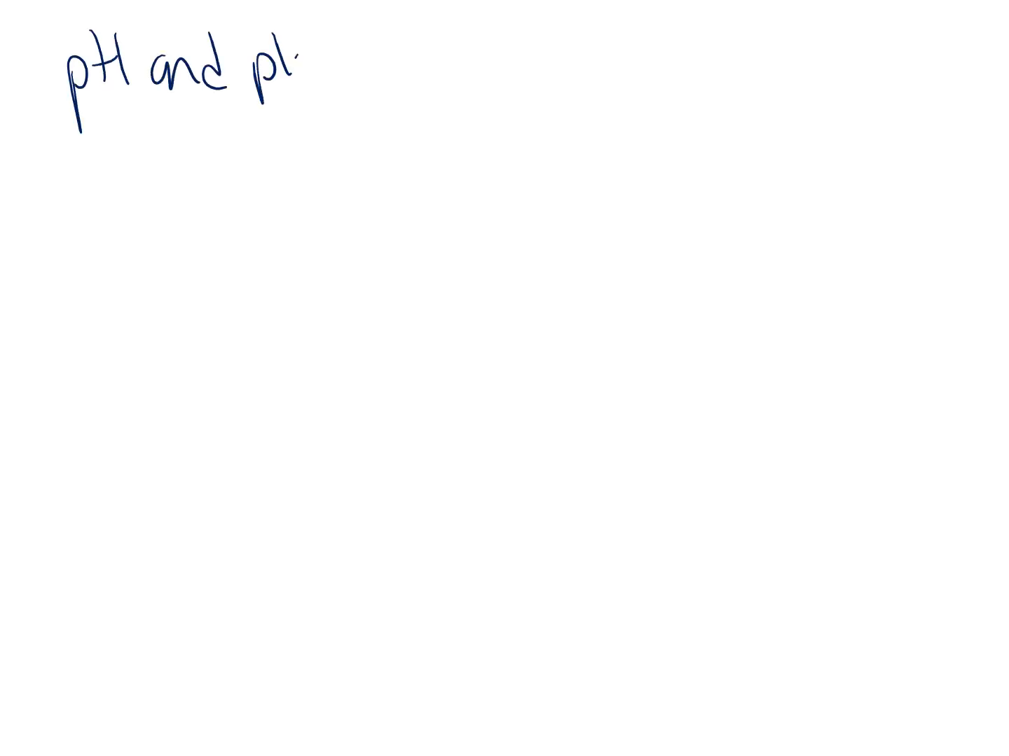
text(ka)
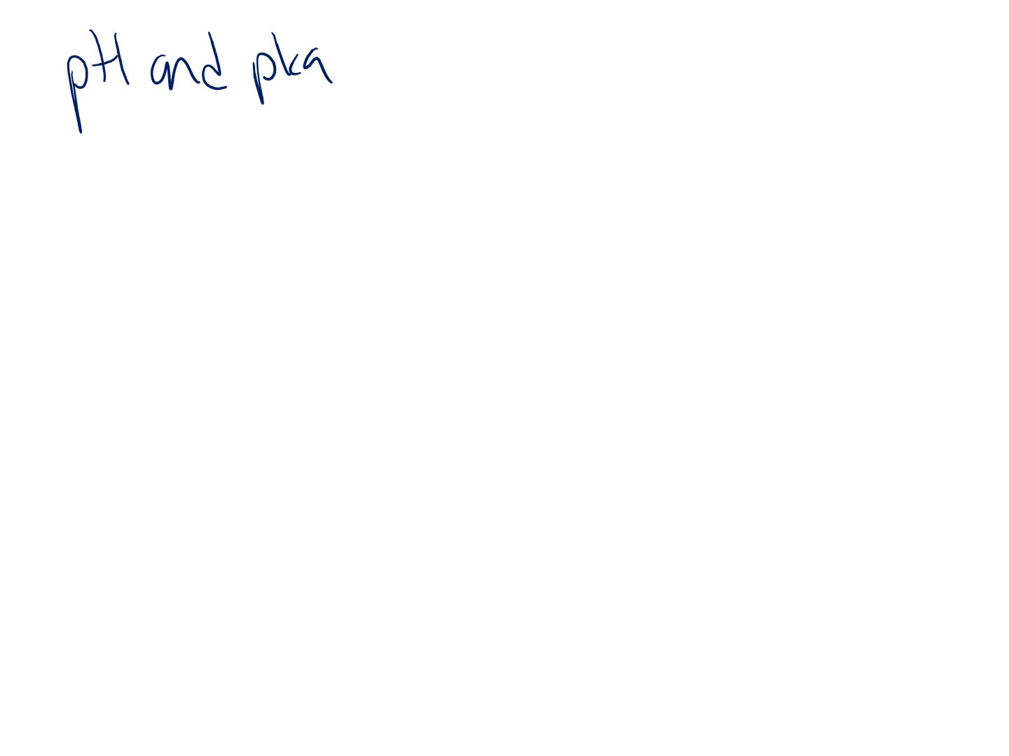
text(lo)
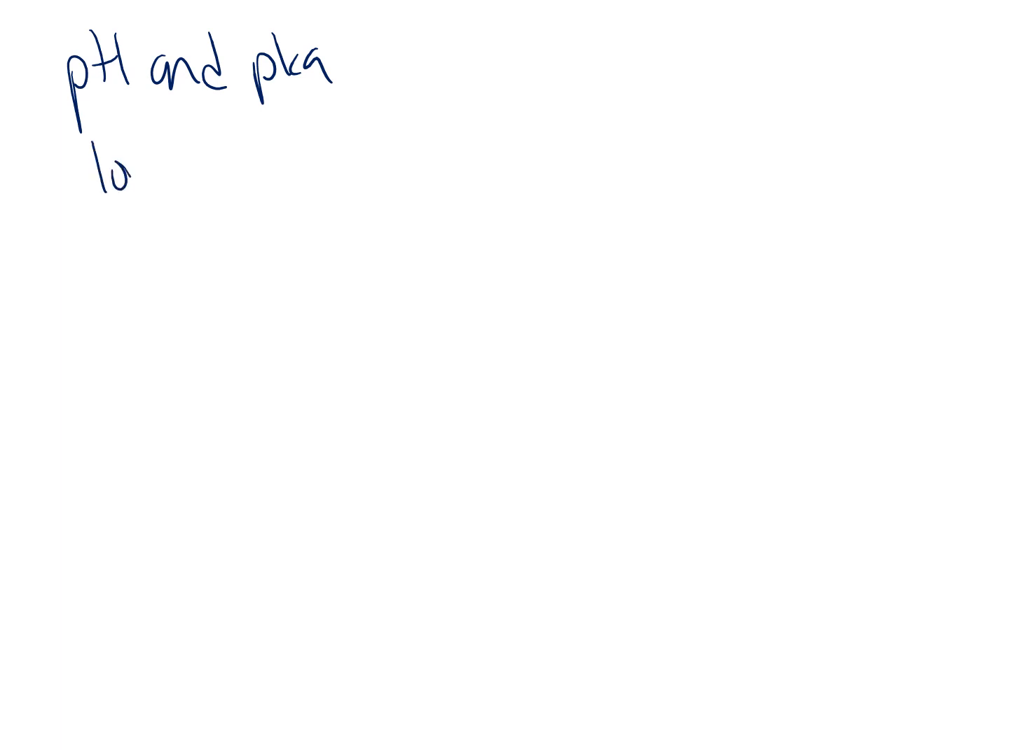
text(lower pH =)
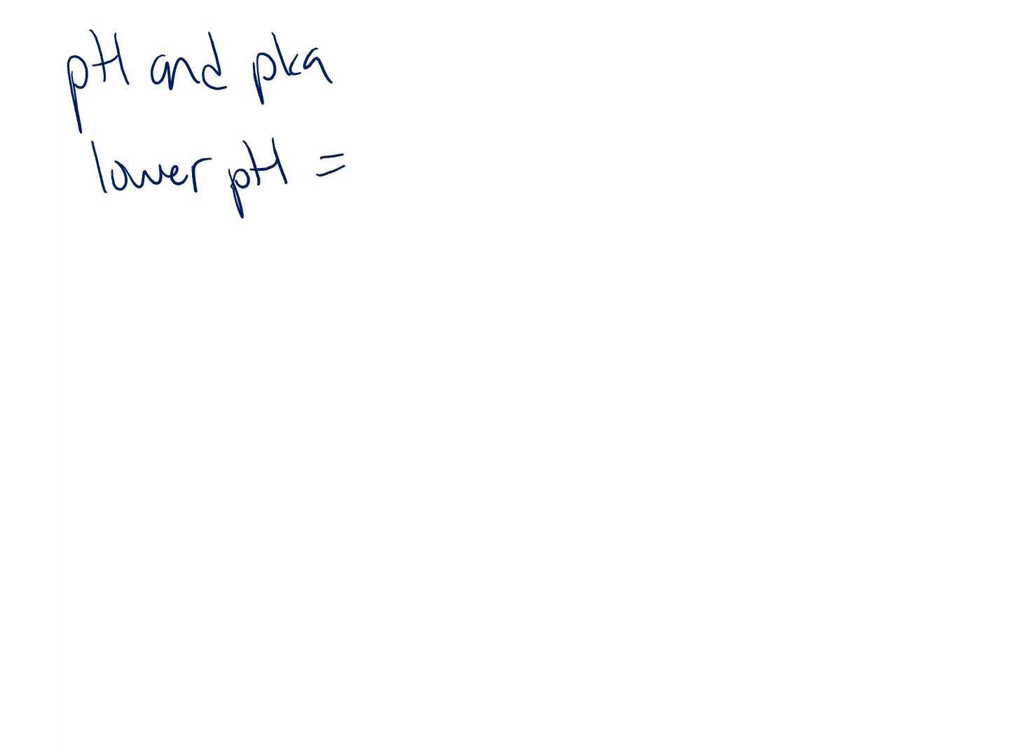
text(more aci)
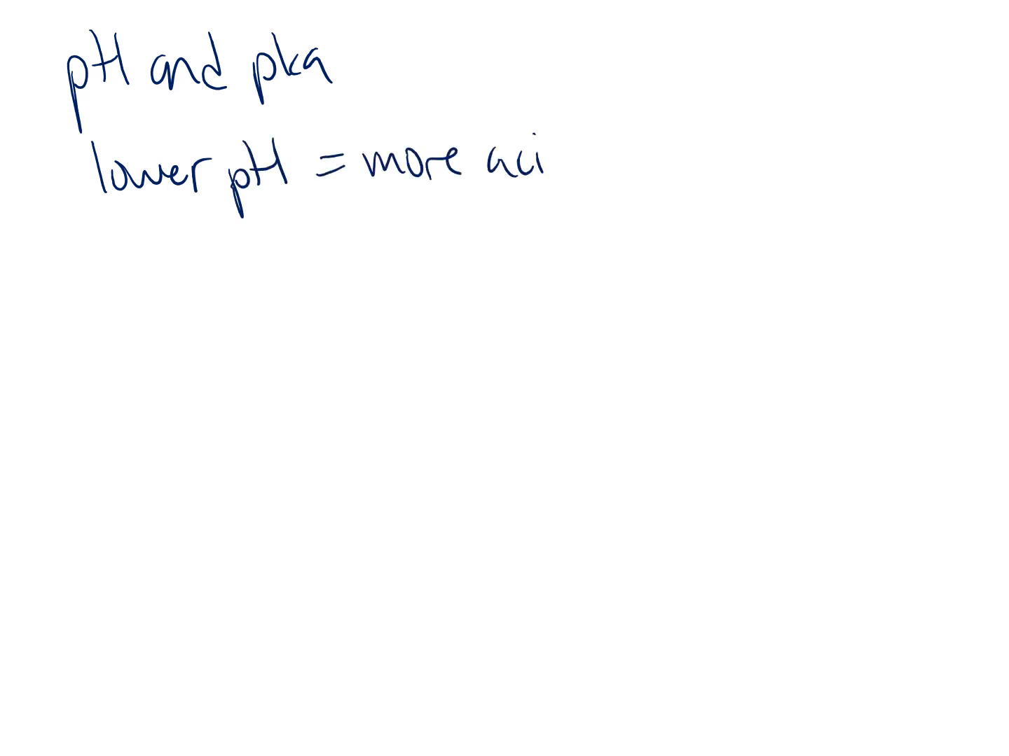
text(dic)
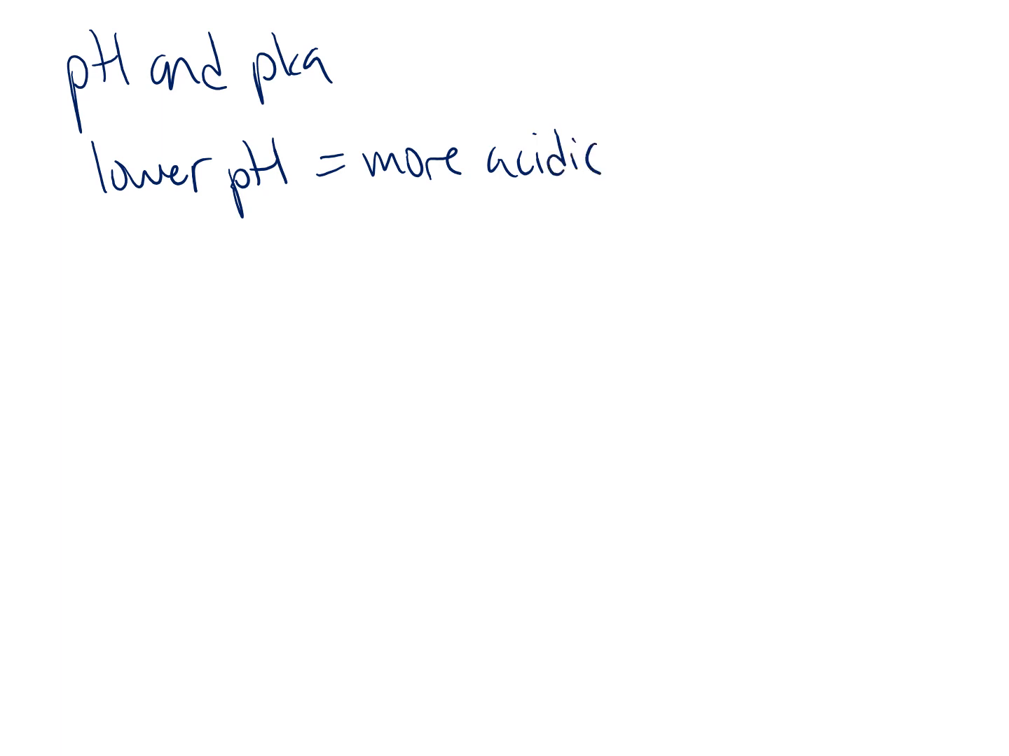
text(= gr)
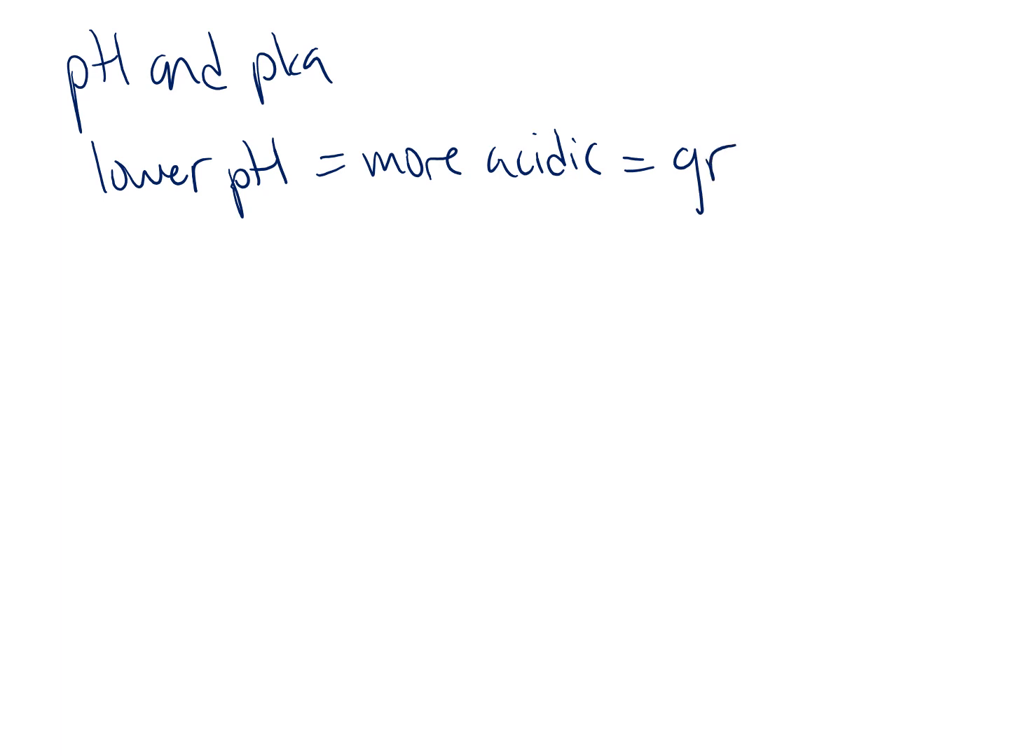
text(eater)
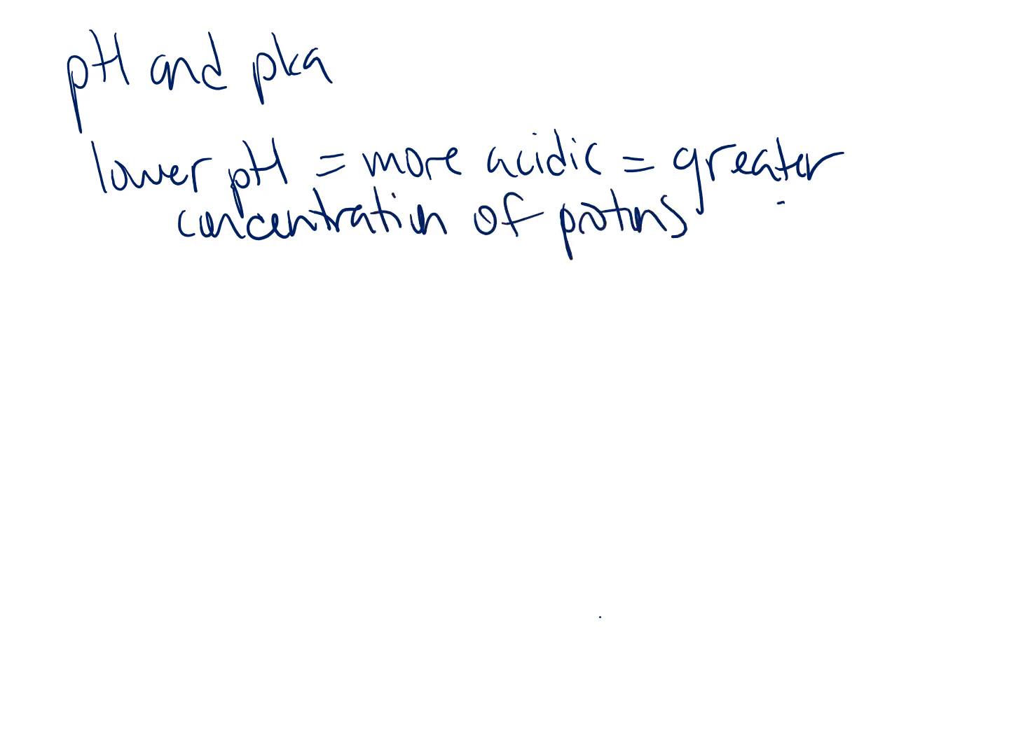
text([H+])
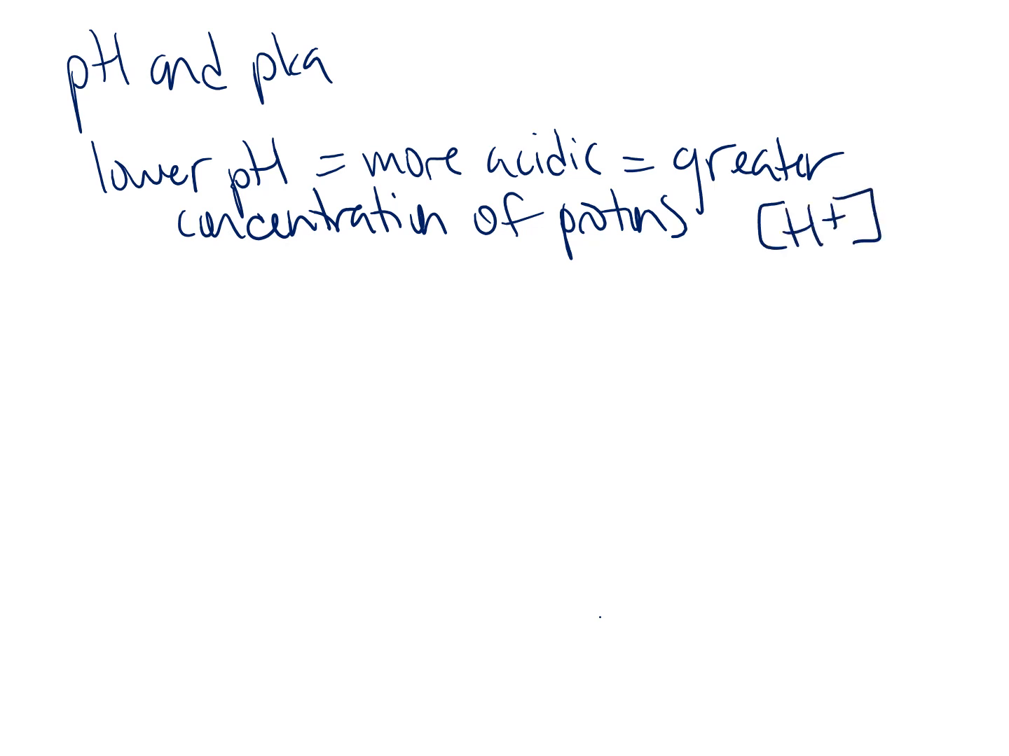
Step: Handwrite 'higher pH = more basic = lower concentration of protons, greater concentration of hydroxide [OH-]'
text(higher pH =)
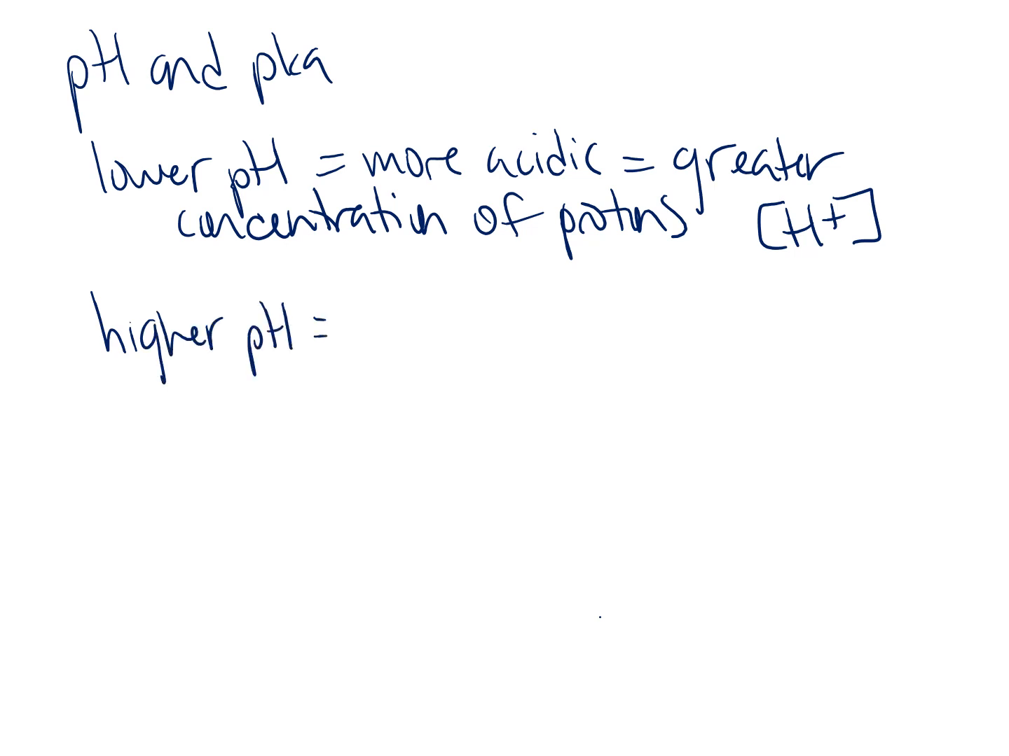
text(more)
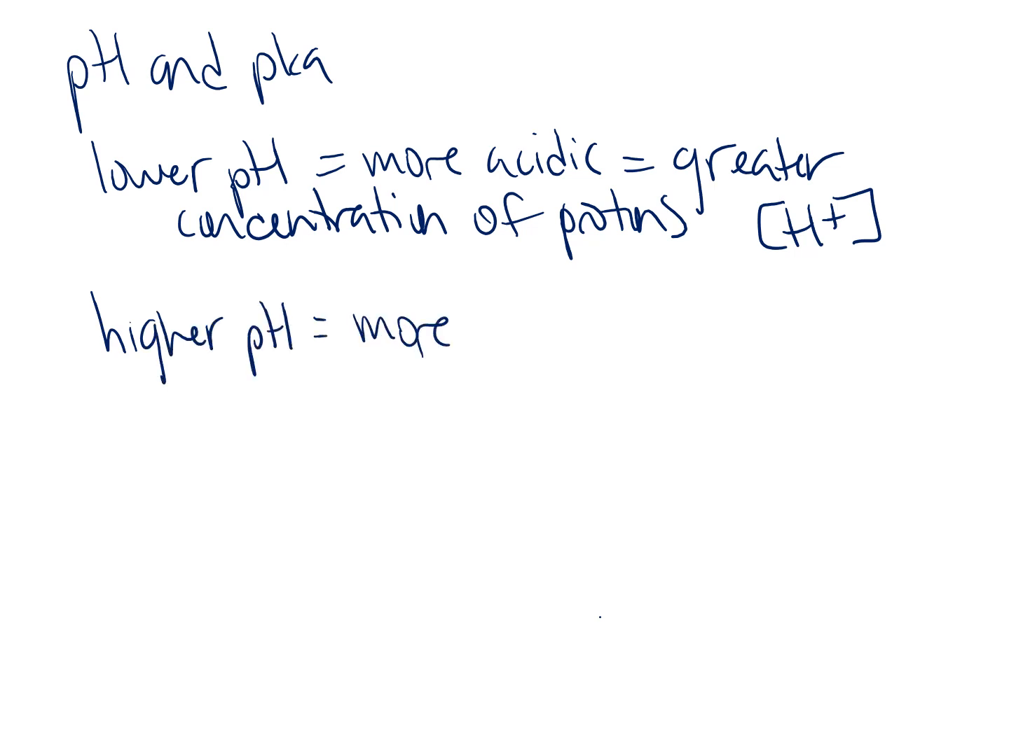
text(basic =)
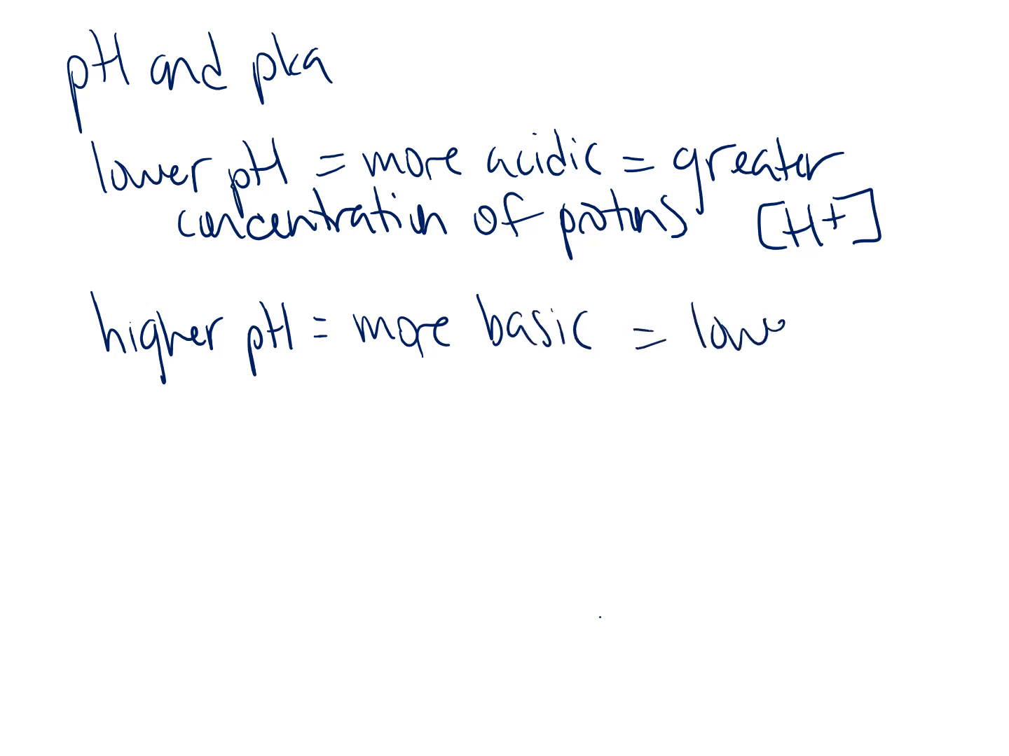
text(lower conc)
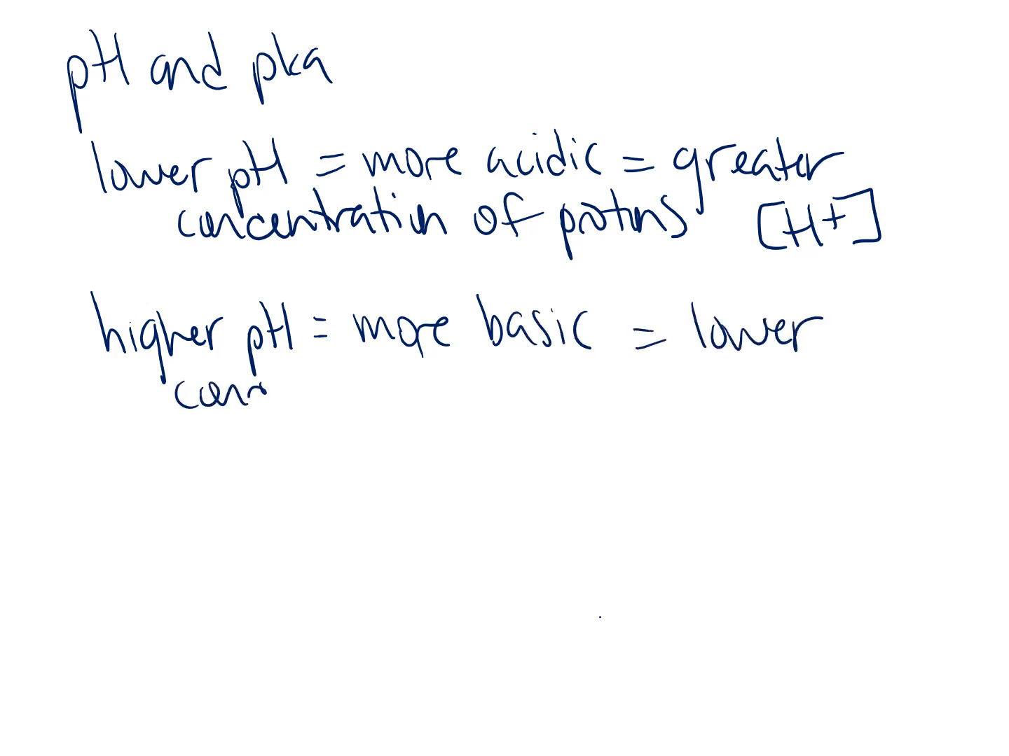
text(concentral)
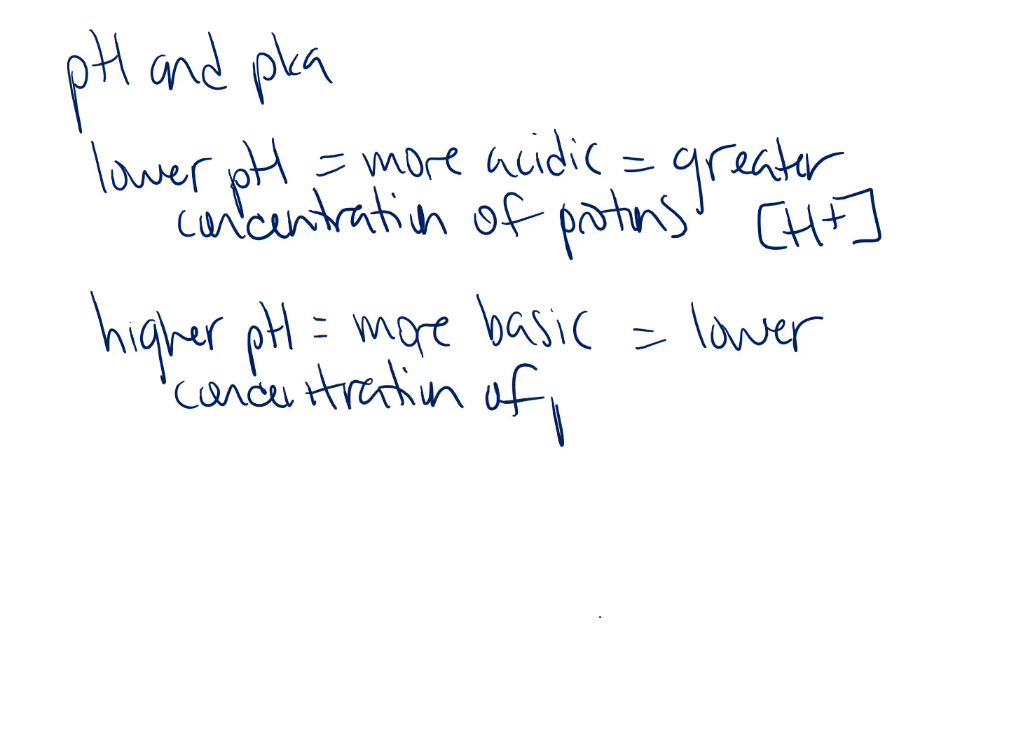
text(protons)
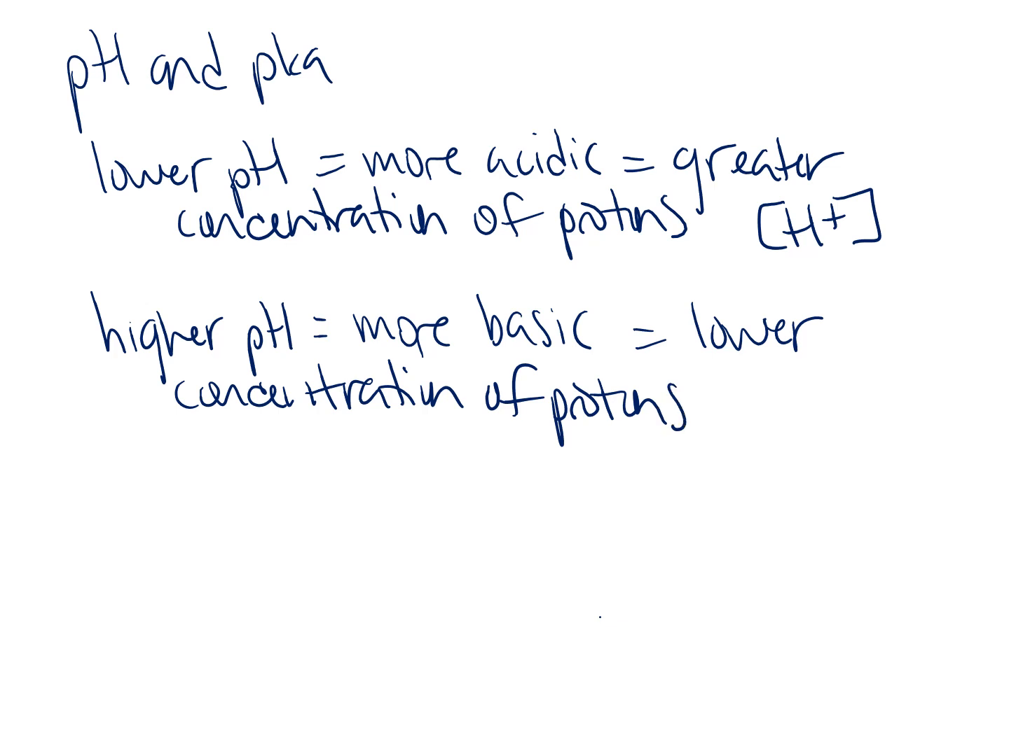
text(gr)
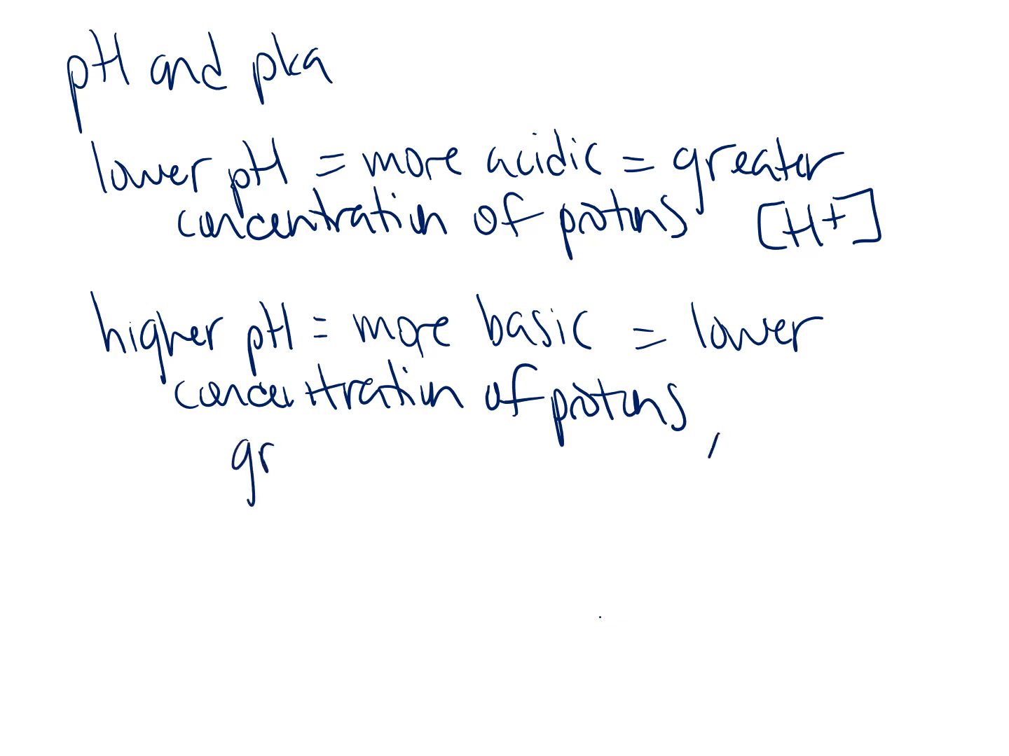
text(greater)
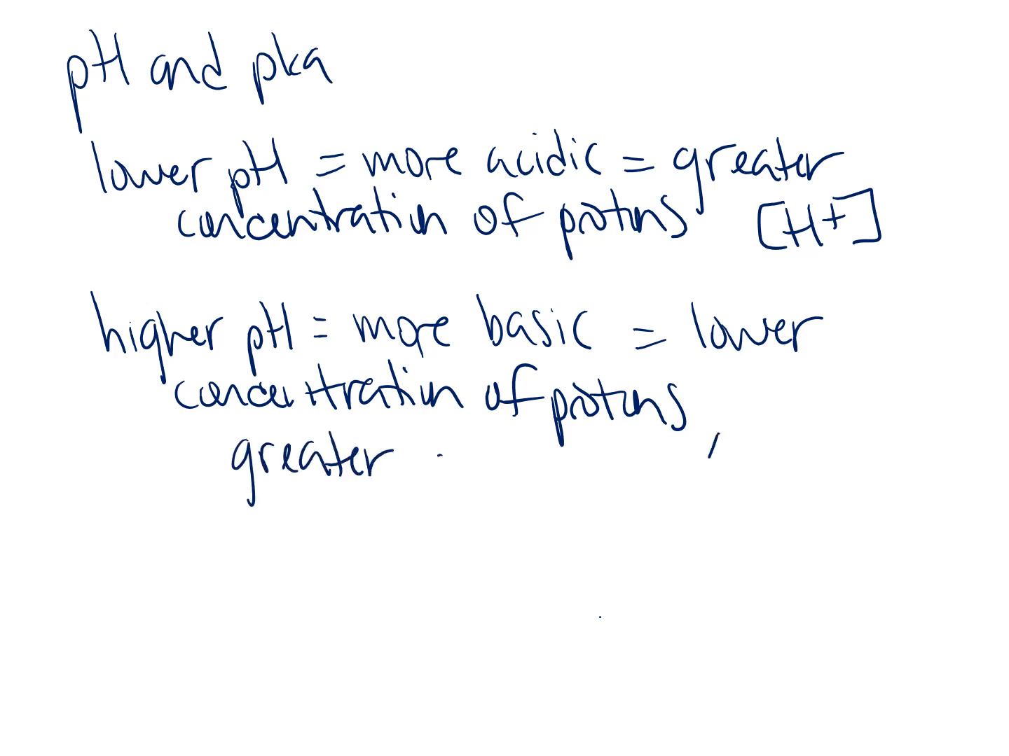
text(concentration c)
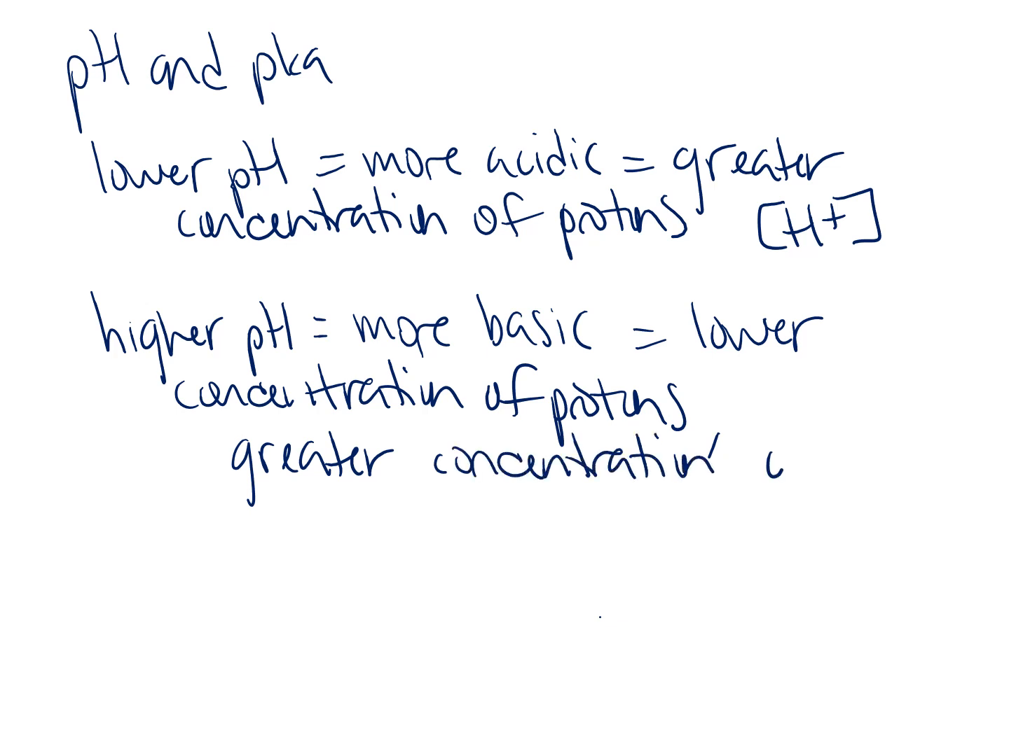
text(of hydroxide)
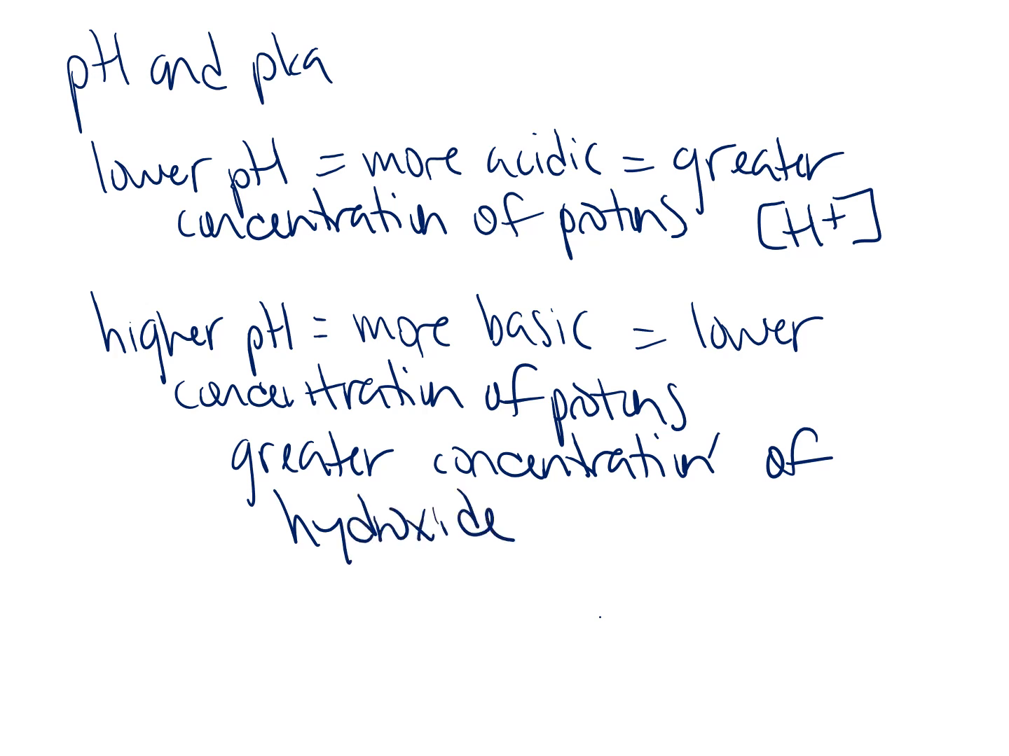
text([O)
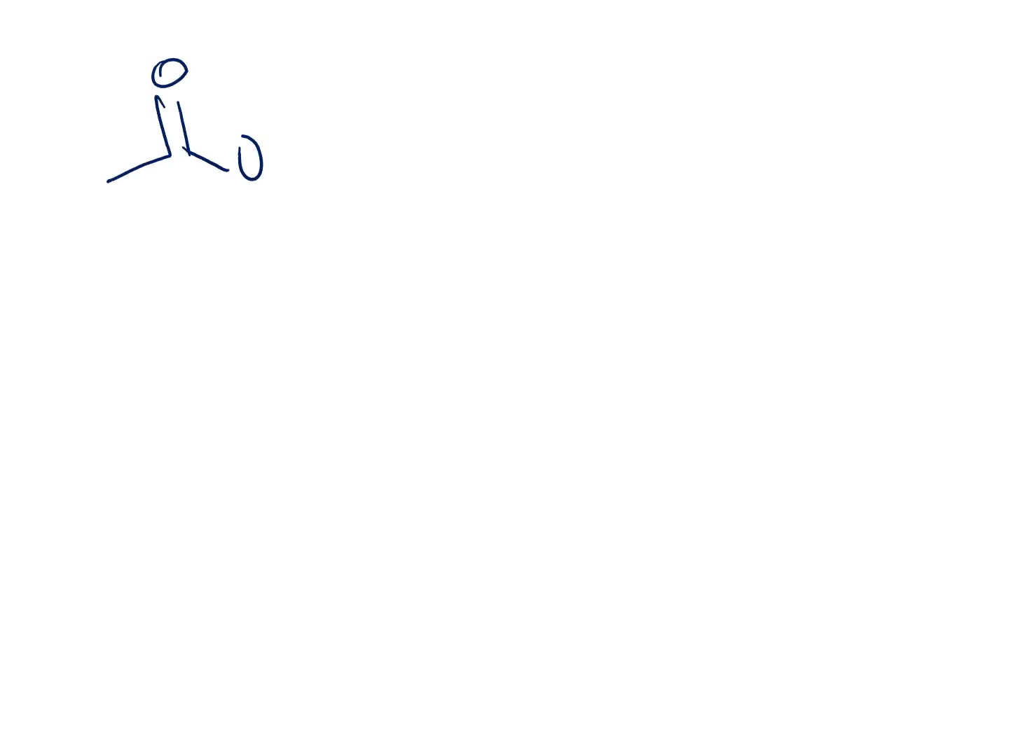
Step: Label the two sketches 'acetic acid' and 'acetate anion' with arrows pointing up at each structure
text(acel)
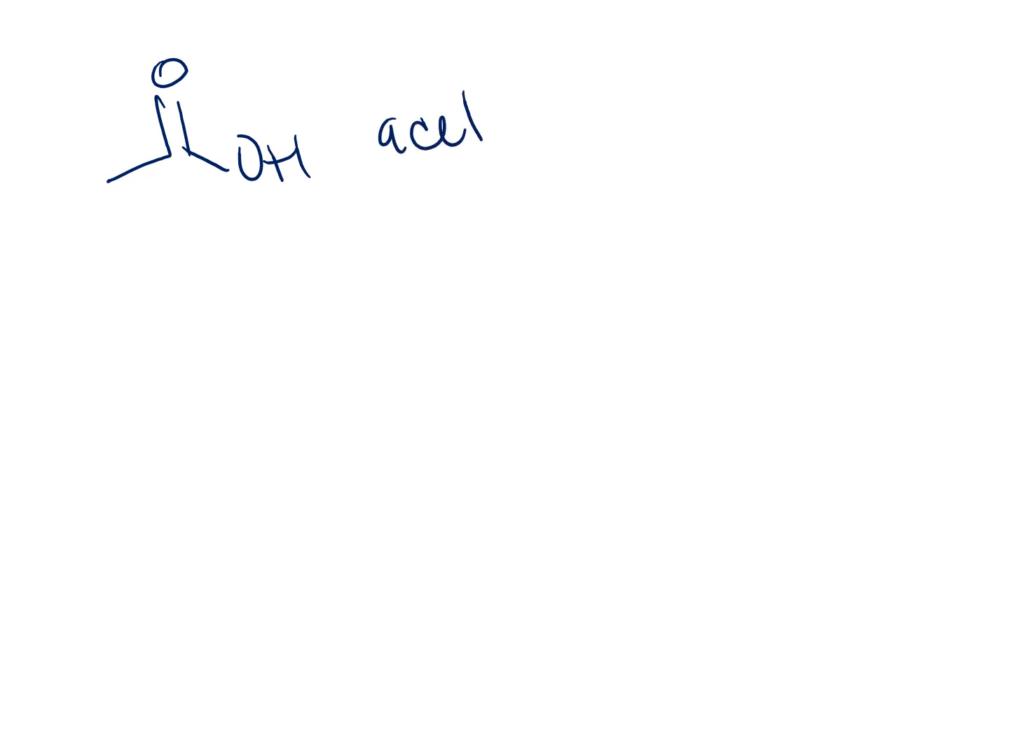
text(acetic acid)
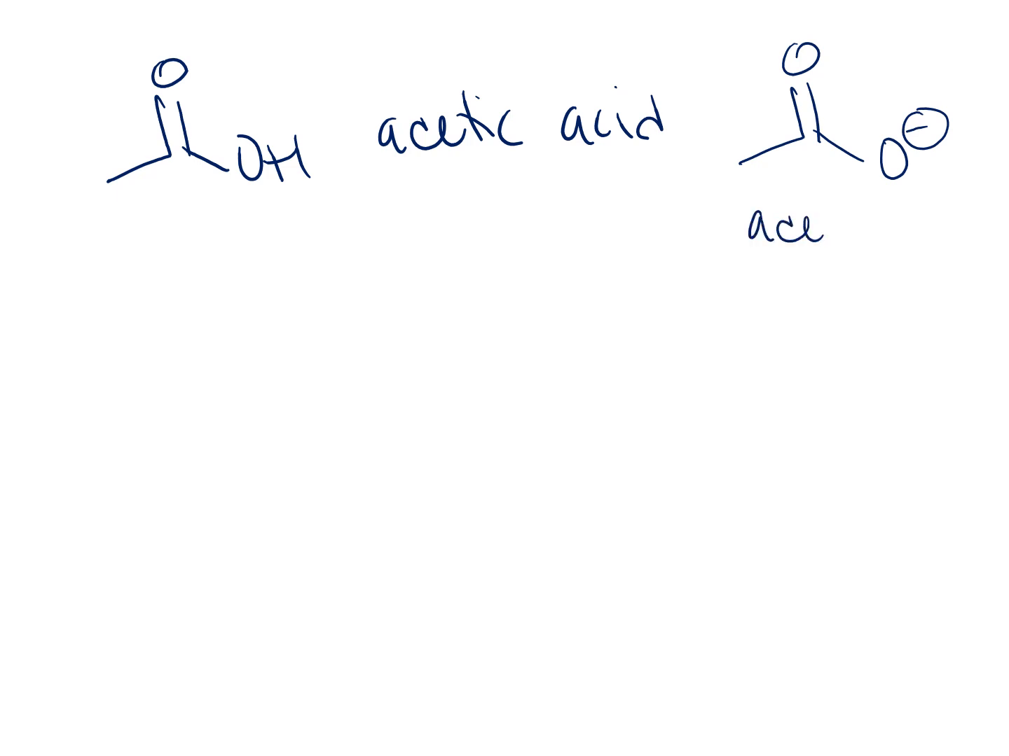
text(acetate)
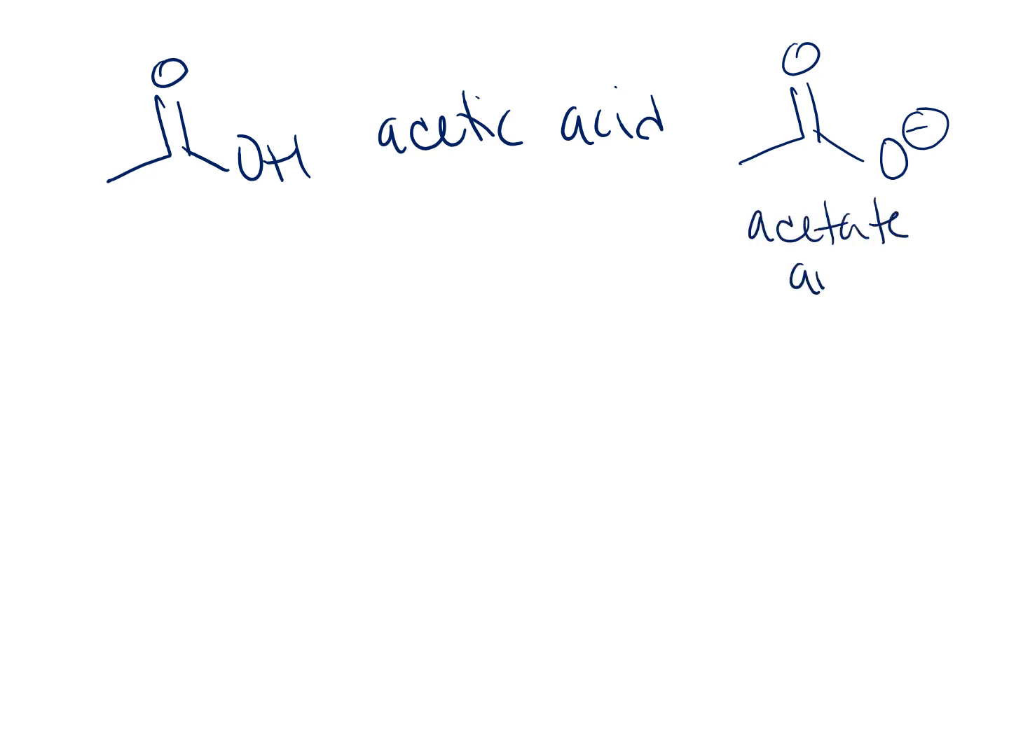
text(anion)
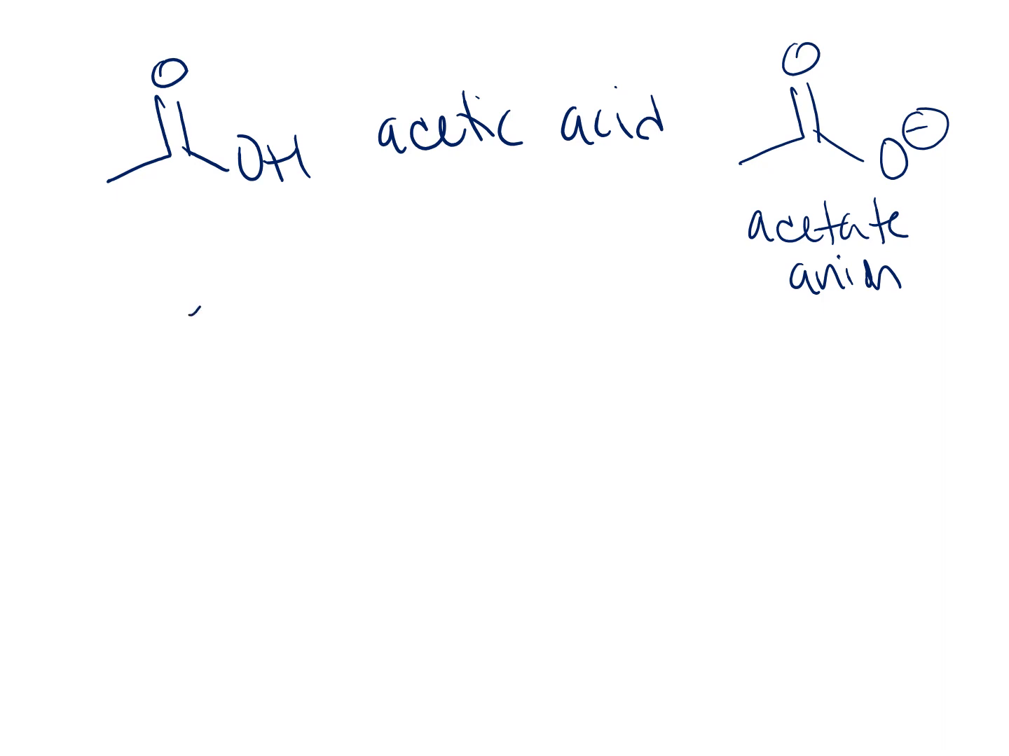
drag(203, 322, 208, 245)
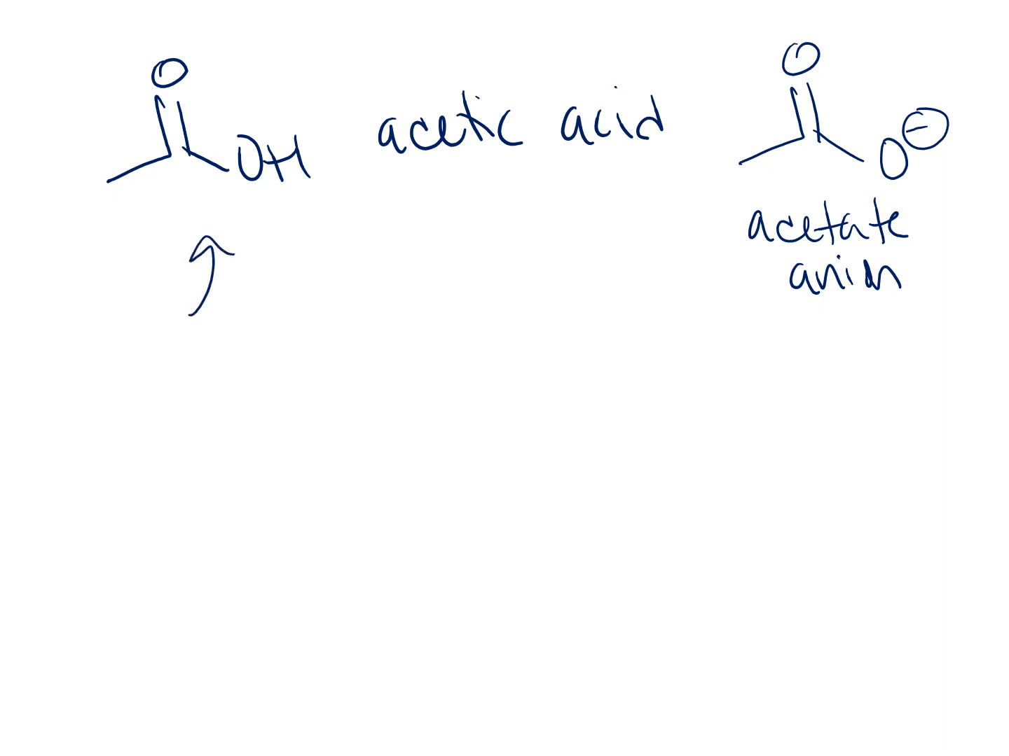
drag(848, 392, 834, 337)
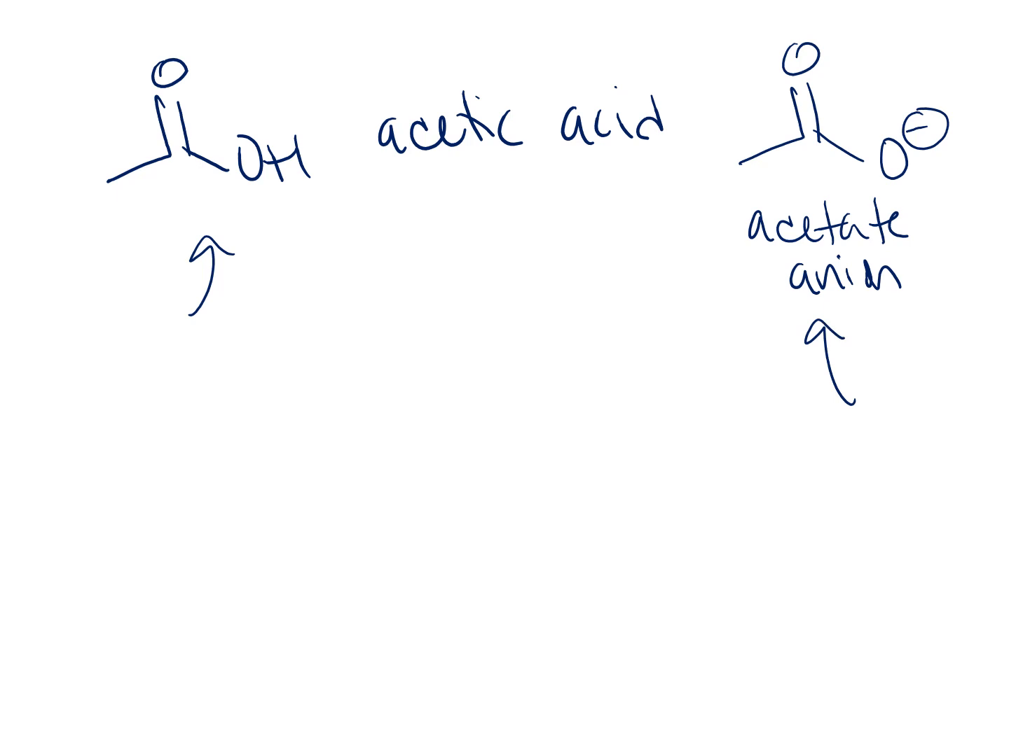
Step: Write that pKa tells you what pH the compound needs to donate or accept a proton
text(pka)
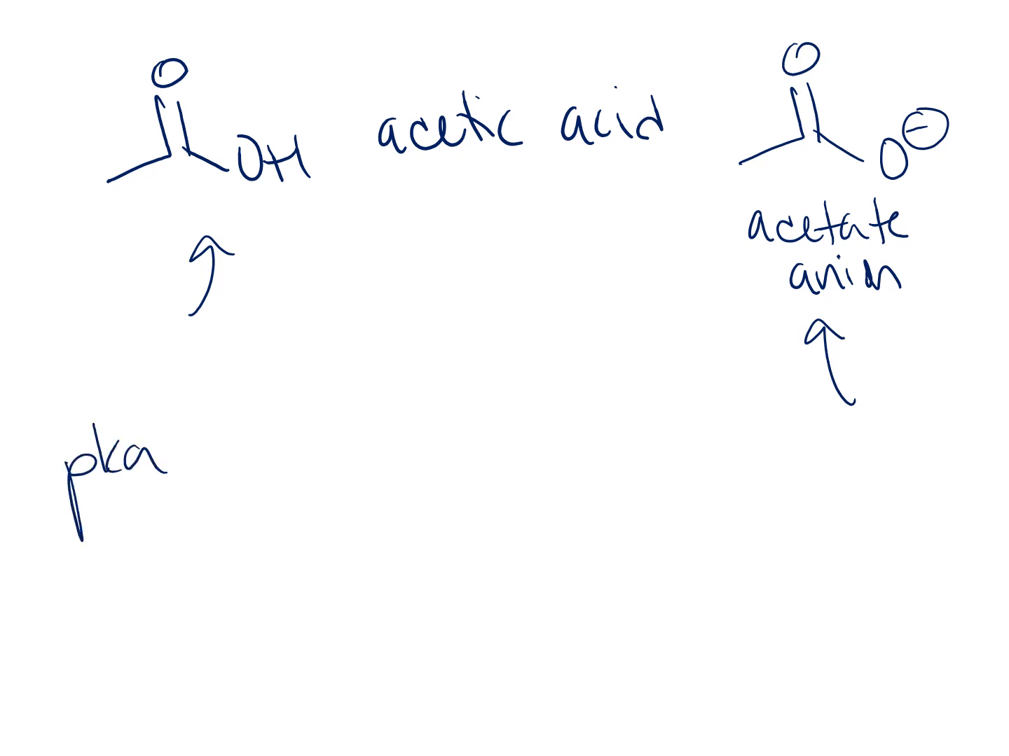
text(1)
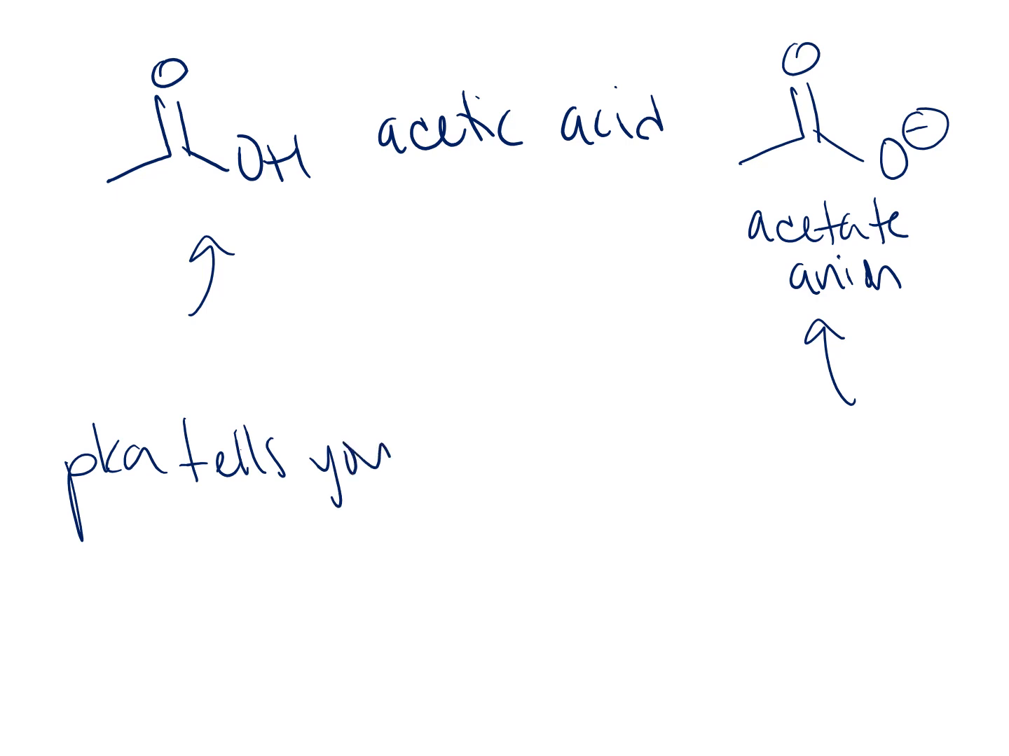
text(u)
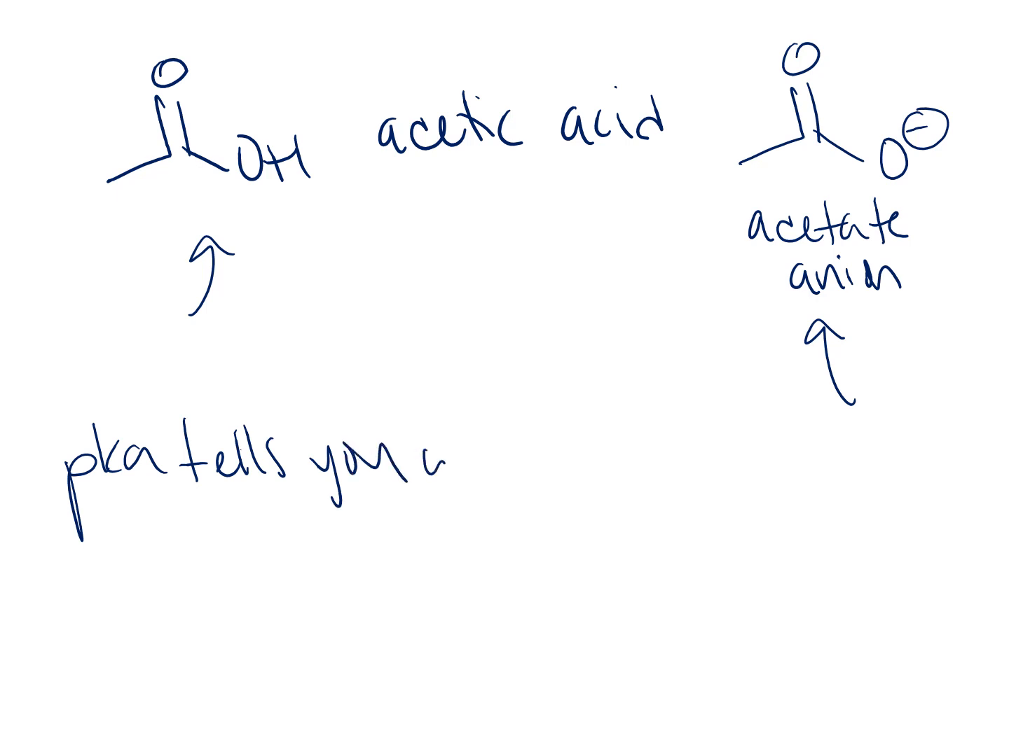
text(what pt)
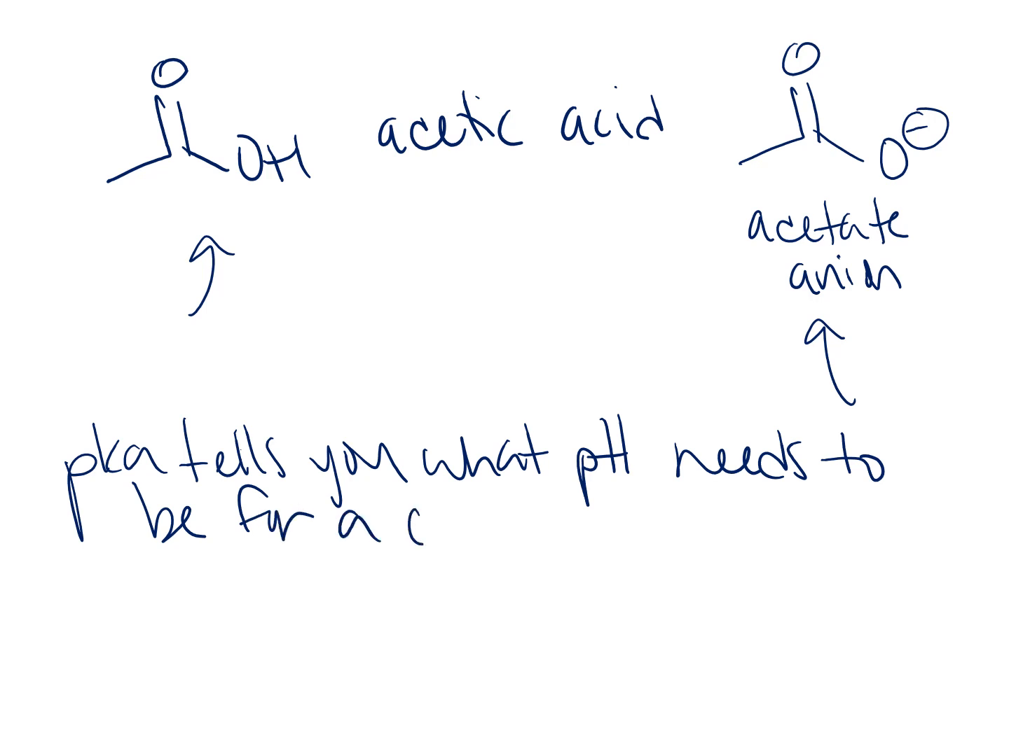
text(ompound to di)
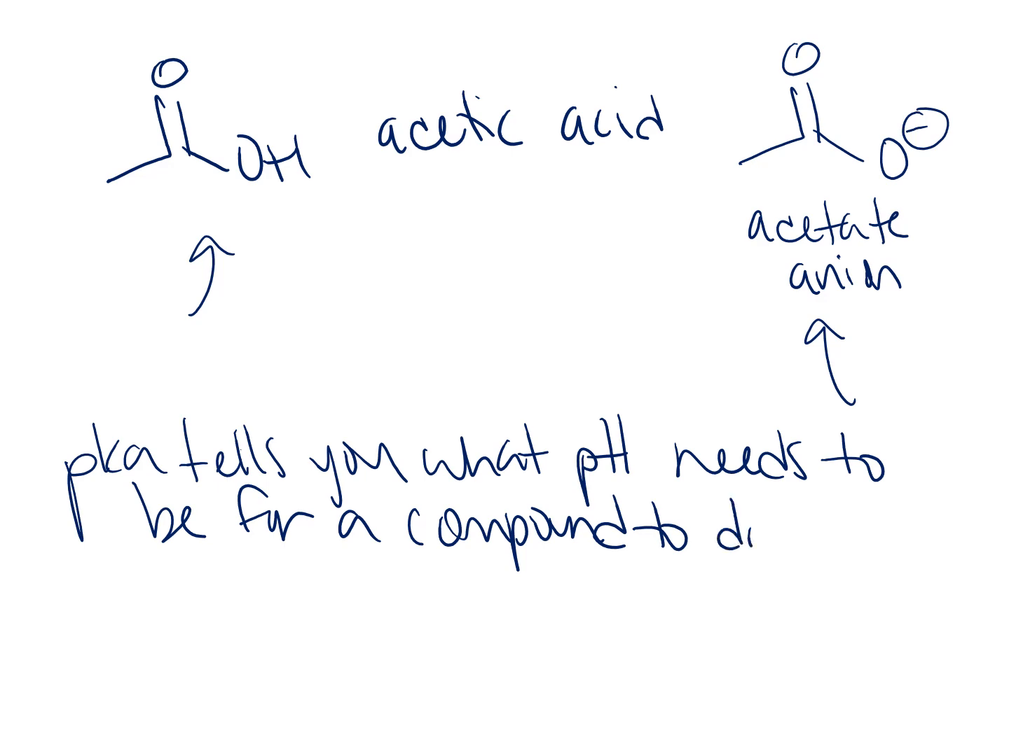
text(donate)
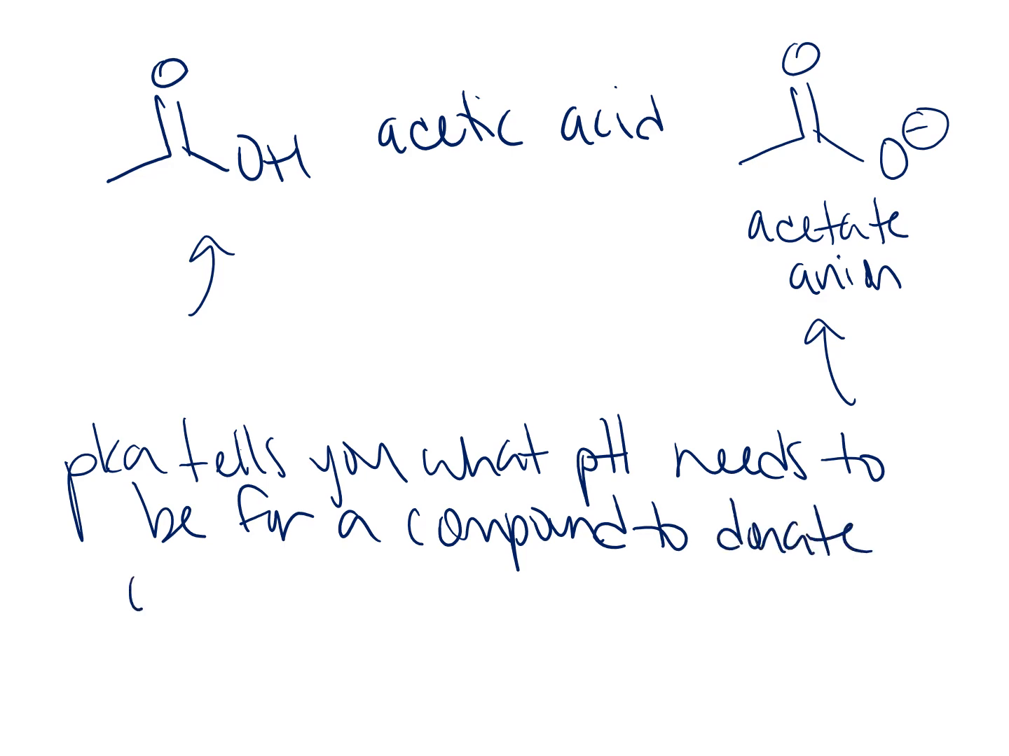
text(or accept a pro)
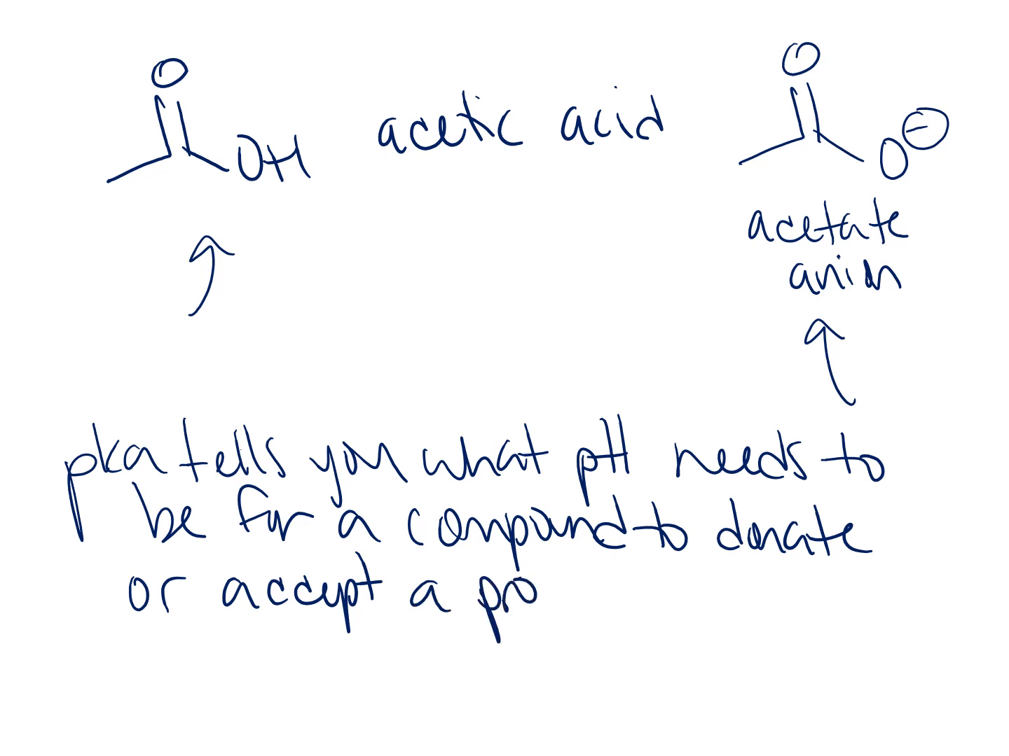
text(ton)
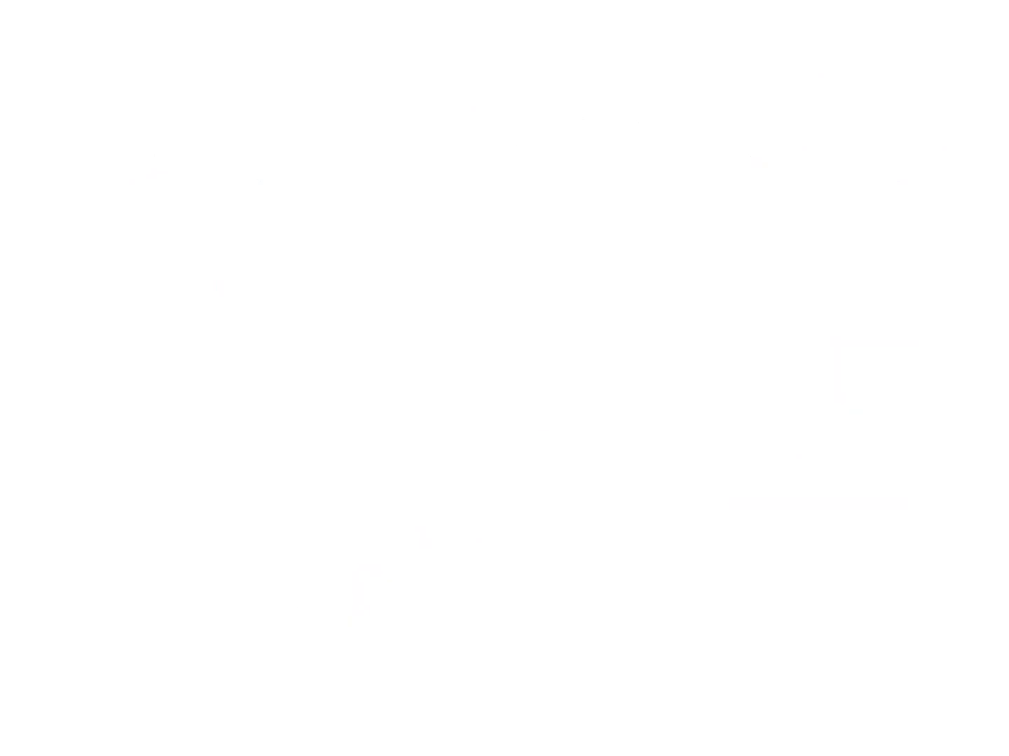
Step: Sketch acetic acid and write the bullet 'pH below 5, AA will keep its proton'
drag(126, 63, 210, 161)
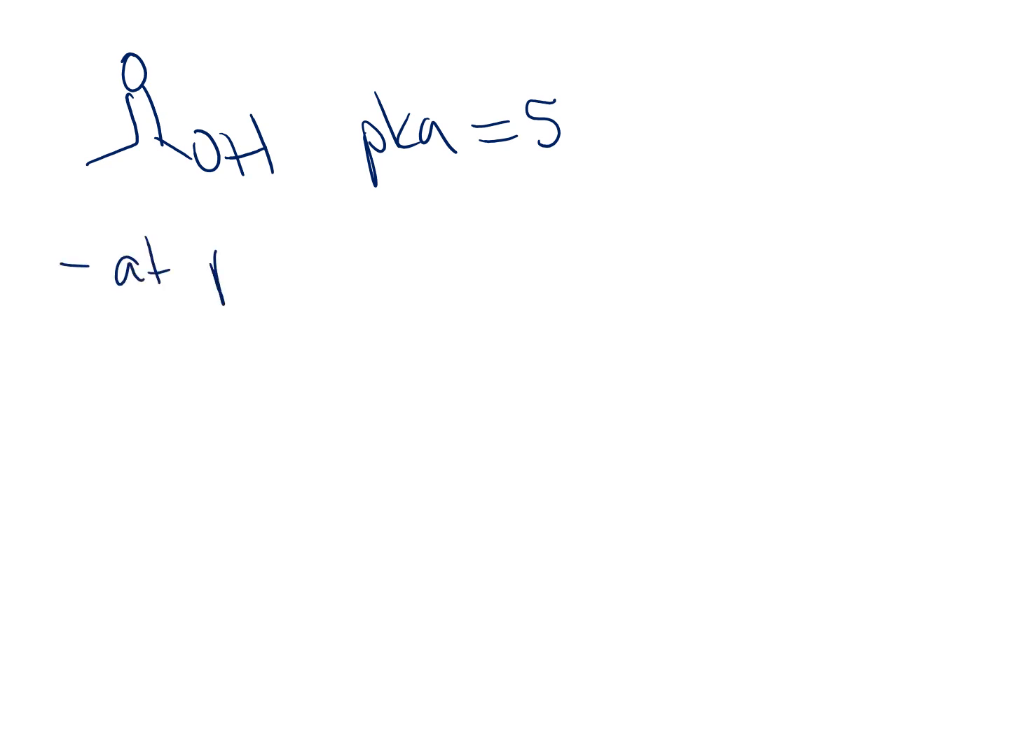
text(pH below 5)
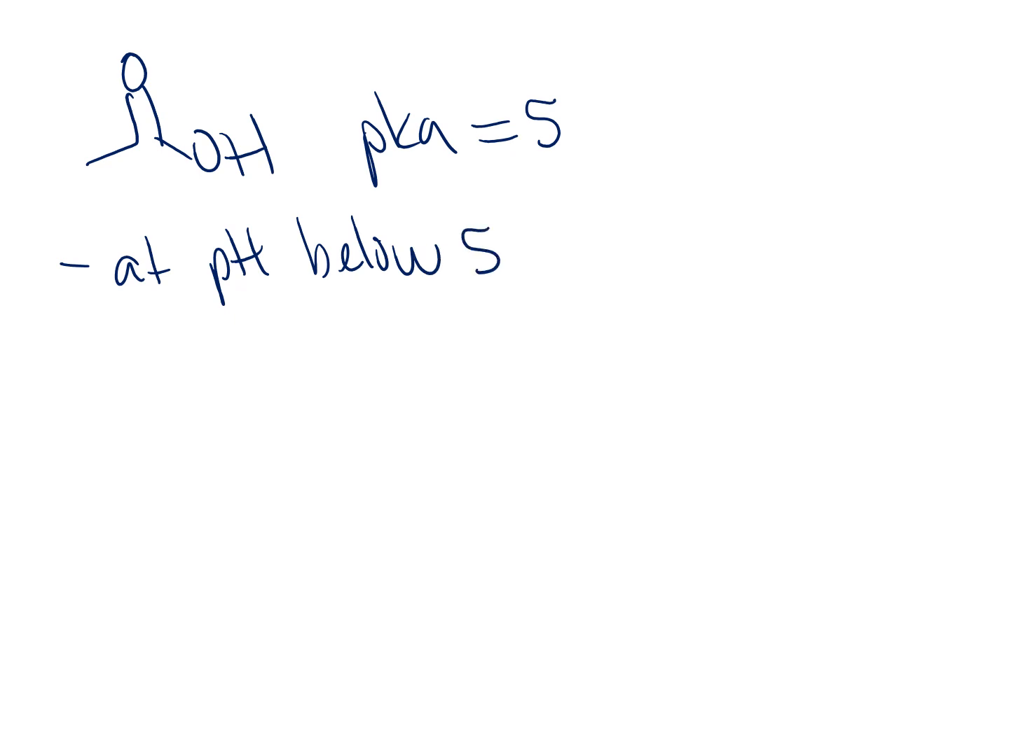
text(,)
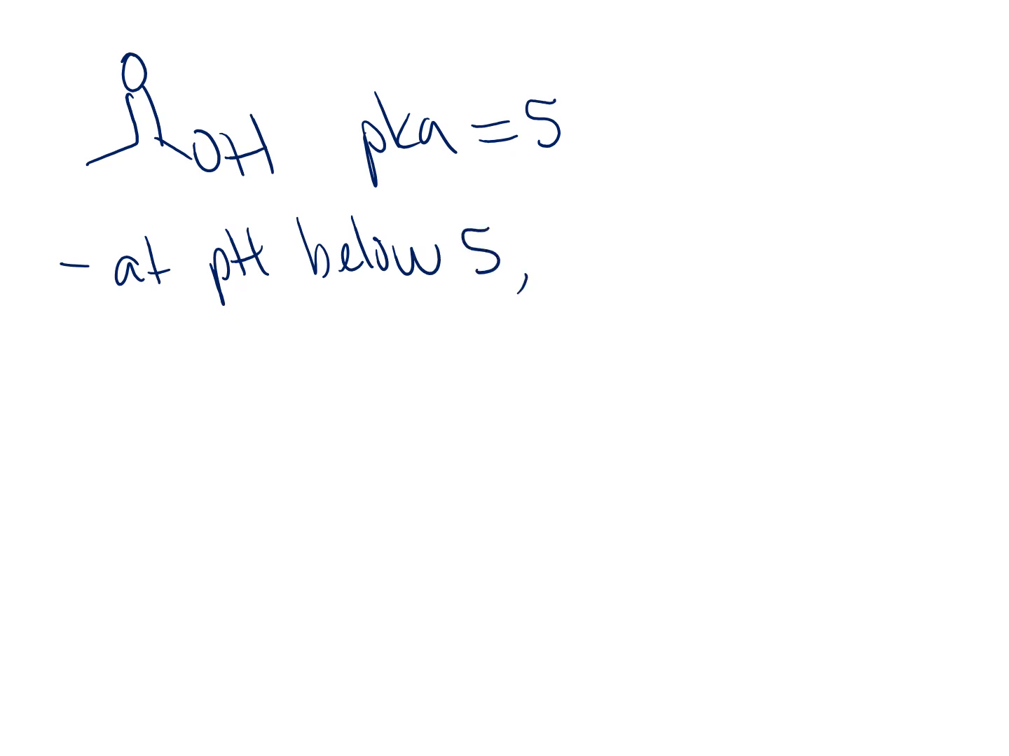
text(AA)
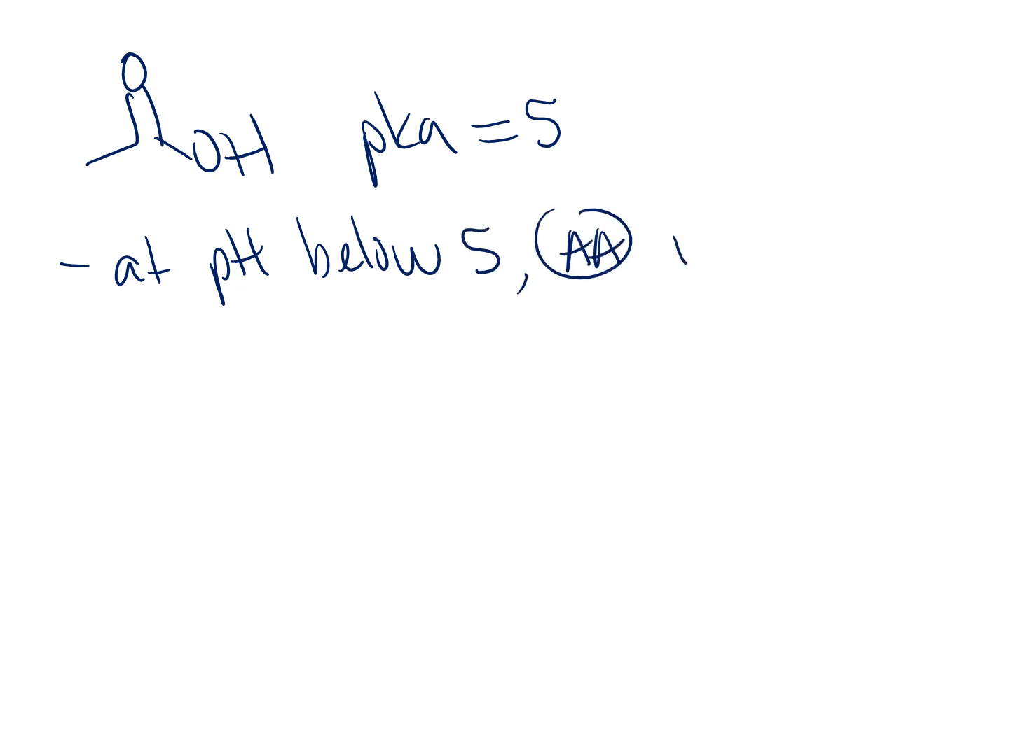
text(will keep)
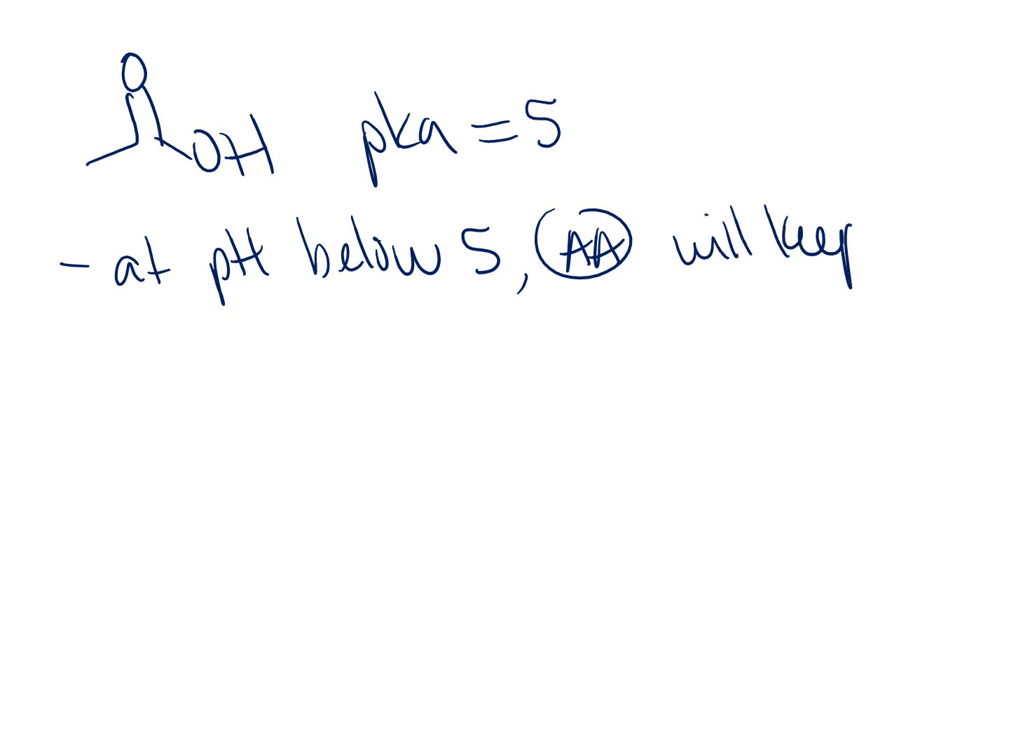
text(its)
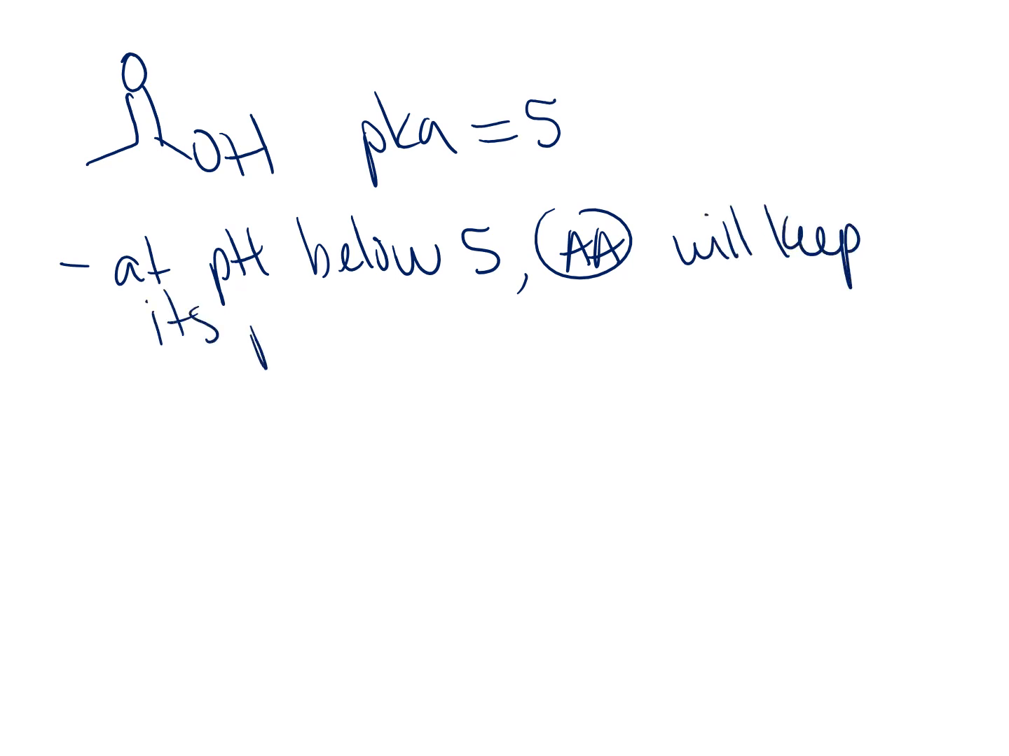
text(proton)
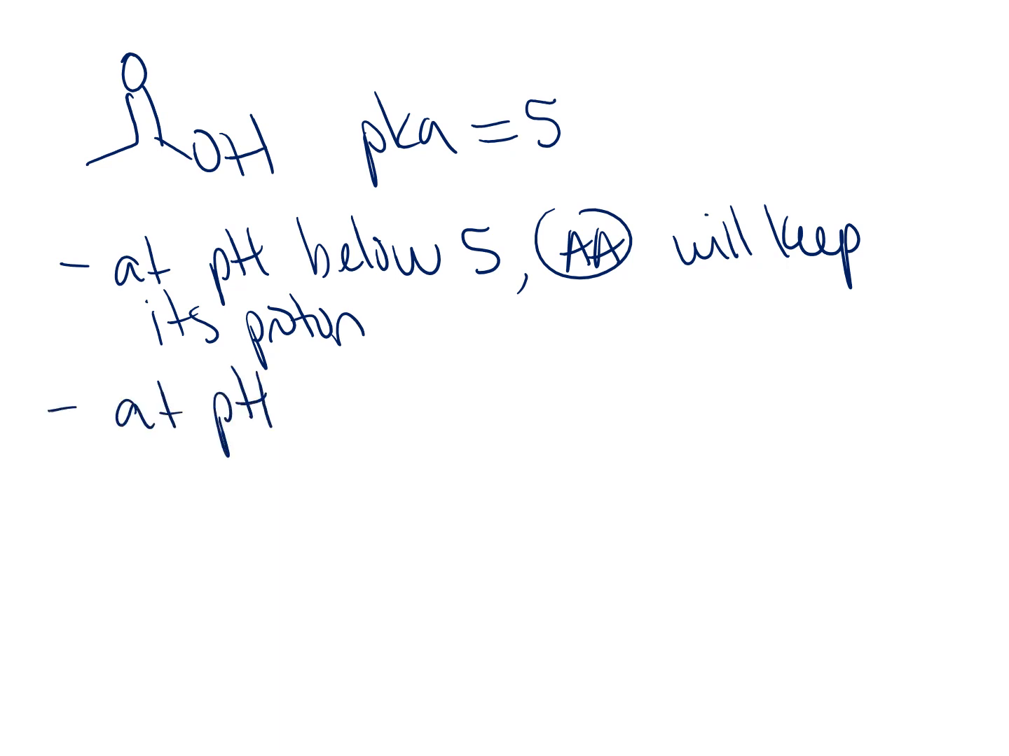
Step: Write the second bullet 'above 5, AA will donate its proton.'
text(above~)
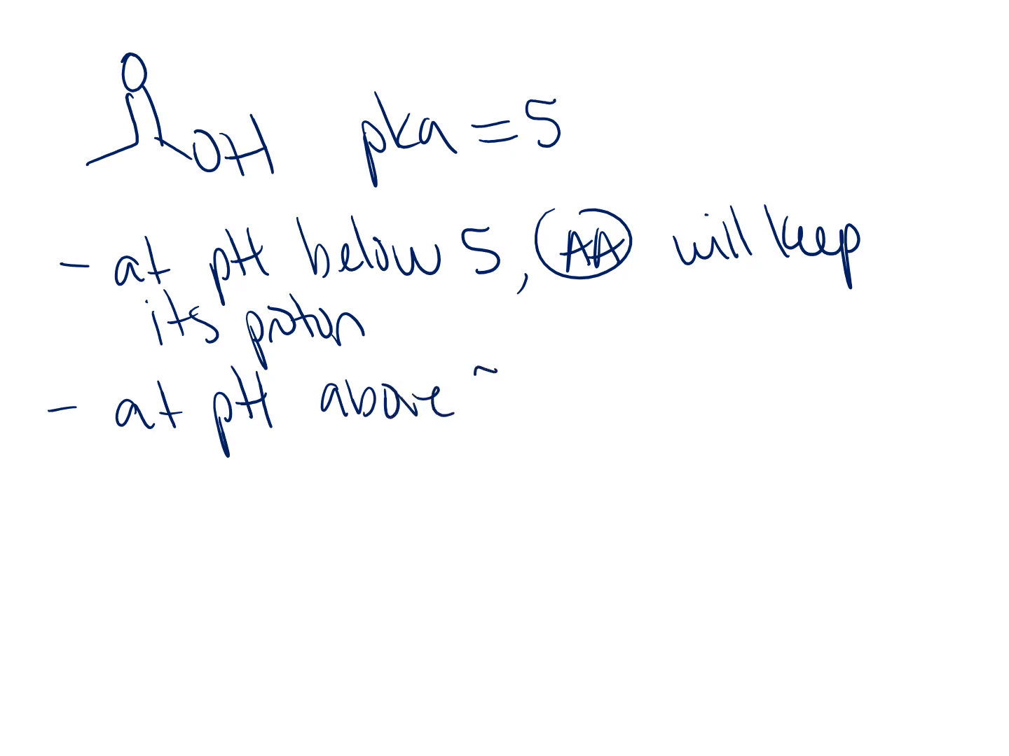
text(5, AA)
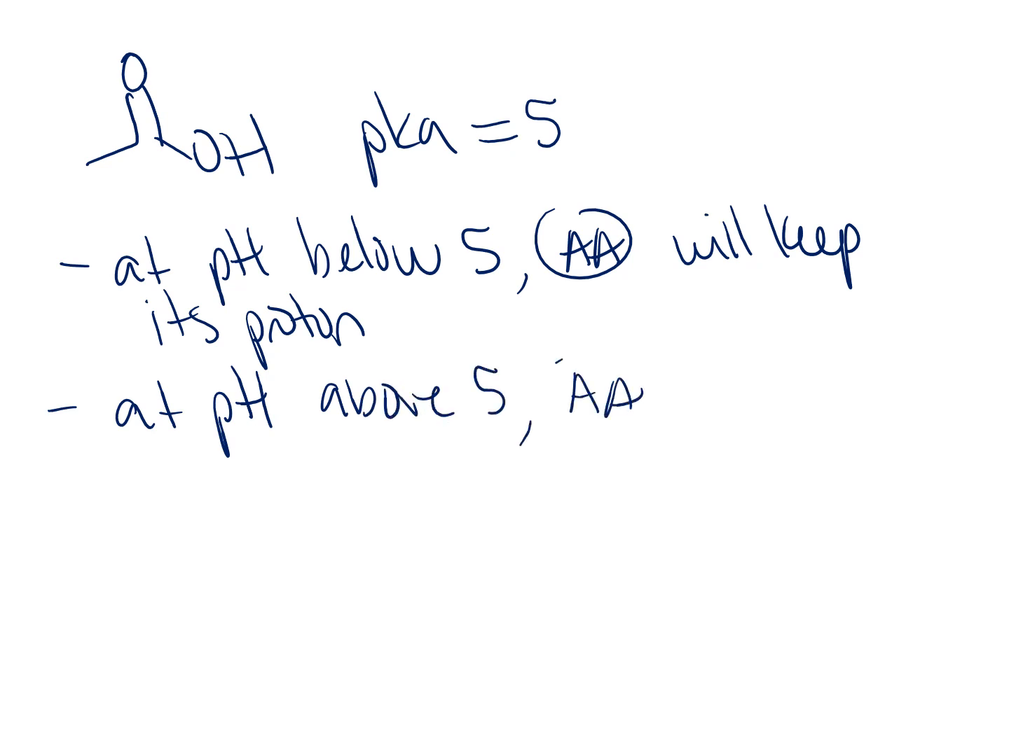
text(will)
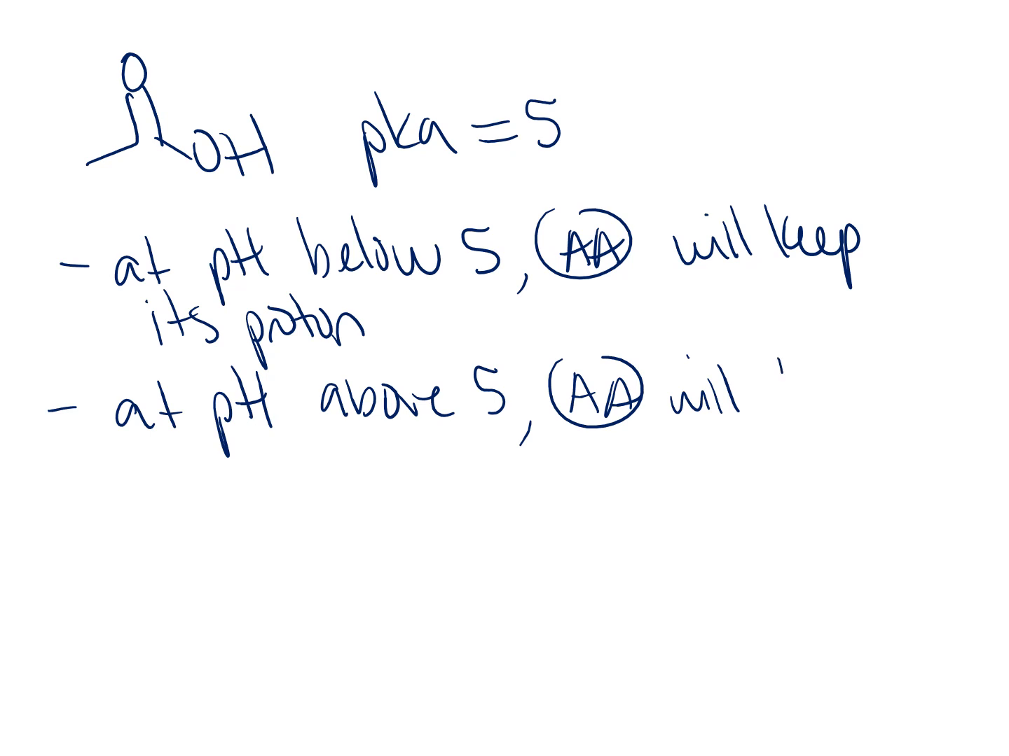
text(donate)
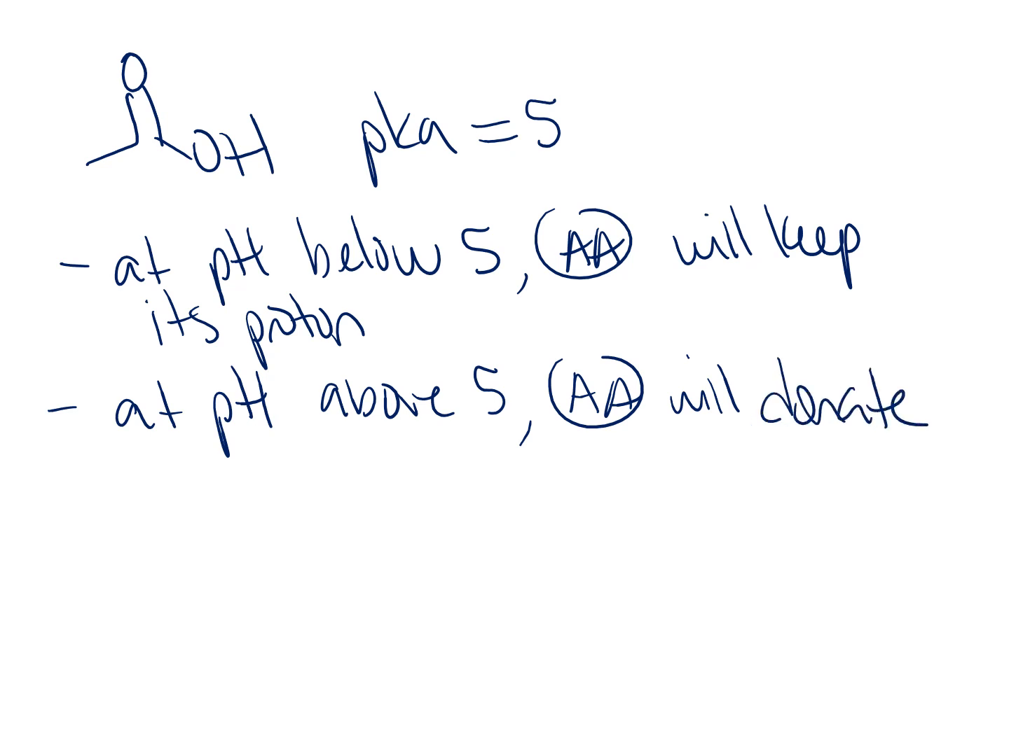
text(its pn)
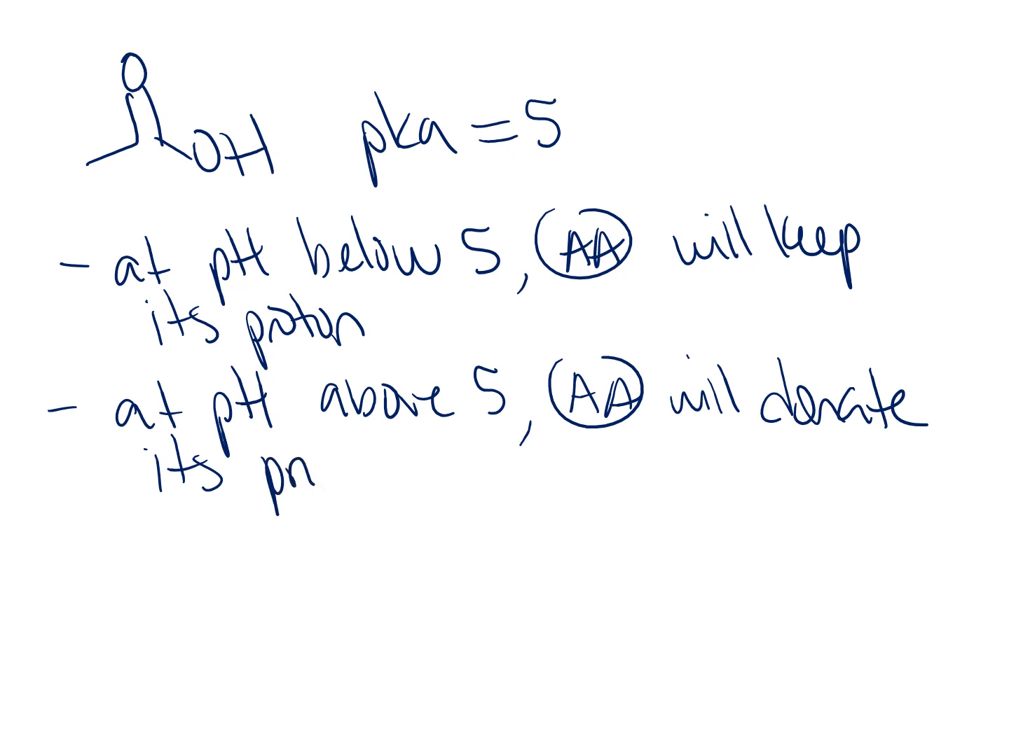
text(proton.)
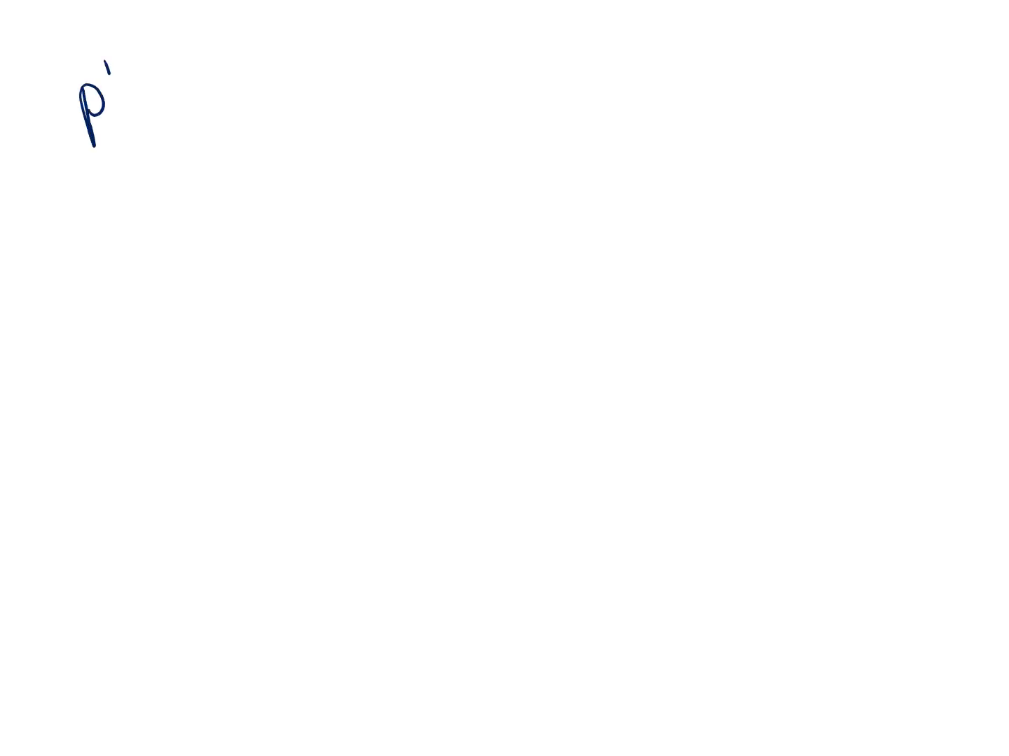
Step: Write 'pH = 2' and the question of what form acetic acid will take
text(pH =?)
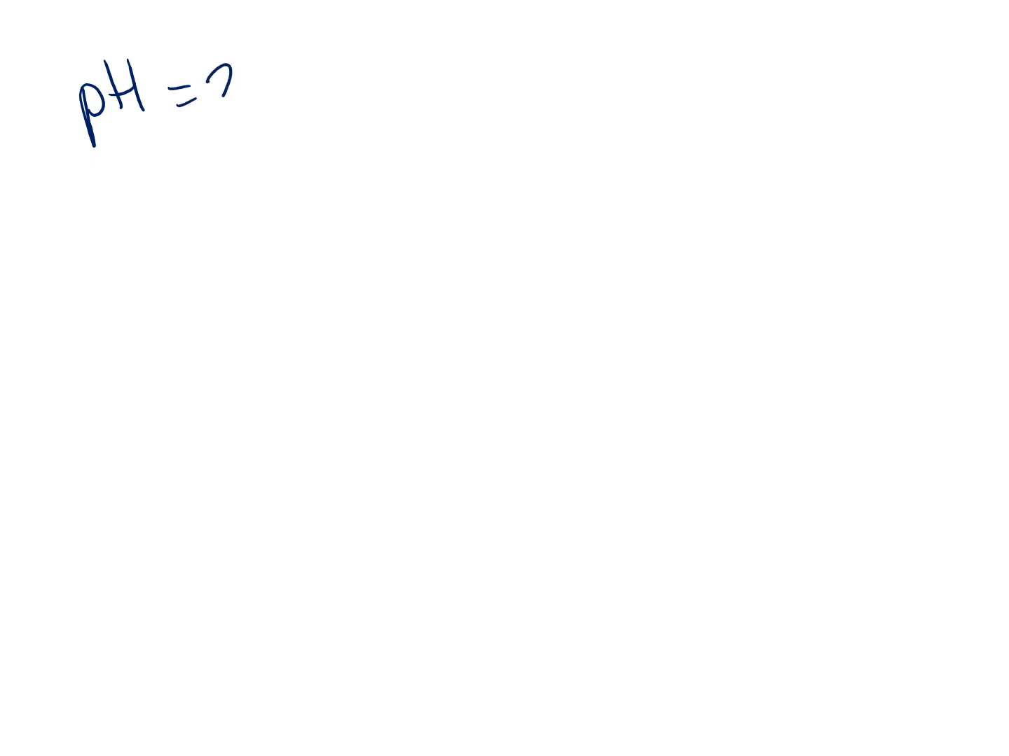
text(2)
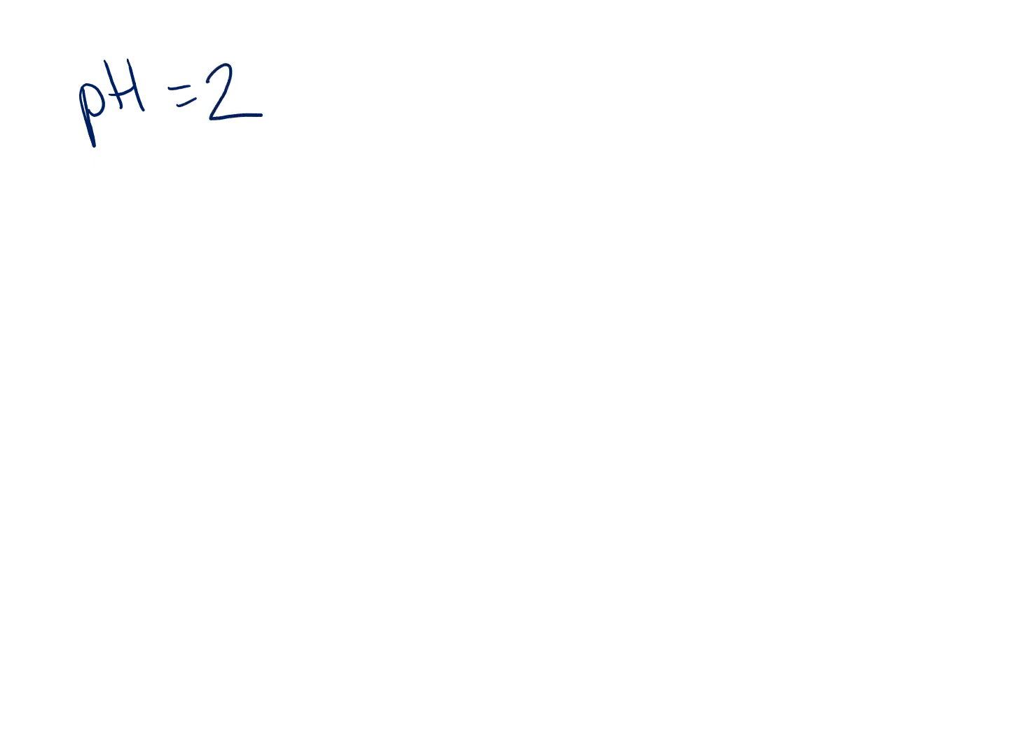
text(what form)
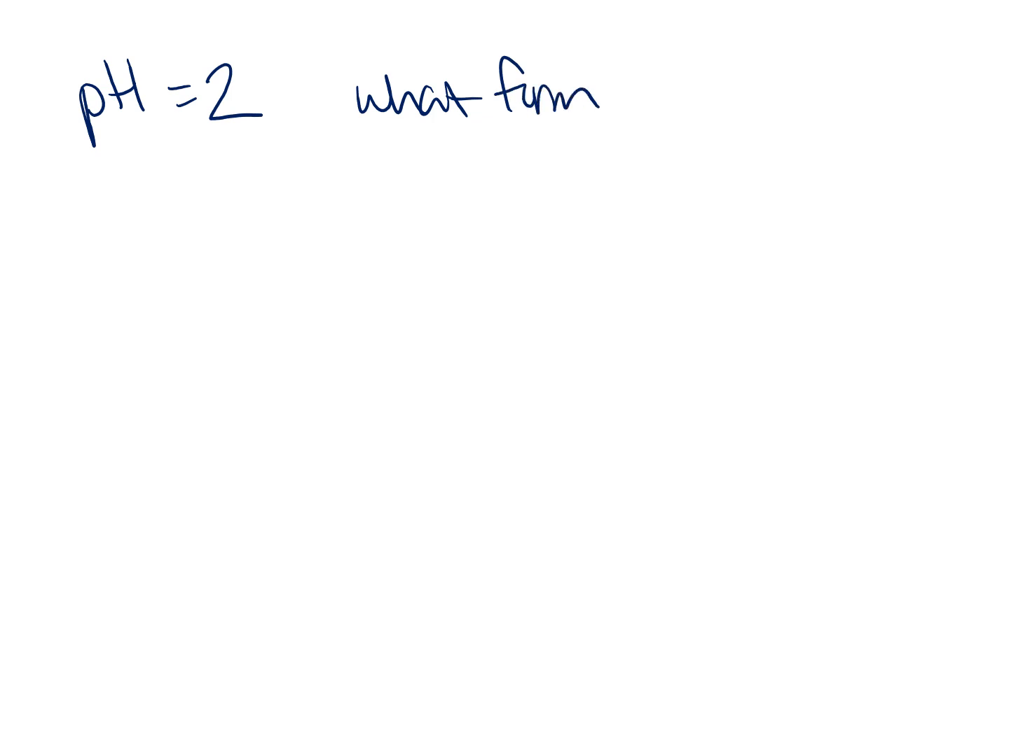
text(will a)
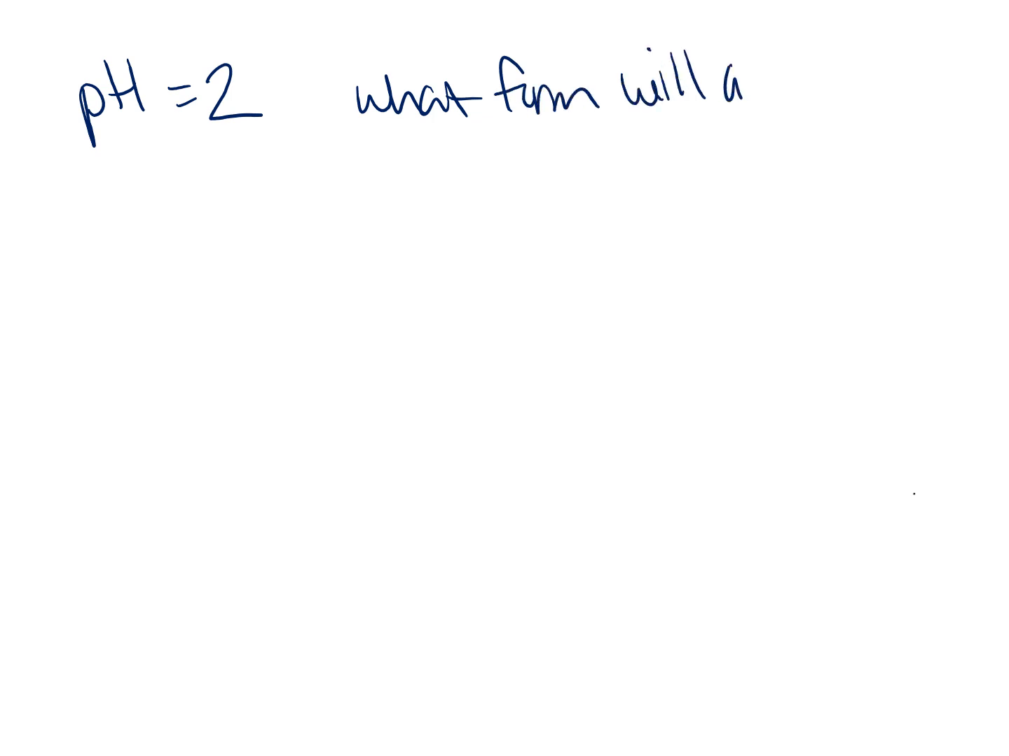
text(acetic acid be in?)
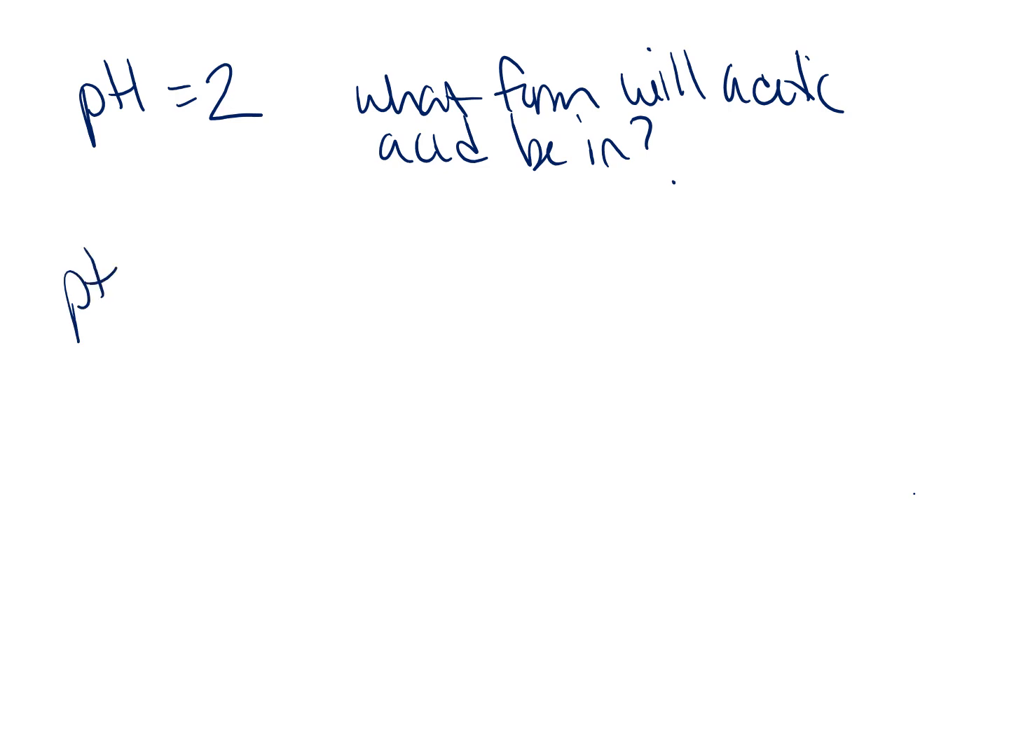
Step: Write 'pH=2 < pka=5' and conclude 'AA will keep its proton'
text(pH =2)
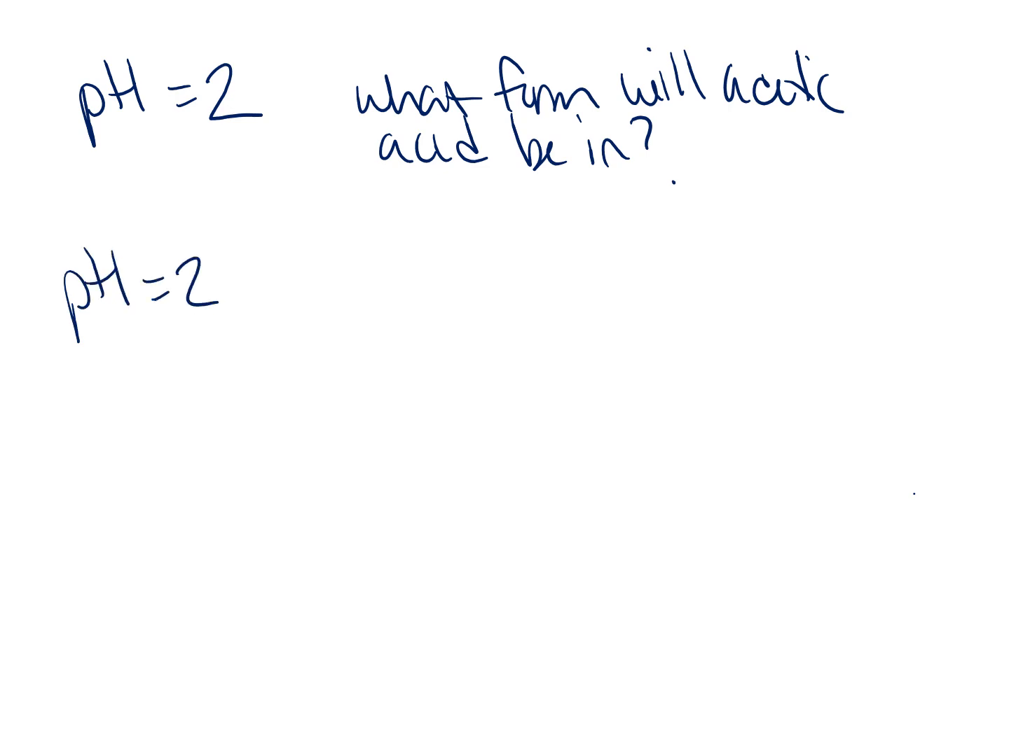
drag(259, 287, 308, 308)
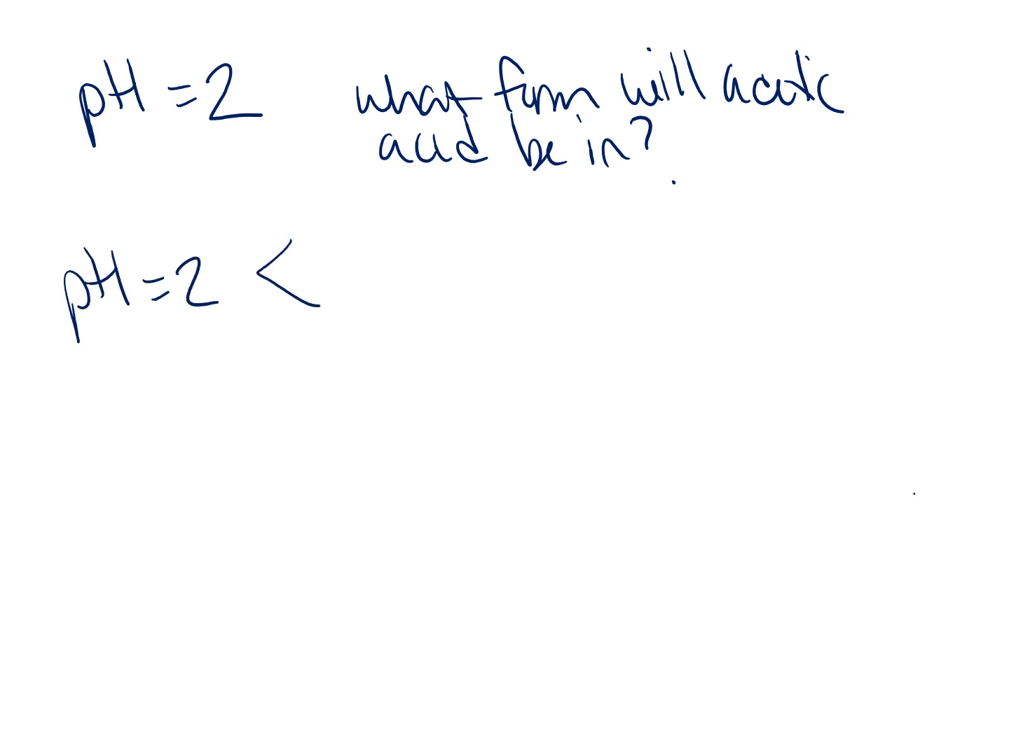
text(pka)
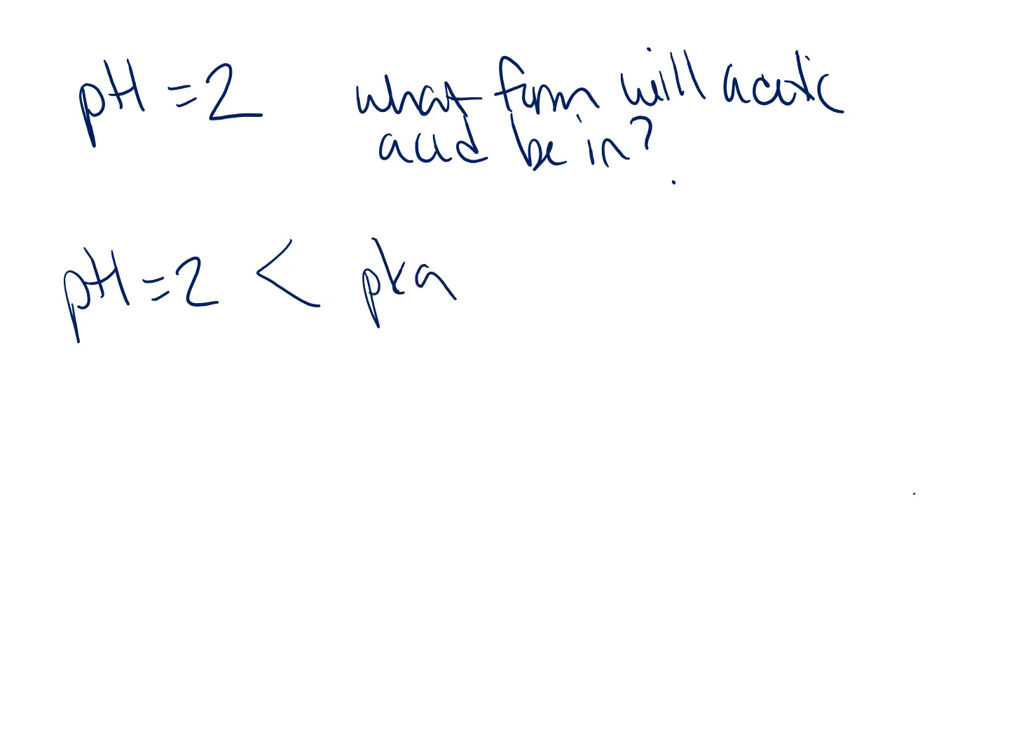
text(=5)
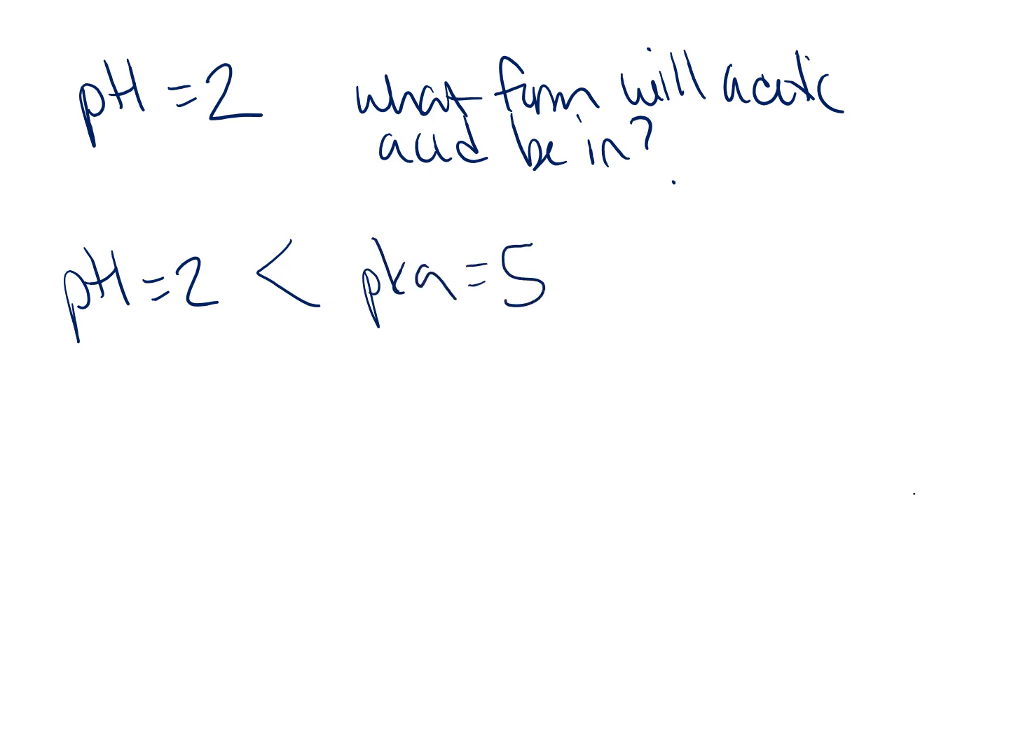
text(a)
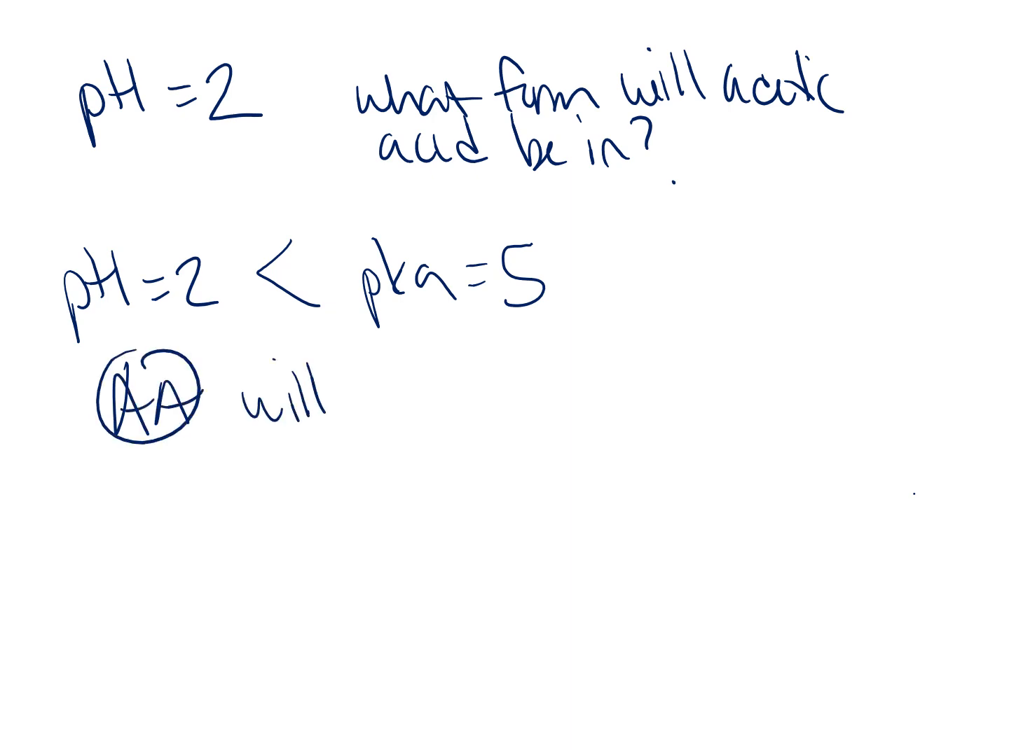
text(keep it)
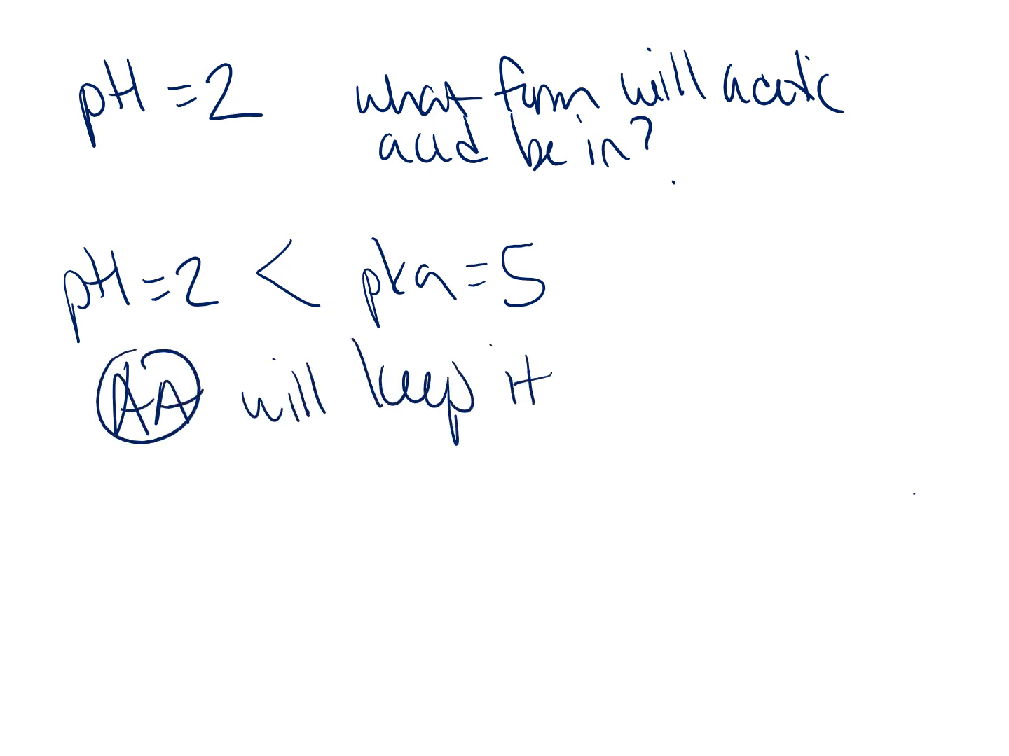
text(its proton)
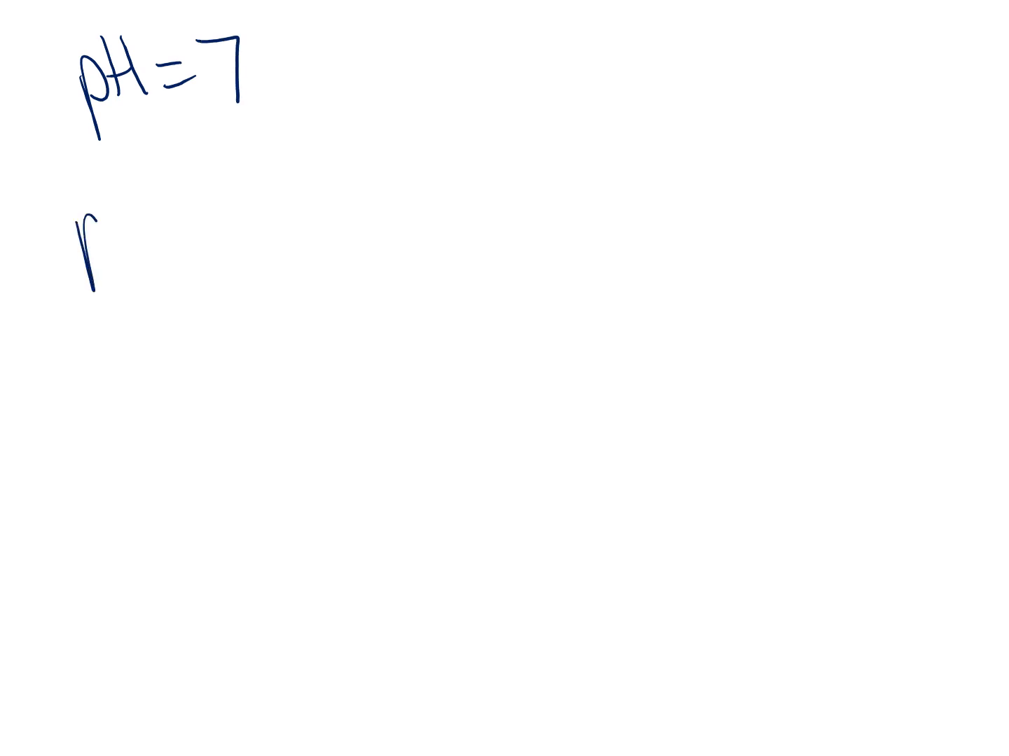
Step: Write 'pH=7 > pka 5 => AA donate its proton'
text(pH =7)
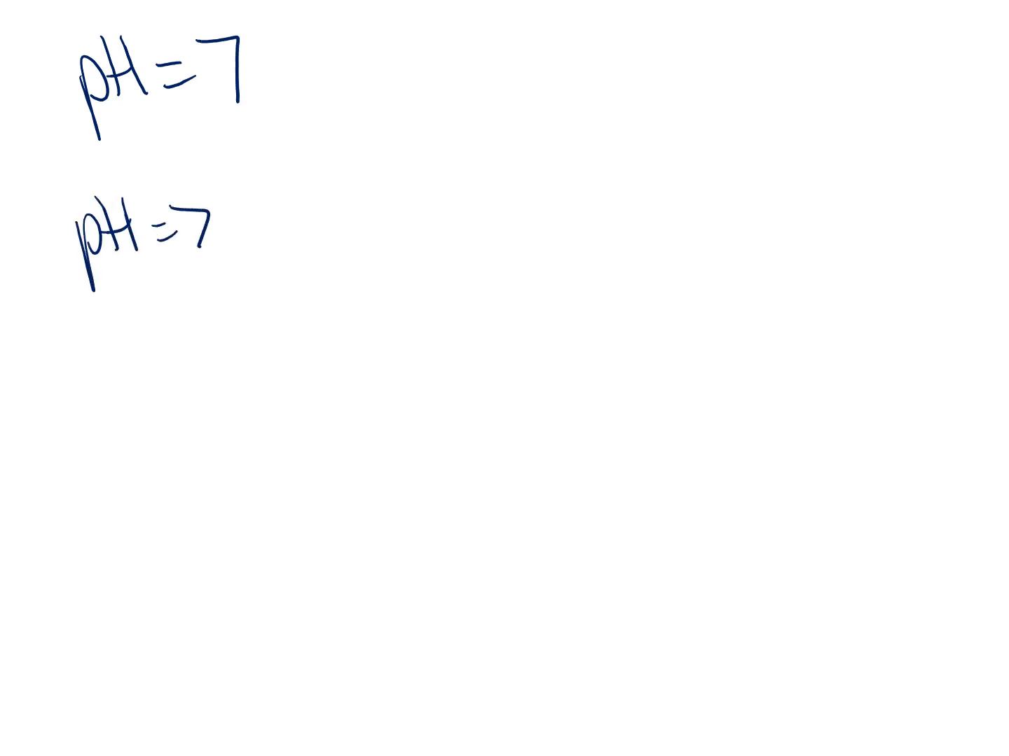
drag(231, 203, 259, 280)
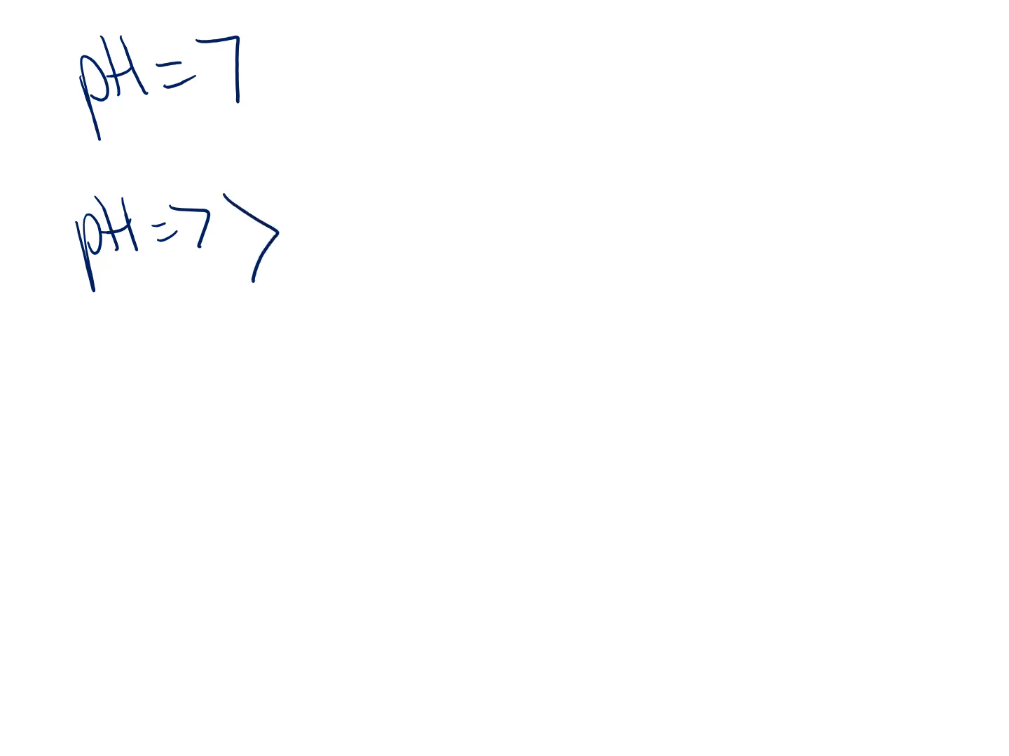
text(pka 5)
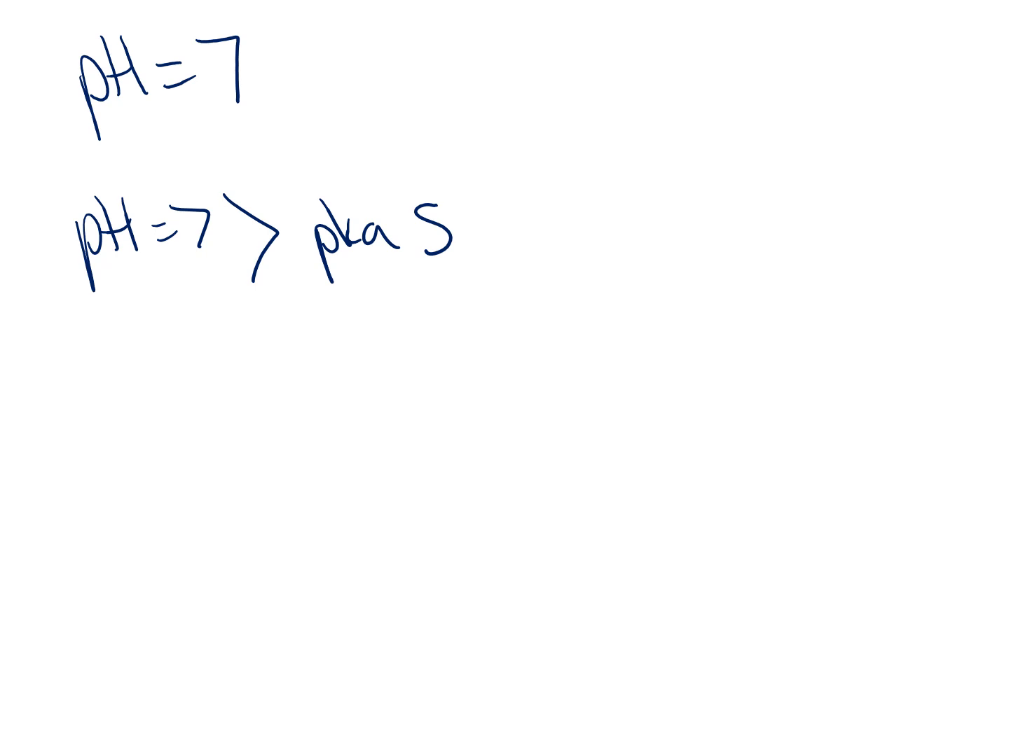
text(=> AA du)
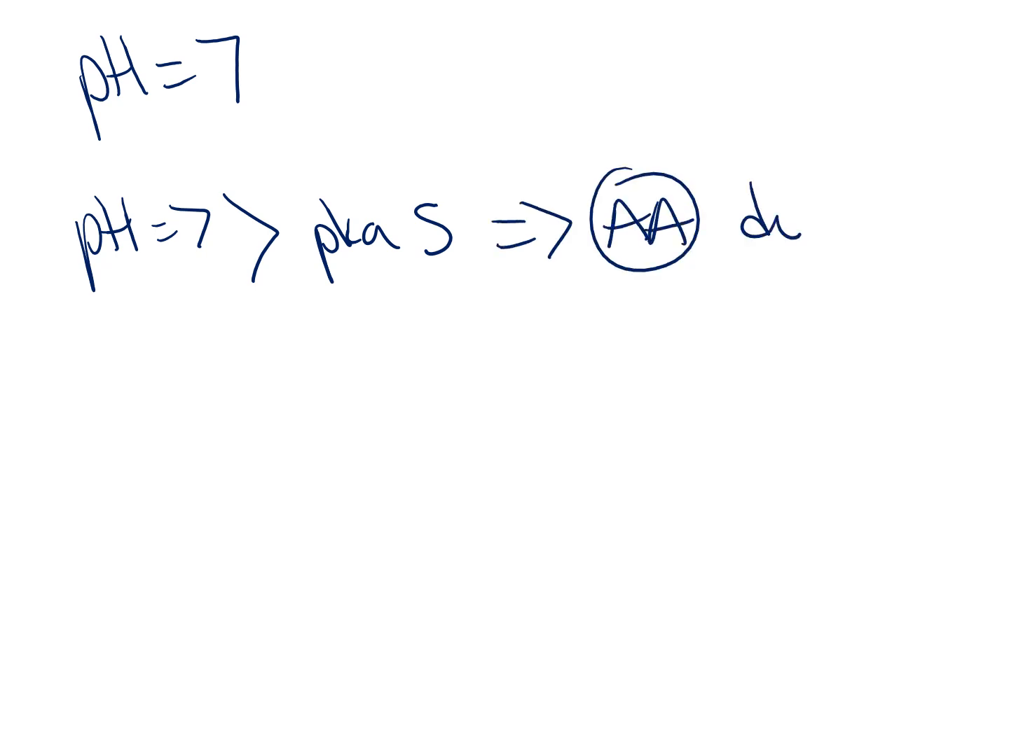
text(donate)
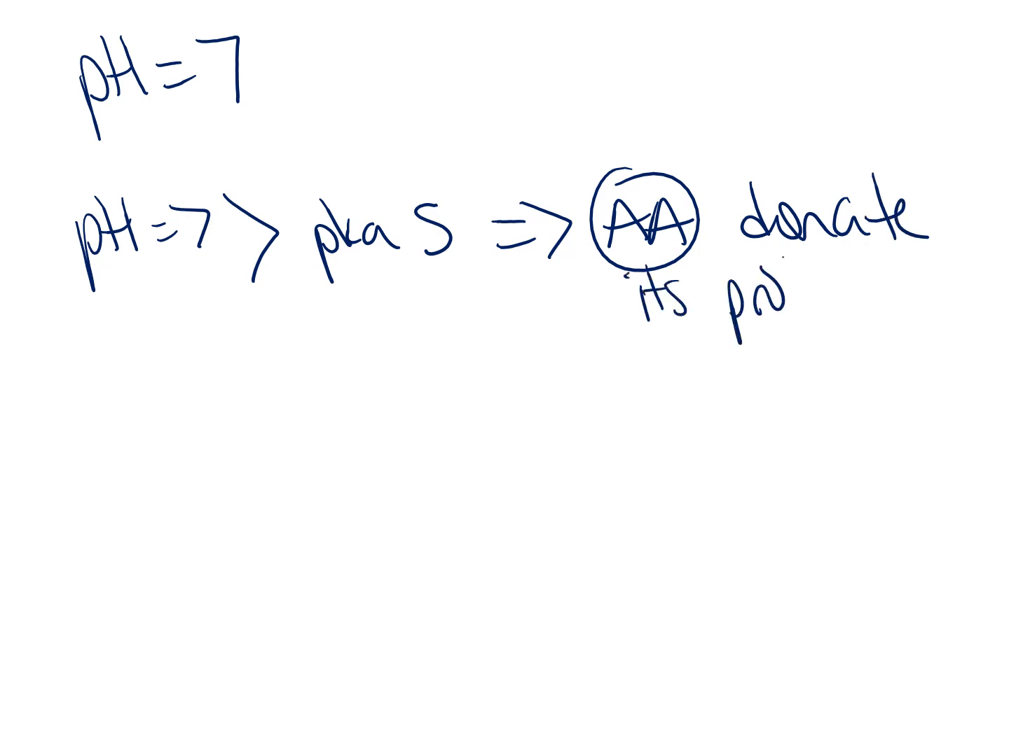
text(proton)
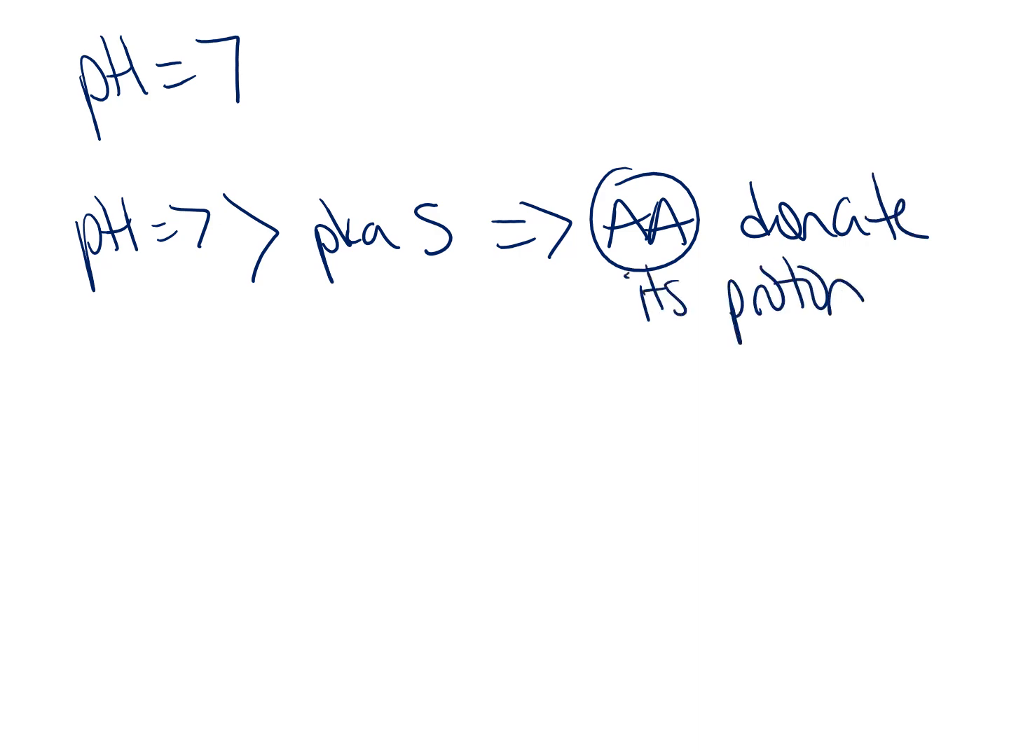
Step: Write '@ pH7' and sketch the deprotonated carboxylate with O− beside it
text(@ pH7, J.)
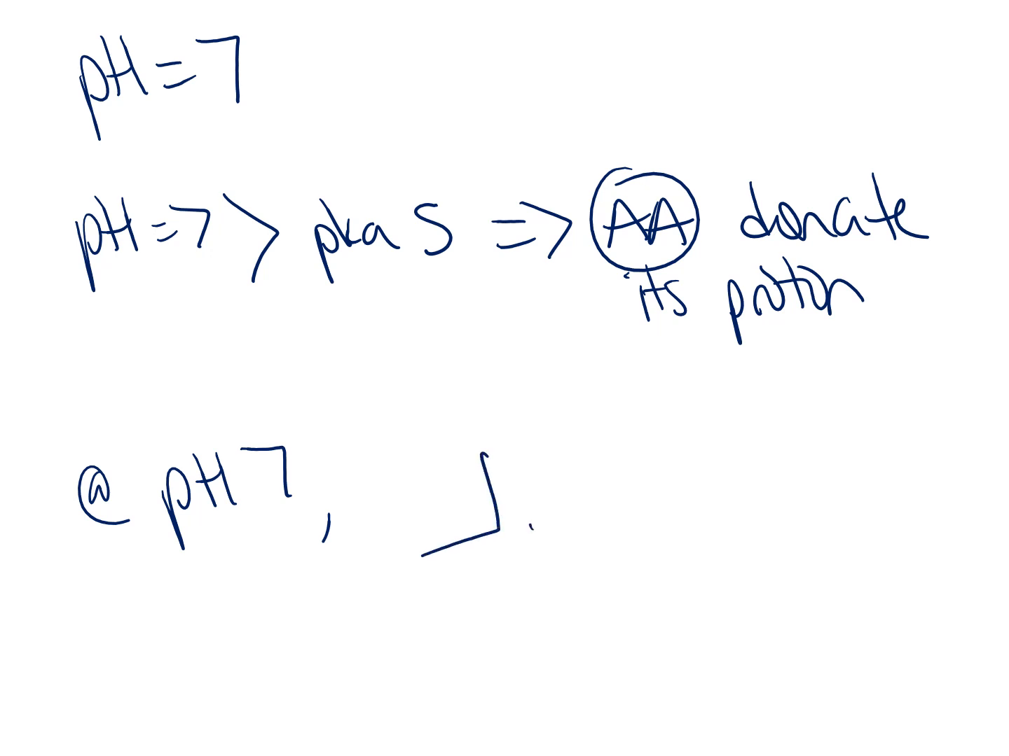
drag(490, 392, 630, 554)
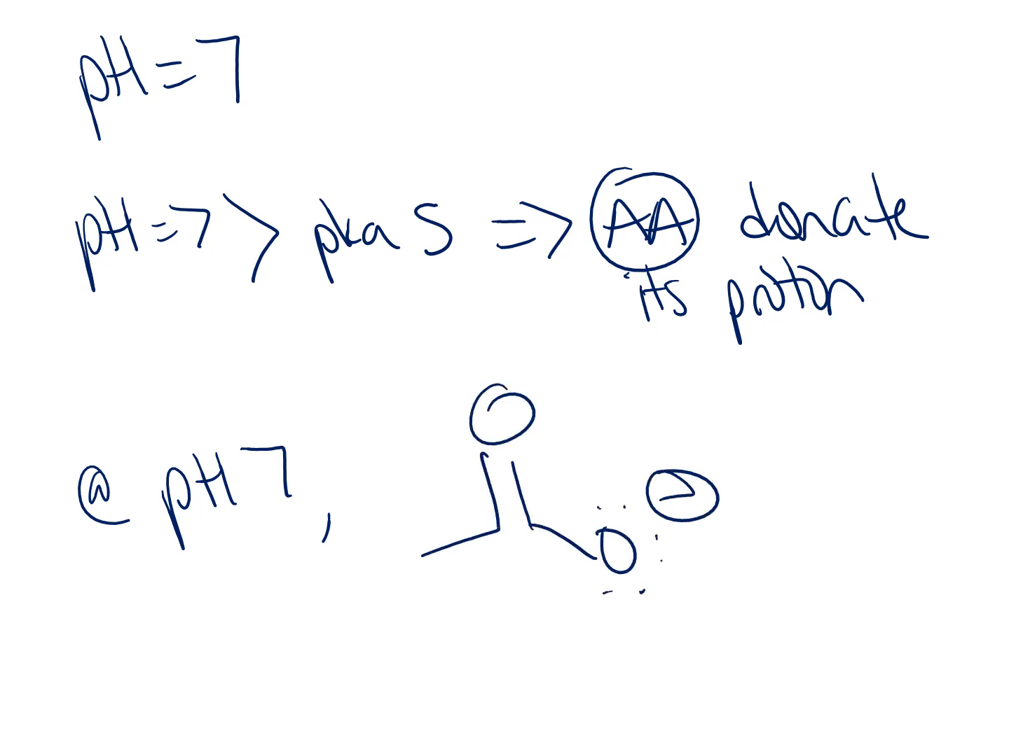
text(if p)
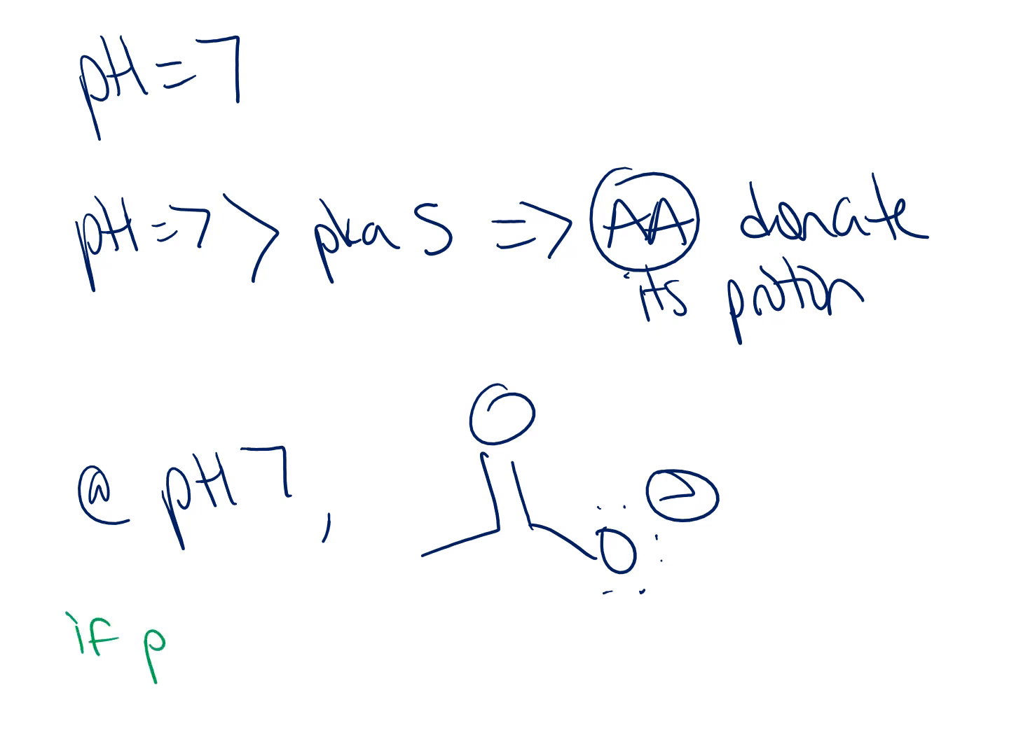
Step: Write the green rule: if pH is less than pKa, the proton stays on
text(H is)
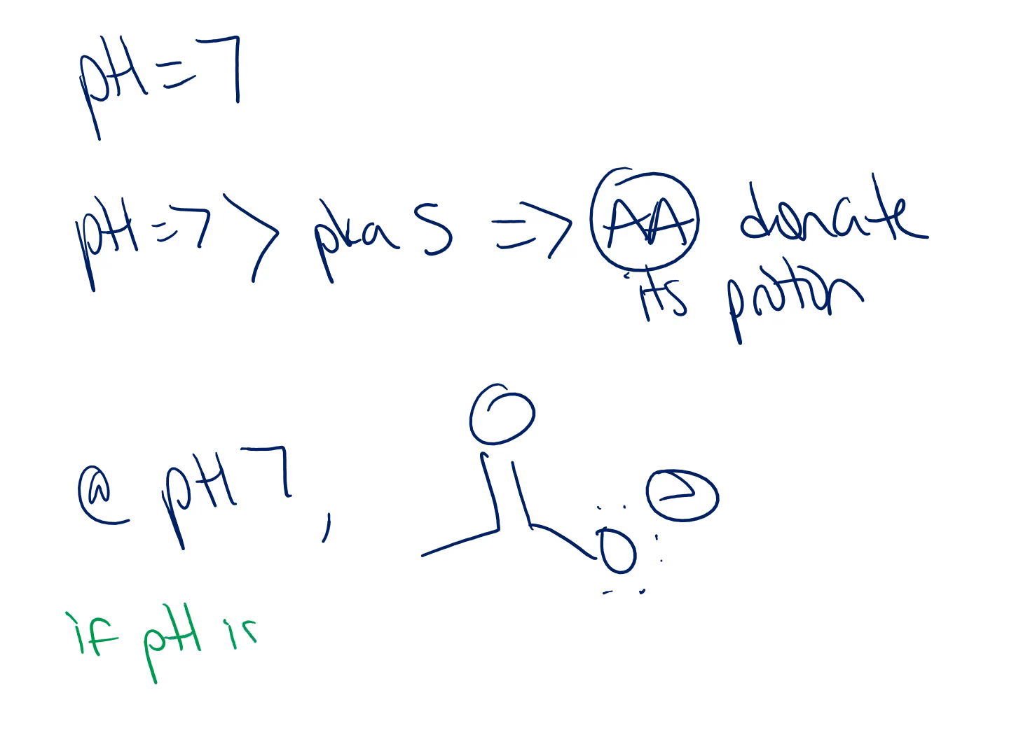
text(less than pka,)
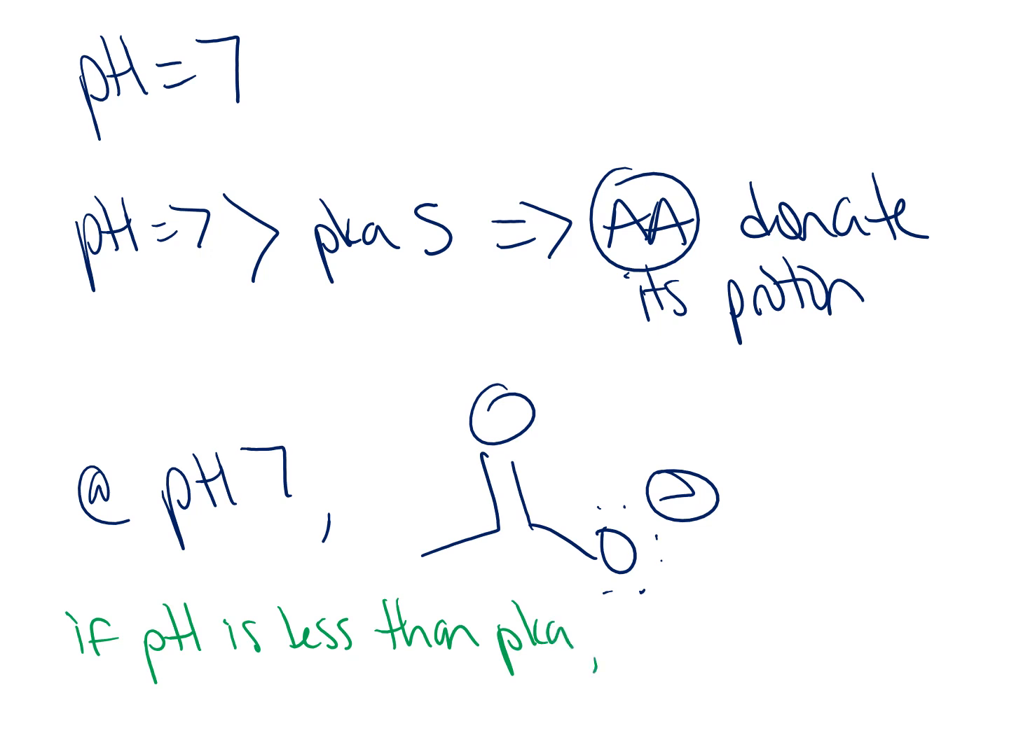
text(then)
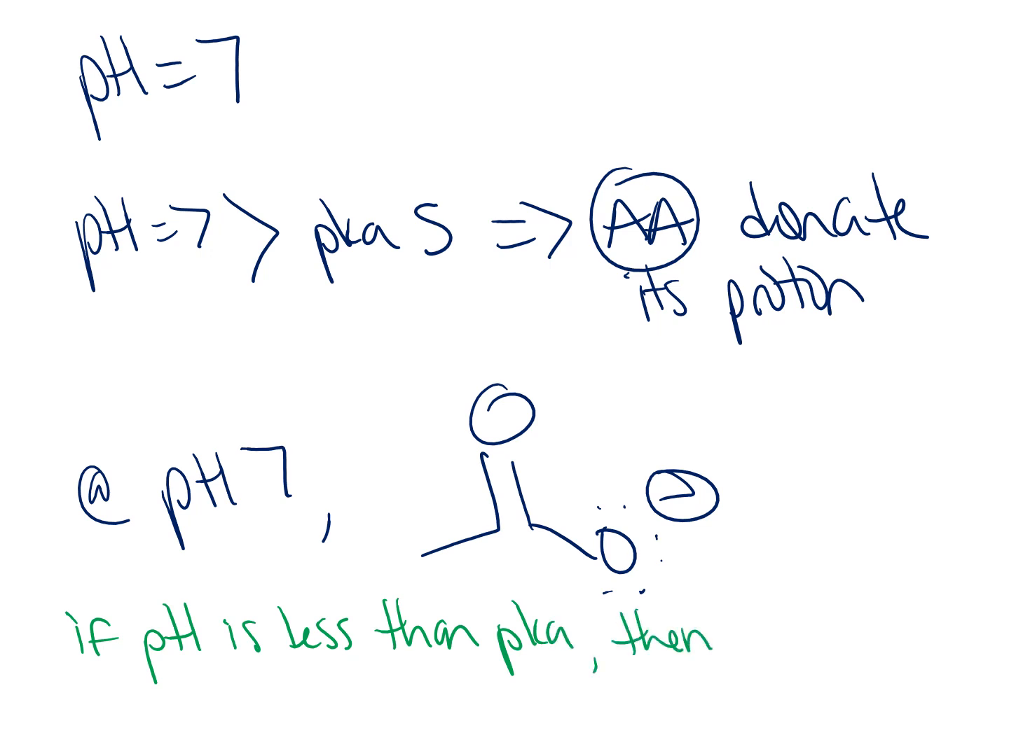
text(proto)
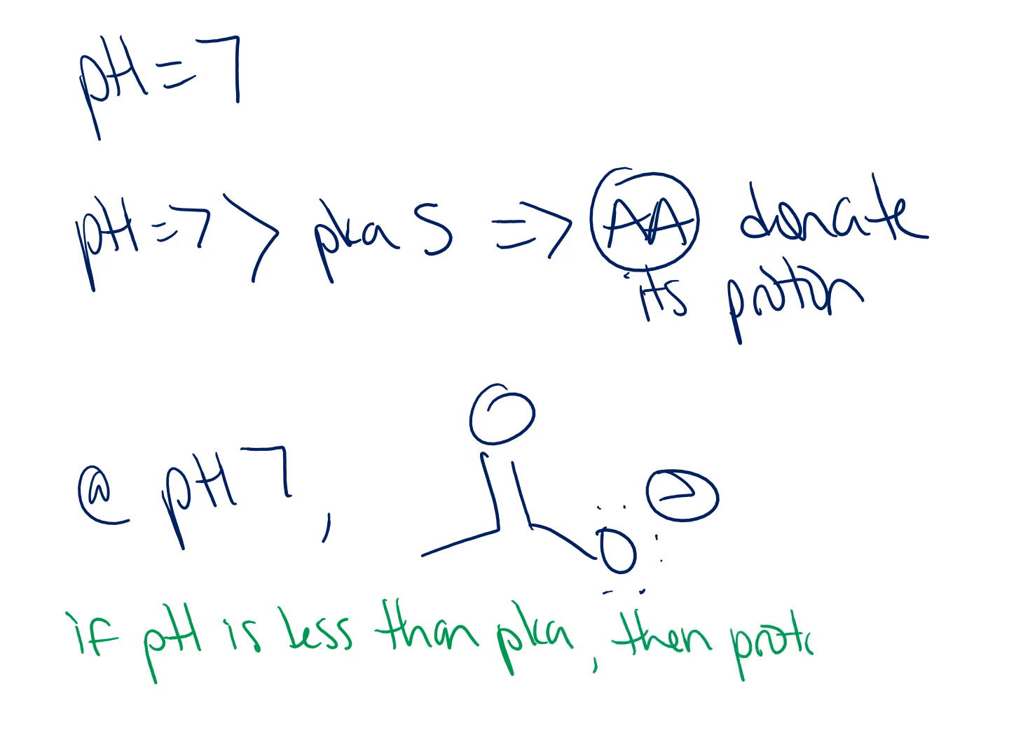
text(on remai)
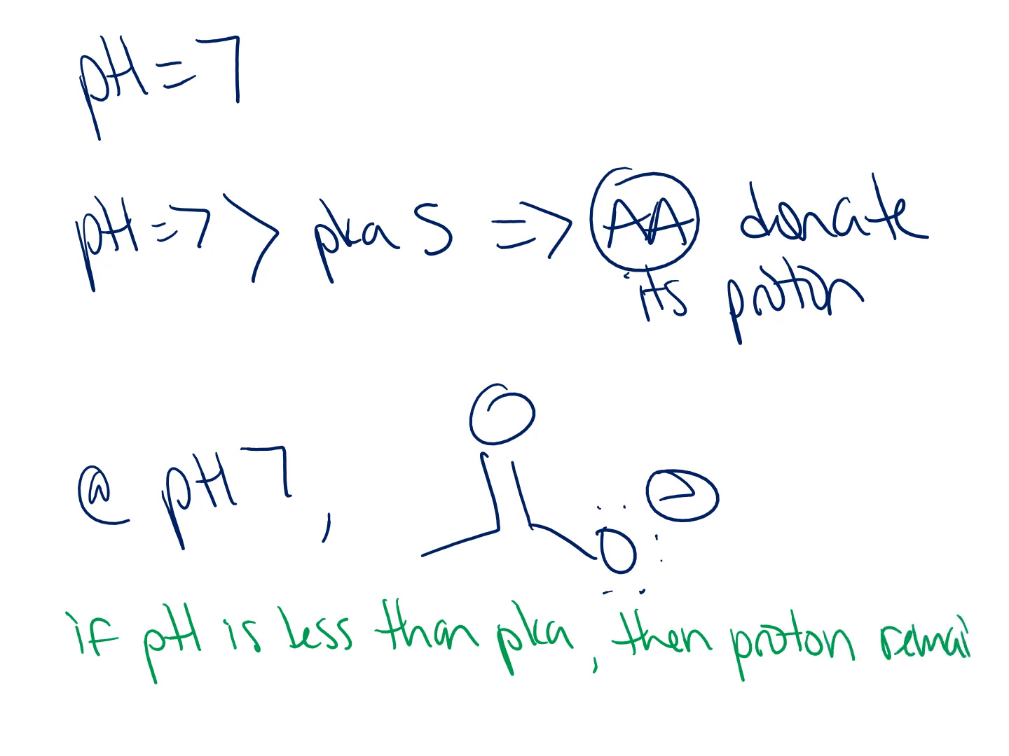
text(ns)
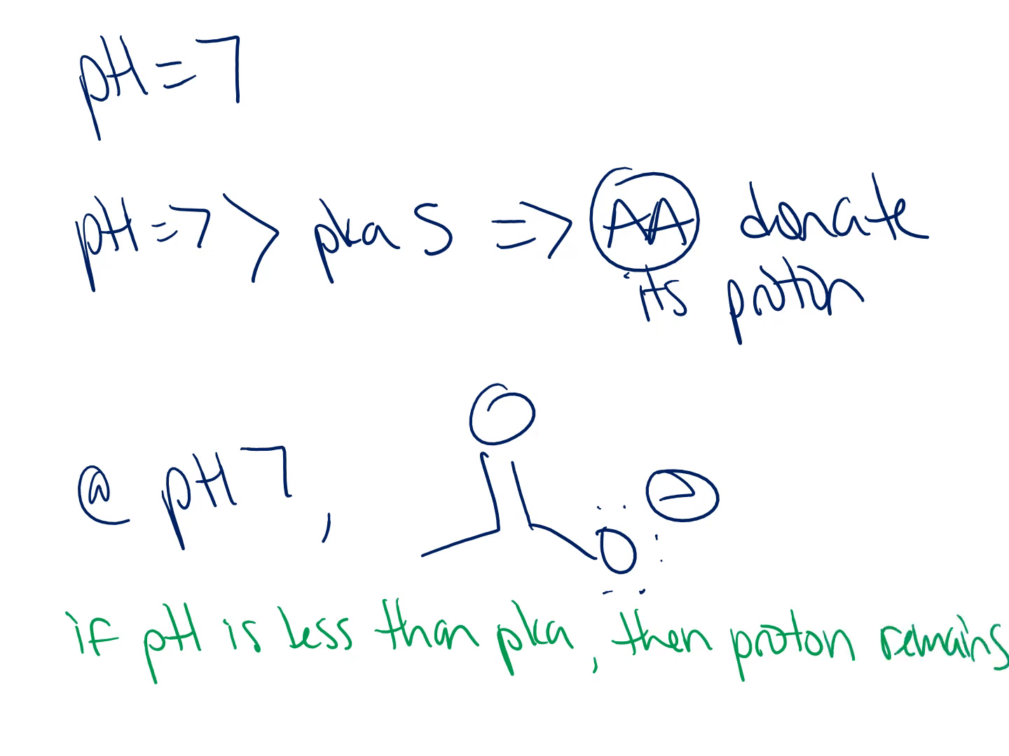
Step: Write the red rule: if pH is greater than pKa, the proton is released
text(if pH is)
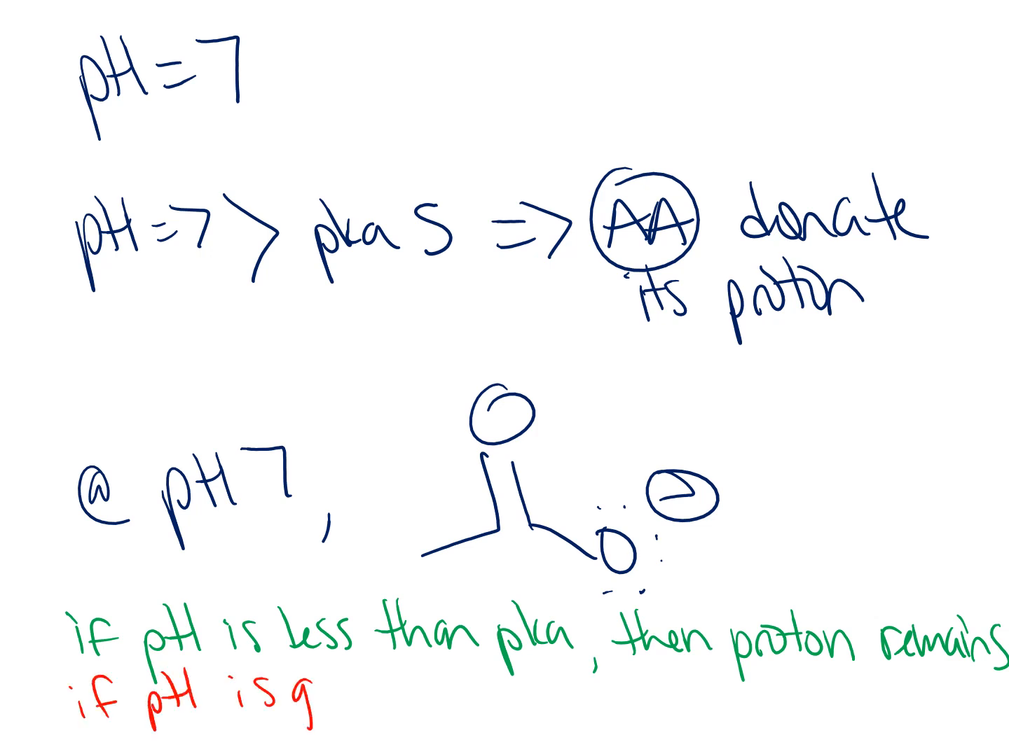
text(greater)
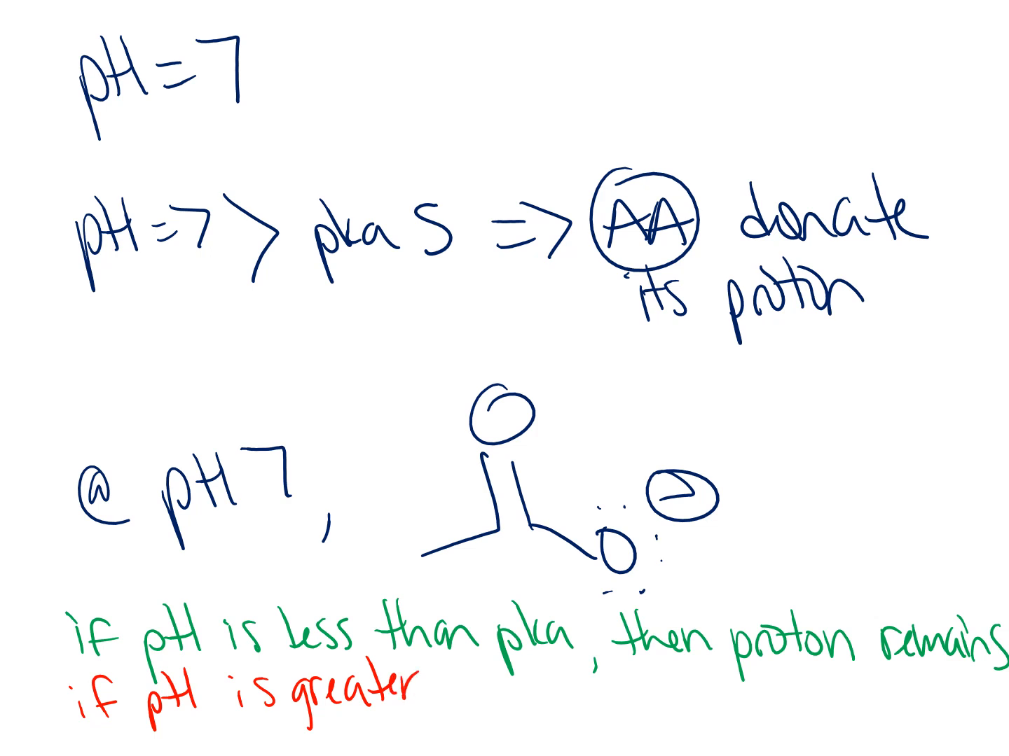
text(than pk)
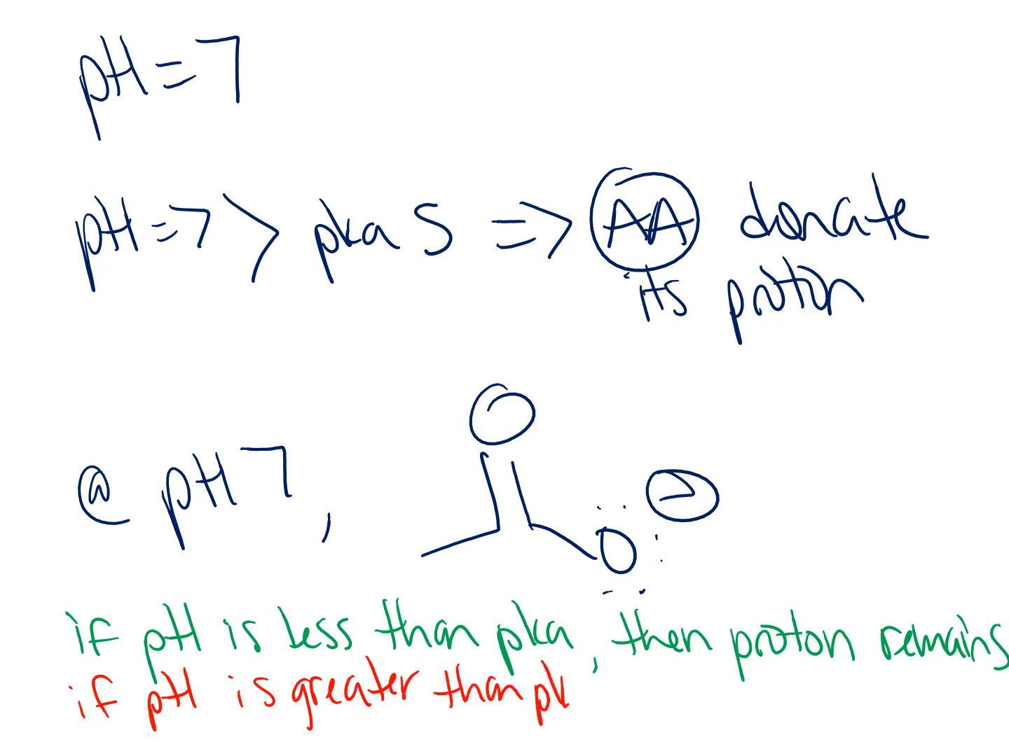
text(a, p)
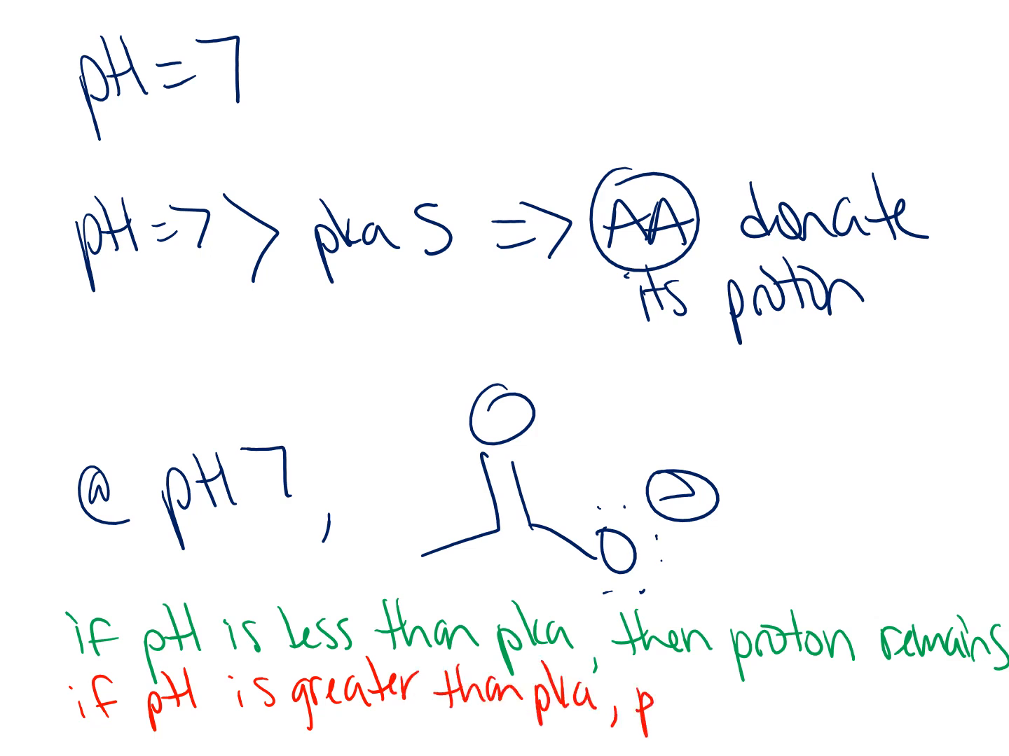
text(roton)
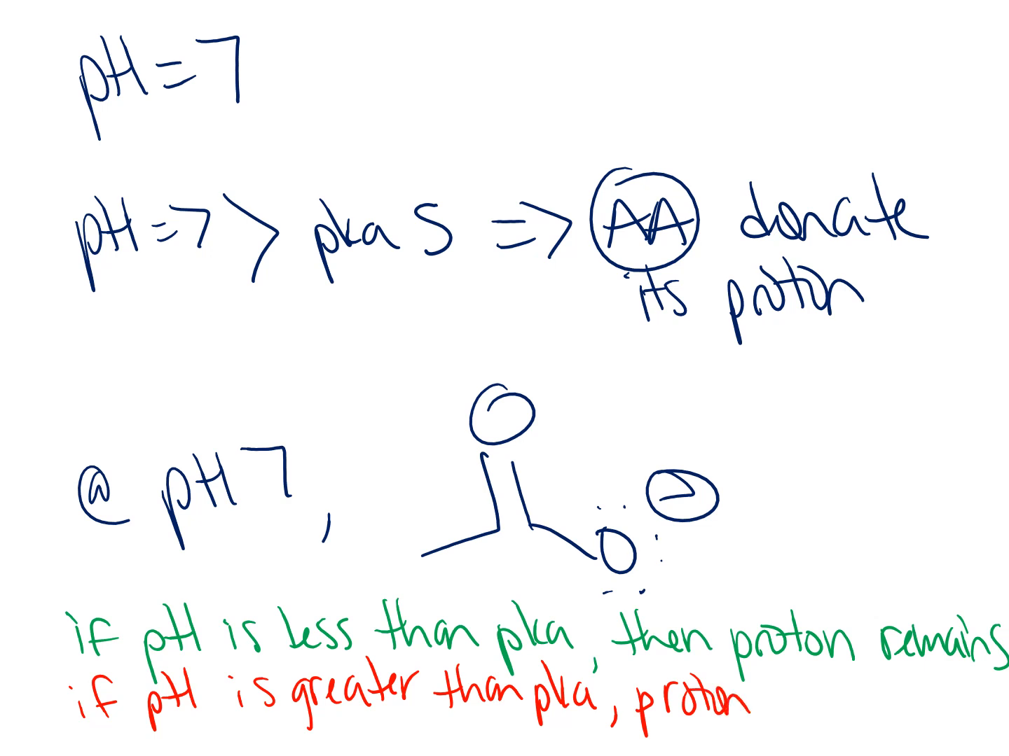
text(is re)
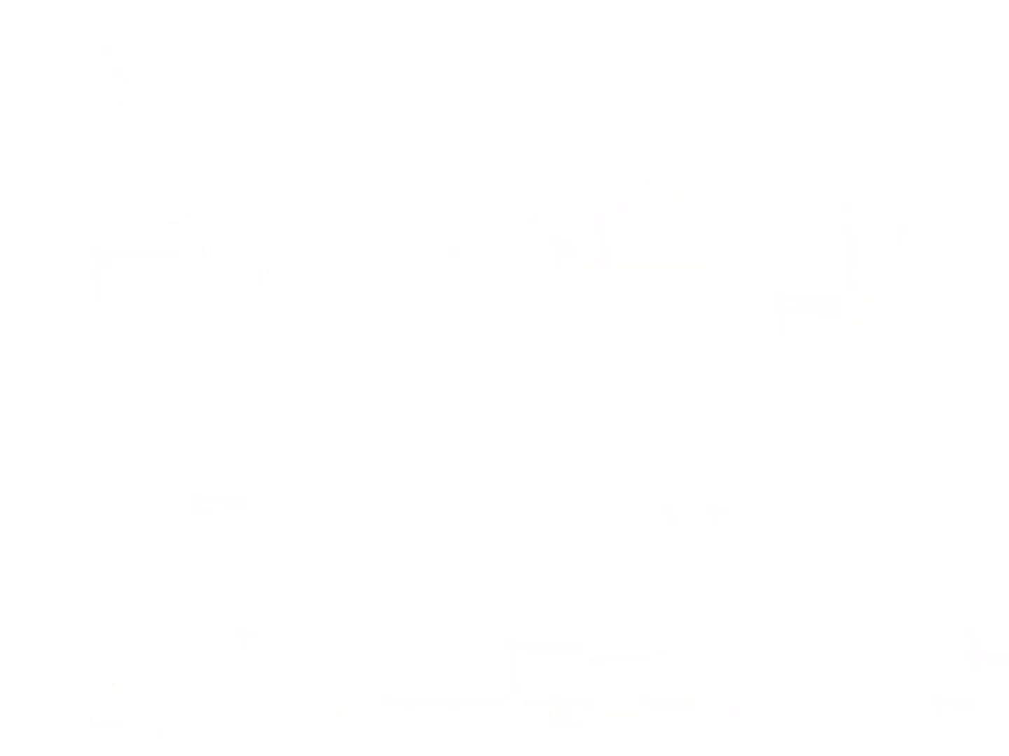
Step: Draw the alanine skeleton with NH3+ and OH groups and label it 'alanine'
drag(91, 89, 160, 129)
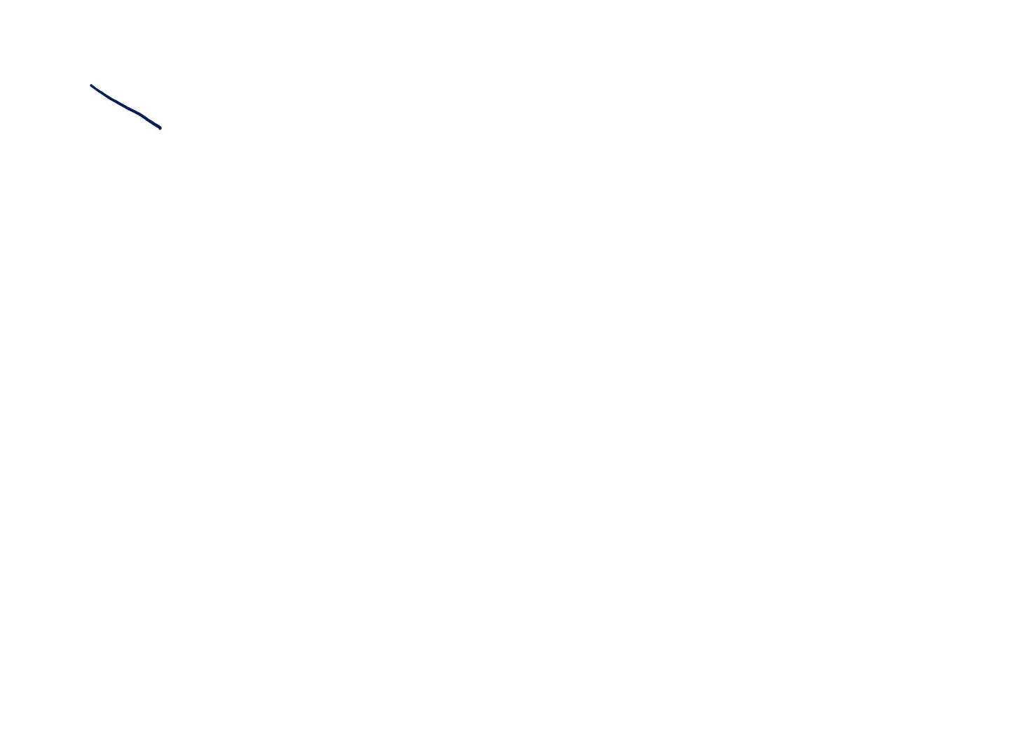
drag(161, 126, 179, 210)
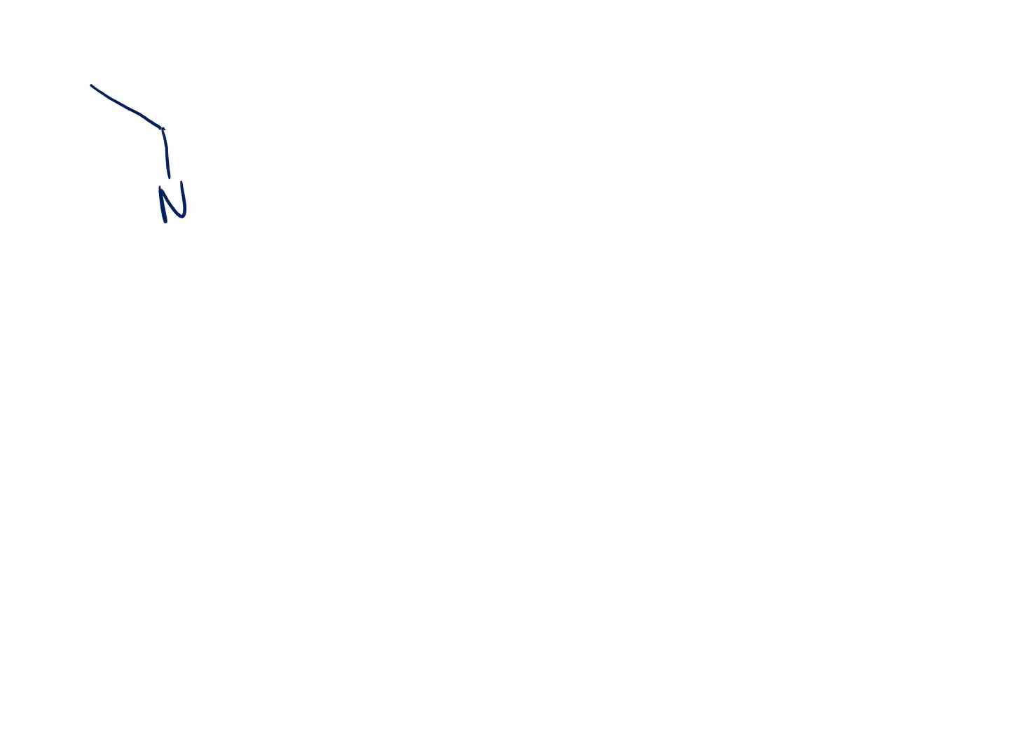
text(H3)
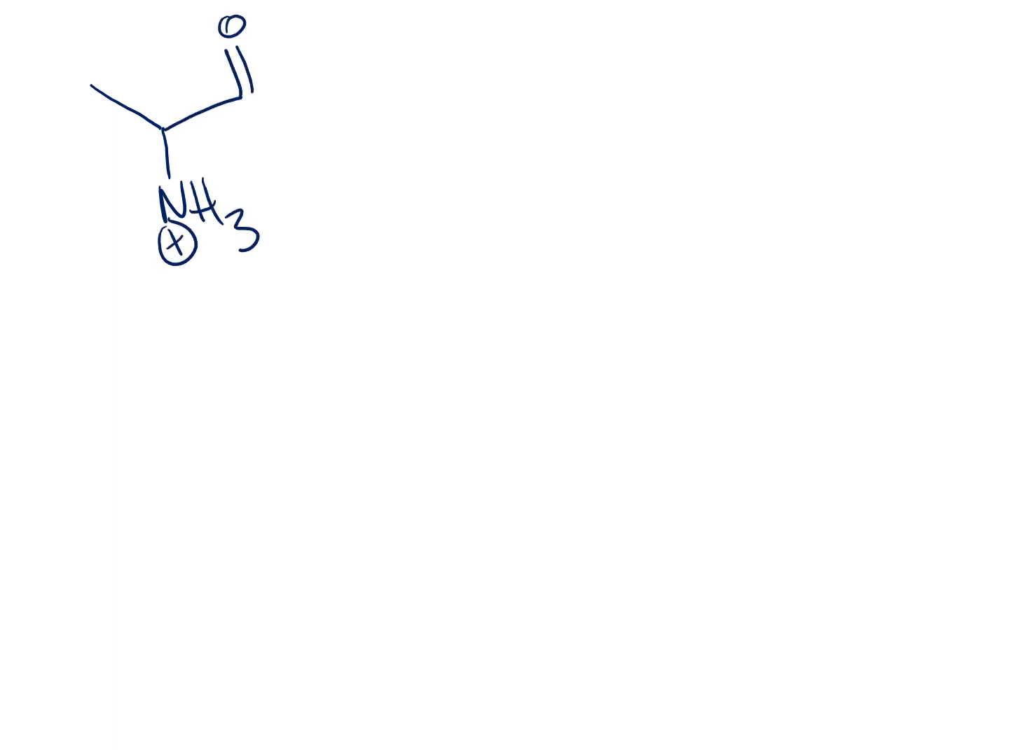
text(OH)
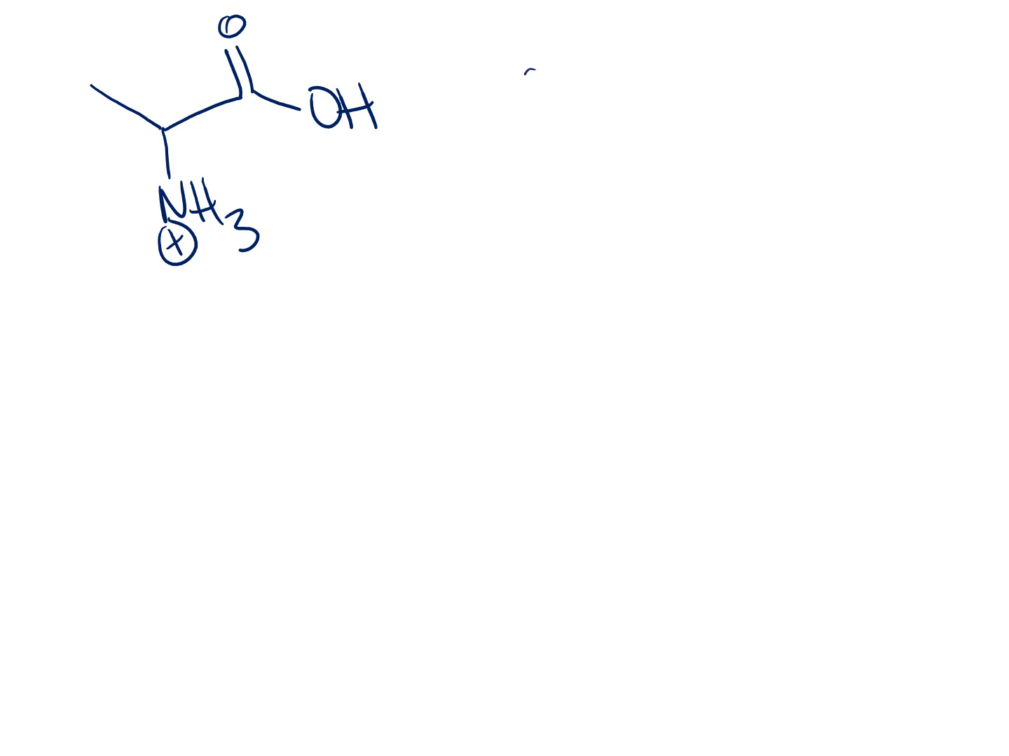
text(alanine)
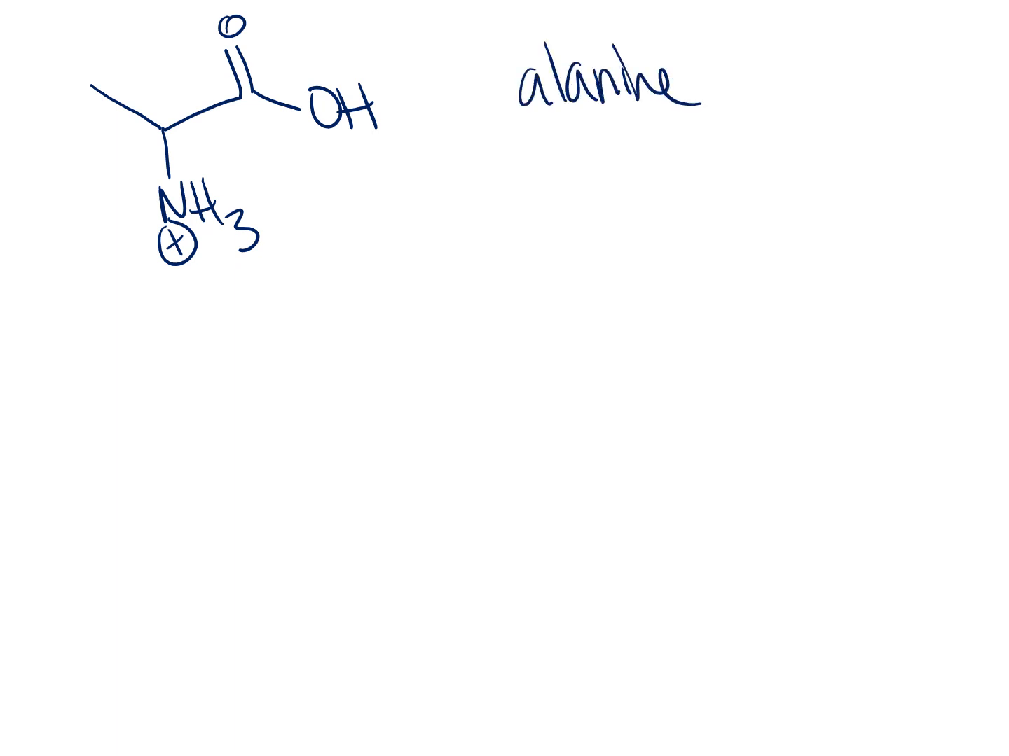
Step: Mark the OH group with pka = 5 and the NH3+ group with pka 9 using arrows
drag(386, 203, 364, 147)
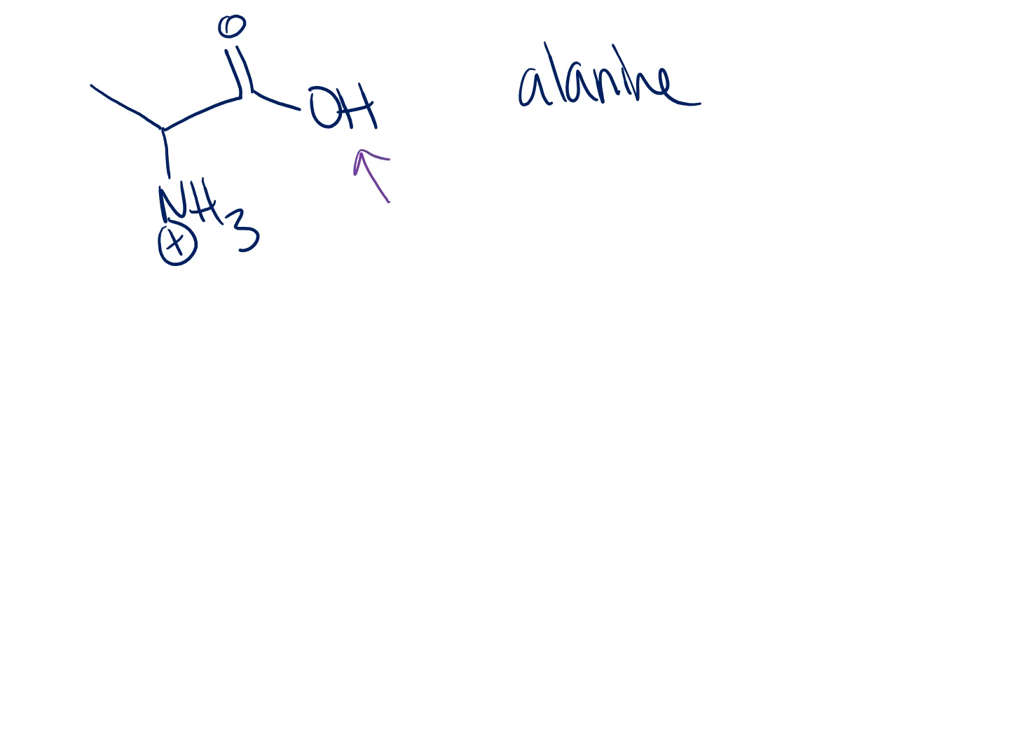
text(pka)
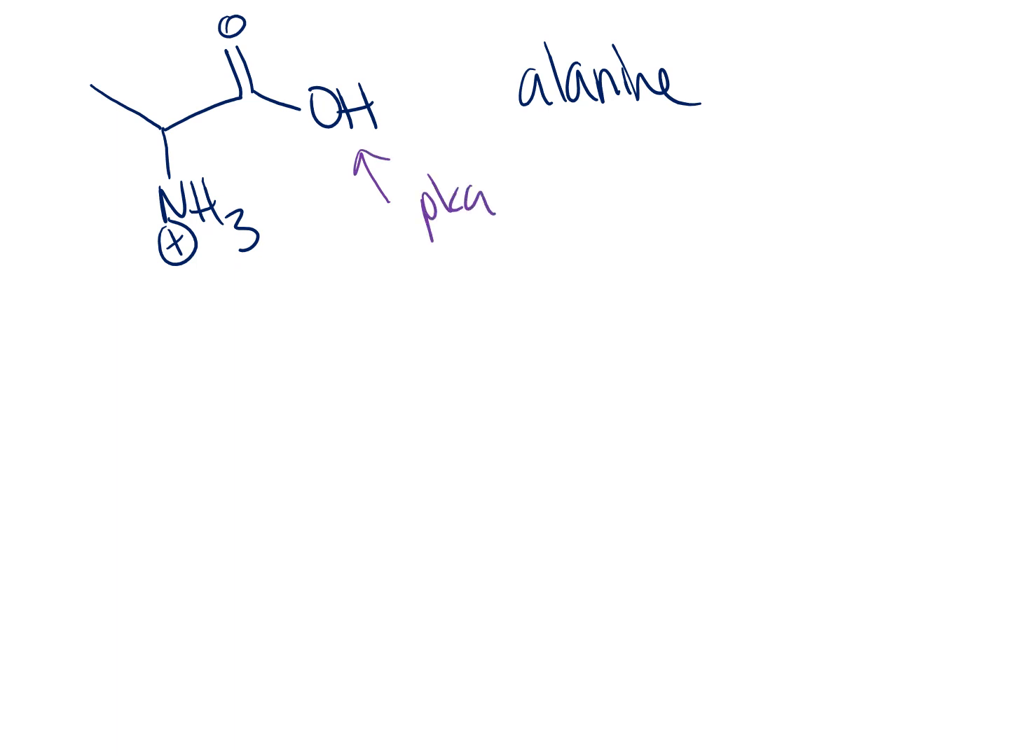
text(=5)
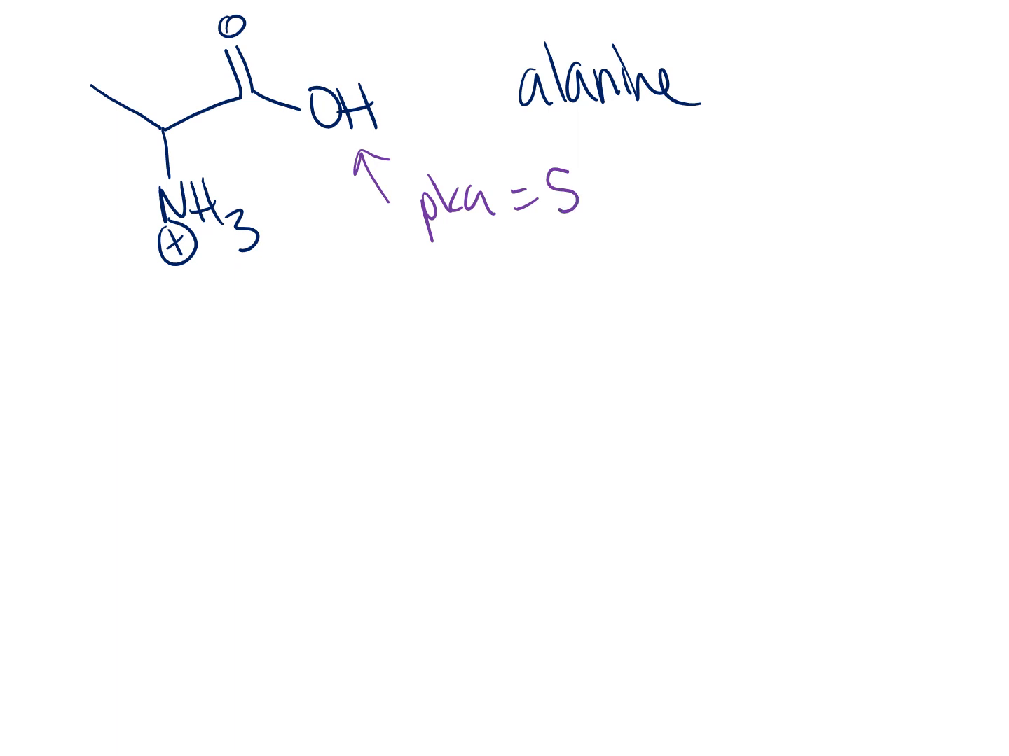
drag(140, 308, 157, 273)
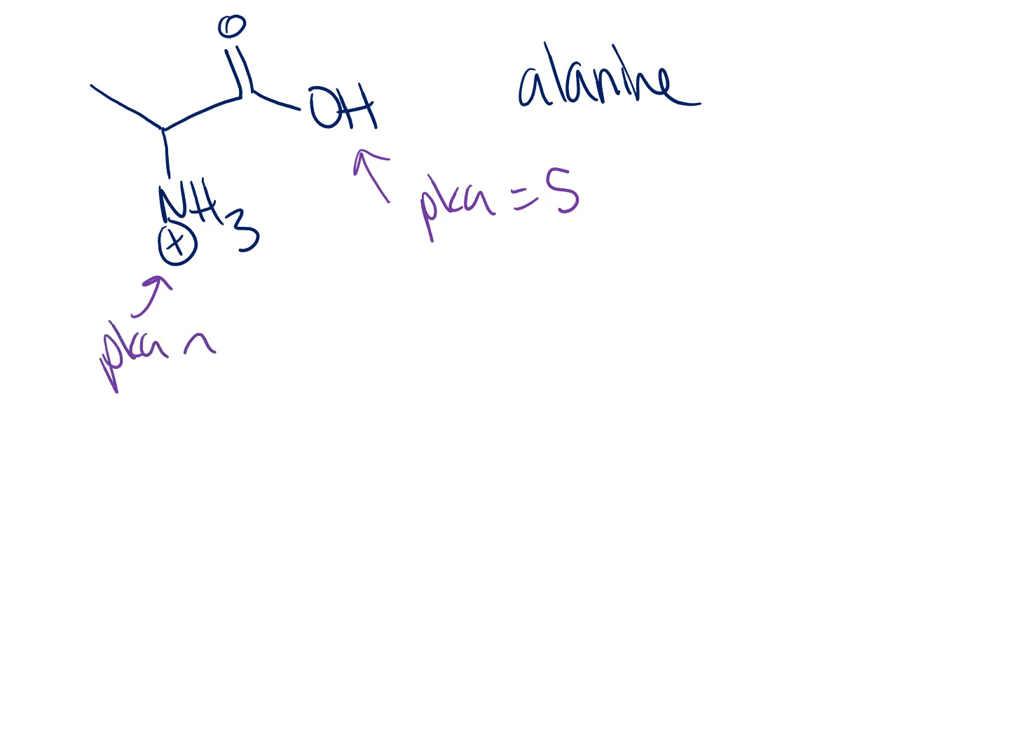
text(9)
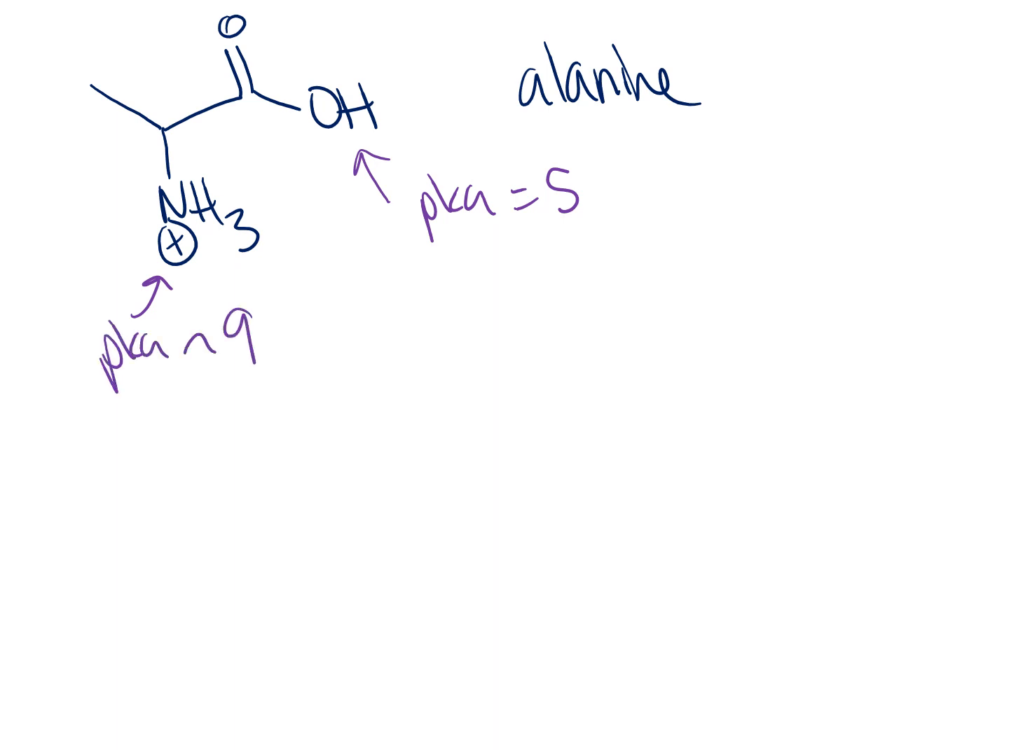
Step: Write '@ different pHs, this compound will be in different forms.'
drag(106, 448, 140, 490)
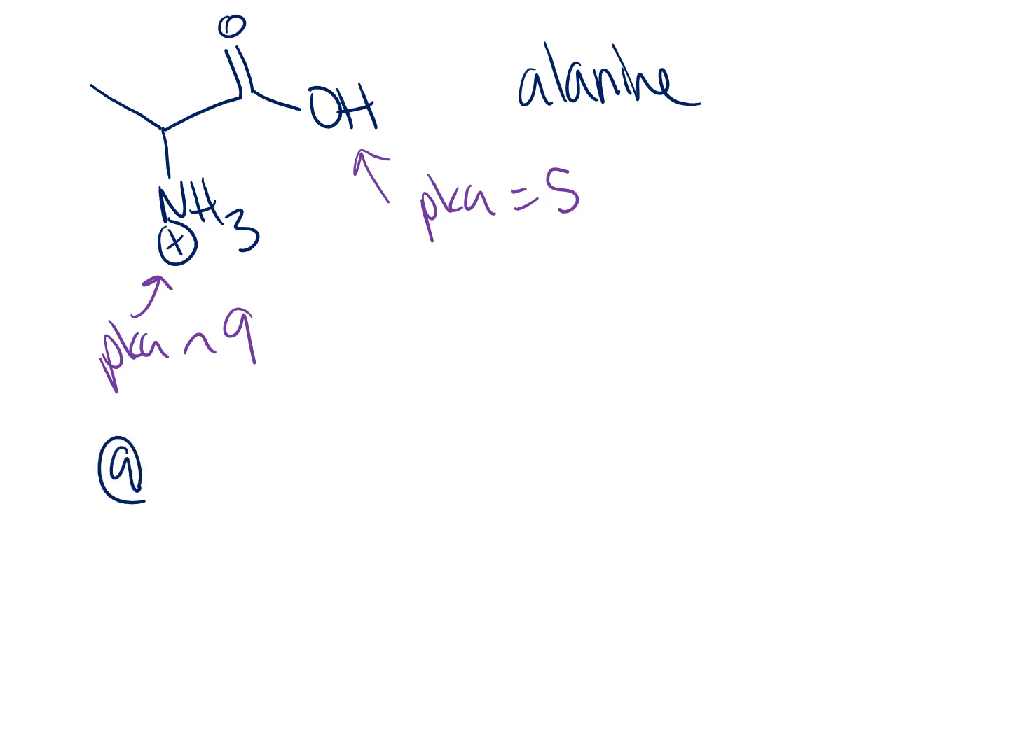
text(different pHs, this)
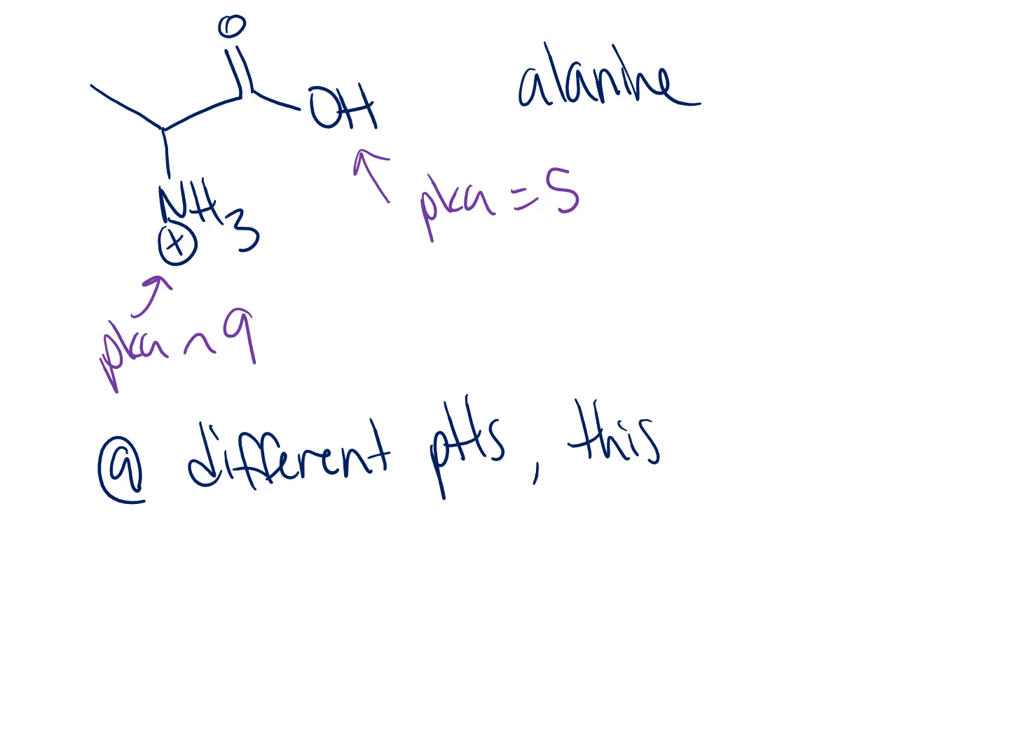
text(compon)
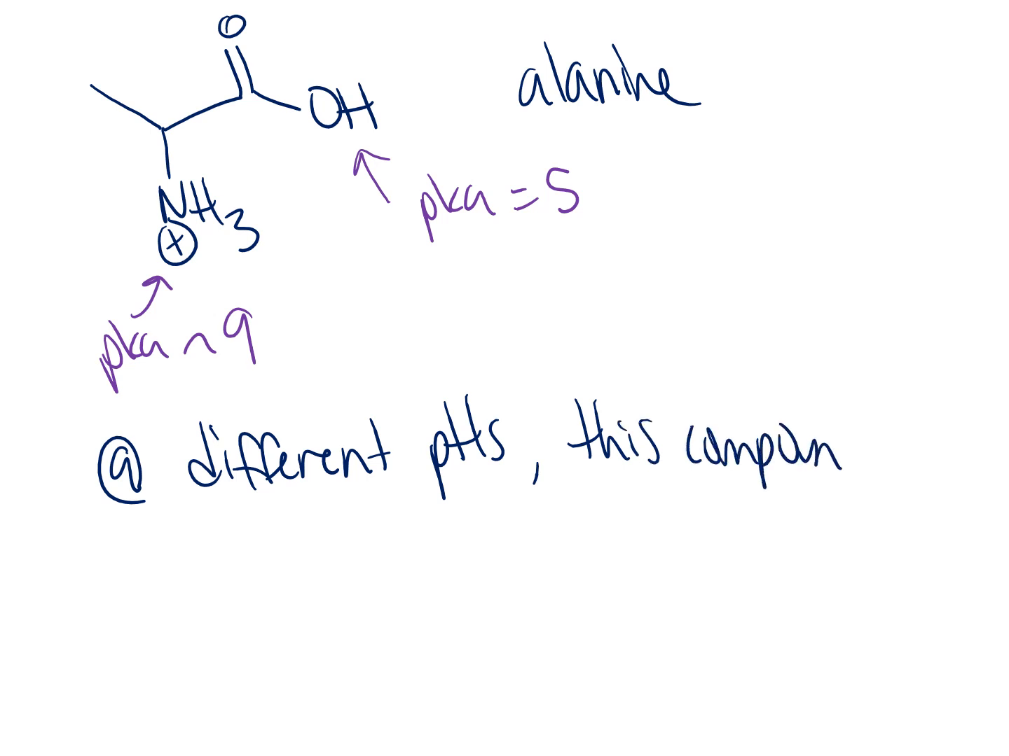
text(will b)
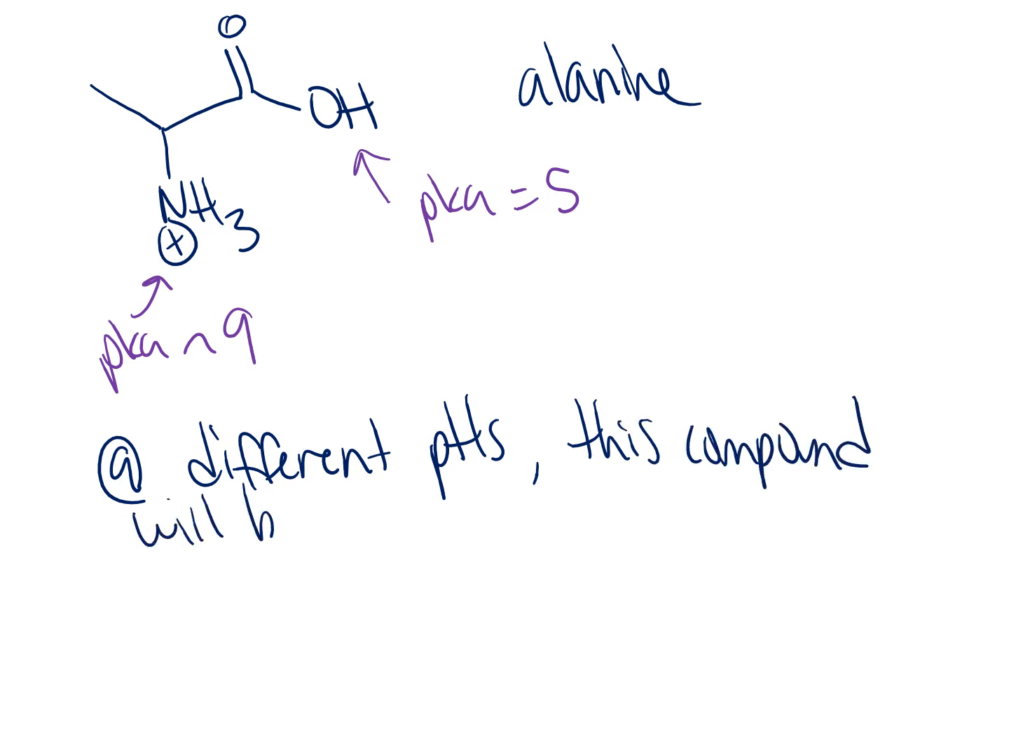
text(be in different)
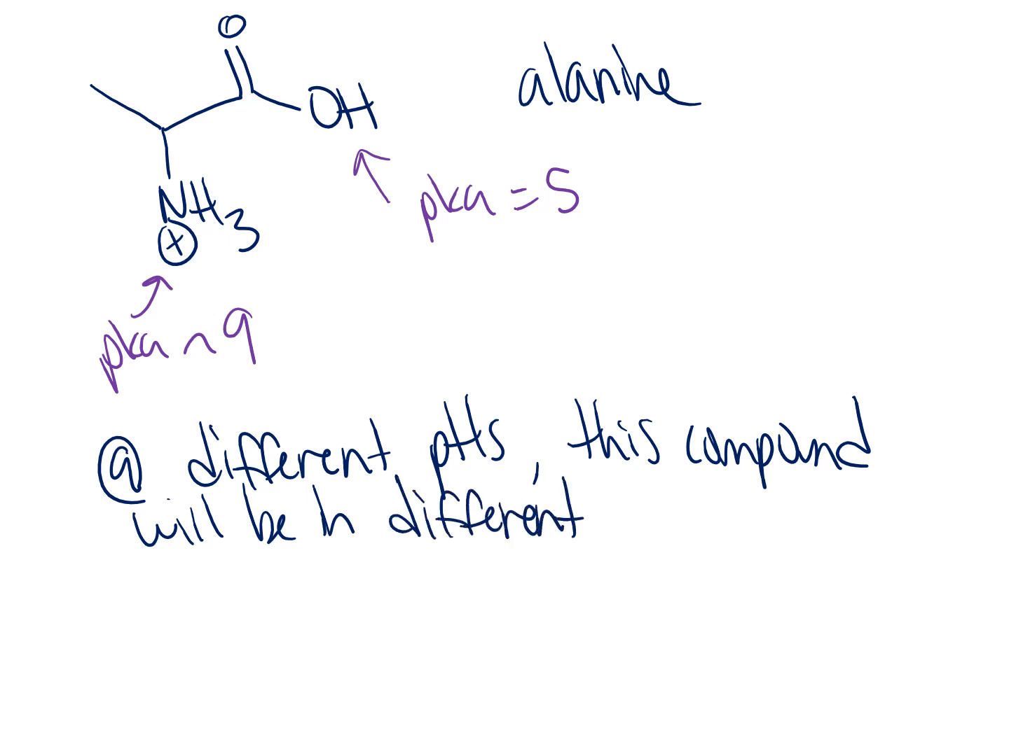
text(forms.)
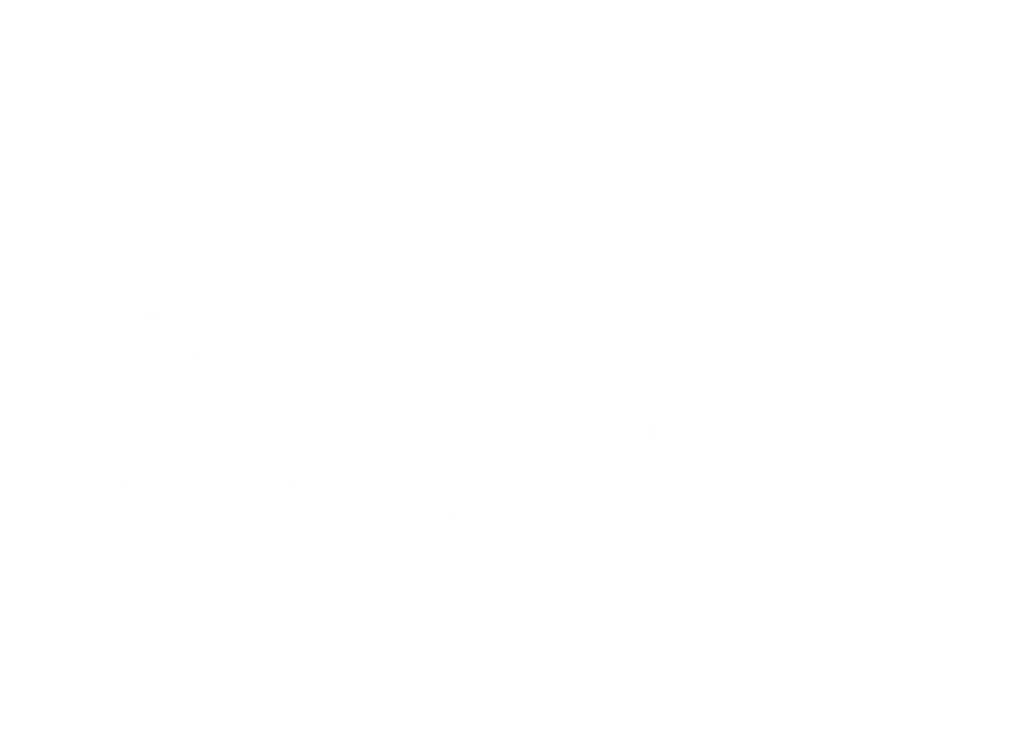
Step: Redraw the alanine structure with its OH group and write 'pH = 2'
drag(98, 88, 168, 118)
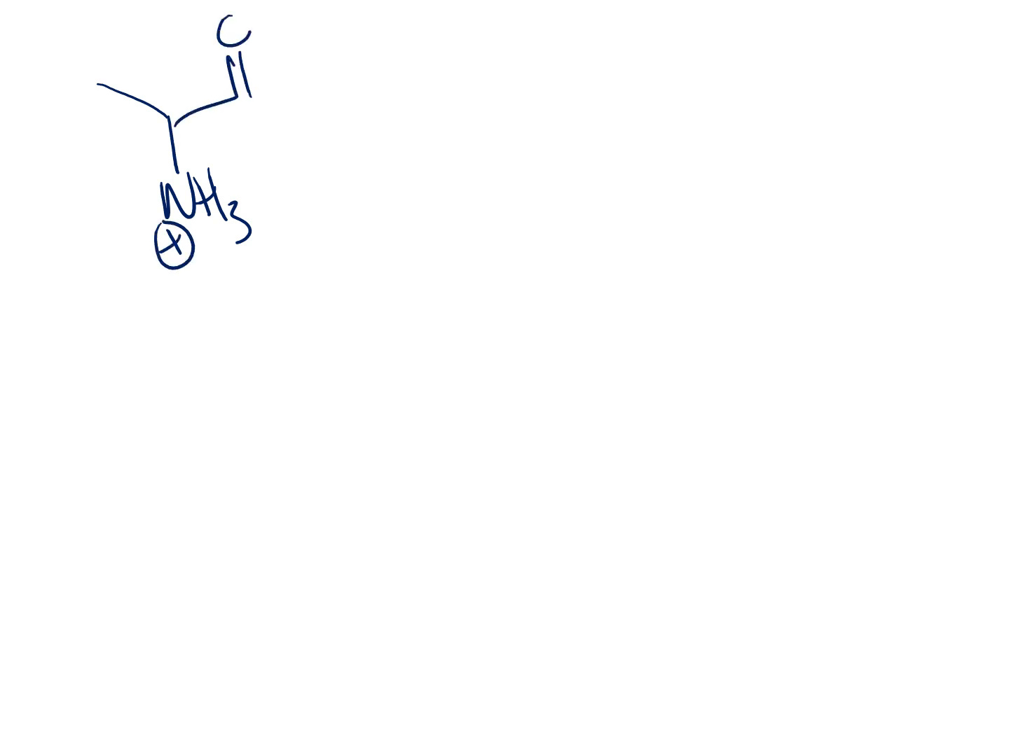
text(OH)
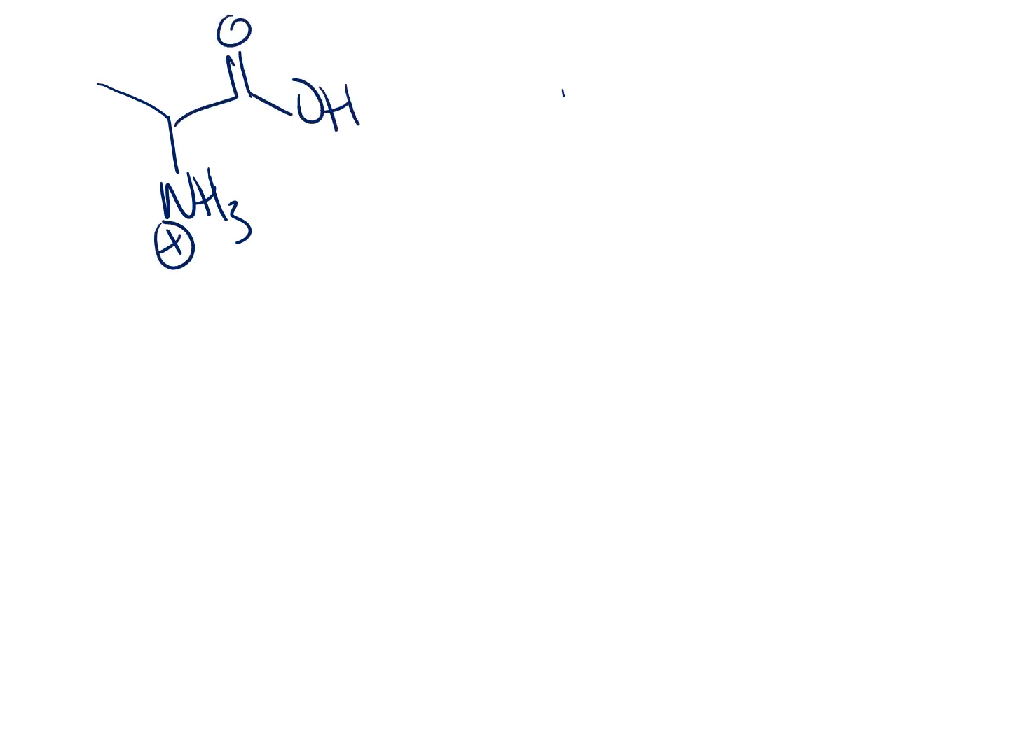
text(pH = ?)
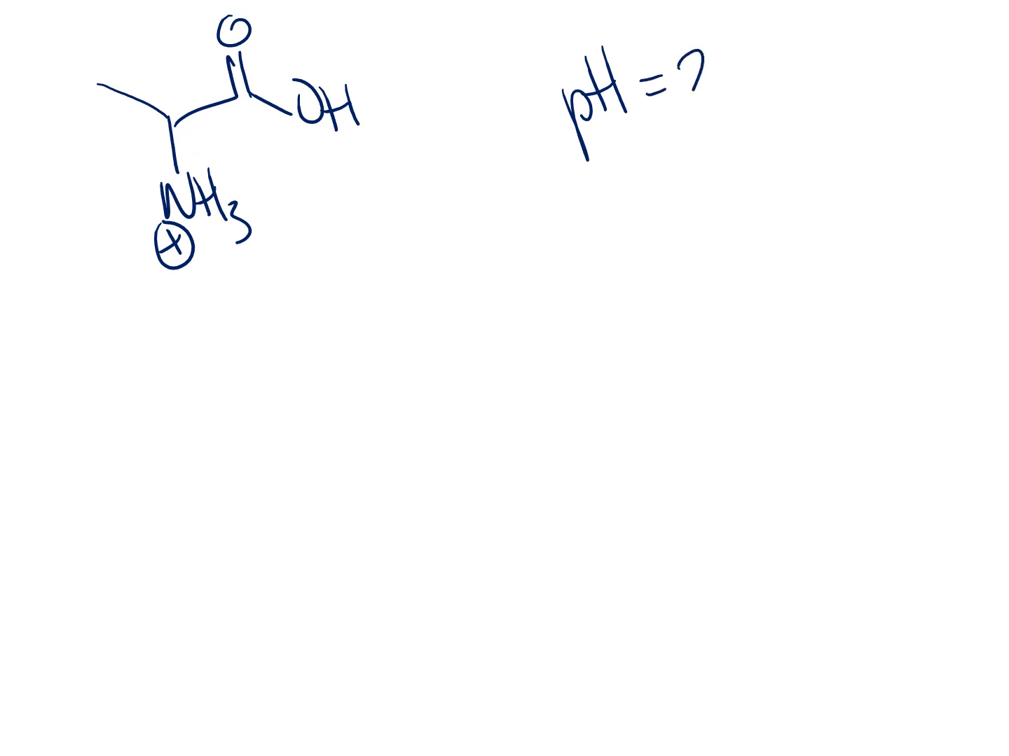
text(2)
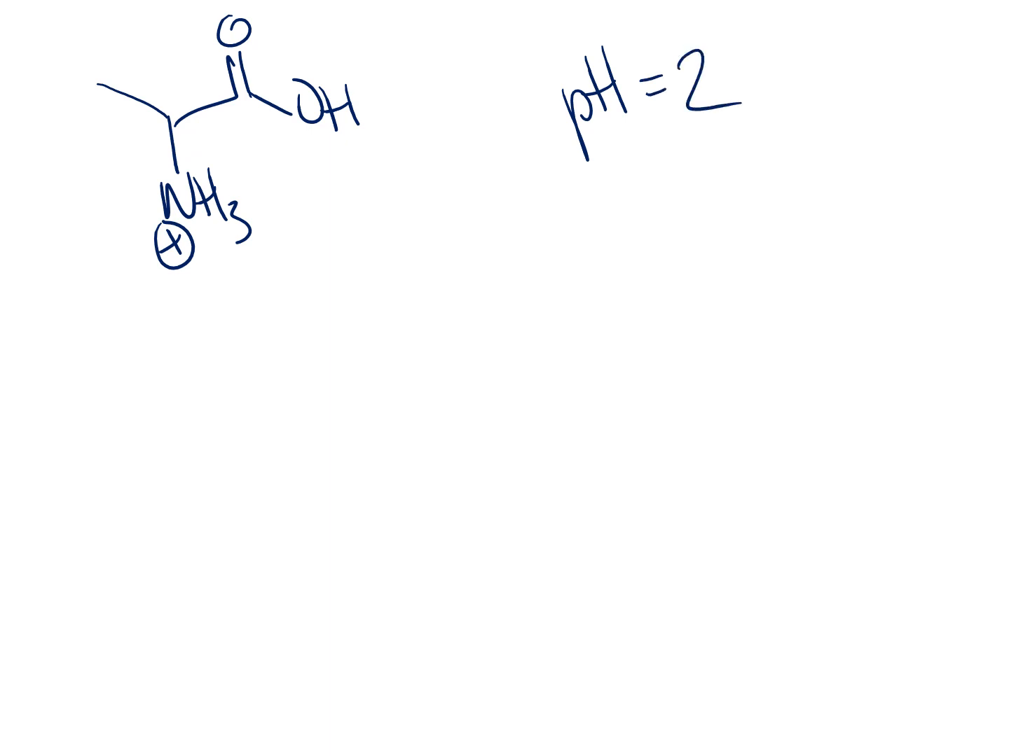
Step: Label the OH group pka 5 and the NH3+ group pka 9 with arrows
drag(350, 231, 348, 157)
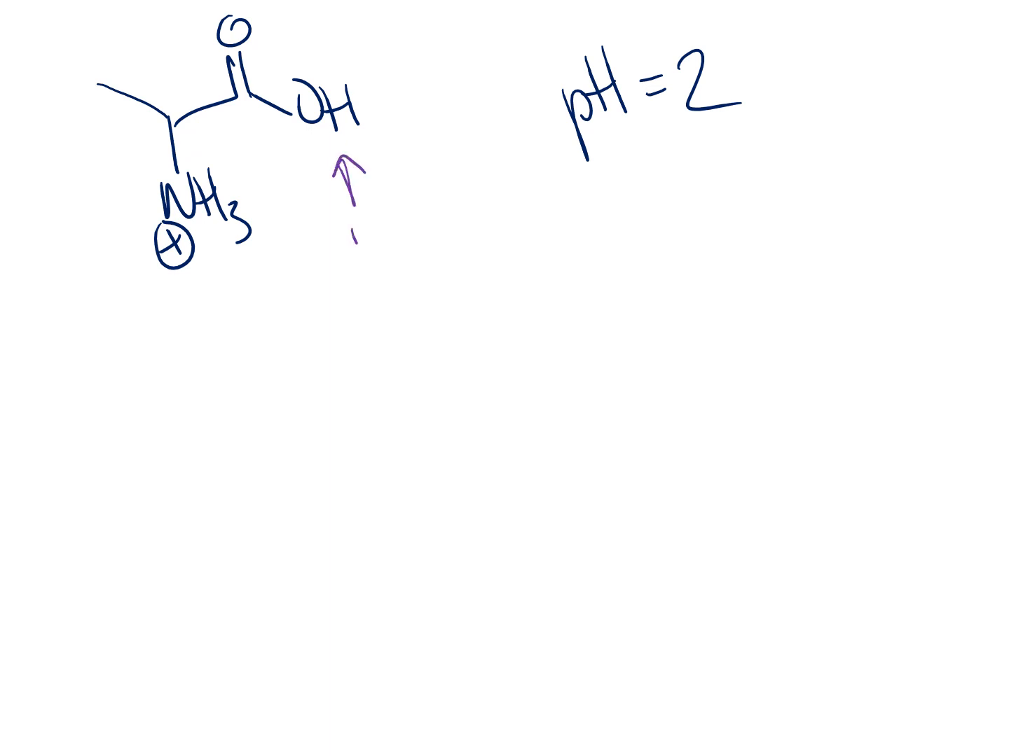
text(pka 5)
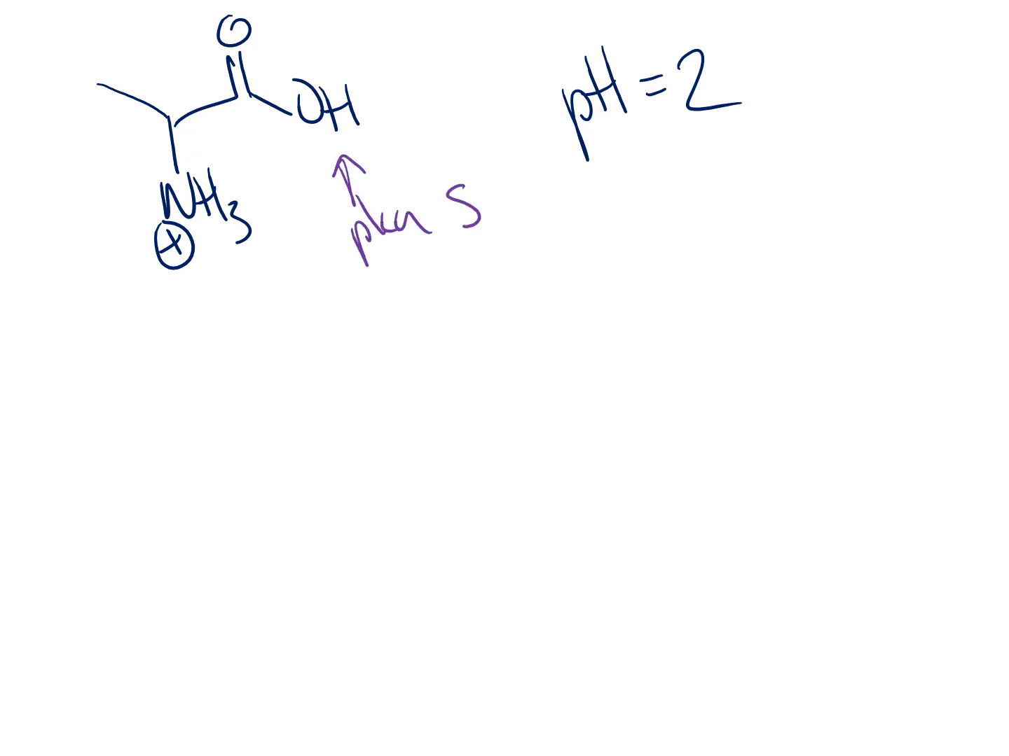
drag(147, 294, 161, 329)
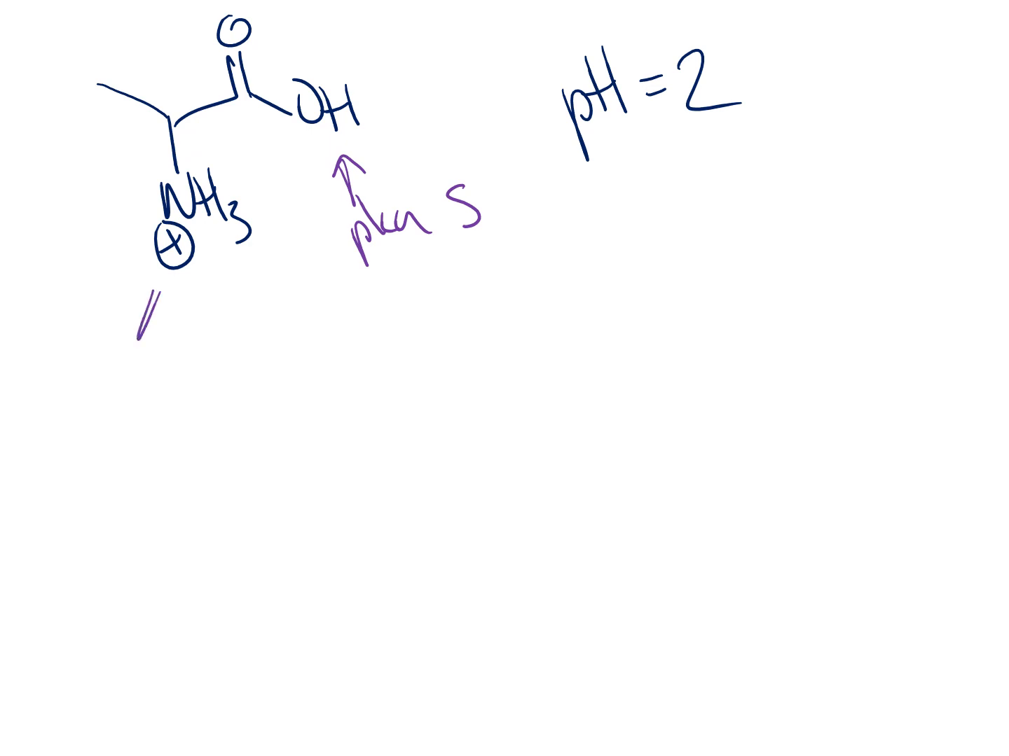
drag(137, 344, 157, 287)
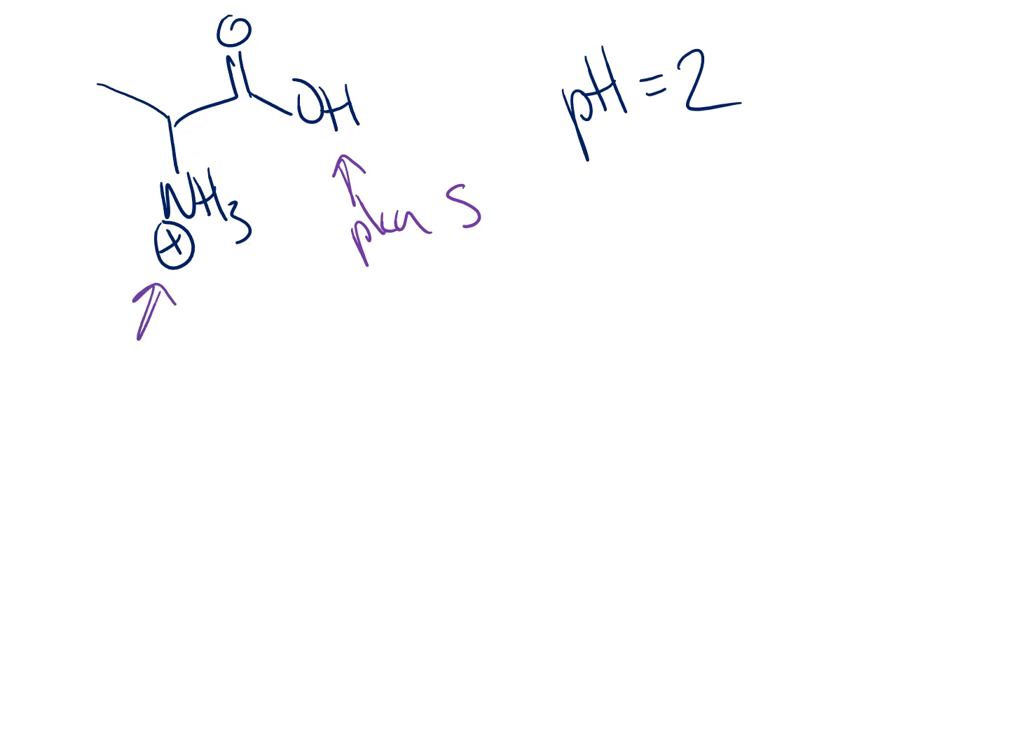
text(pka 9)
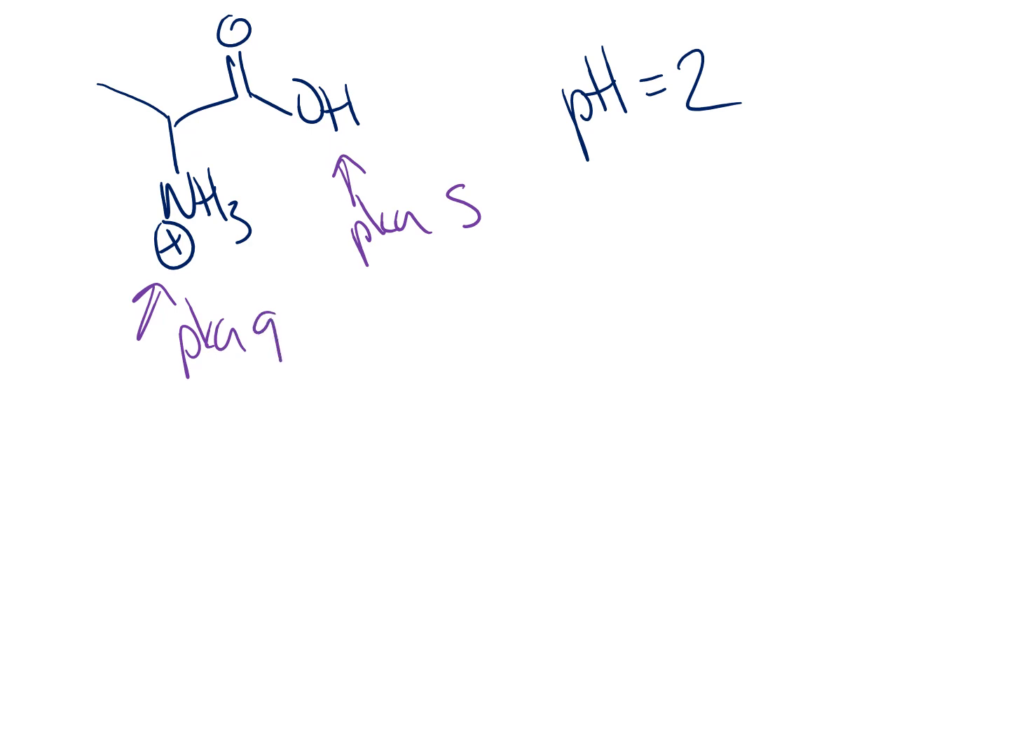
Step: Write 'pH = 2 < pka 5 => carboxylic acid keeps proton'
text(pH)
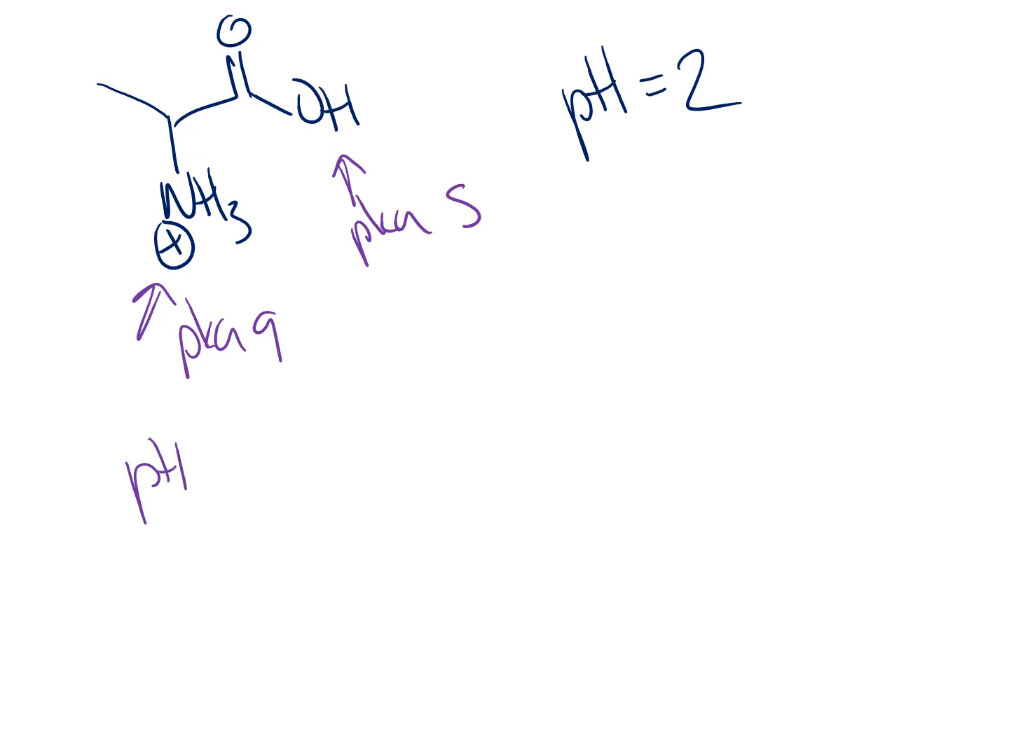
text(=2)
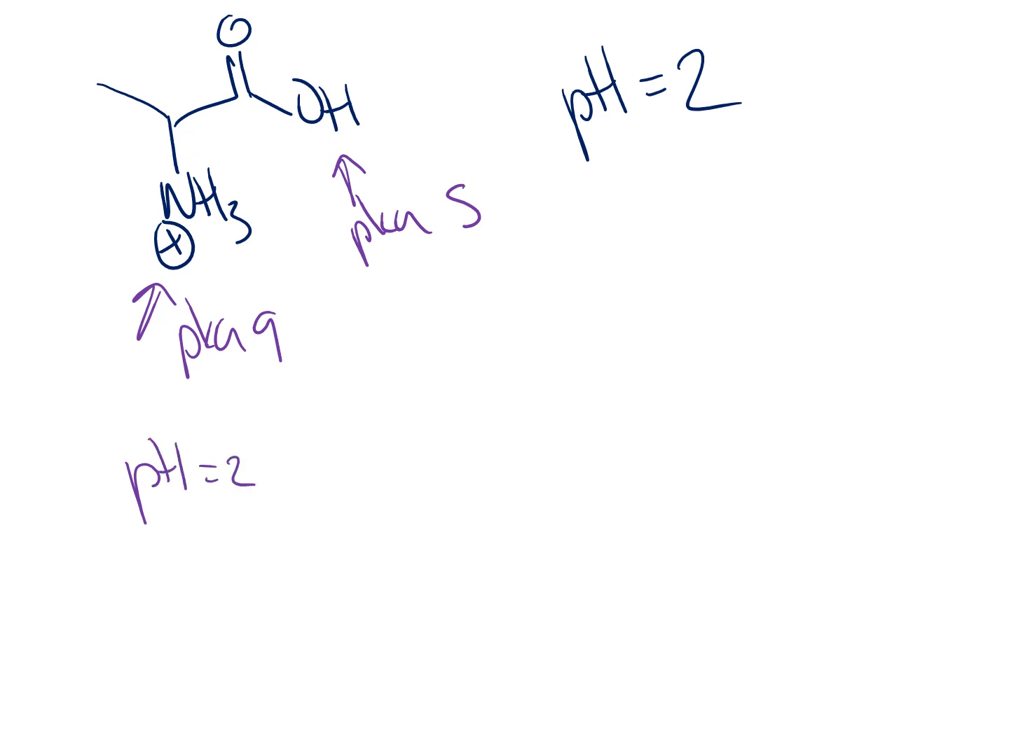
text(< p)
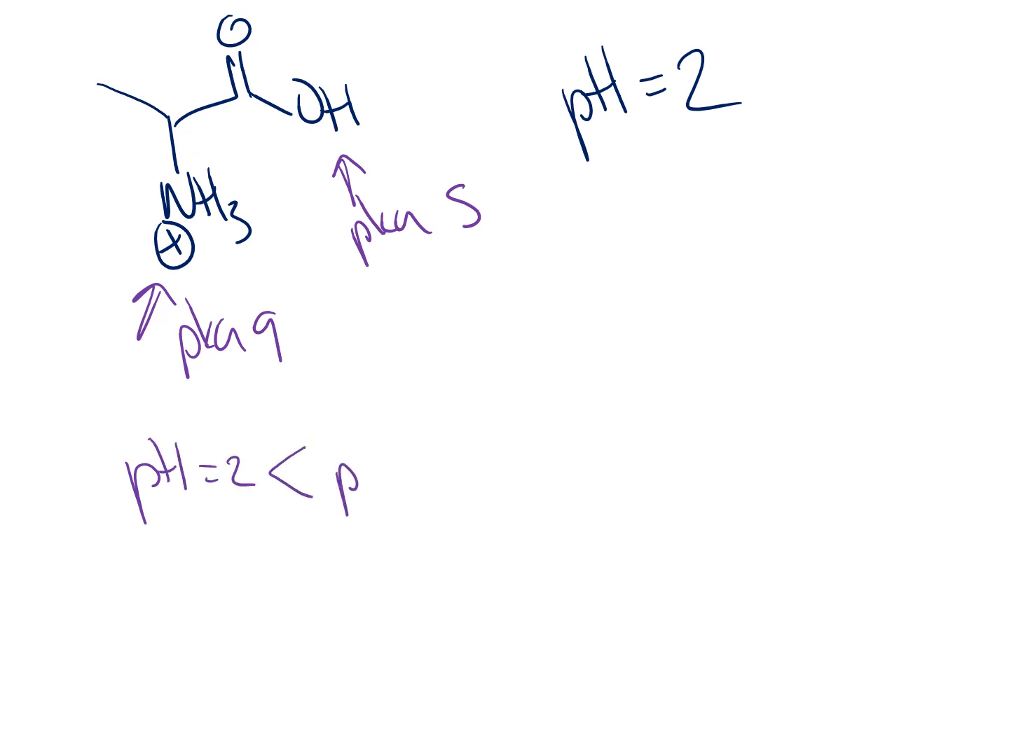
text(ka)
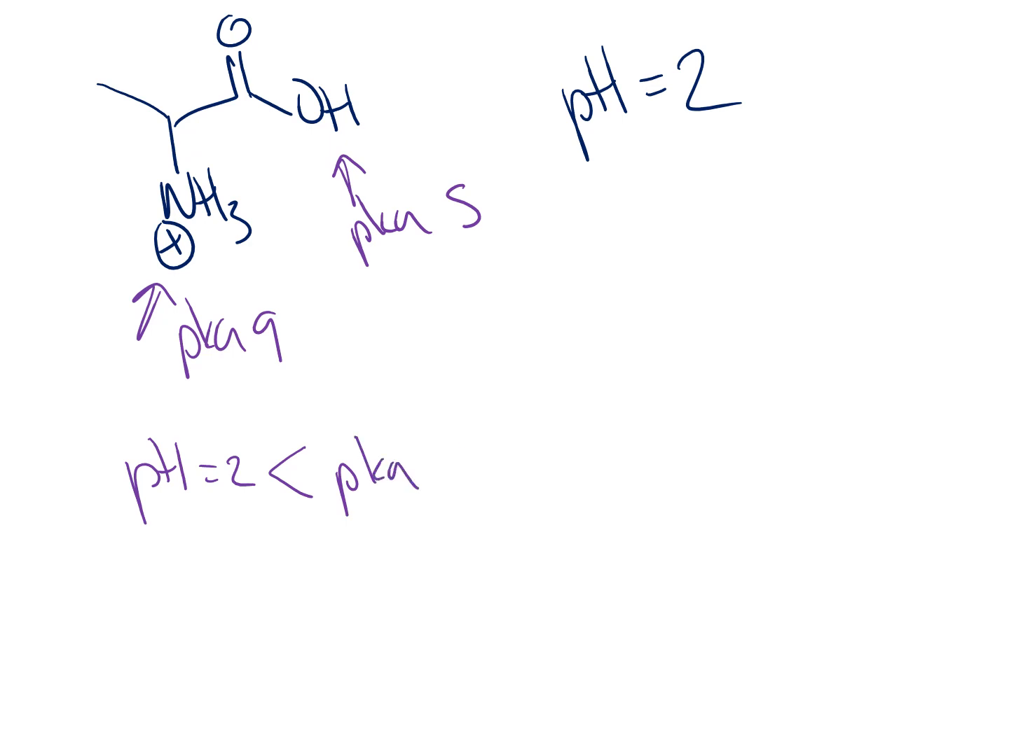
text(5 =>)
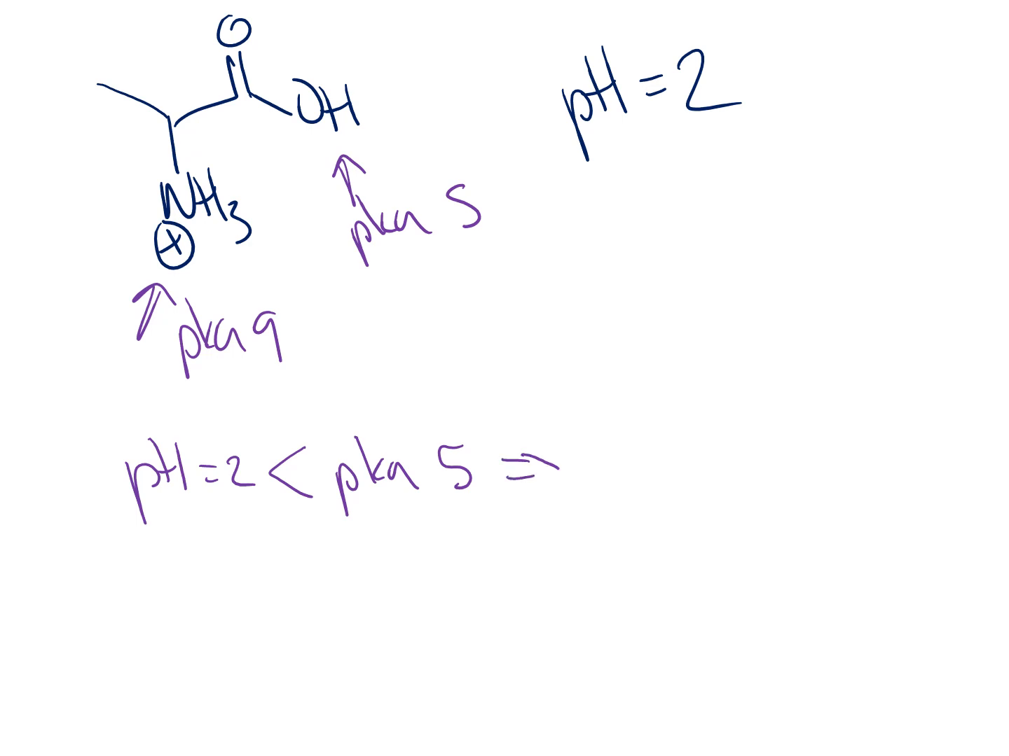
text(carboxylic acid)
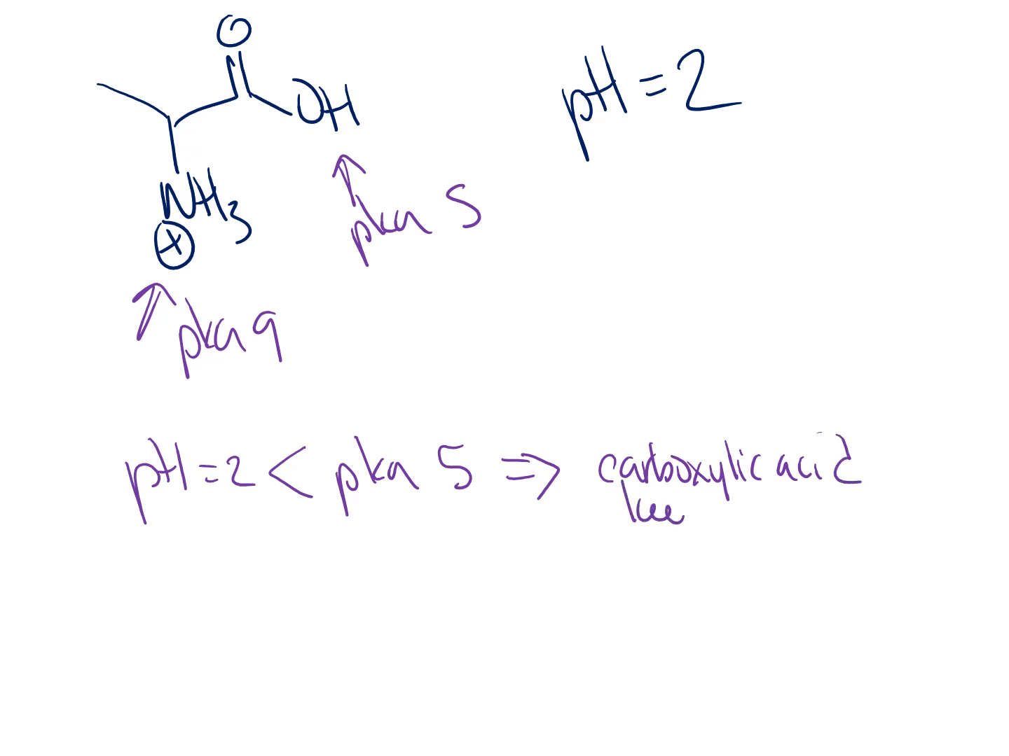
text(keeps proto)
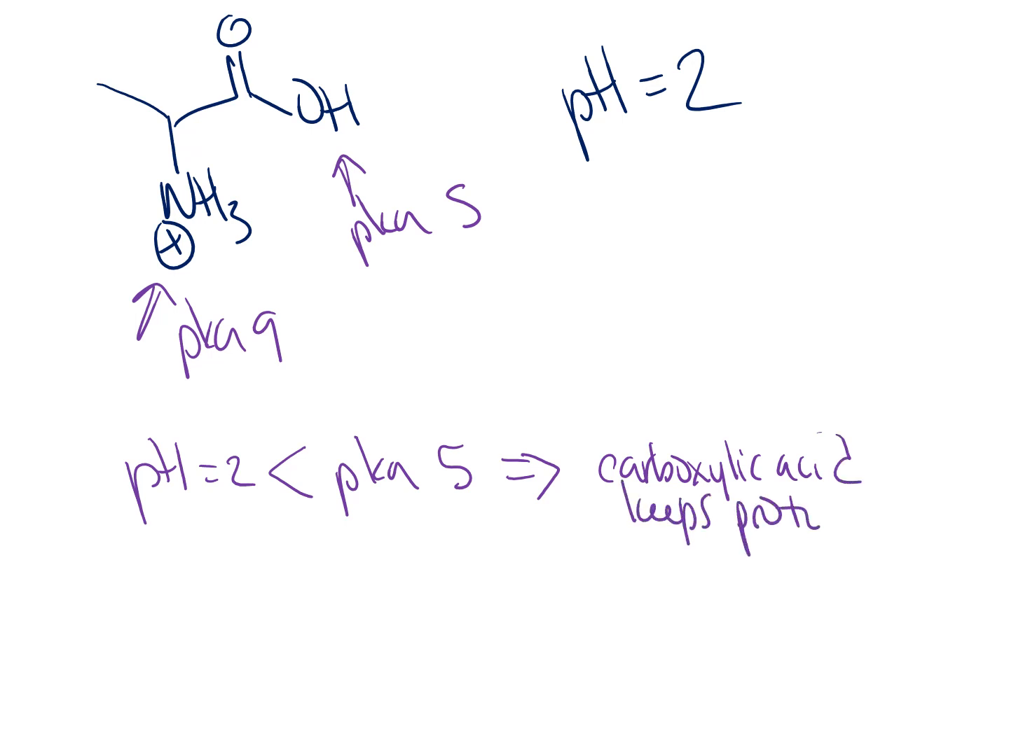
text(on)
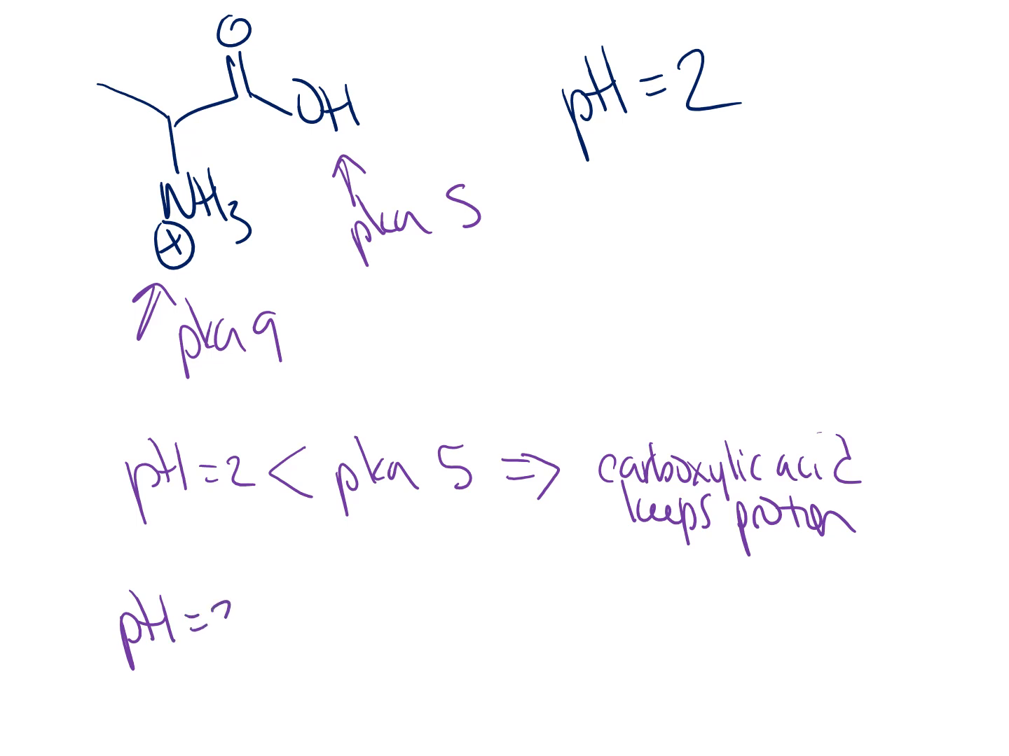
Step: Write 'pH 2 < pka 9 => nitrogen keeps proton'
text(2)
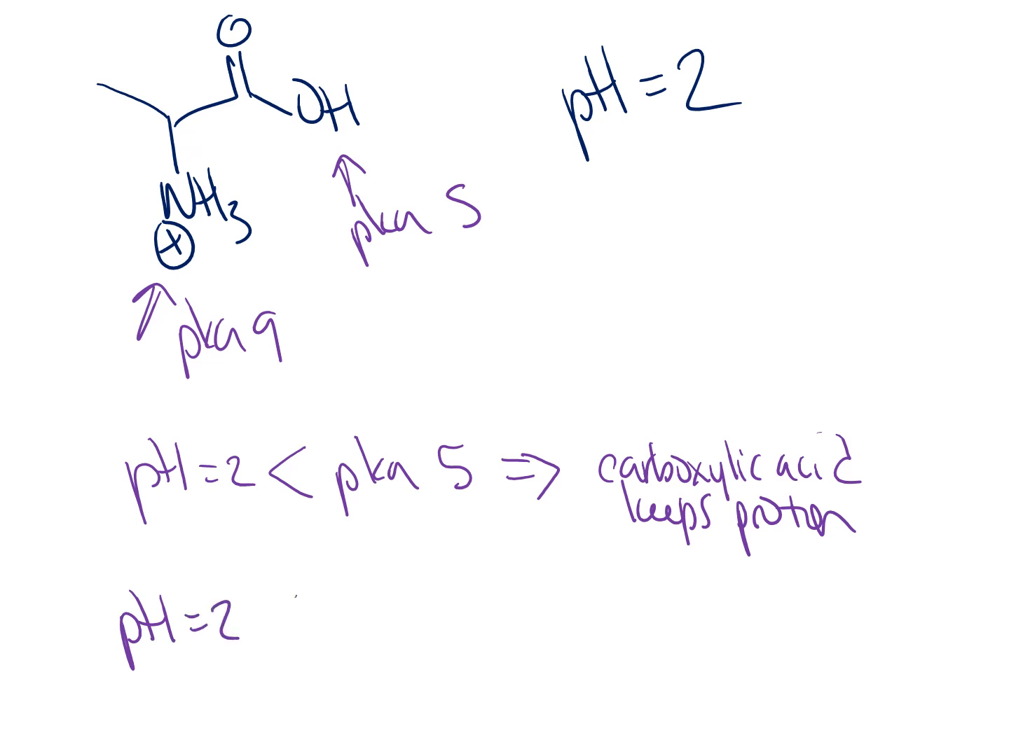
text(<)
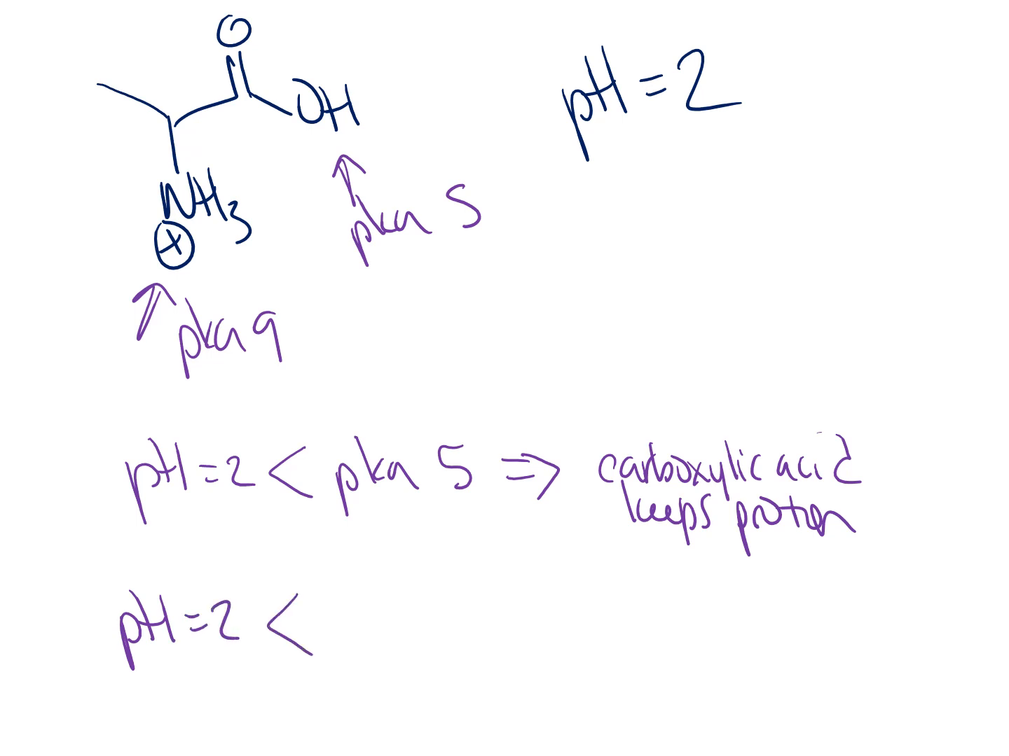
text(pka 9)
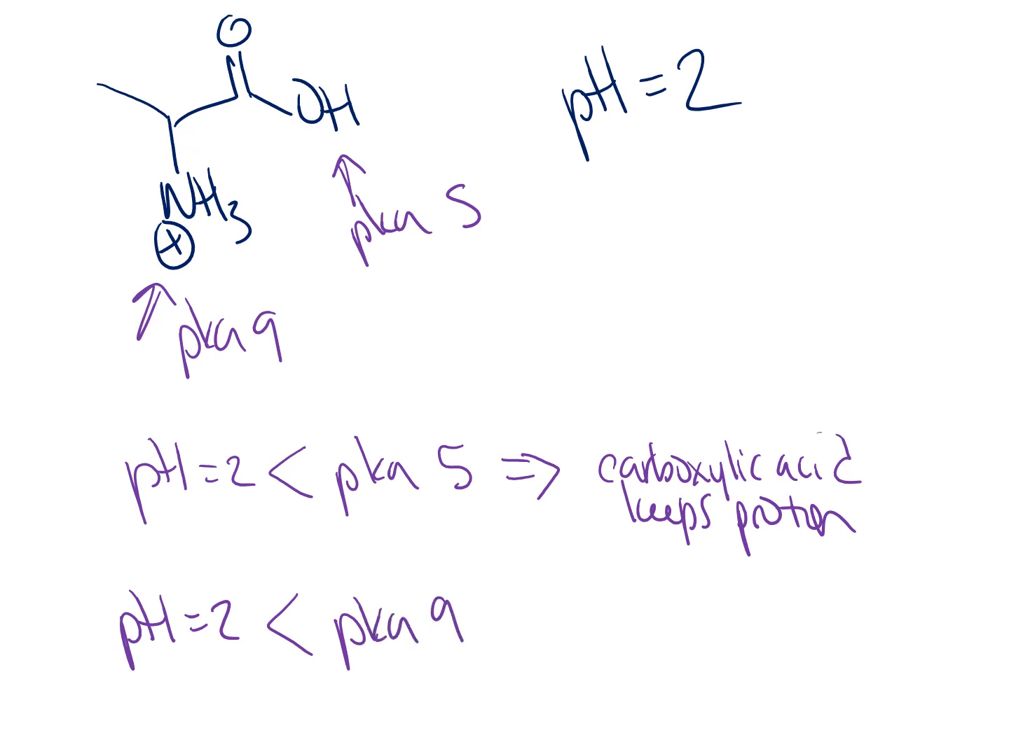
text(=> nitrogen)
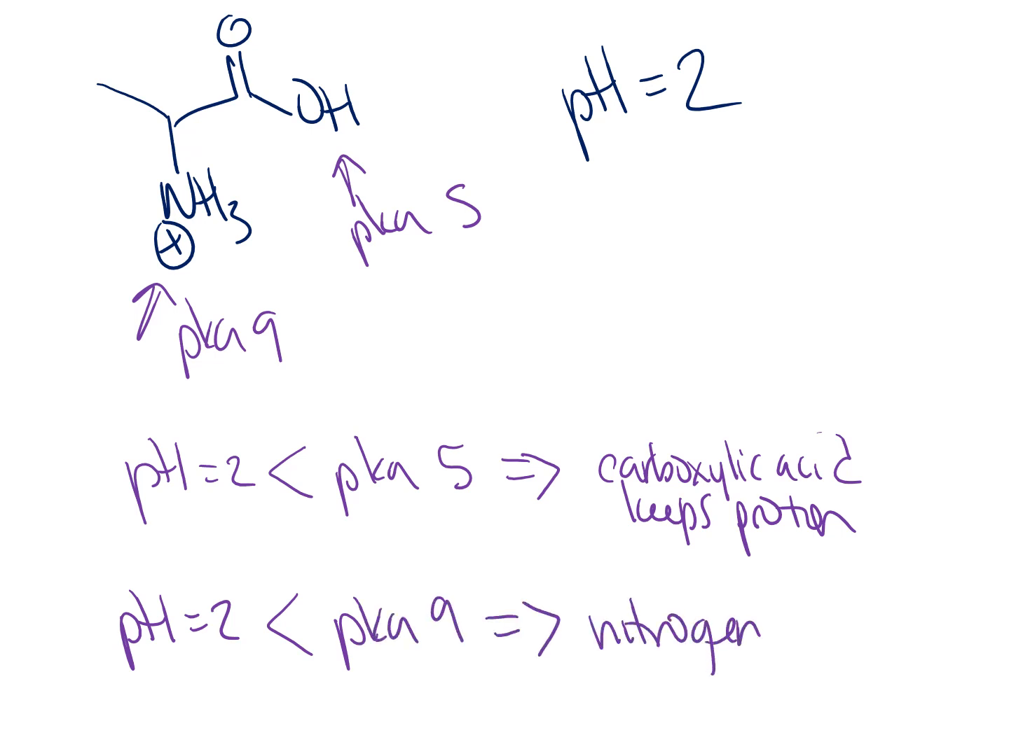
text(keeps)
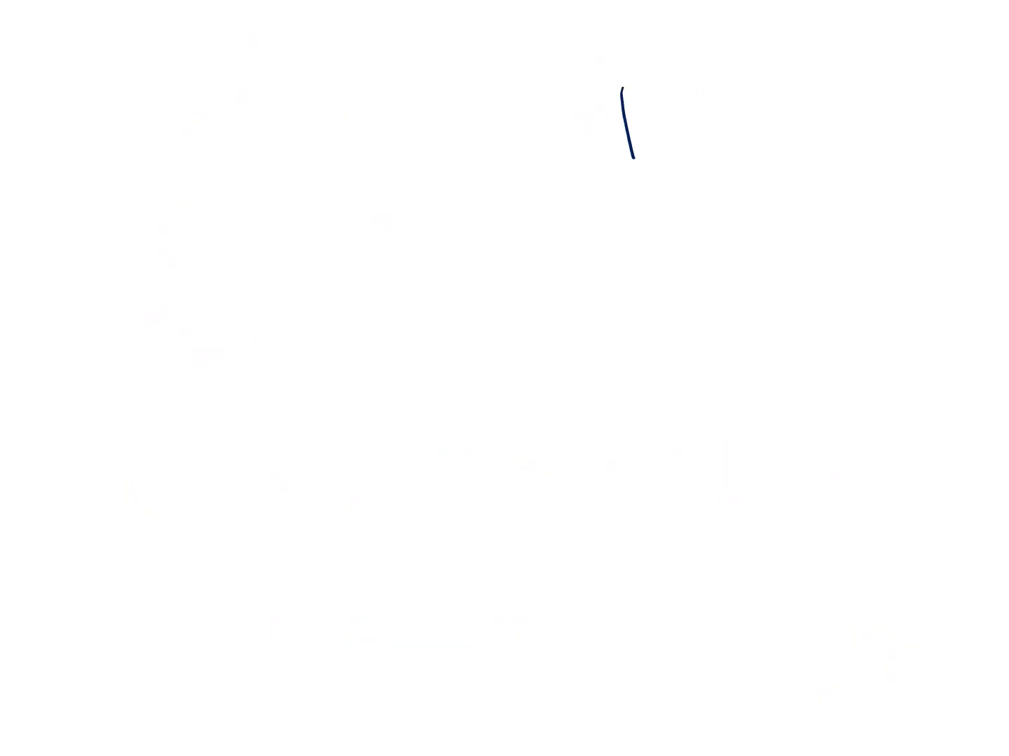
Step: Handwrite pH = 7 and redraw the alanine backbone with ⊕NH₃, arrow to OH from pka 5, and pka 9
text(pH =)
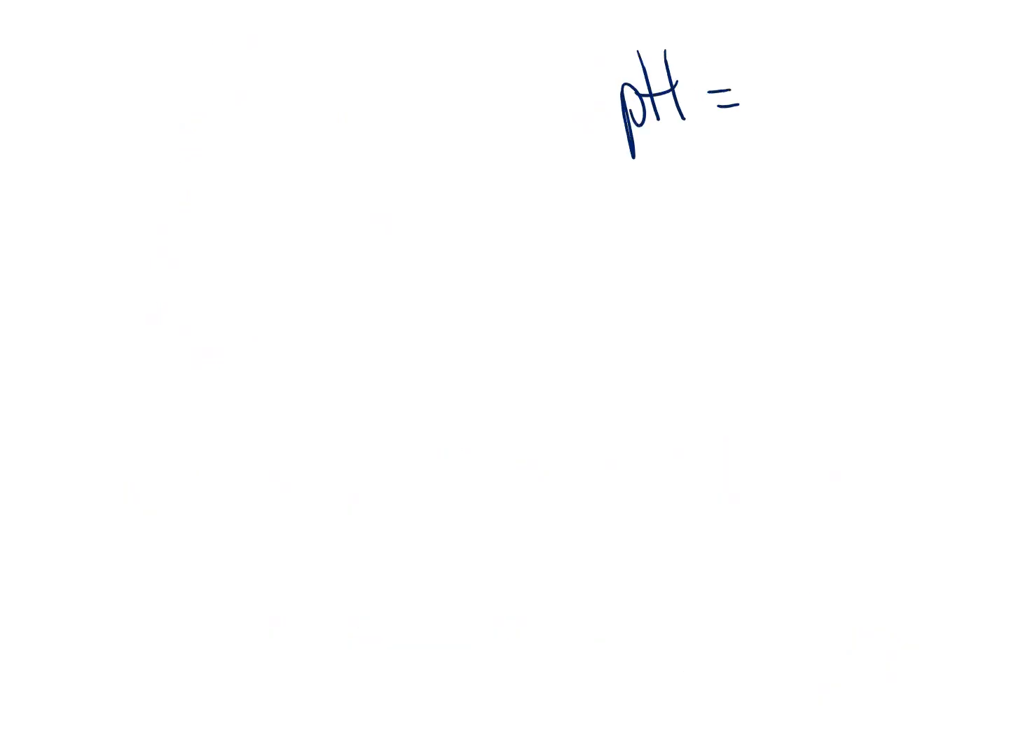
text(7)
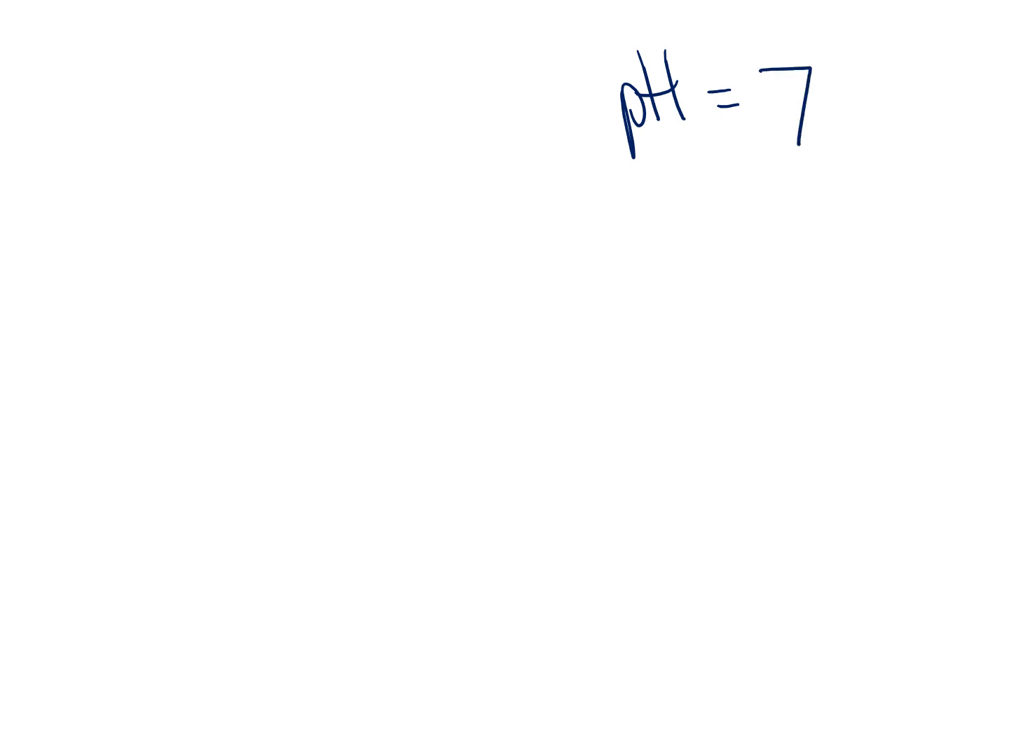
drag(70, 105, 133, 238)
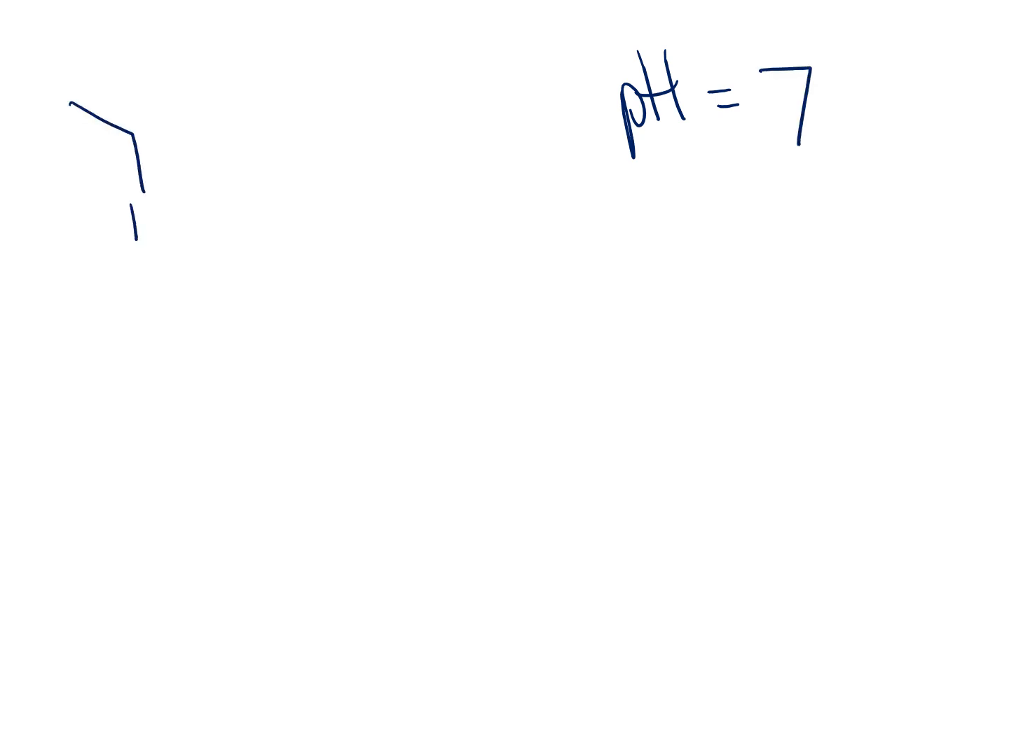
text(⊕NH₃)
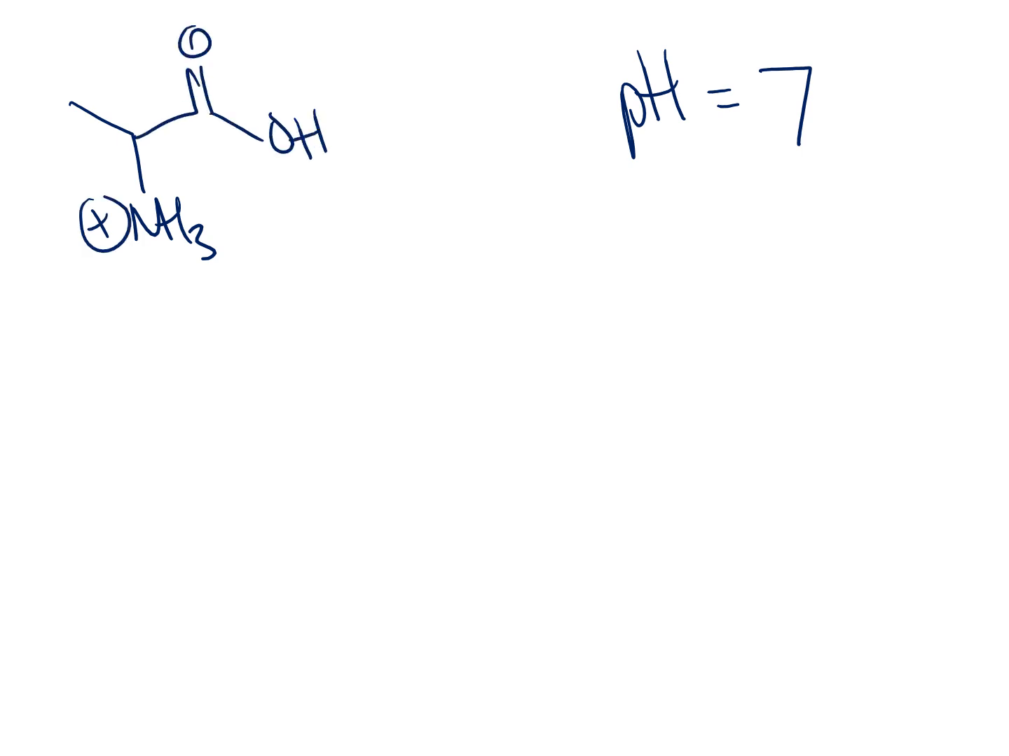
drag(329, 63, 322, 110)
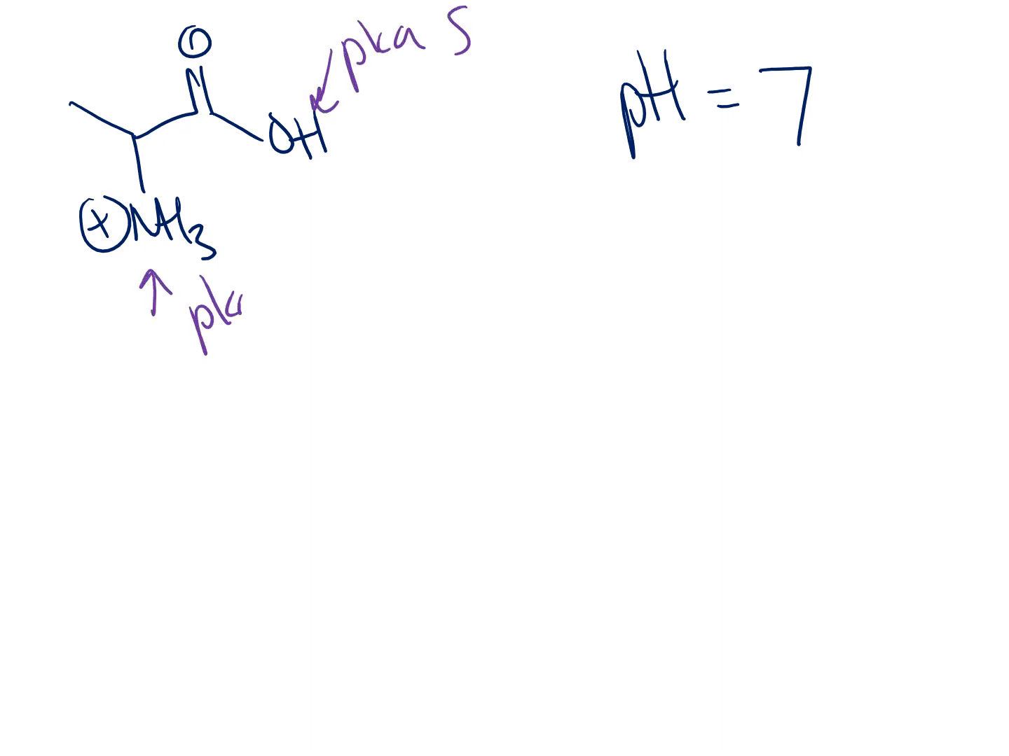
text(9)
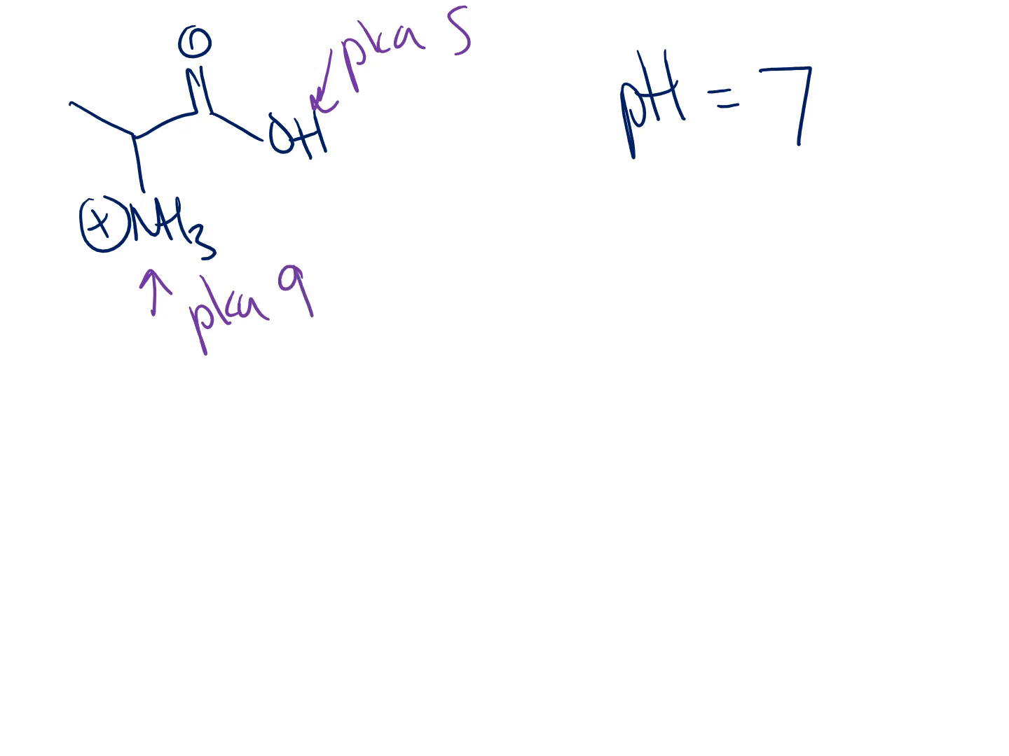
Step: Write the line pH = 7 > pka 5 => carboxylic acid loses its proton
text(pH =)
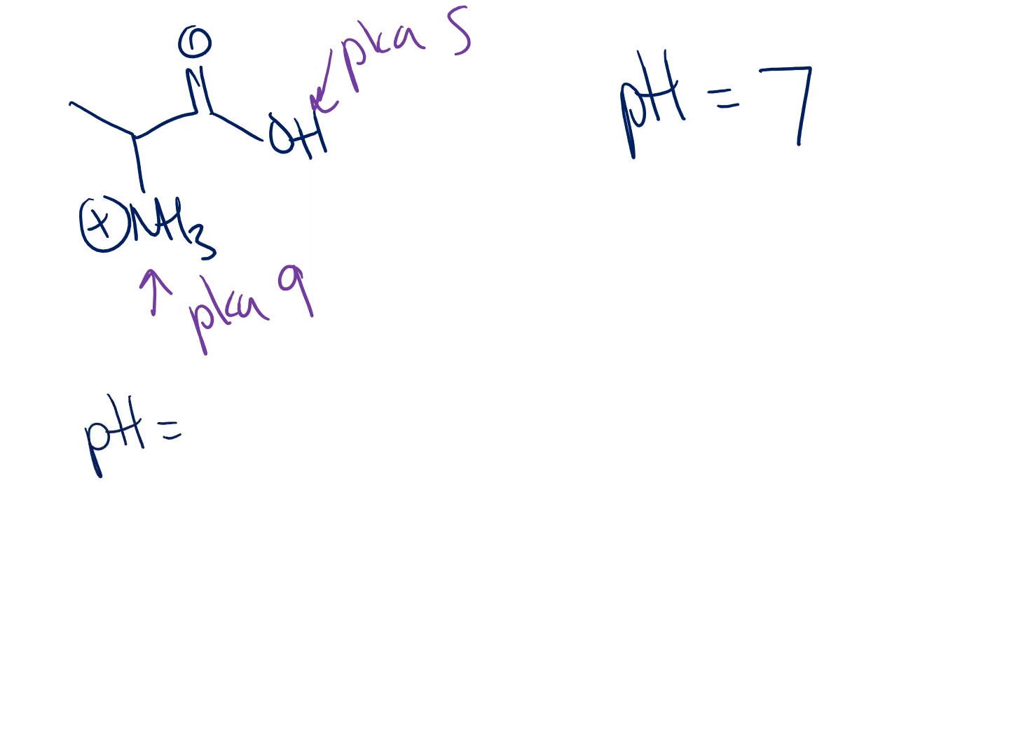
text(7 >)
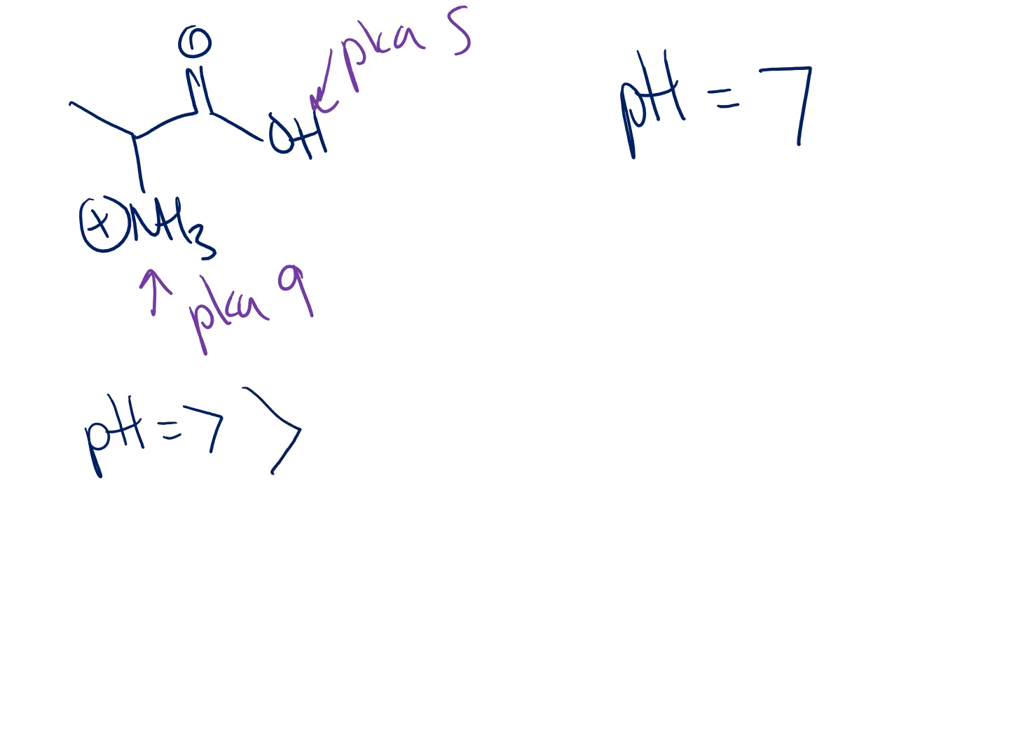
text(pk)
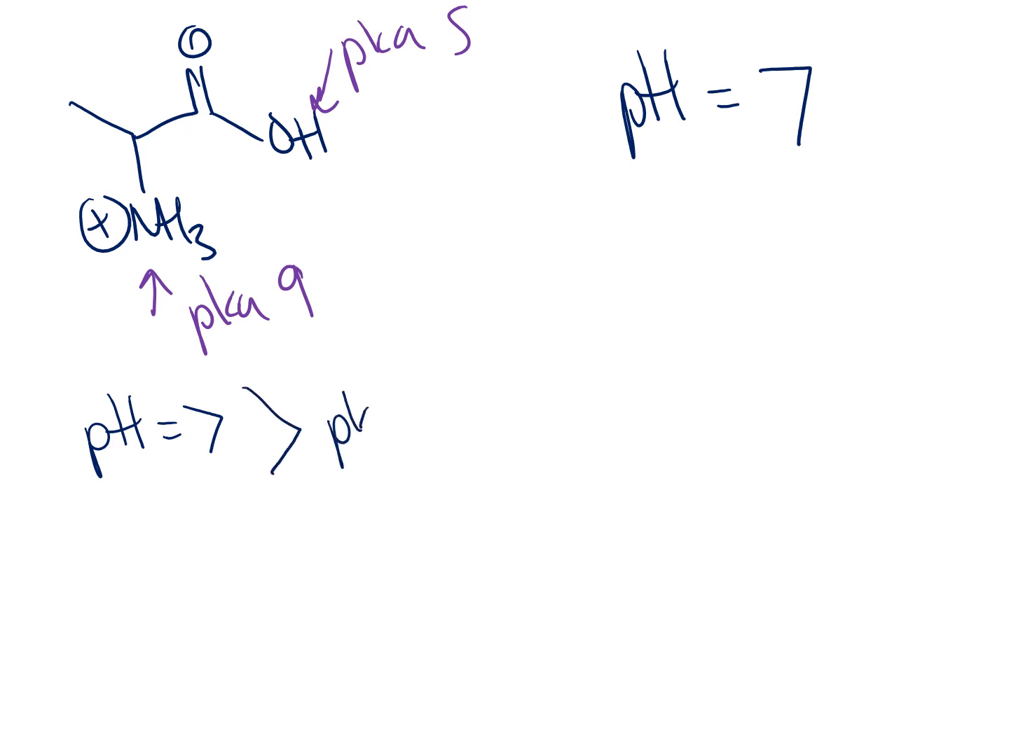
text(ka 5 =>)
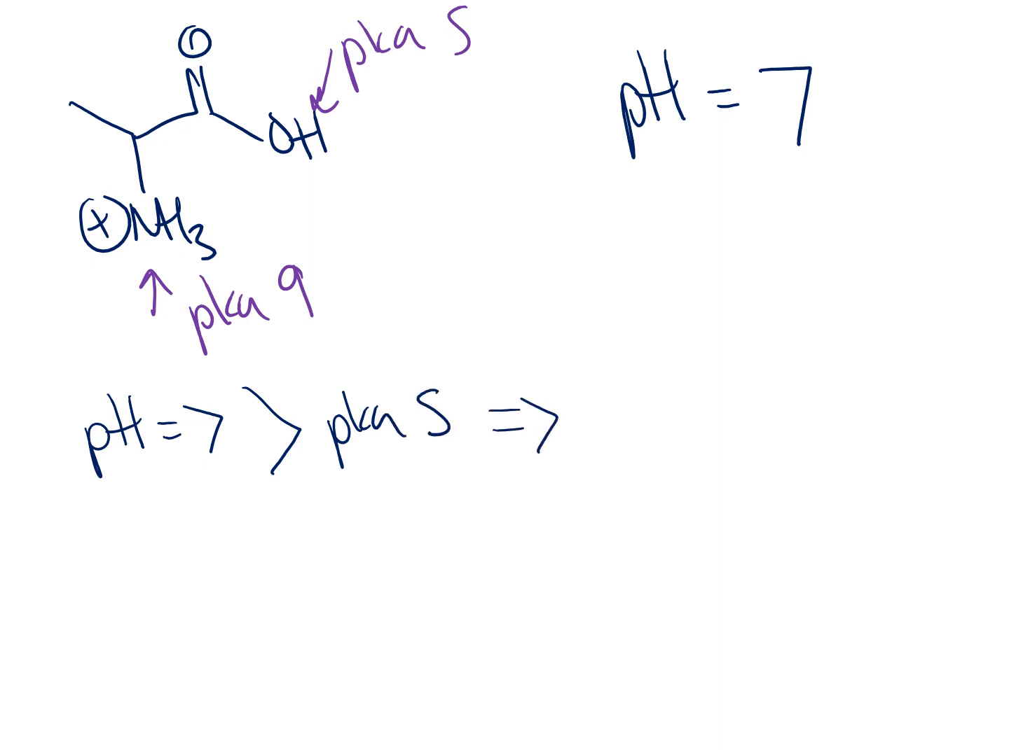
text(carboxylic aci)
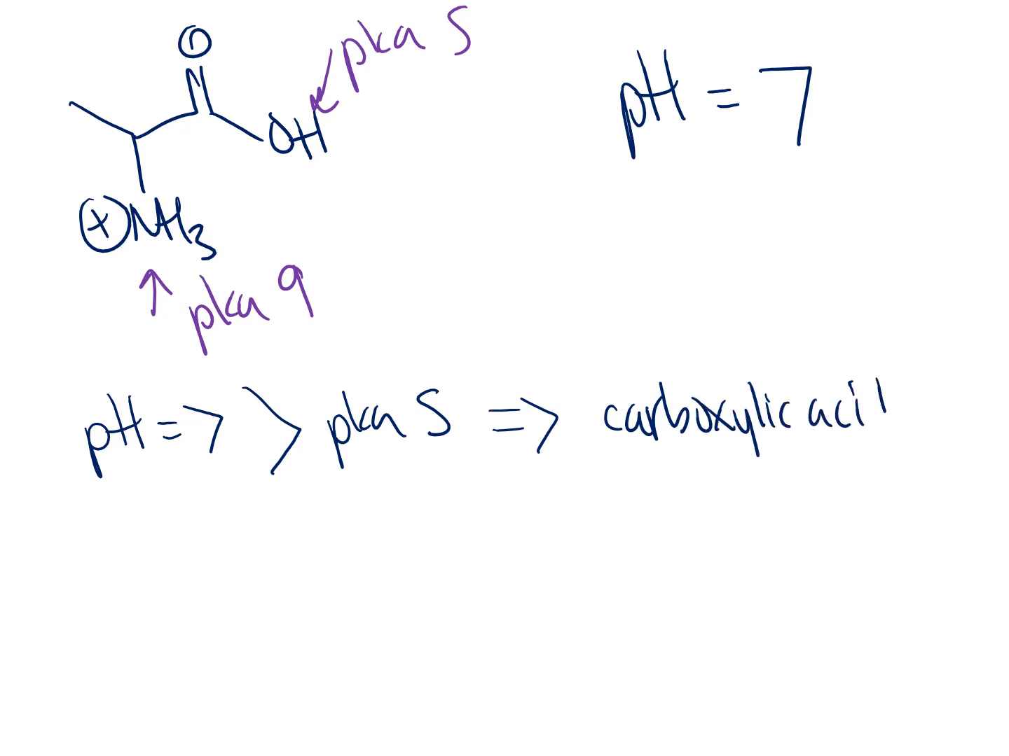
text(lose)
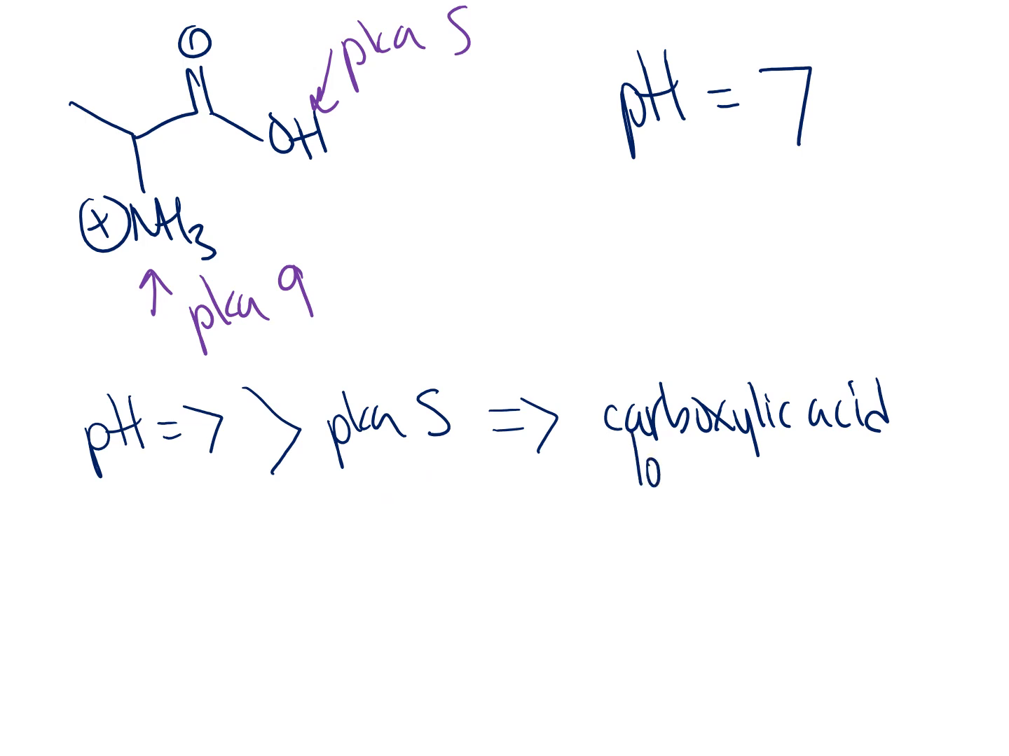
text(loses its p)
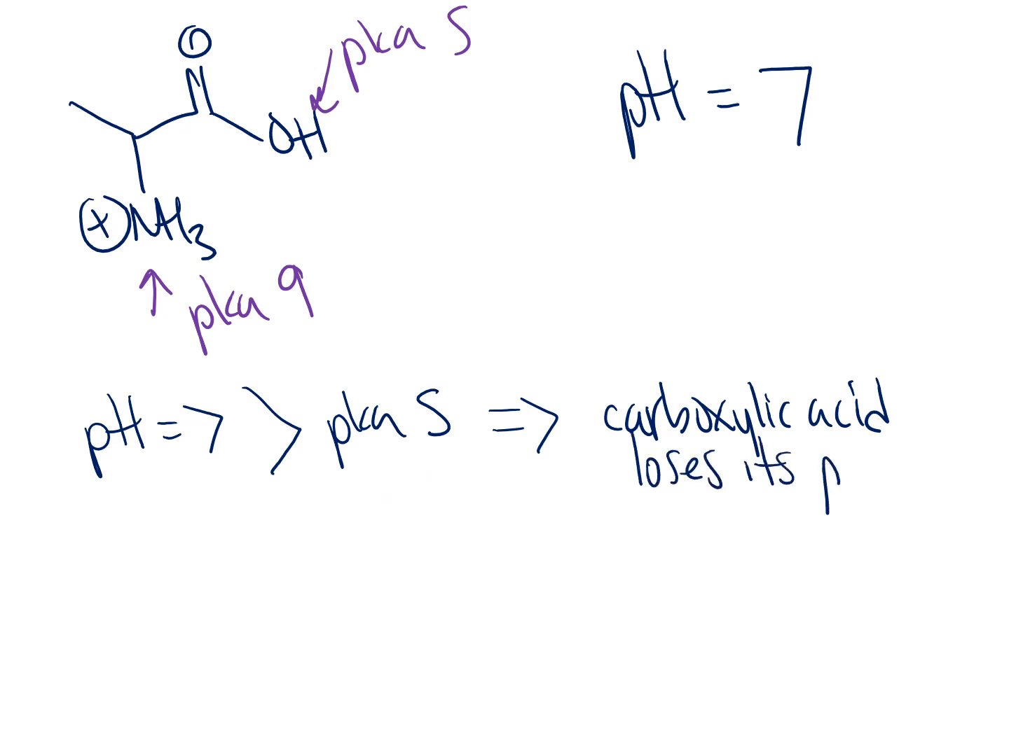
text(roton)
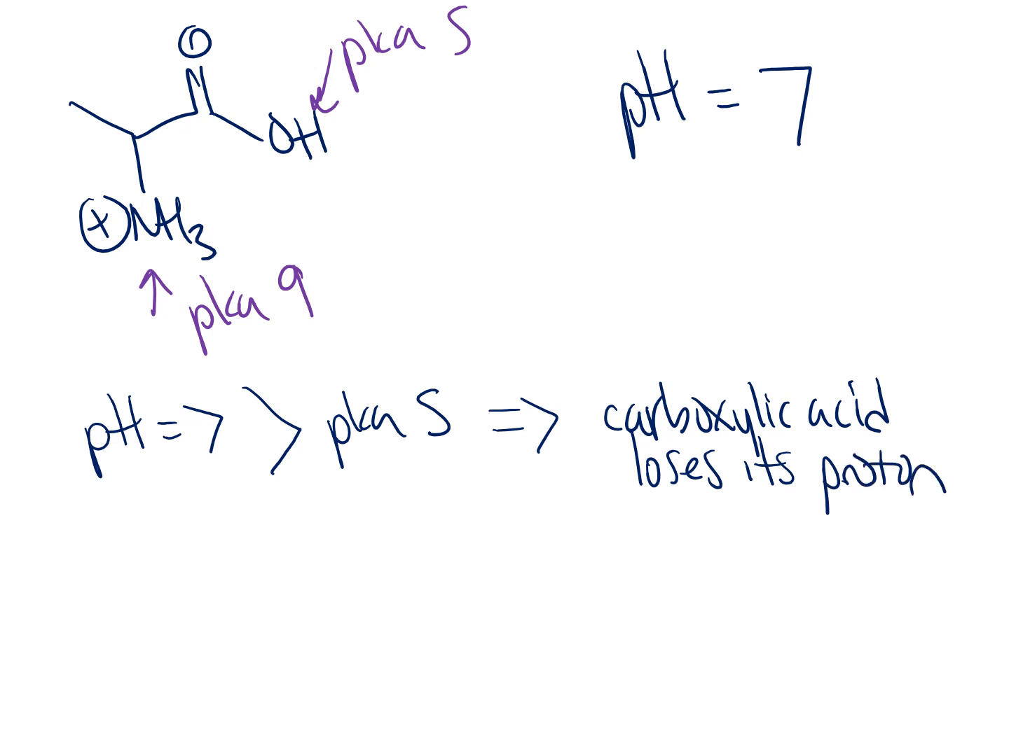
Step: Write the line pH = 7 < pka 9 => nitrogen keeps its proton
text(pt)
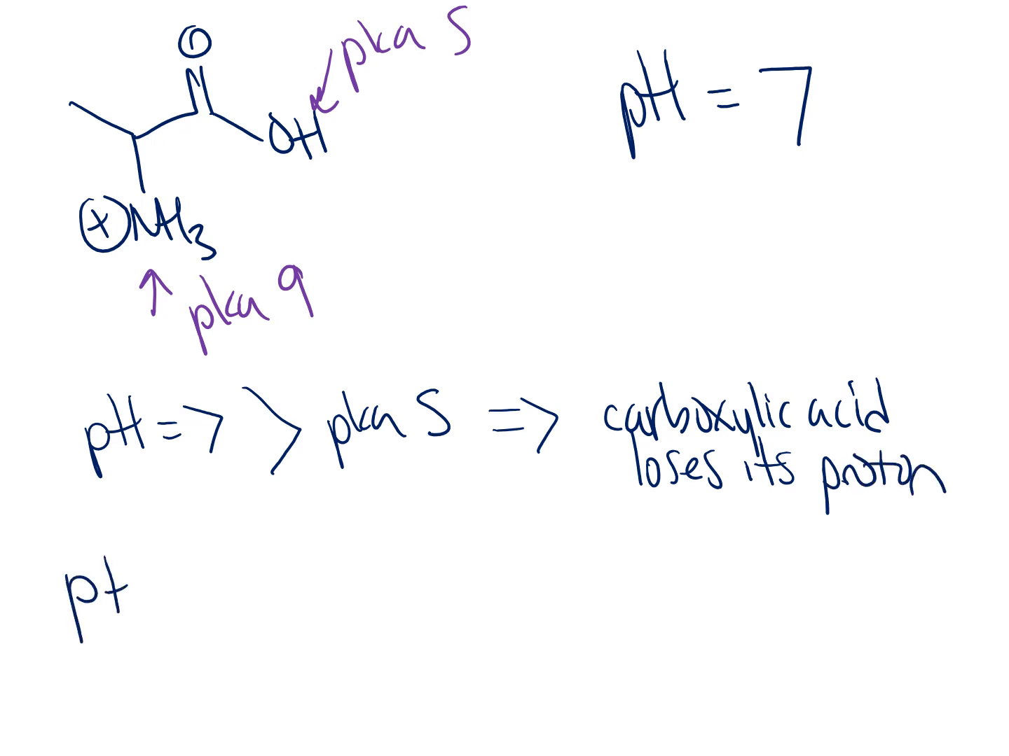
text(H =>)
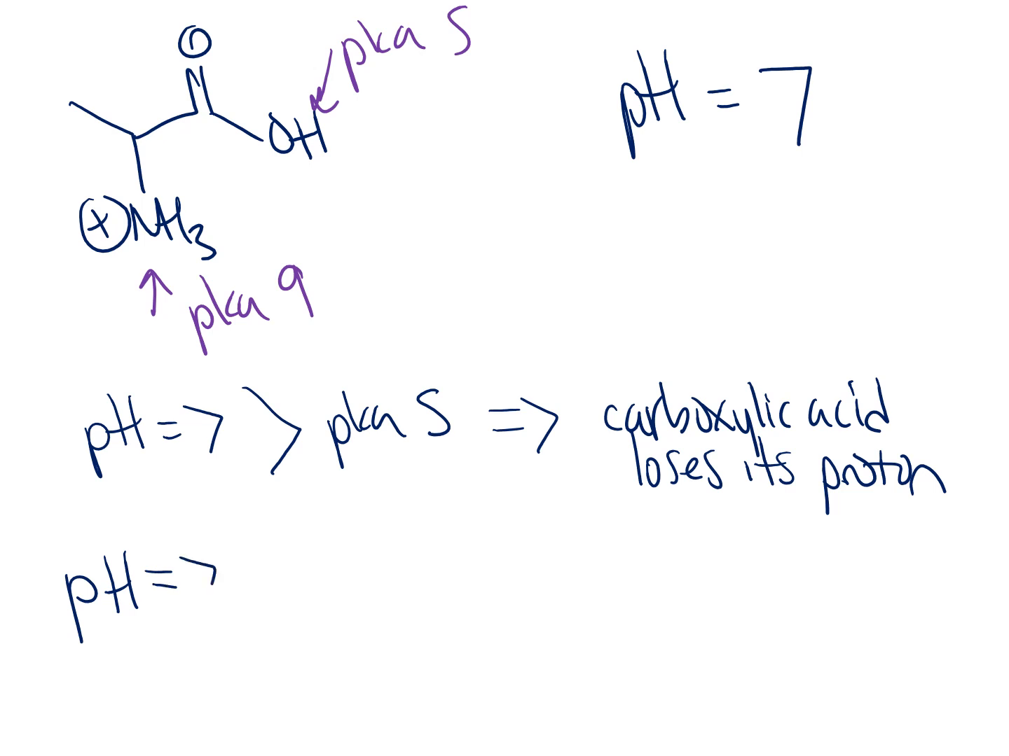
text(7)
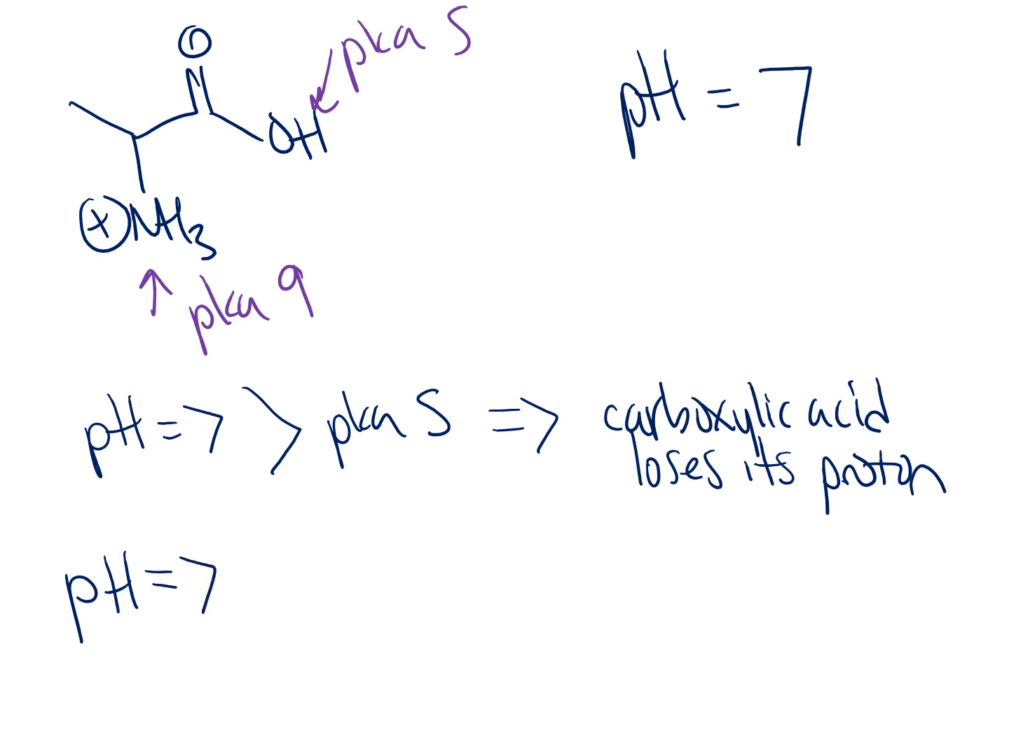
text(< pl)
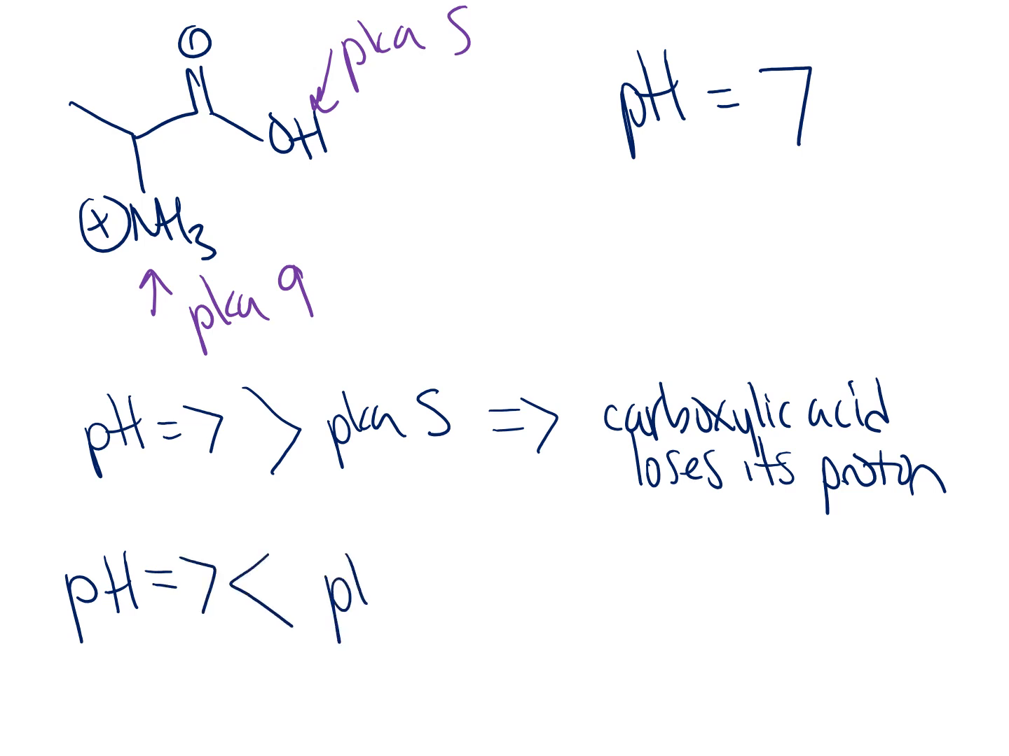
text(pka 9)
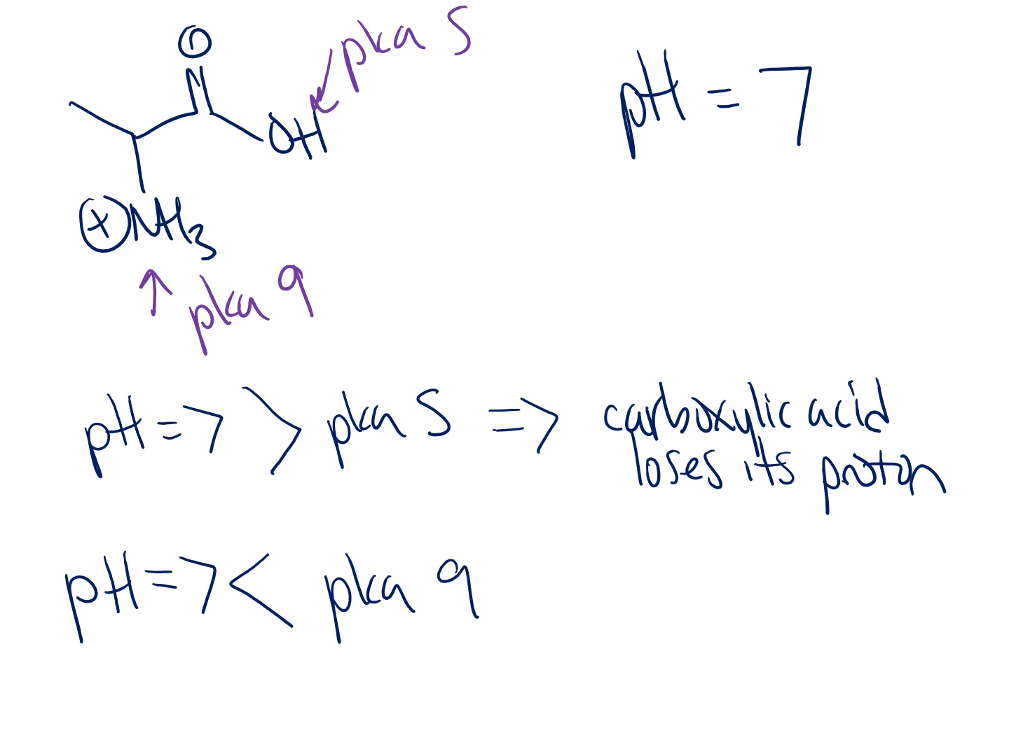
text(=> n)
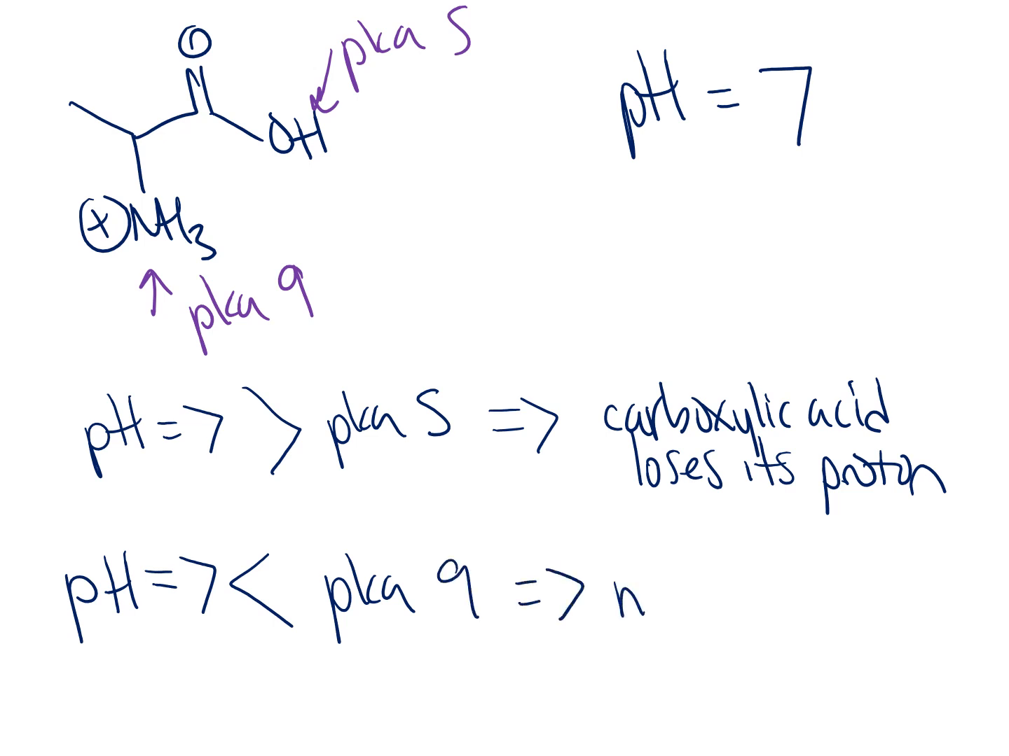
text(nitroge)
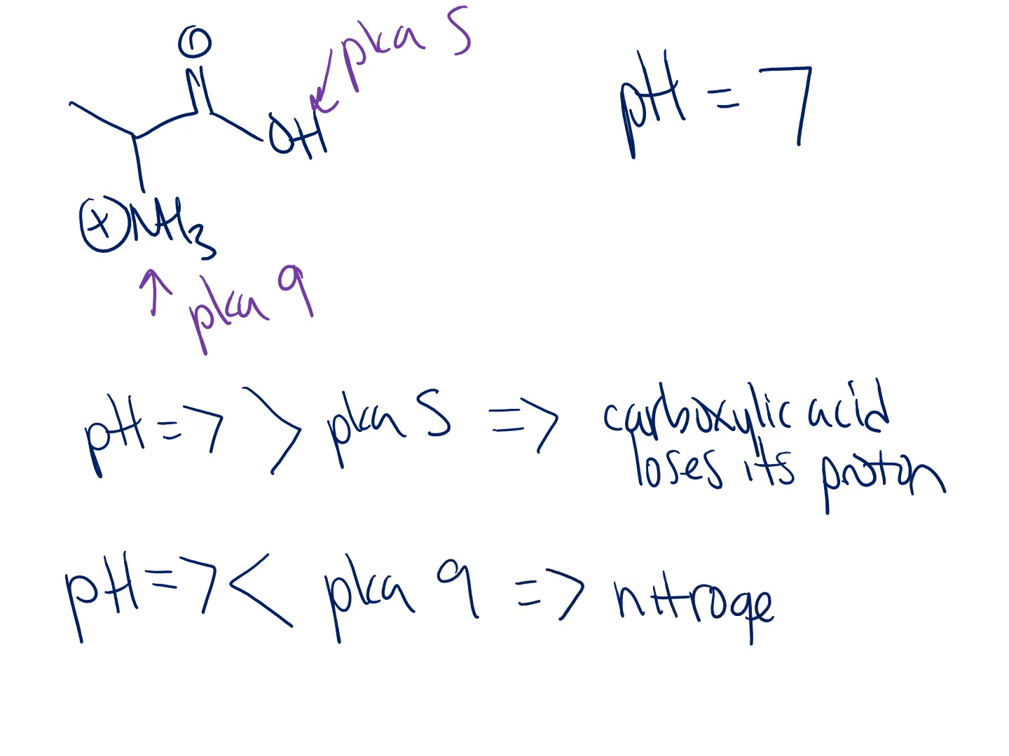
text(keeps its)
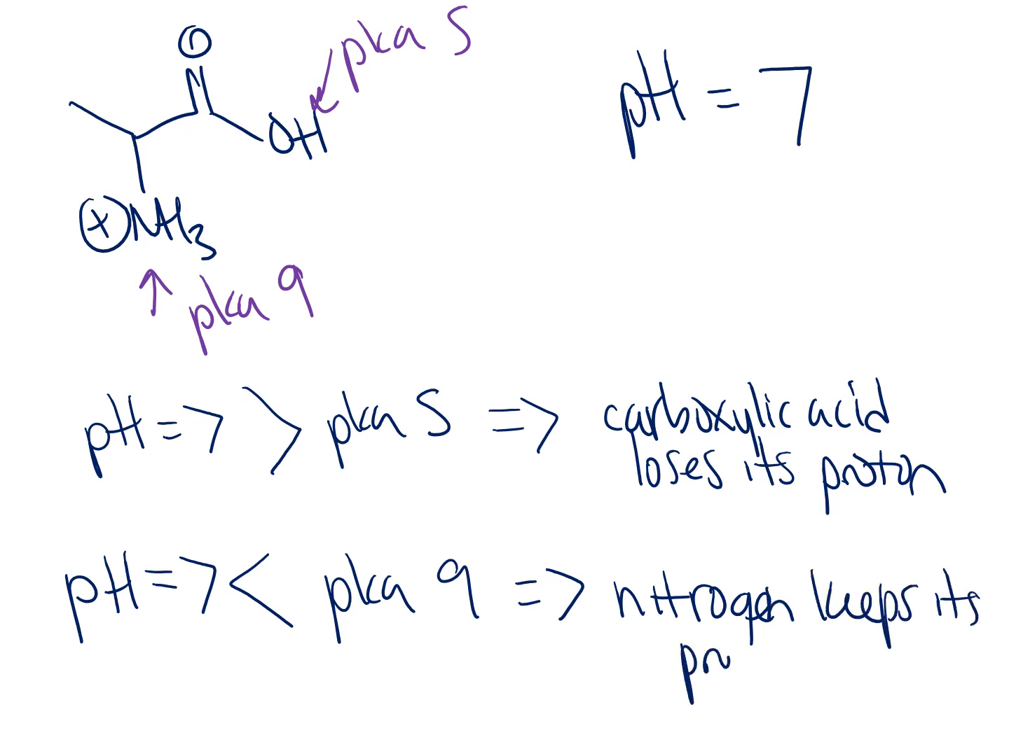
text(roton)
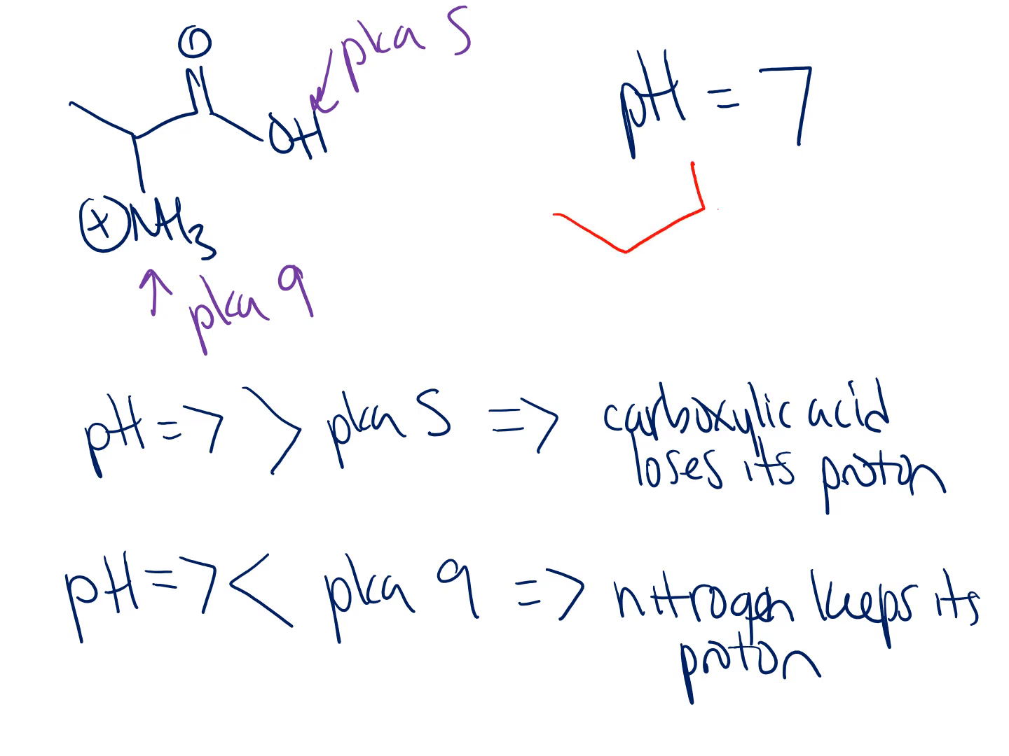
Step: Sketch the red carboxylate skeleton below pH = 7 and label it +NH3
drag(687, 203, 777, 224)
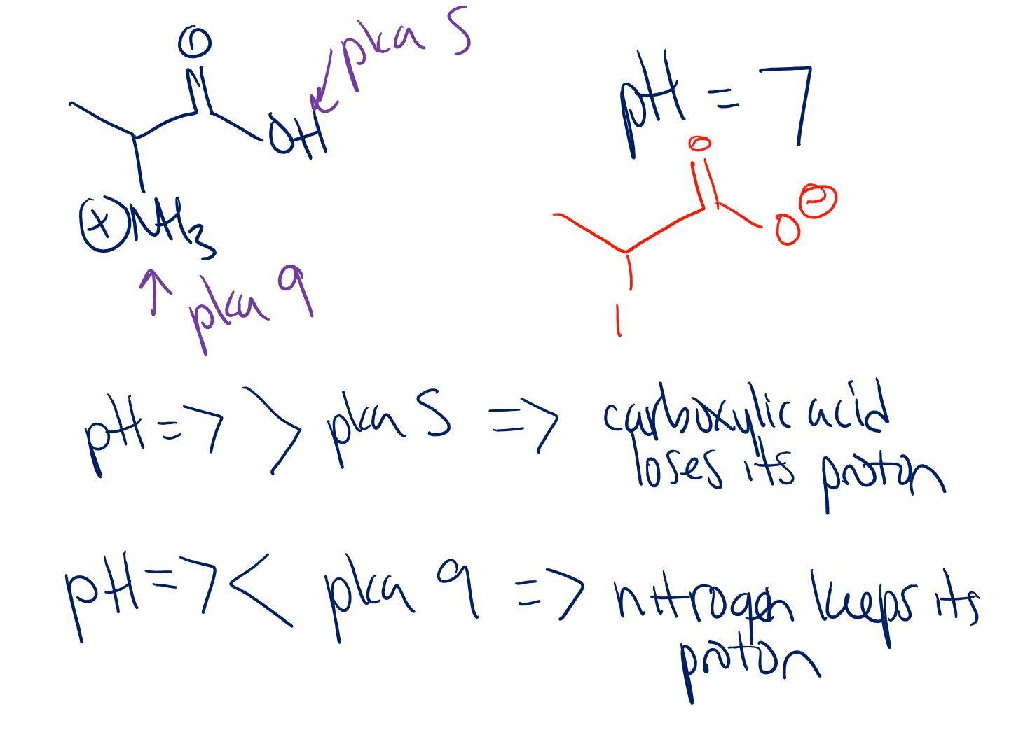
text(+NH3)
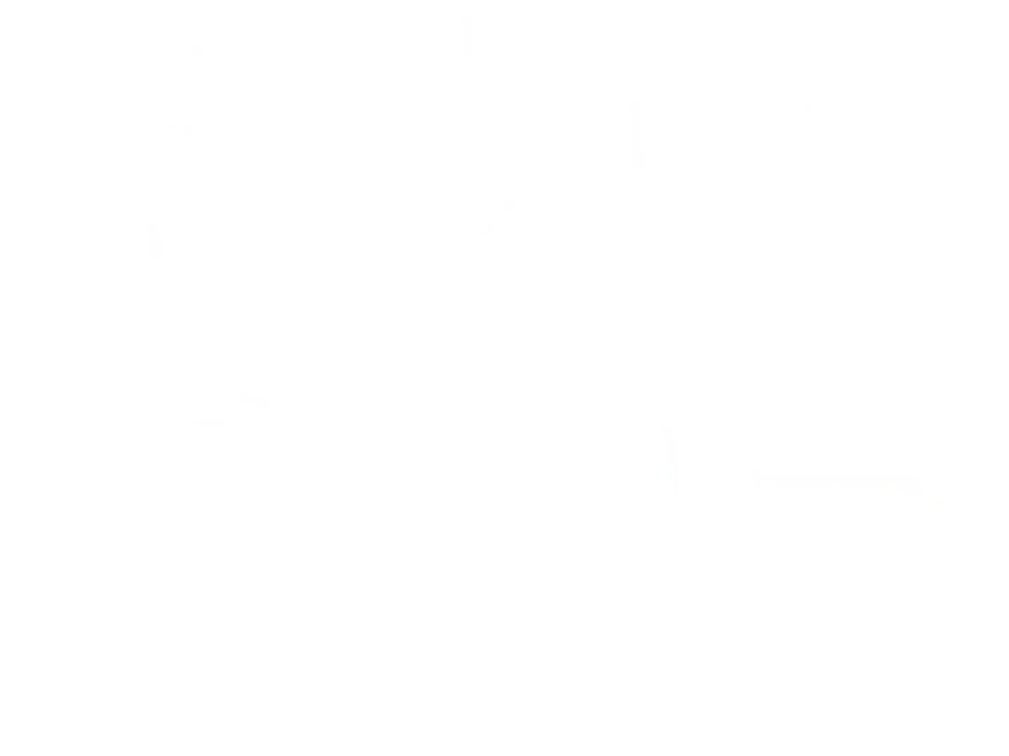
Step: Redraw the amino acid at top left with pka 9 label and write pH=13 beside it
drag(65, 87, 140, 170)
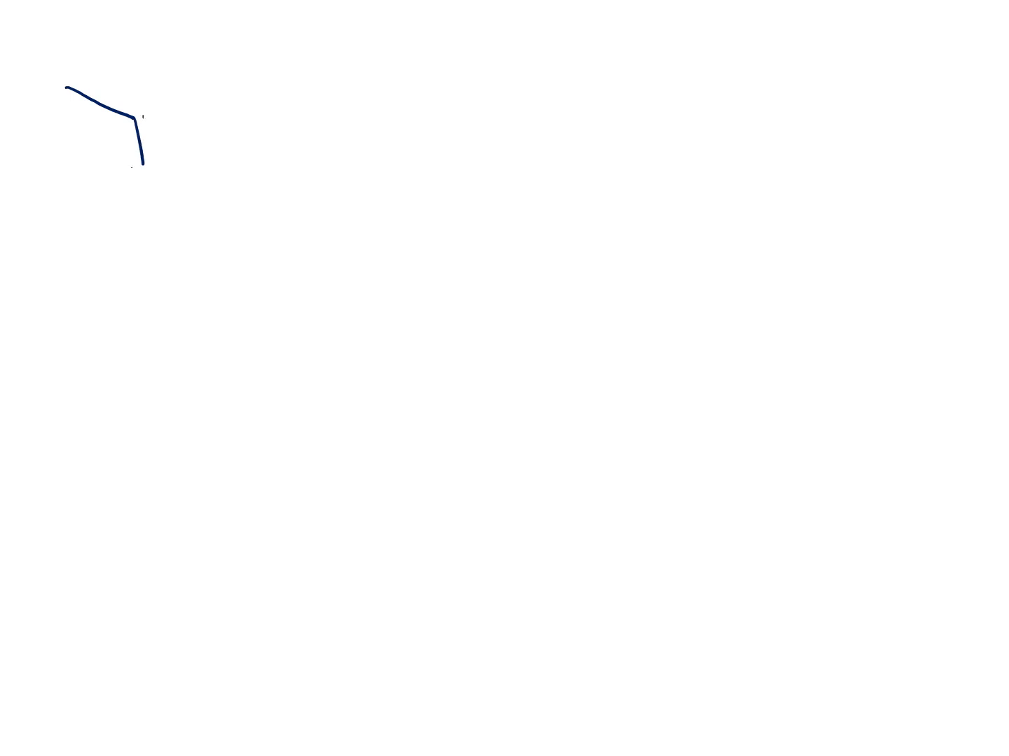
drag(140, 119, 196, 203)
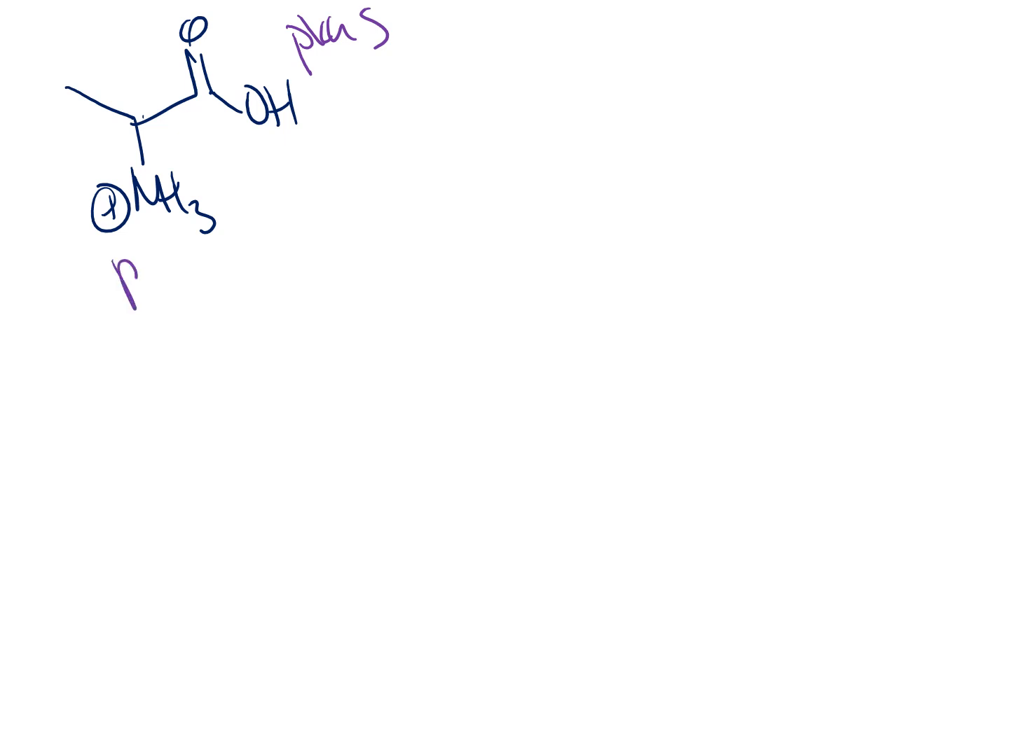
text(pka 9)
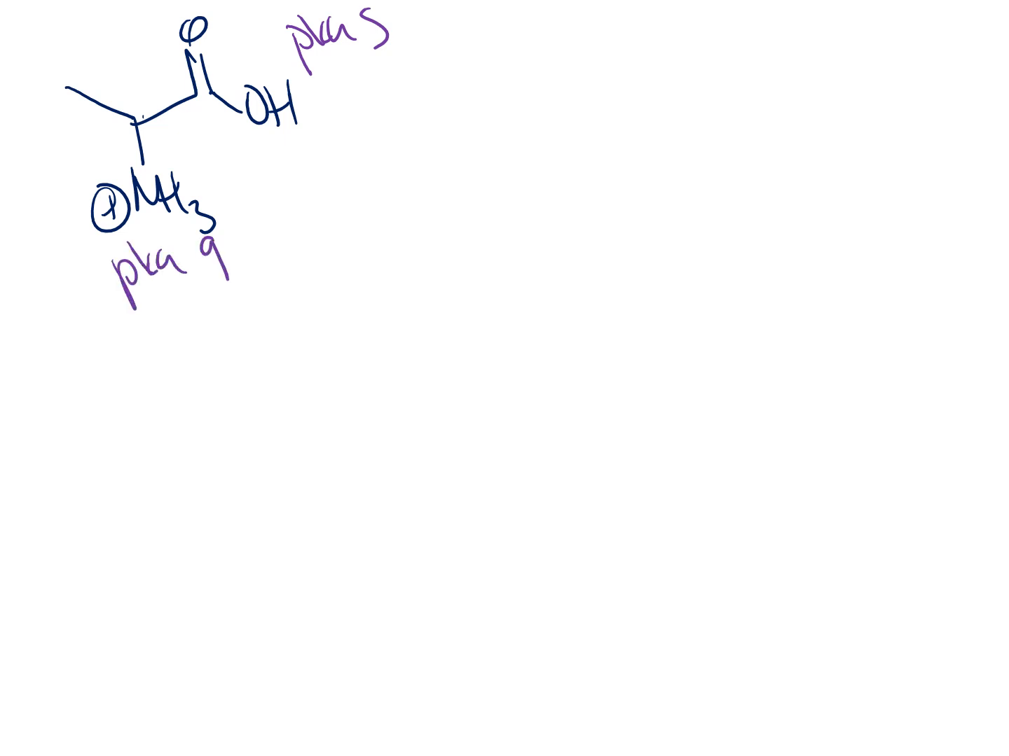
text(P)
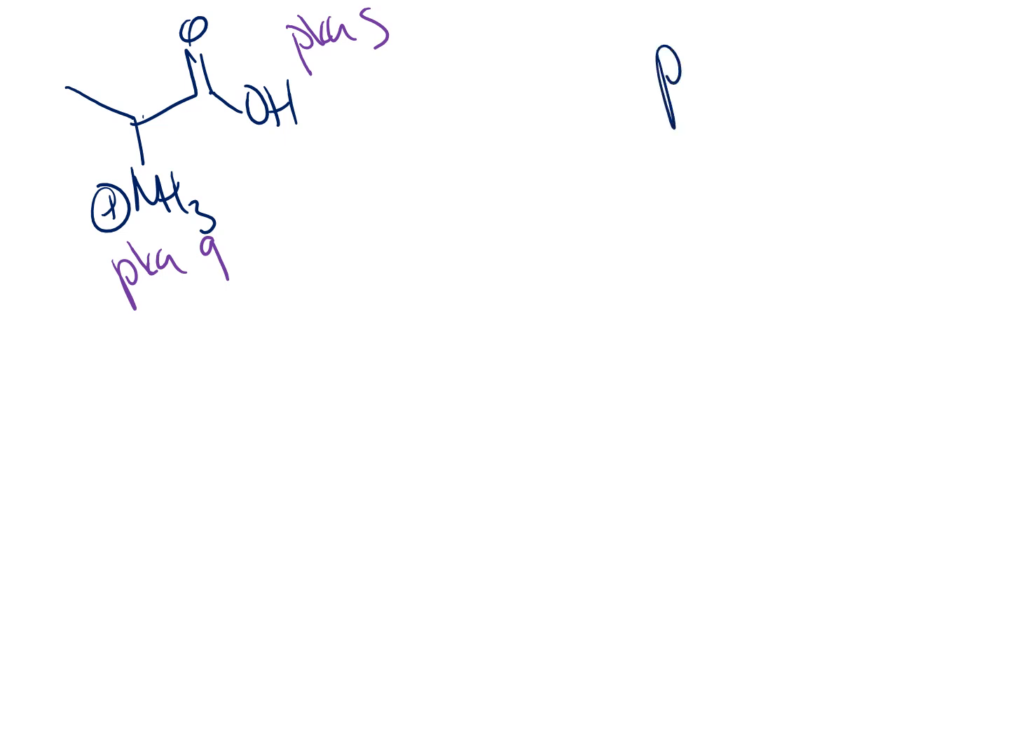
text(pH=13)
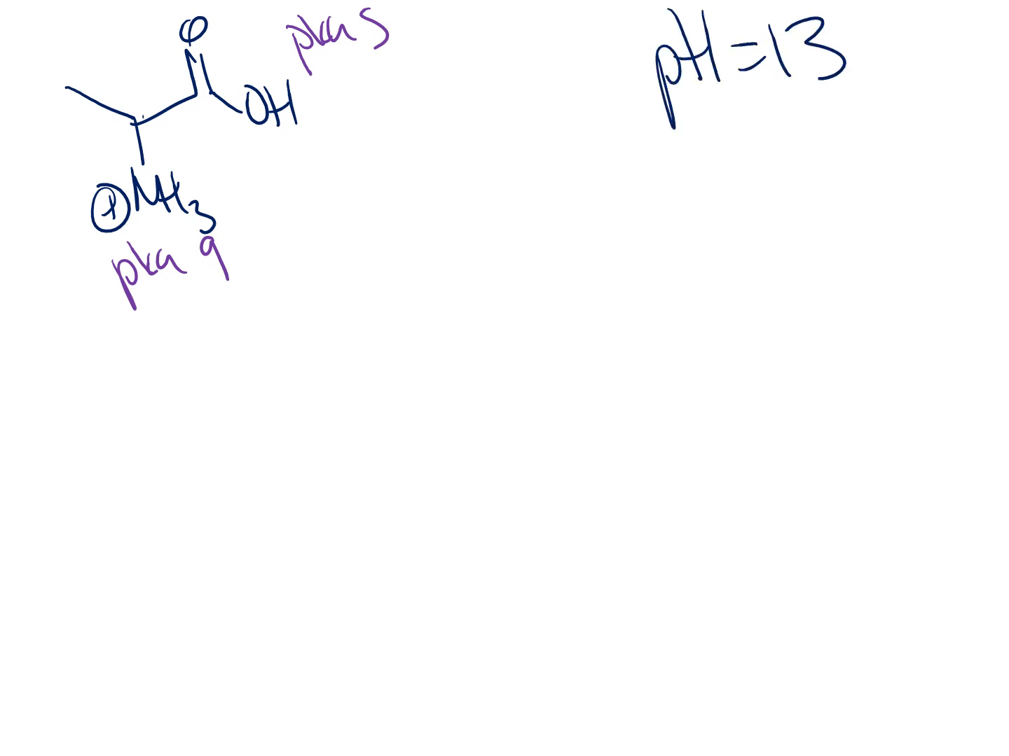
drag(77, 364, 157, 403)
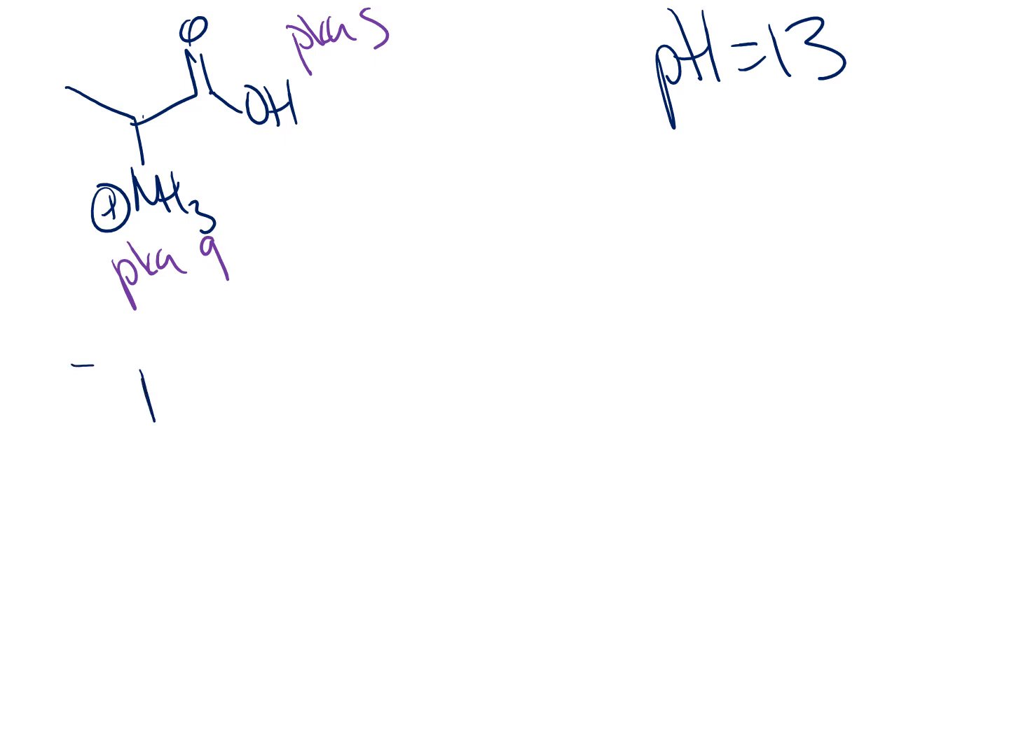
Step: Write the line pH > pka 5 => carboxylic acid loses proton
text(pH =13)
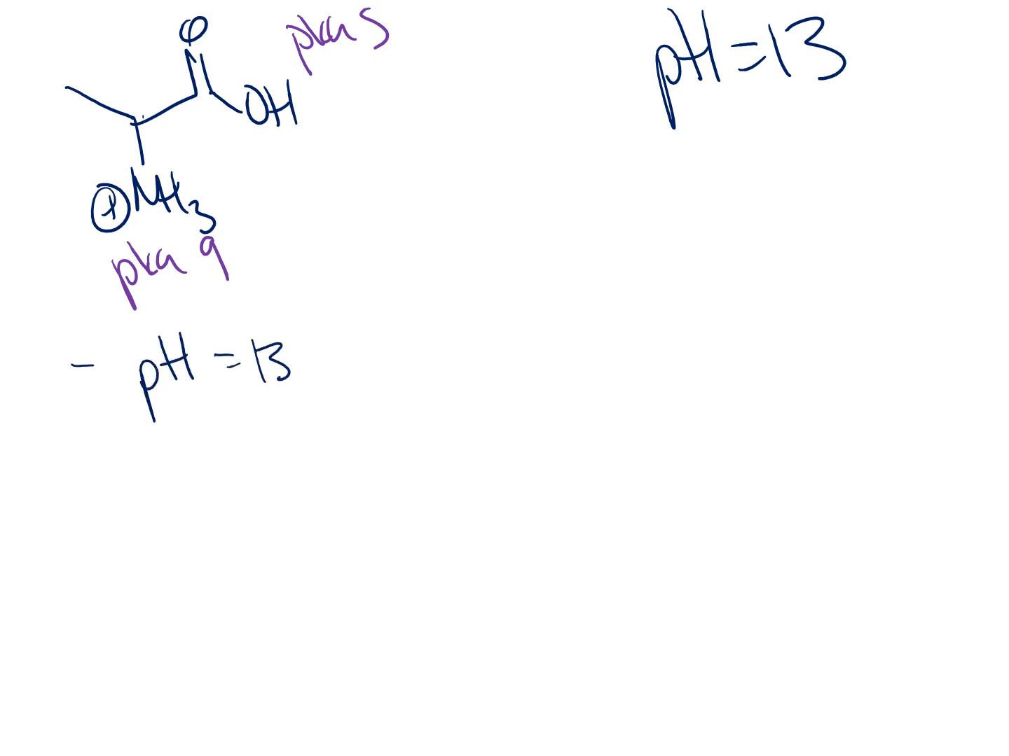
text(> p)
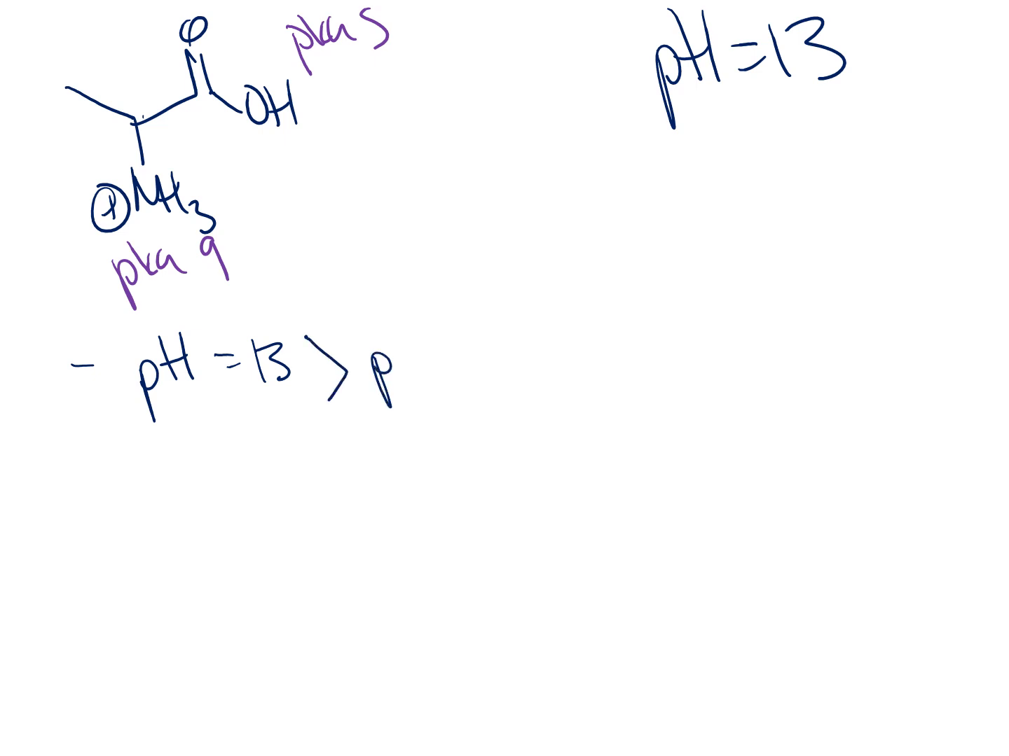
text(pka 5)
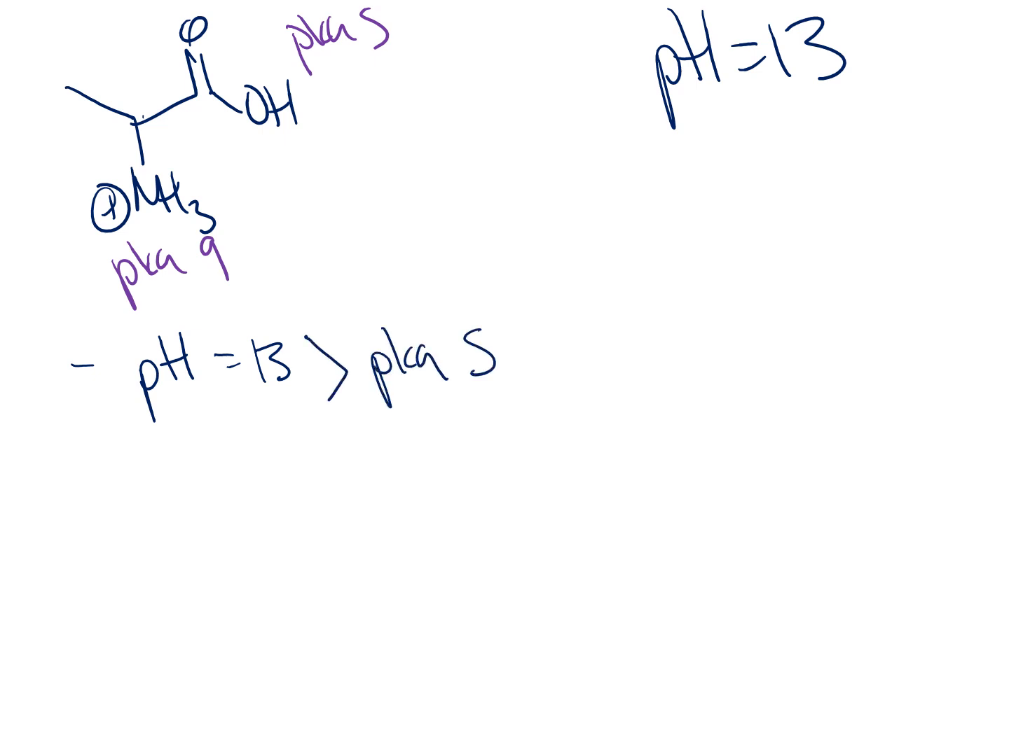
text(=> cc)
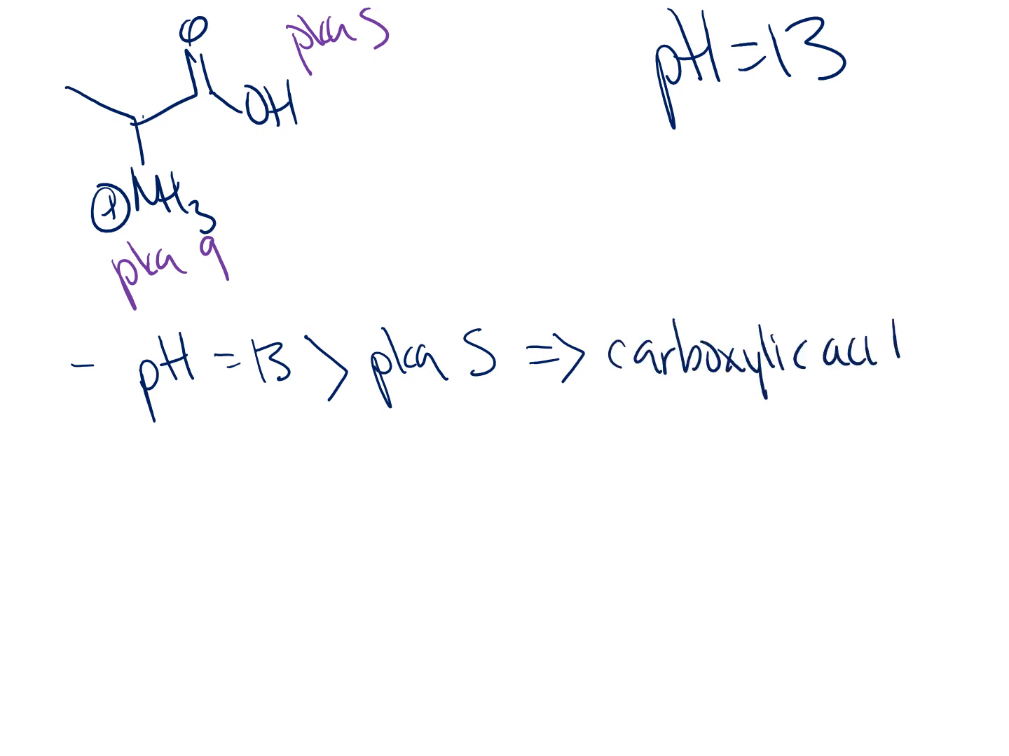
text(loses proton)
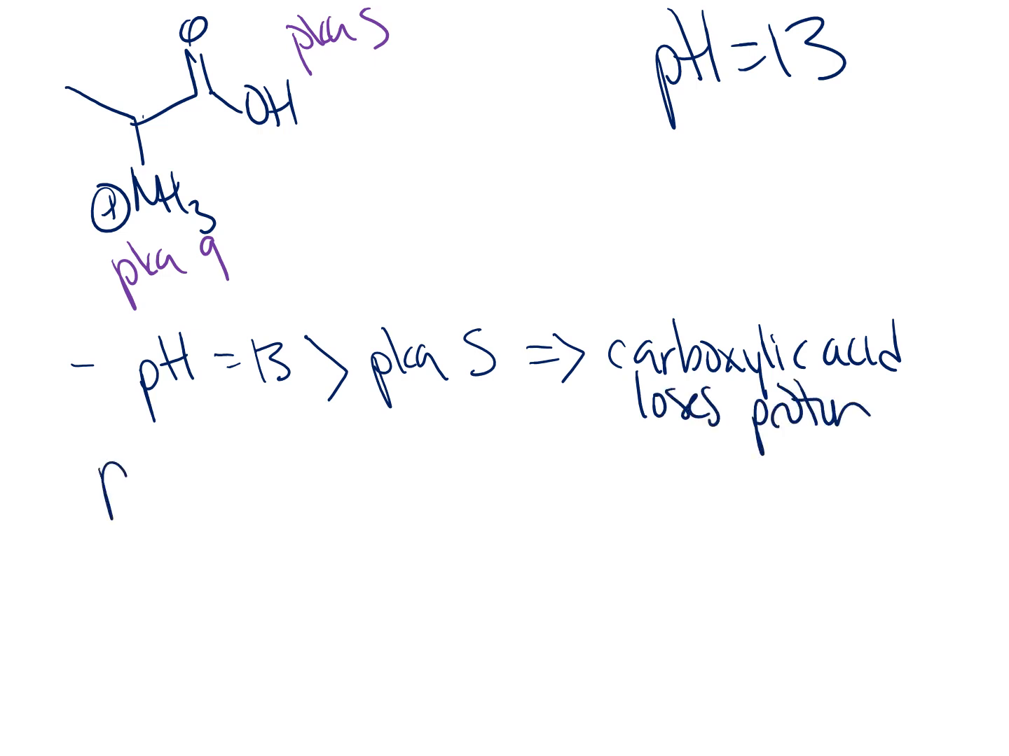
Step: Write the line pH=13 > pka 9 => nitrogen loses proton
text(pH=13)
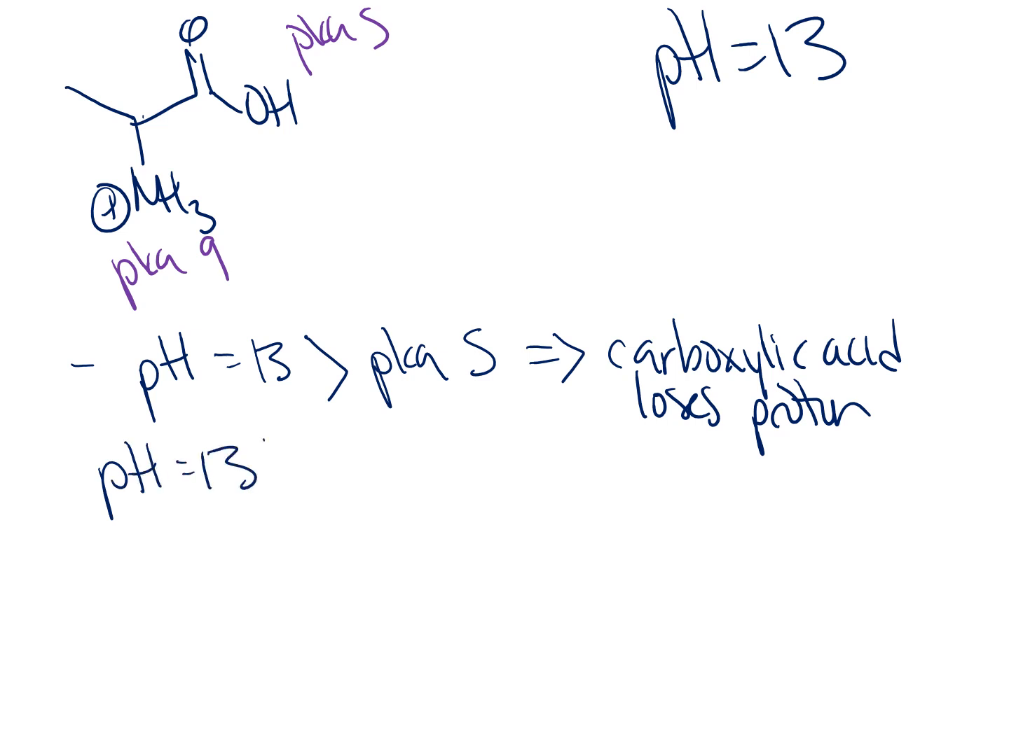
text(> pka)
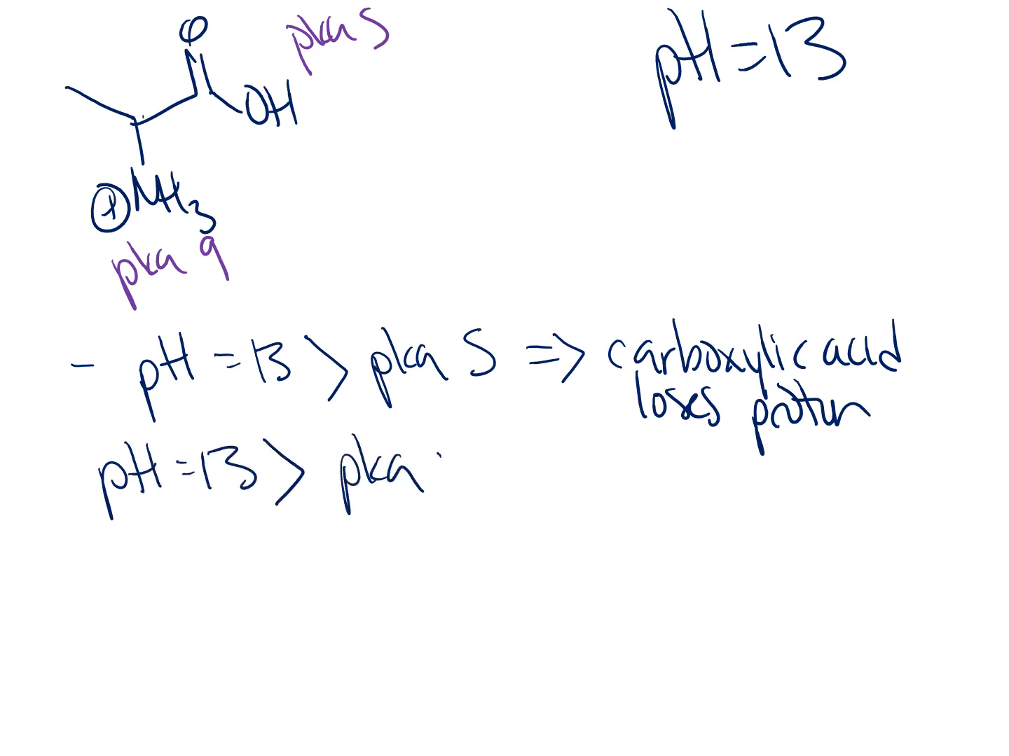
text(9 =7 n)
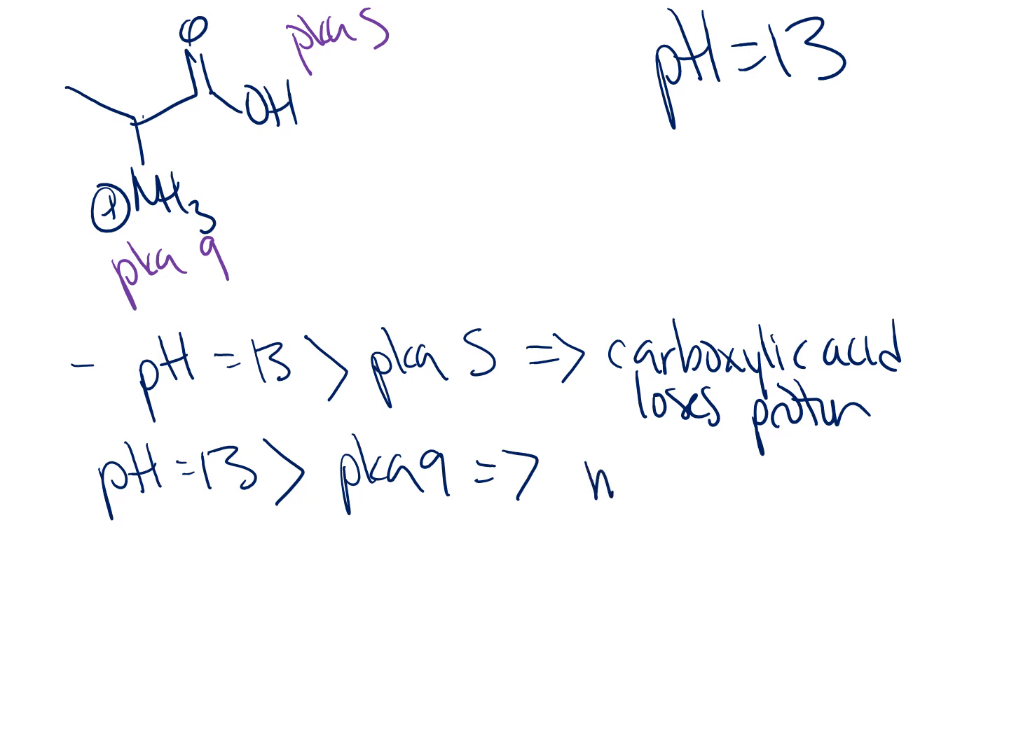
text(nitrogen)
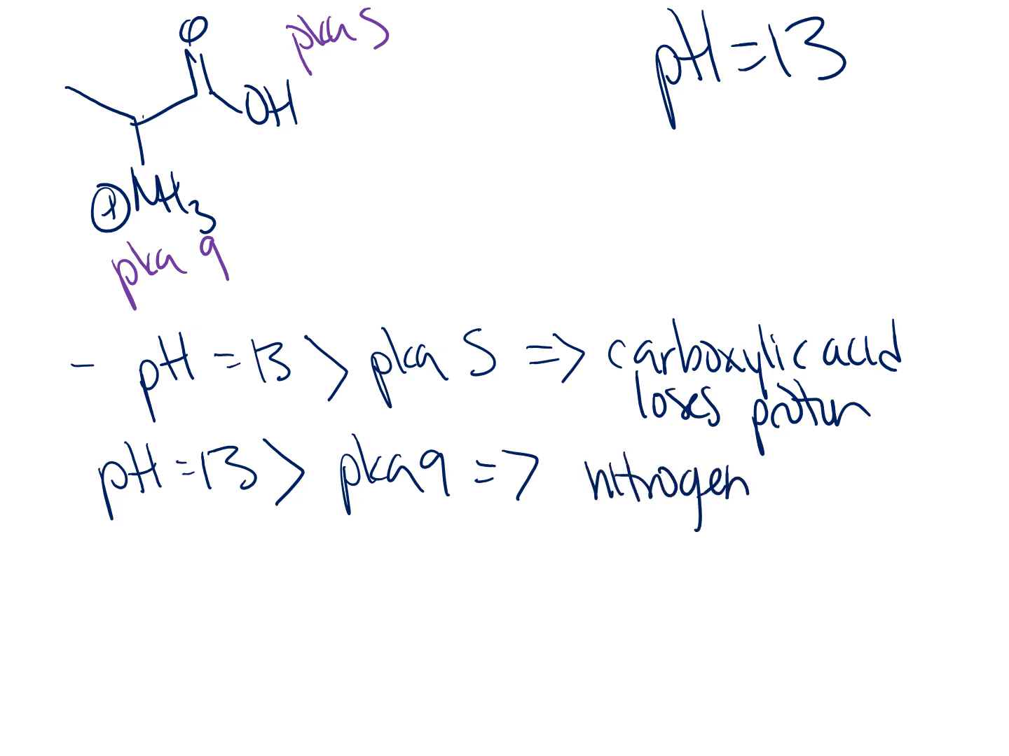
text(loses p)
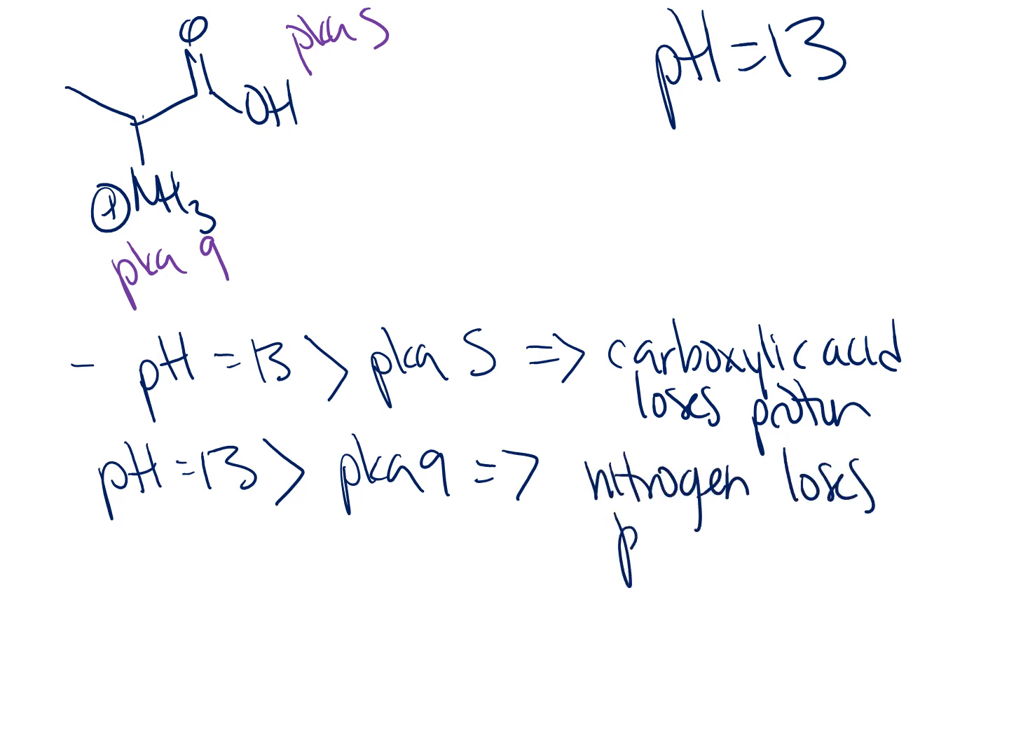
text(proton)
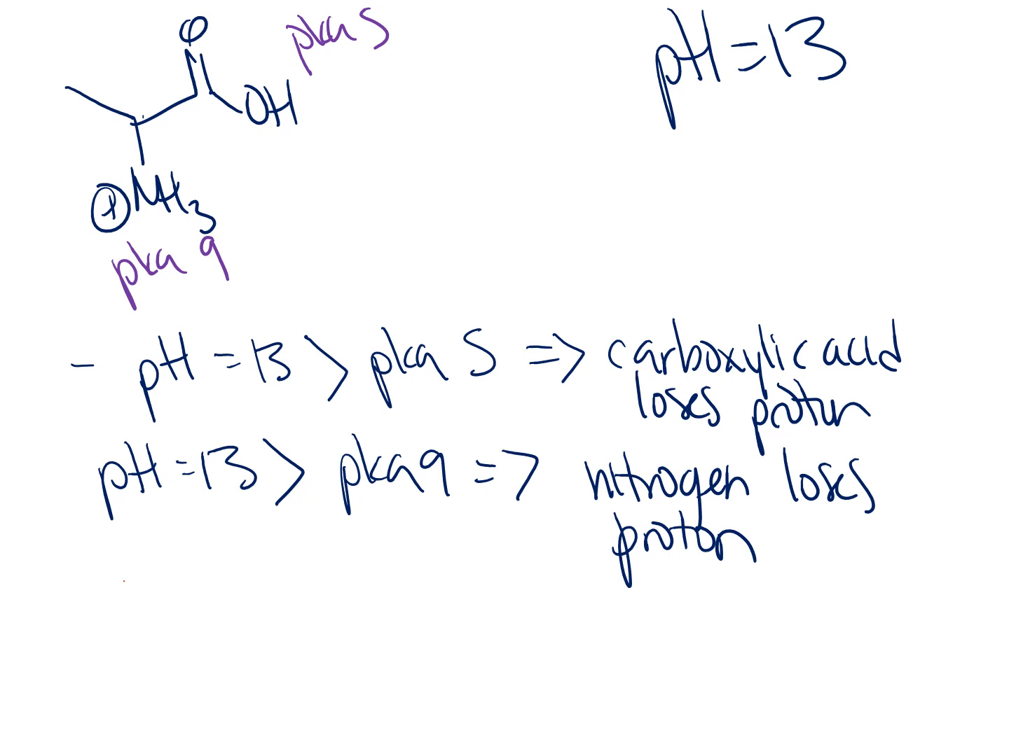
Step: Draw the red deprotonated structure with :N at bottom left and label it @ pH of 13
drag(126, 577, 203, 693)
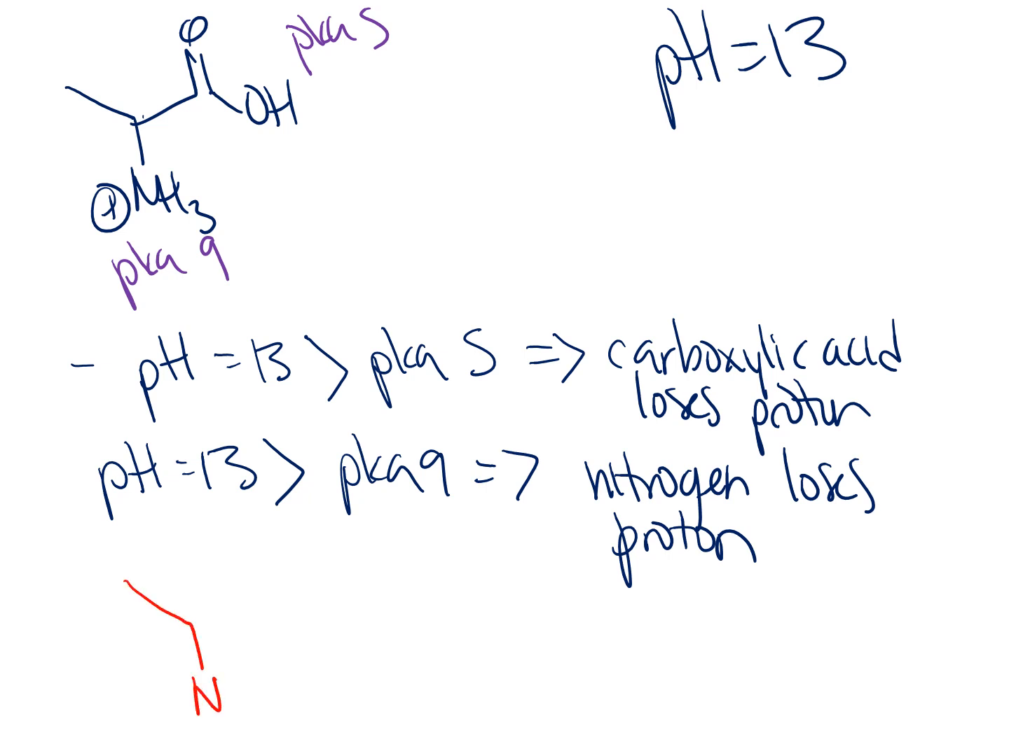
text(:N-1)
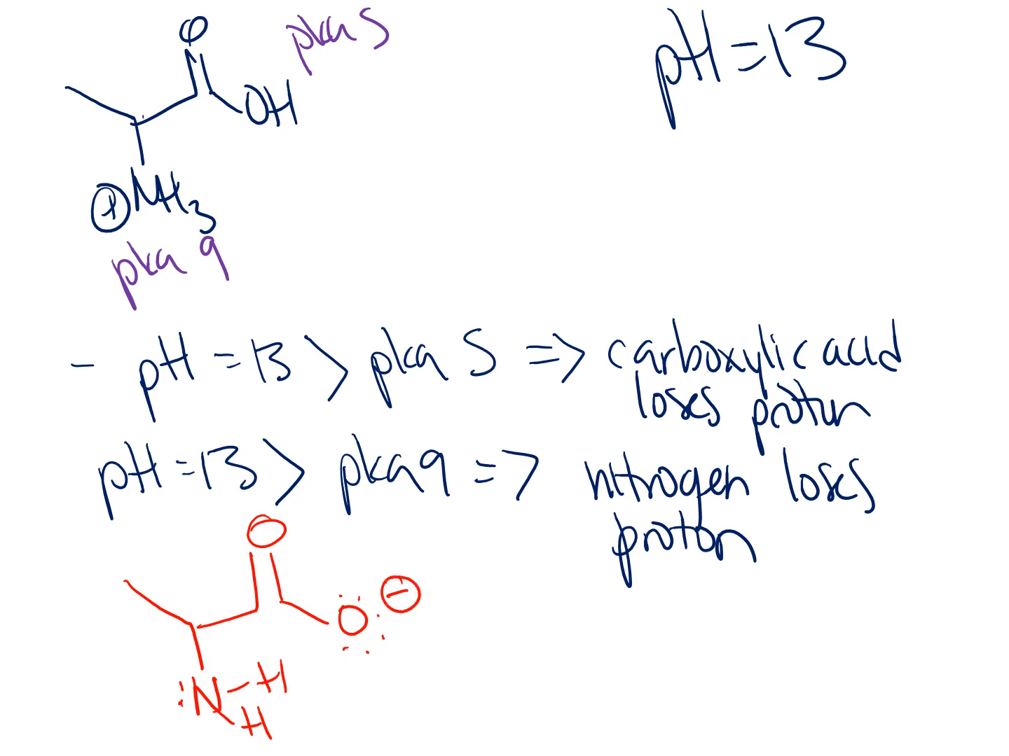
text(@ r)
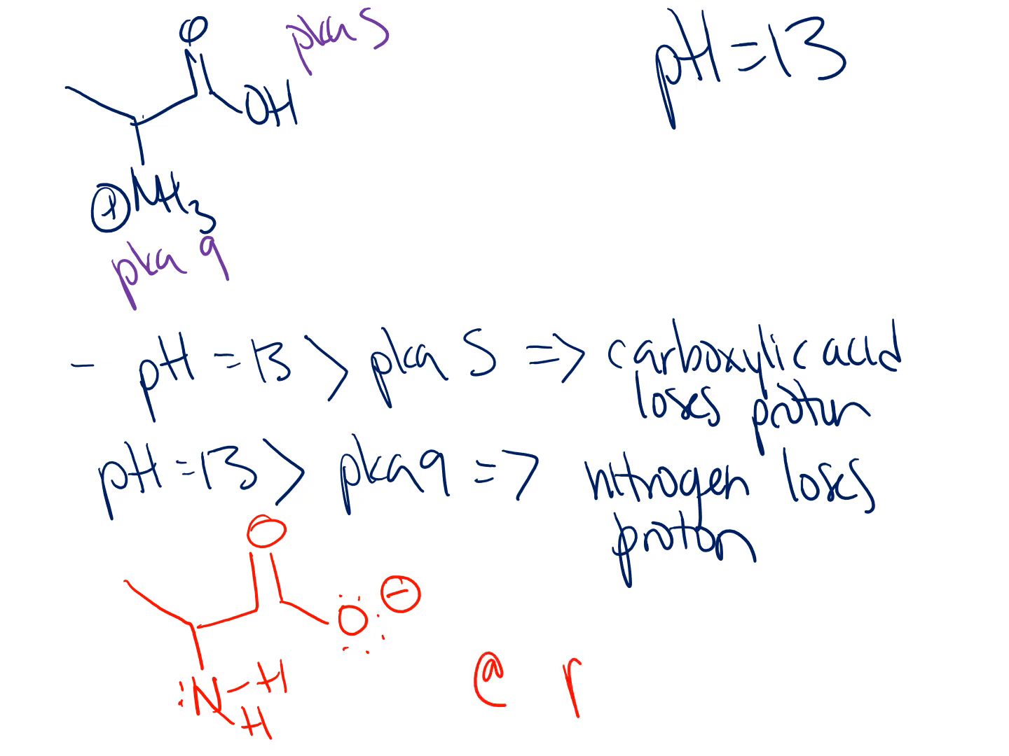
text(pH of 1?)
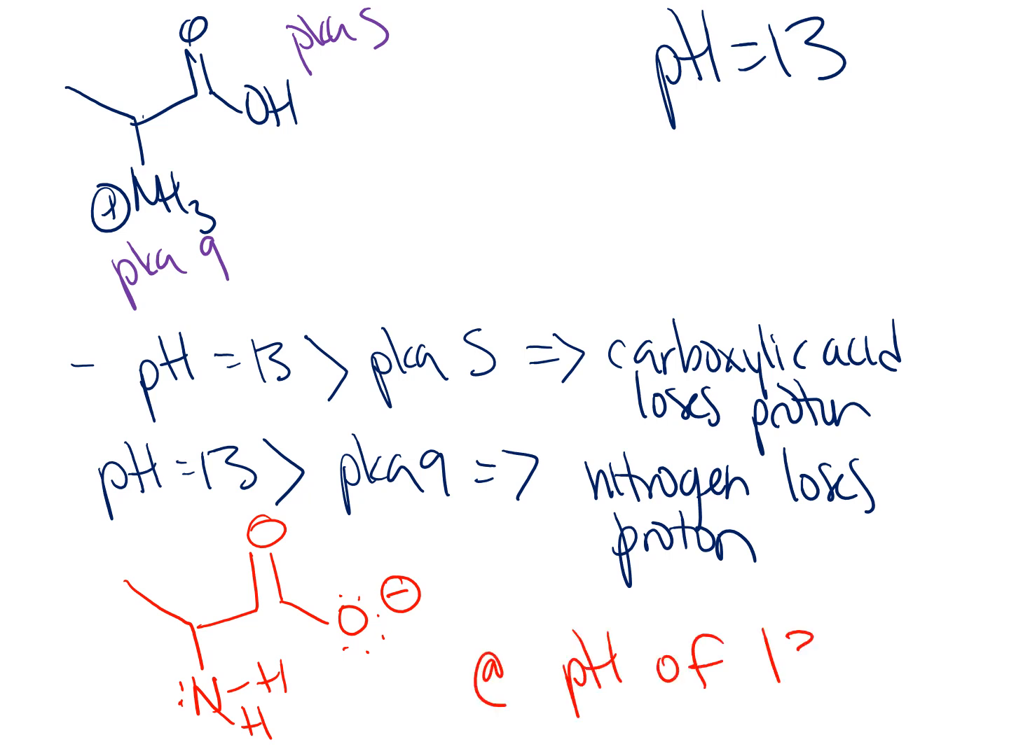
text(13)
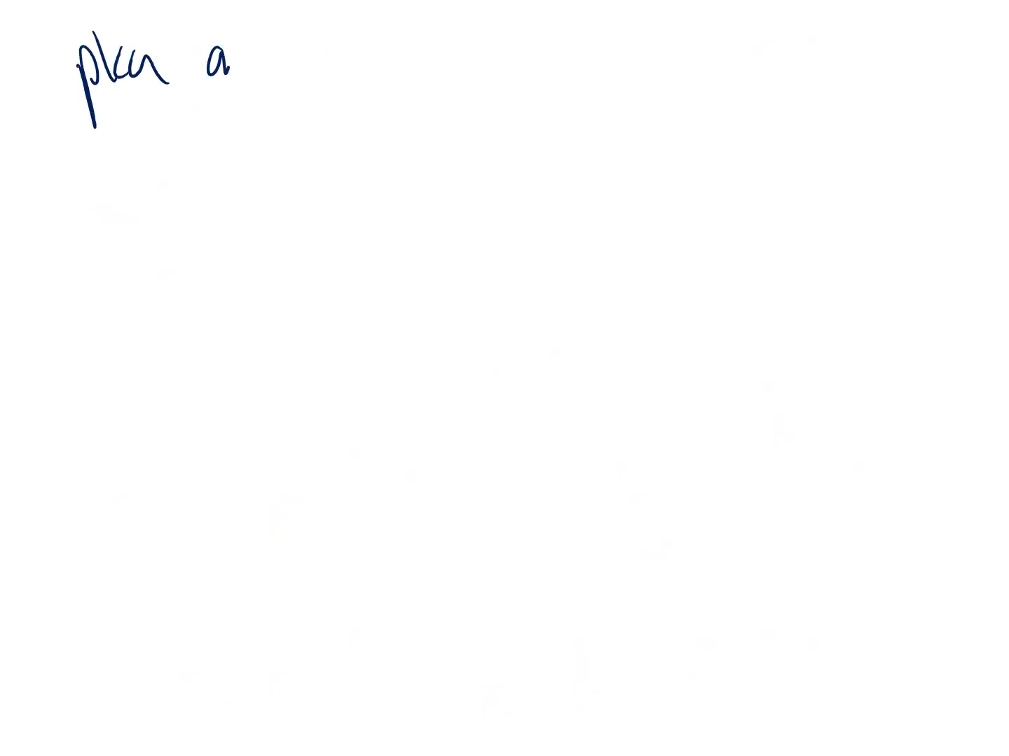
Step: Write the 'pka and Keq' heading, reaction A+B → C+D and Keq = [C][D]/[A][B]
text(and key)
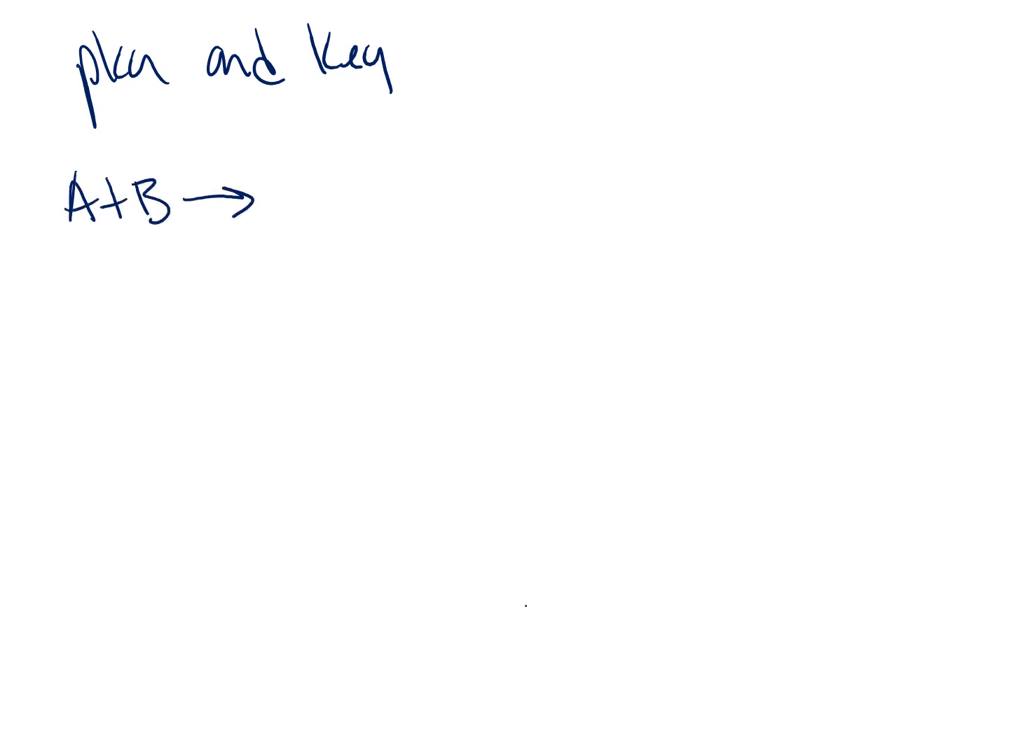
text(C+D Key)
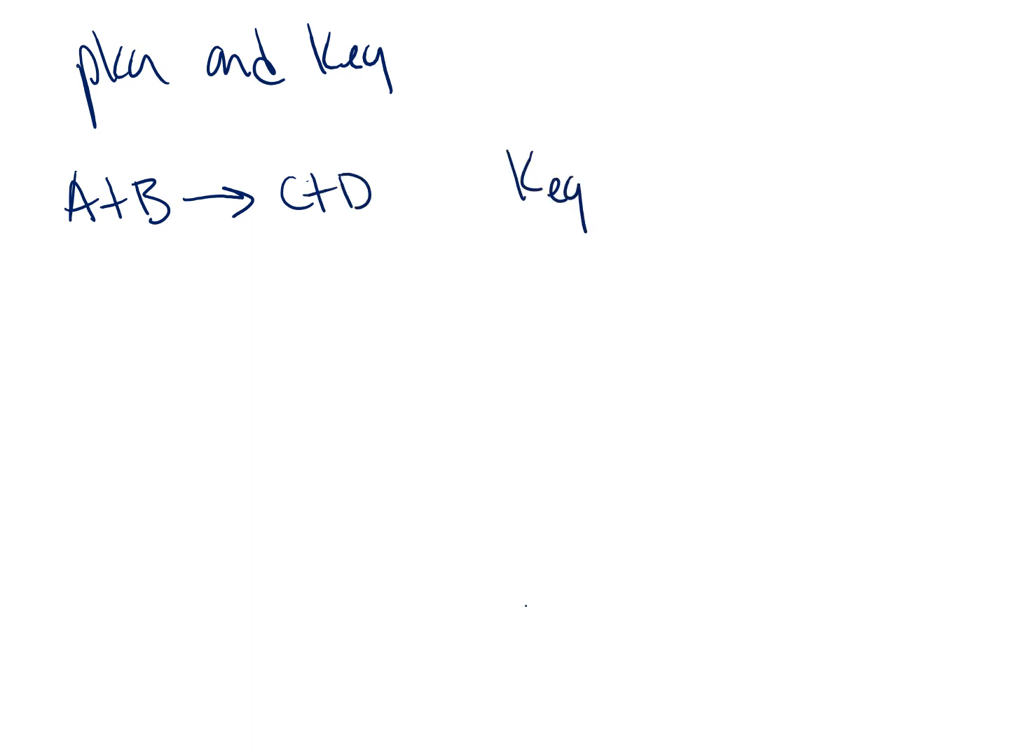
text(=)
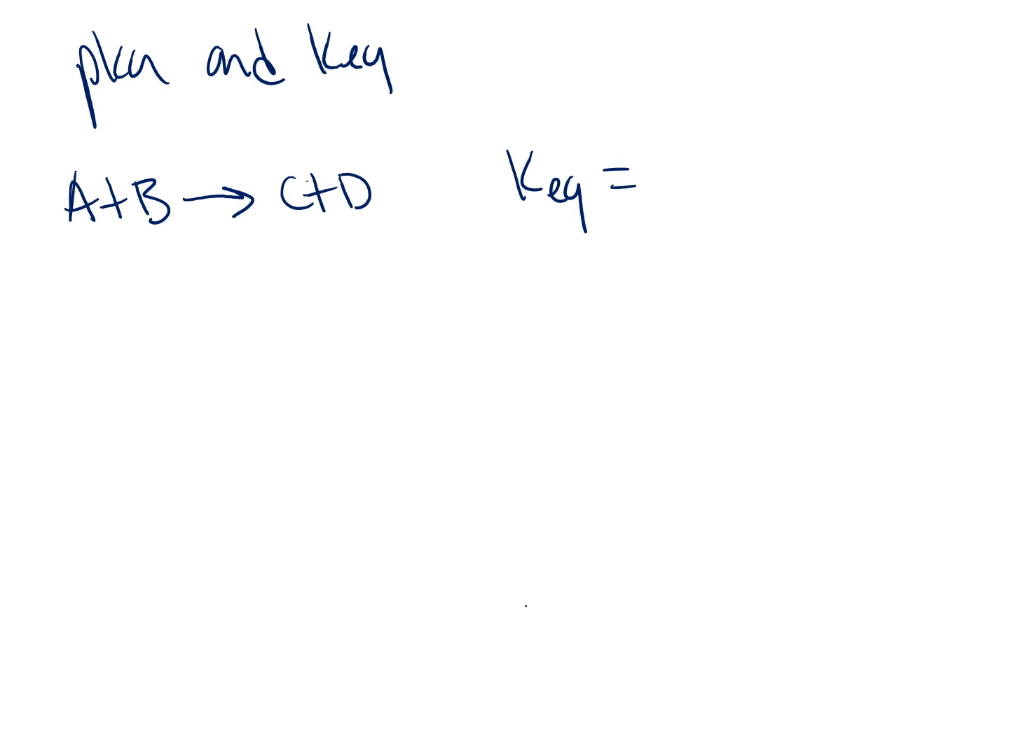
text([C][D)
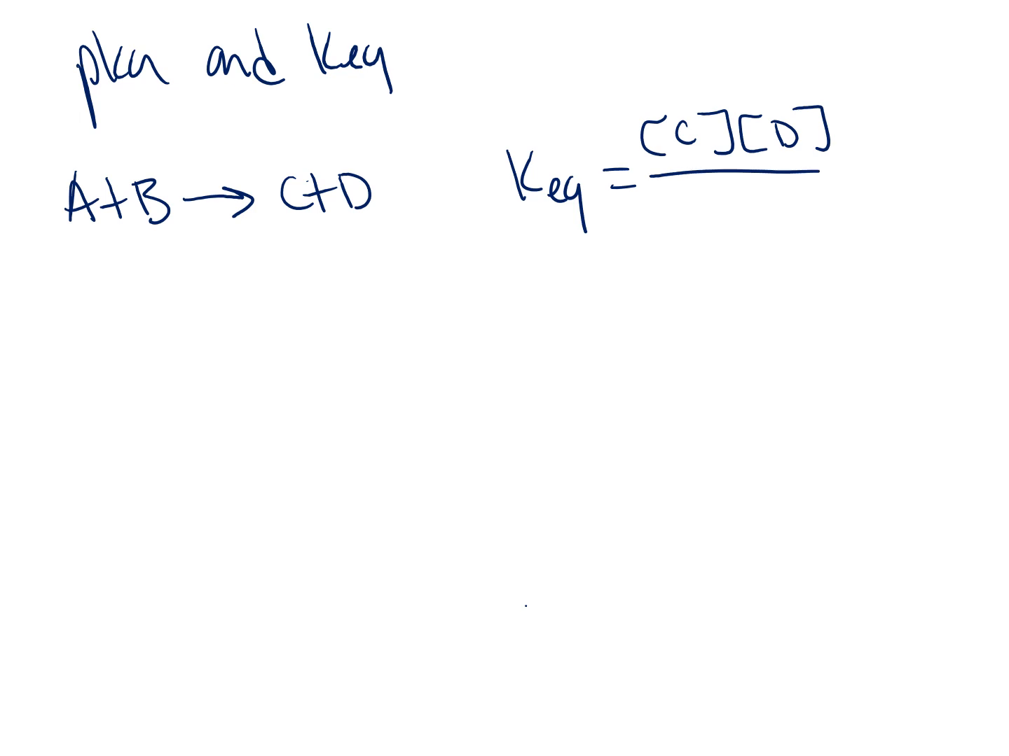
text([A][B)
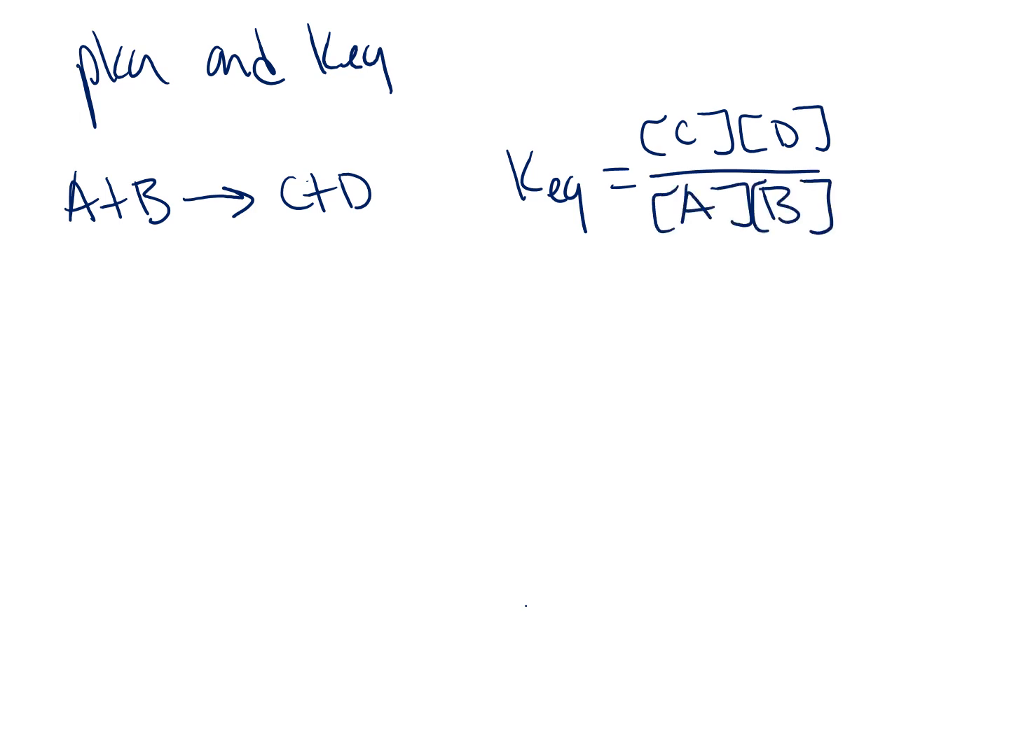
Step: Write Keq > 1 products favored and Keq < 1 reactants favored
text(Keq)
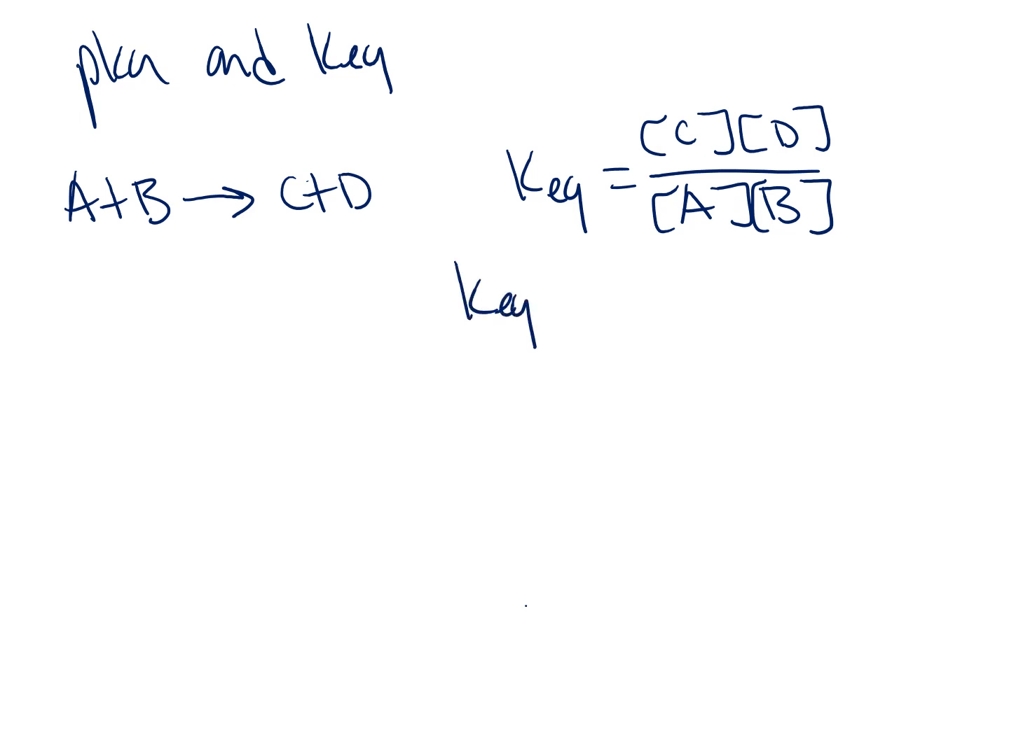
text(> 1 products are)
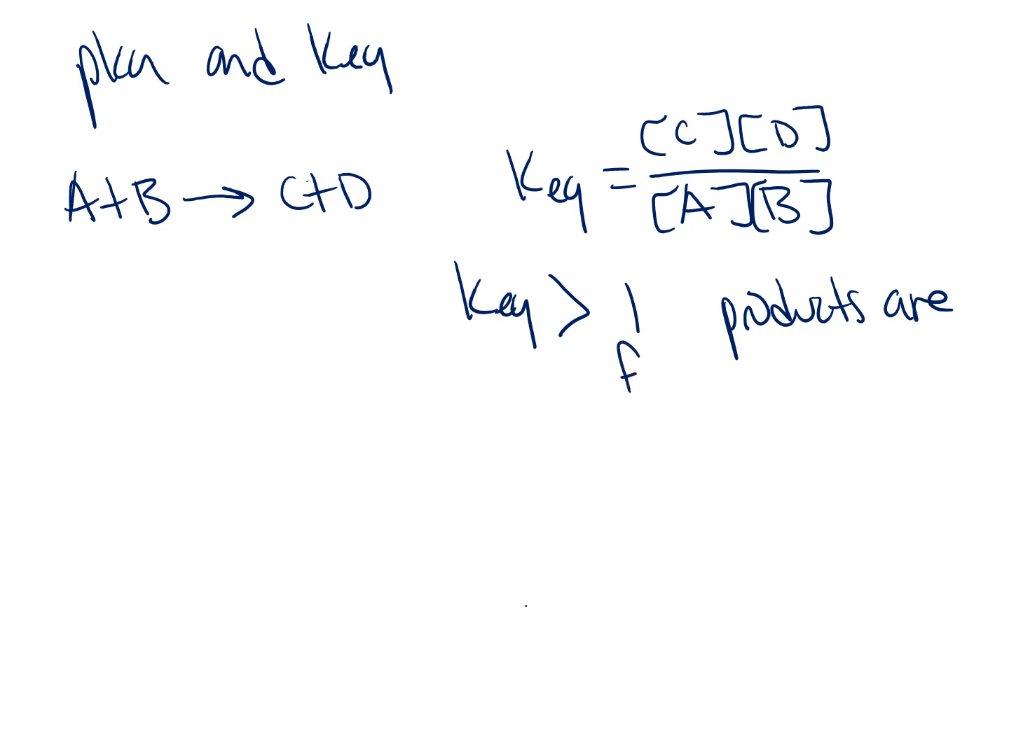
text(favored)
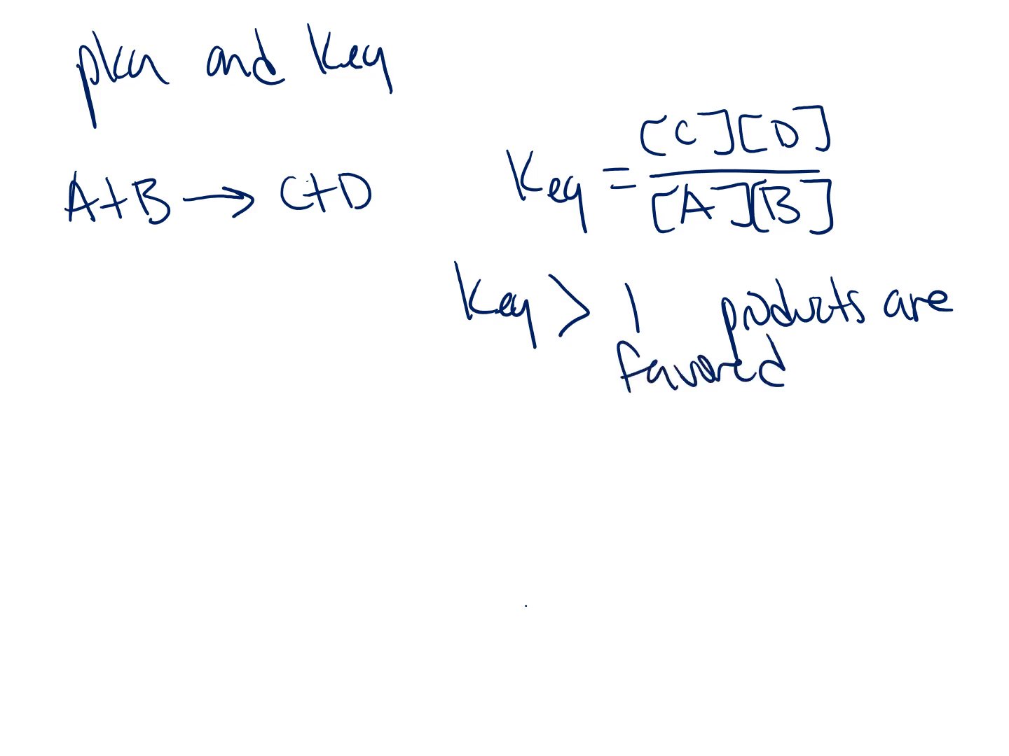
drag(448, 434, 451, 479)
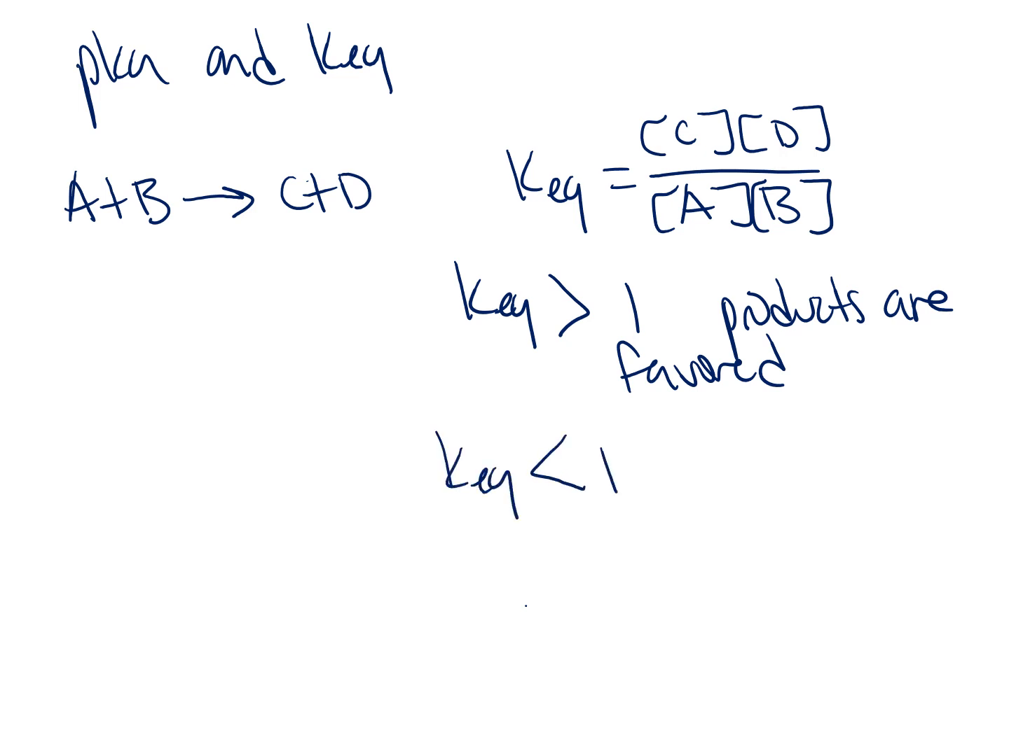
text(reactants a)
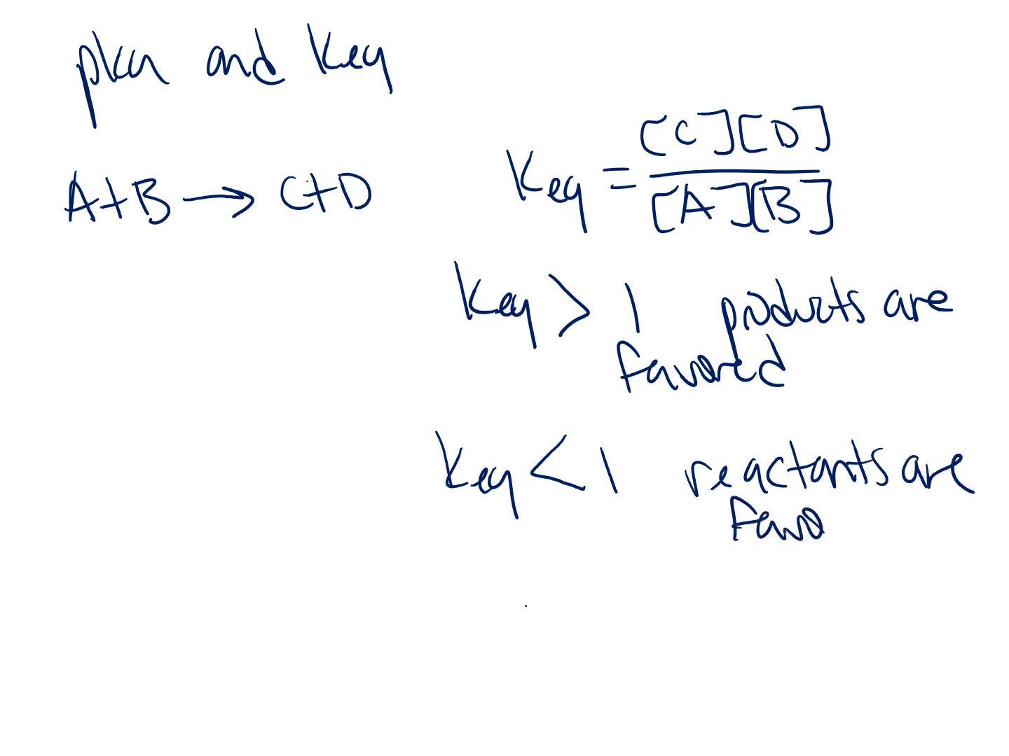
text(red)
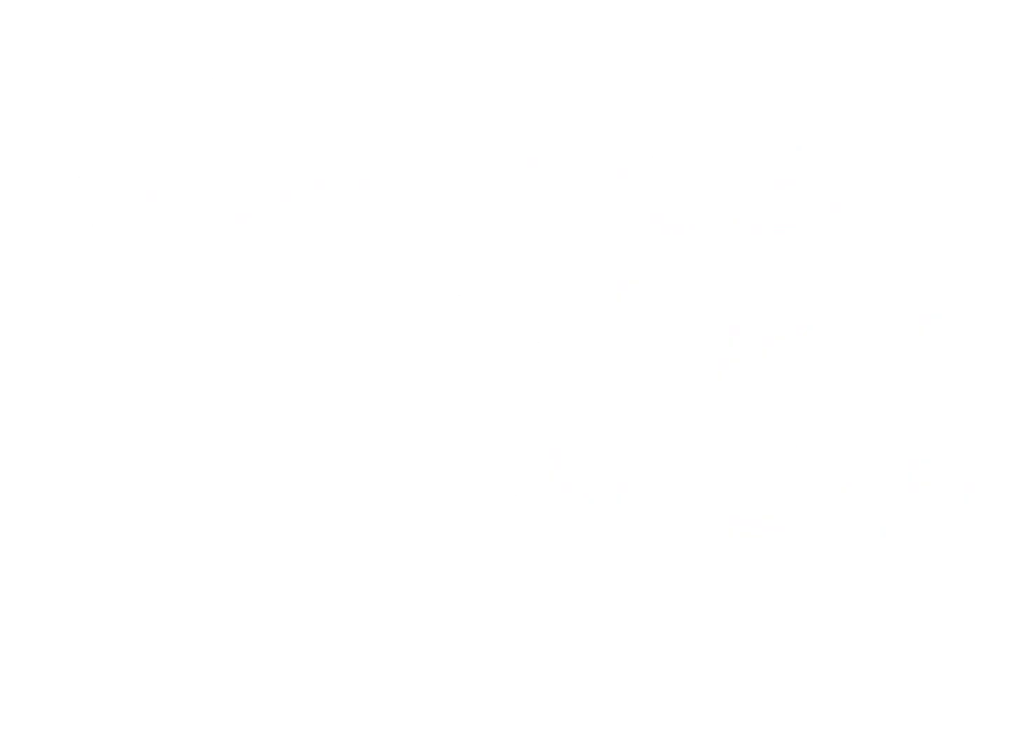
Step: Draw the H–C≡N–H acid and NH2⁻ base and label them acid and base
drag(53, 147, 79, 203)
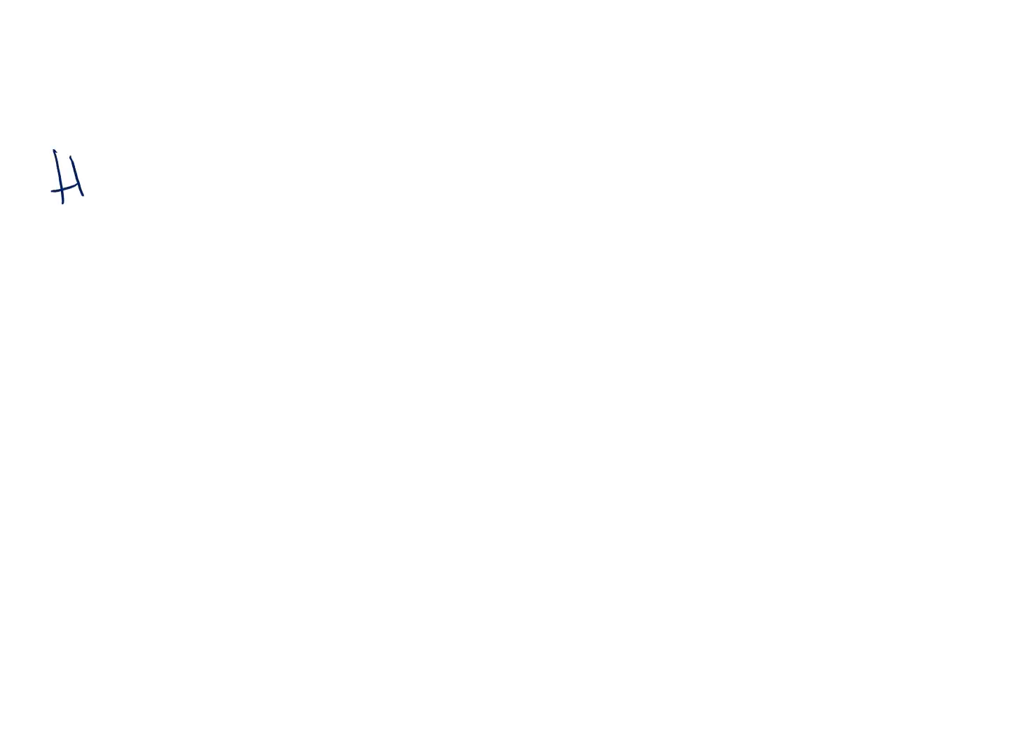
drag(98, 176, 189, 168)
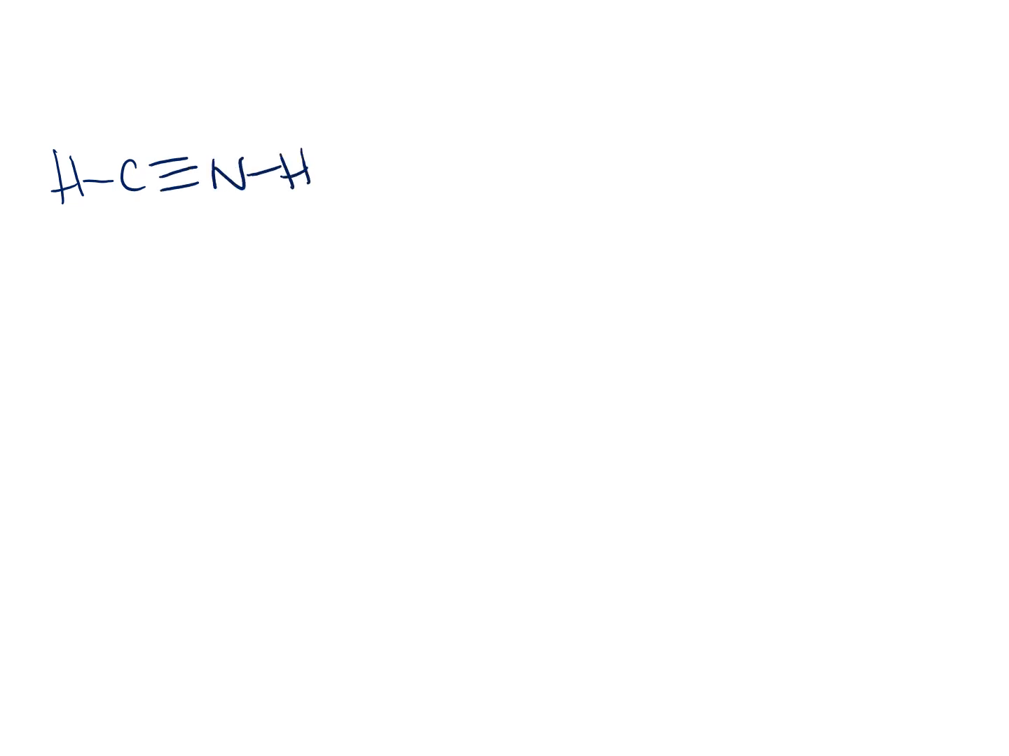
drag(224, 140, 238, 155)
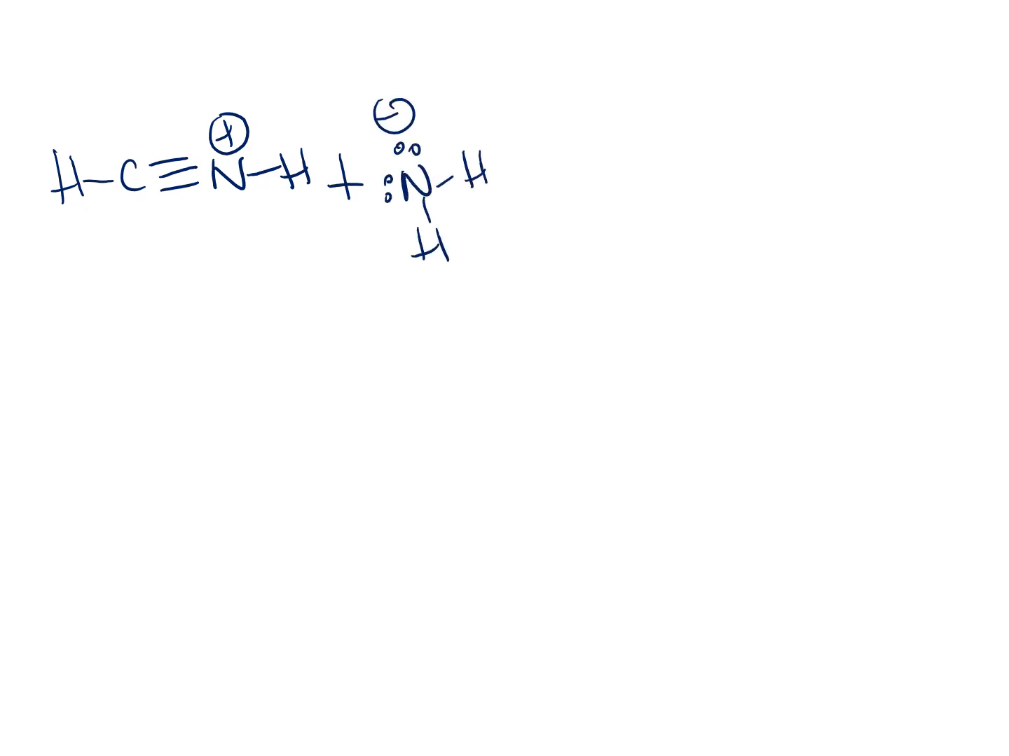
text(acid)
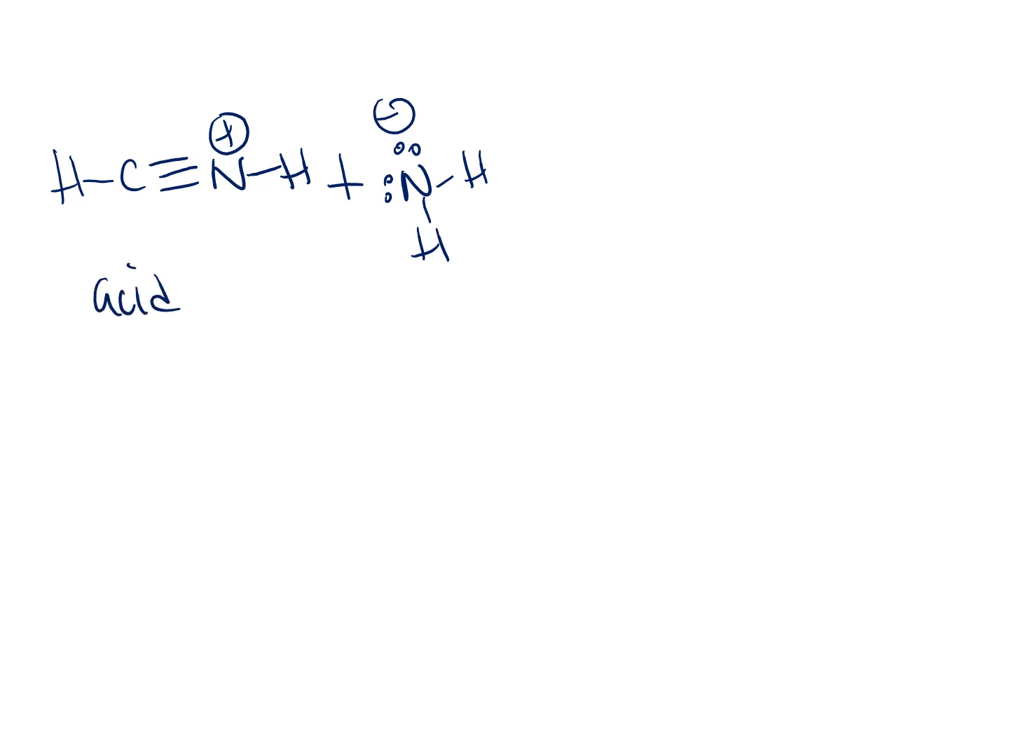
text(base)
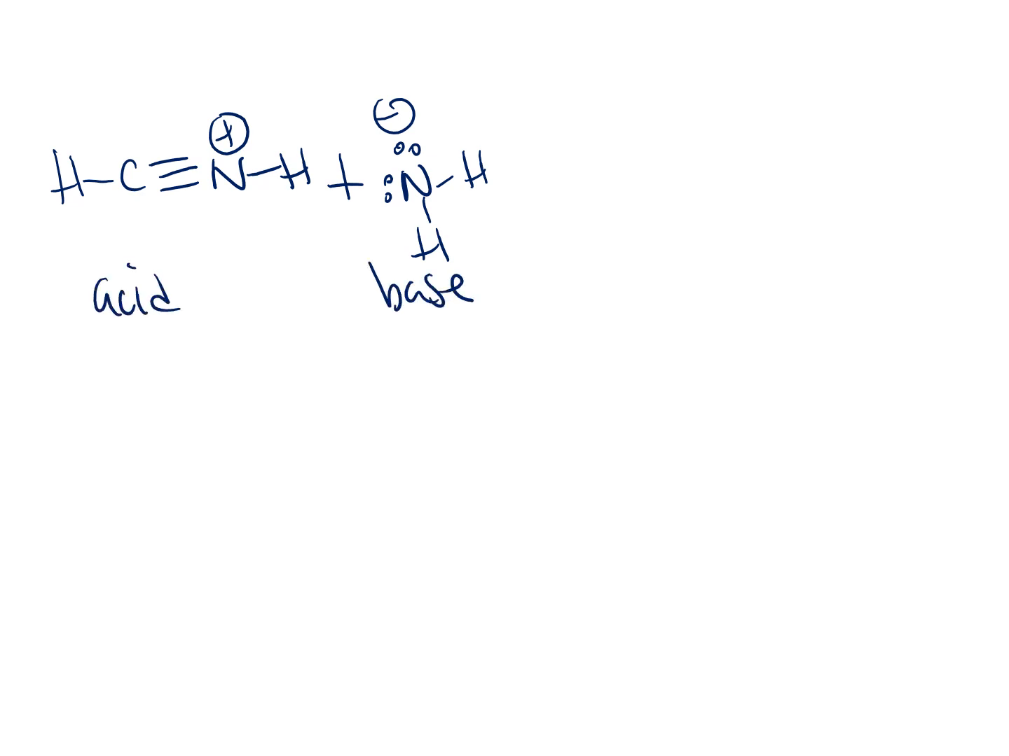
Step: Draw the arrow, NH3 and H–C≡N: products and label them con. acid and con base
drag(523, 170, 605, 169)
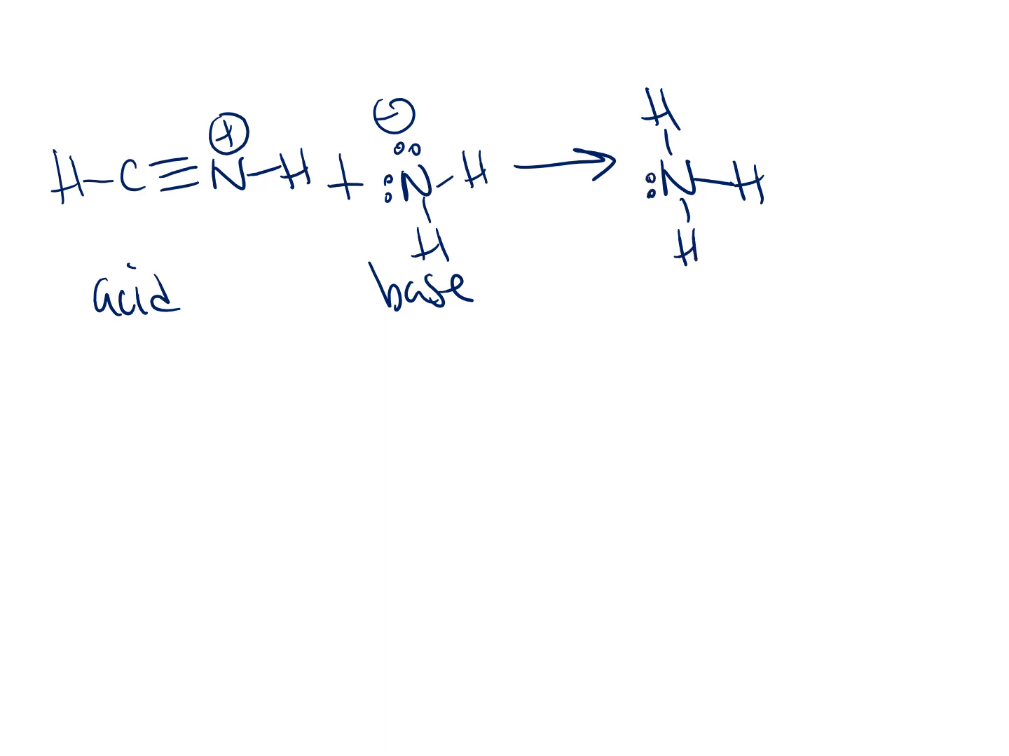
text(con. acid)
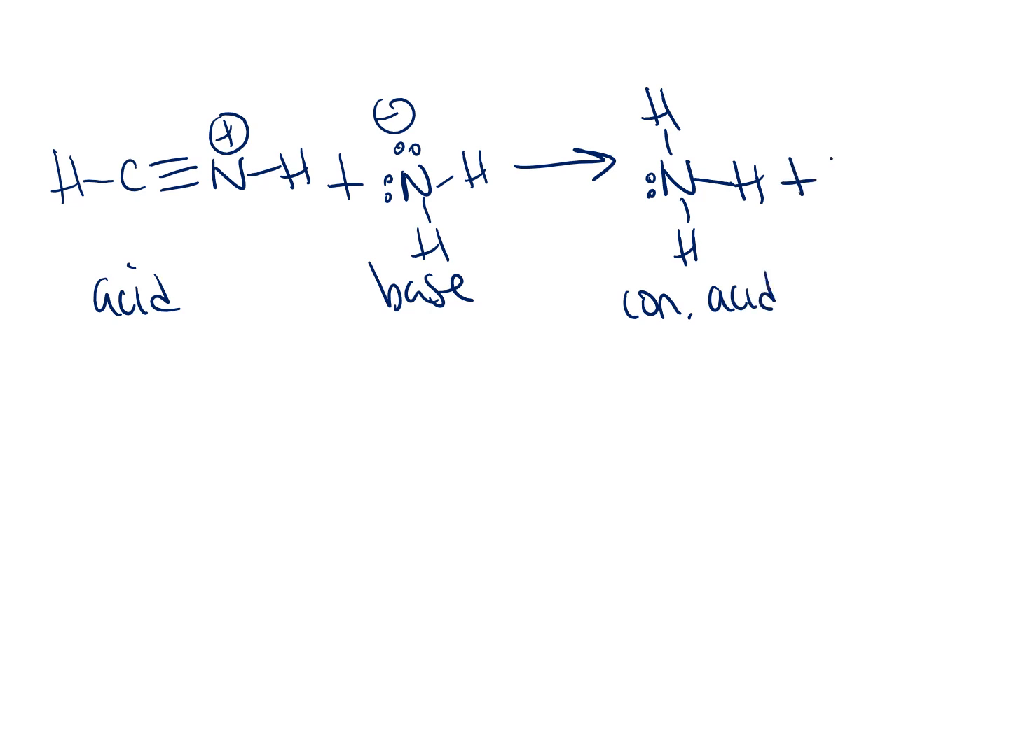
text(H-C≡)
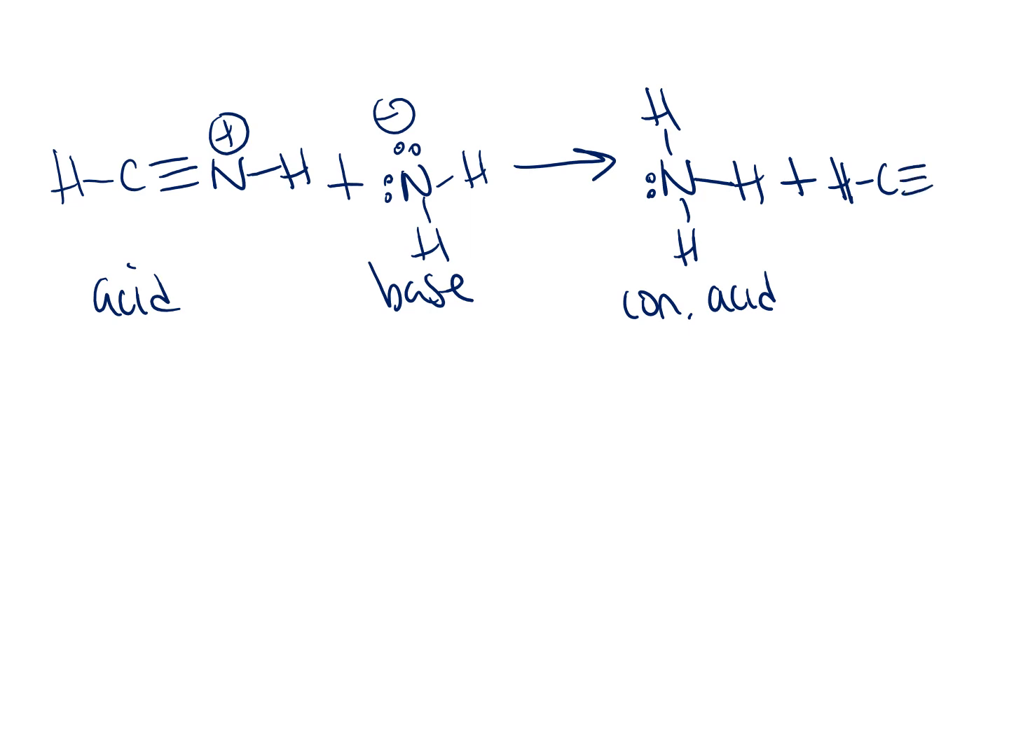
text(N:)
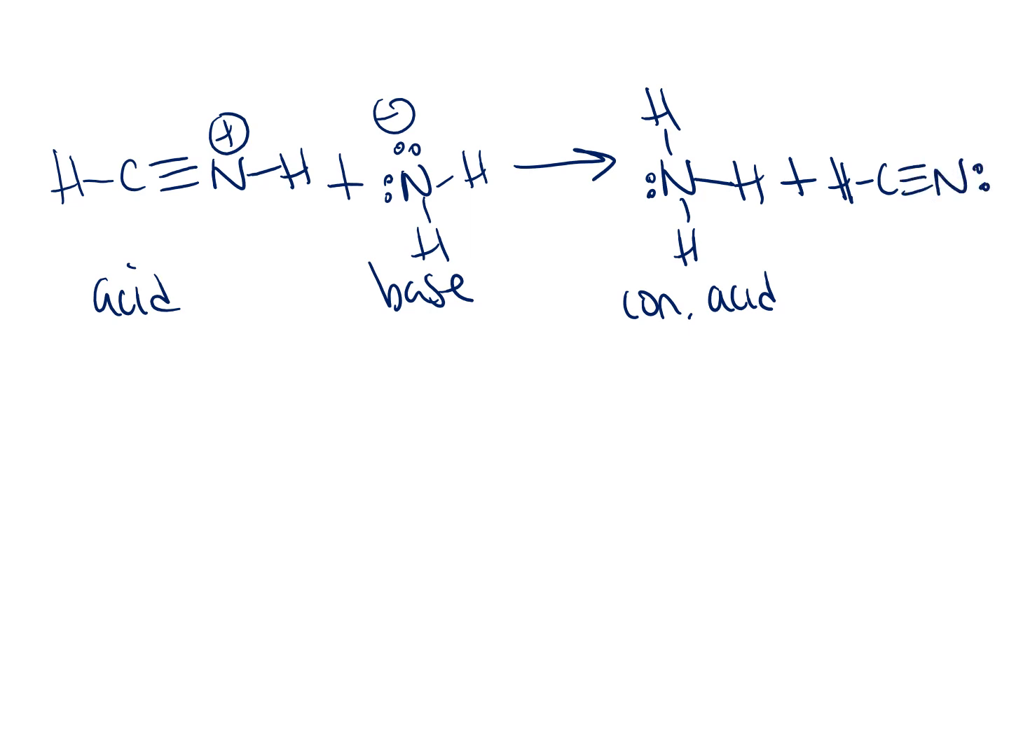
text(con)
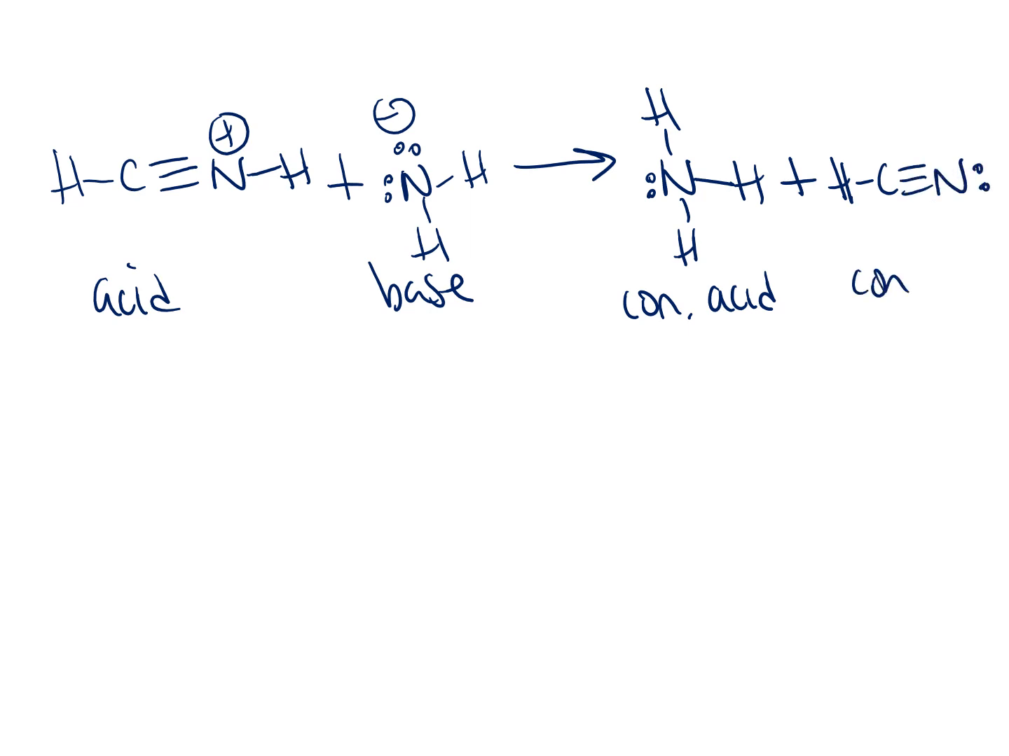
text(base)
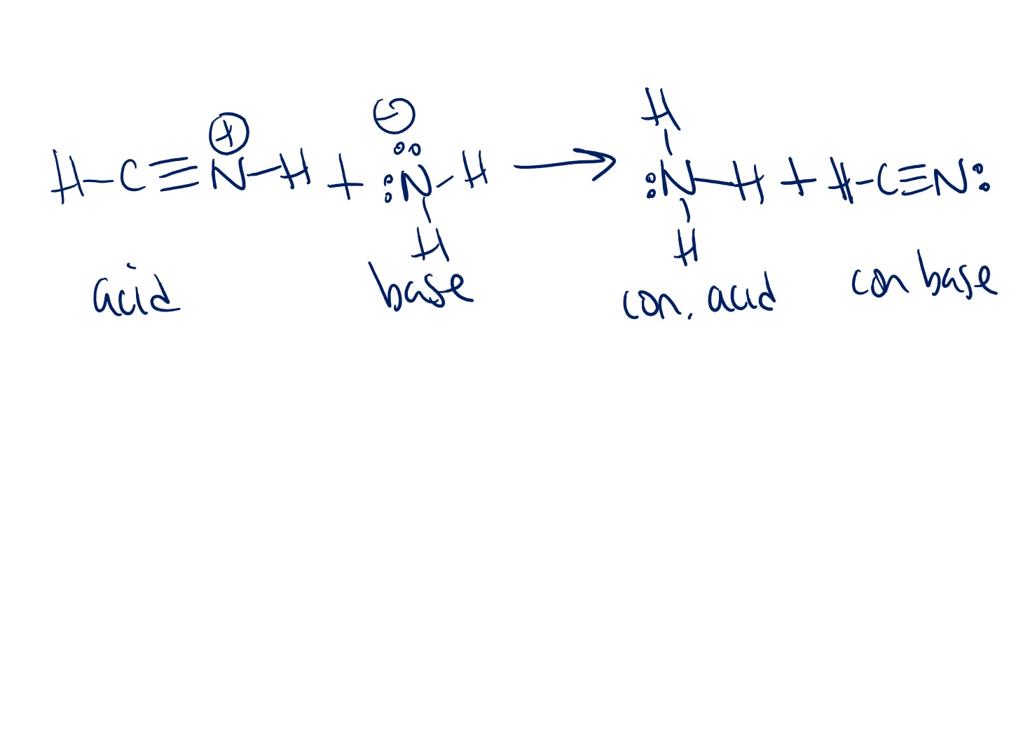
Step: Write pka -12 under the acid and pka 36 under the conjugate acid
text(pka)
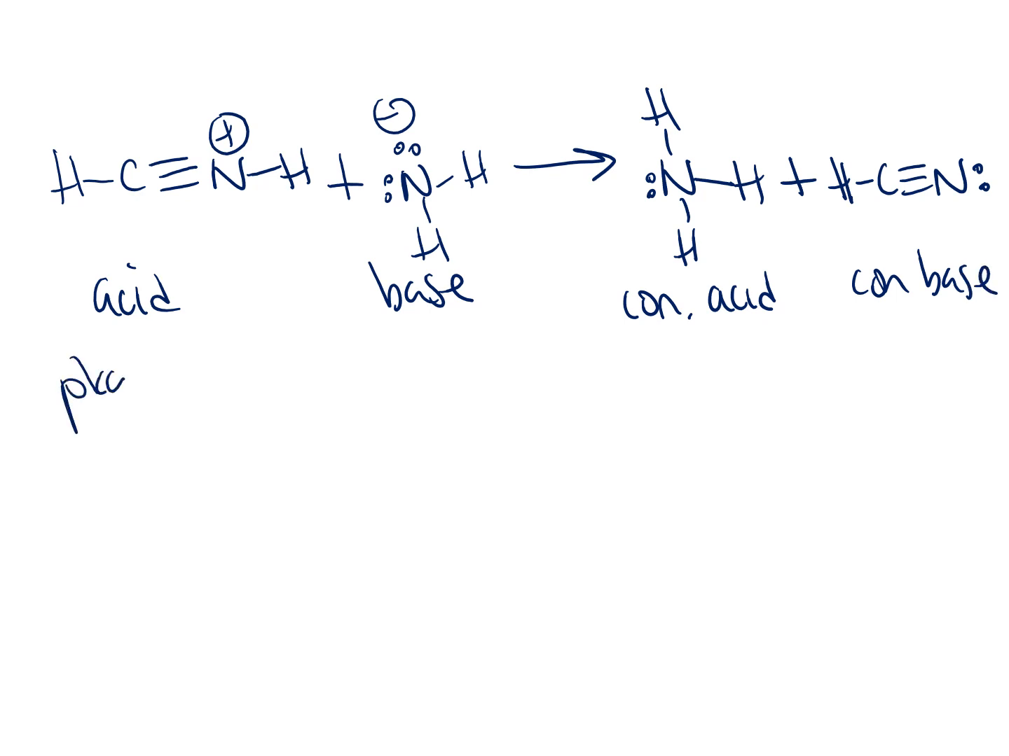
text(-12)
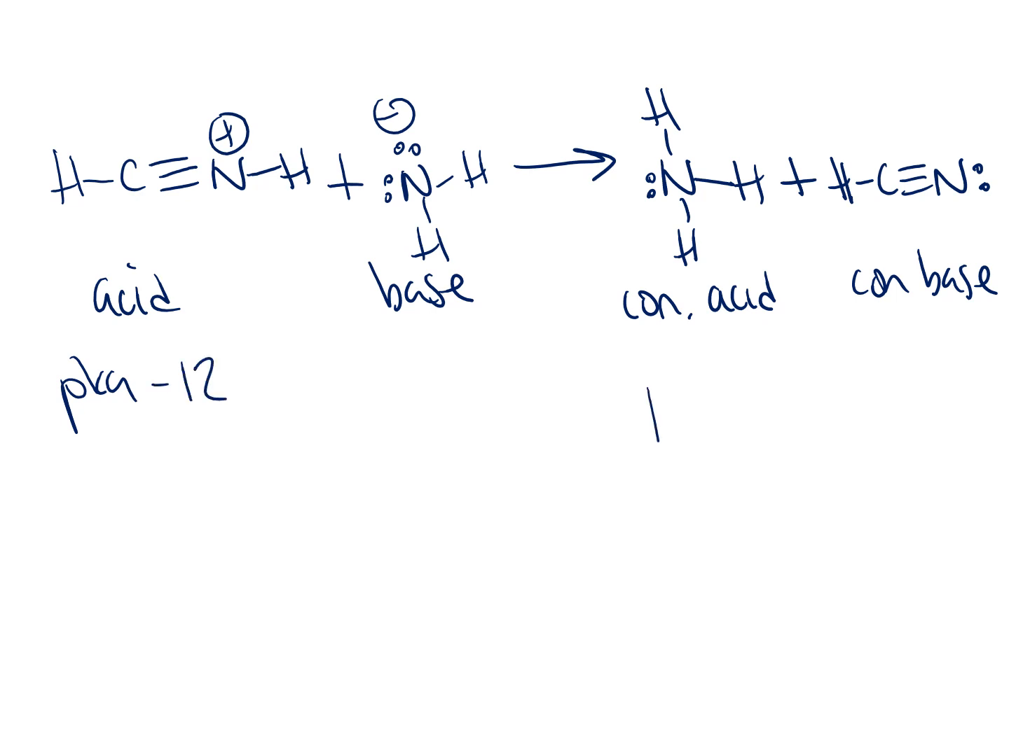
text(pka)
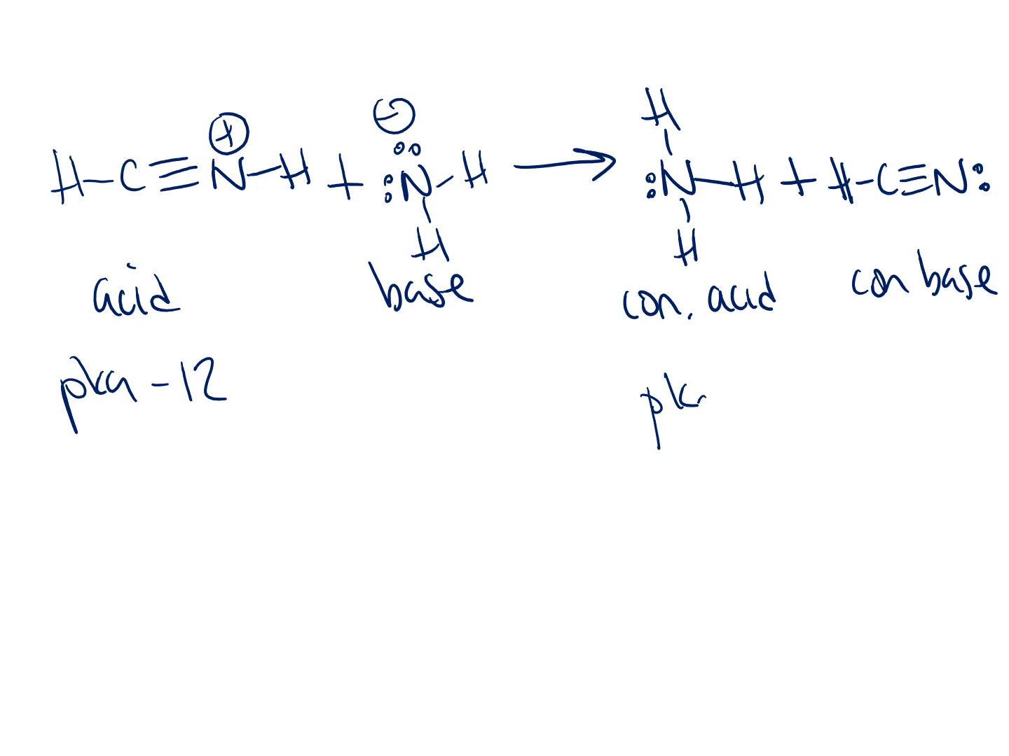
text(36)
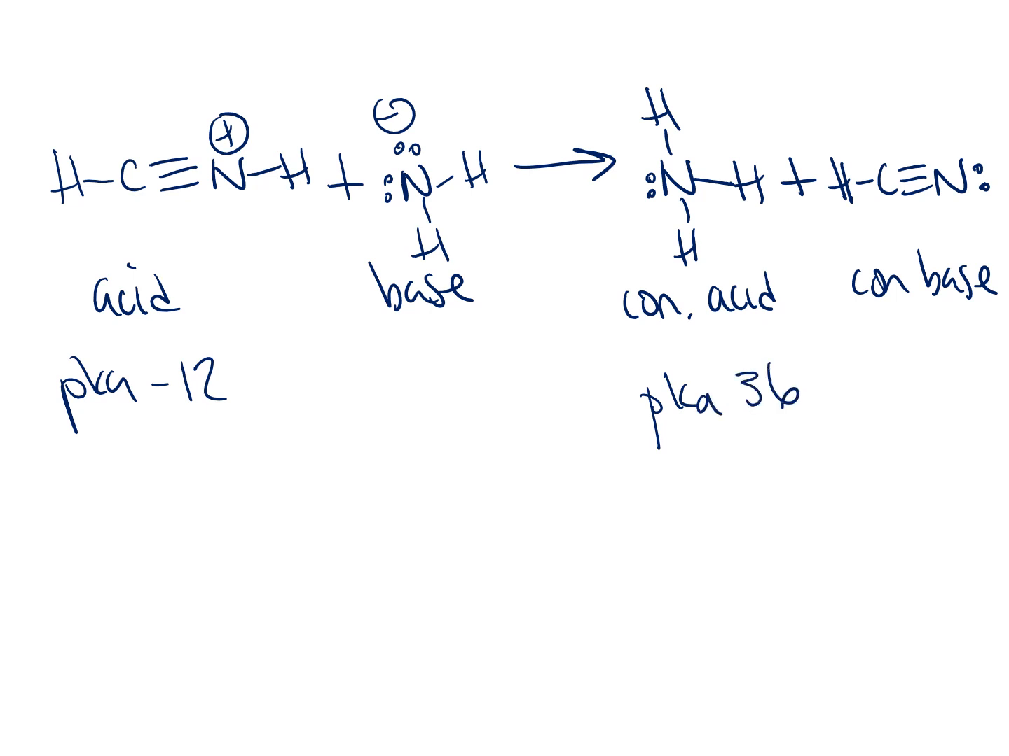
Step: Write the line pka CA − pka A = 36 − (−12) = 48
text(pl)
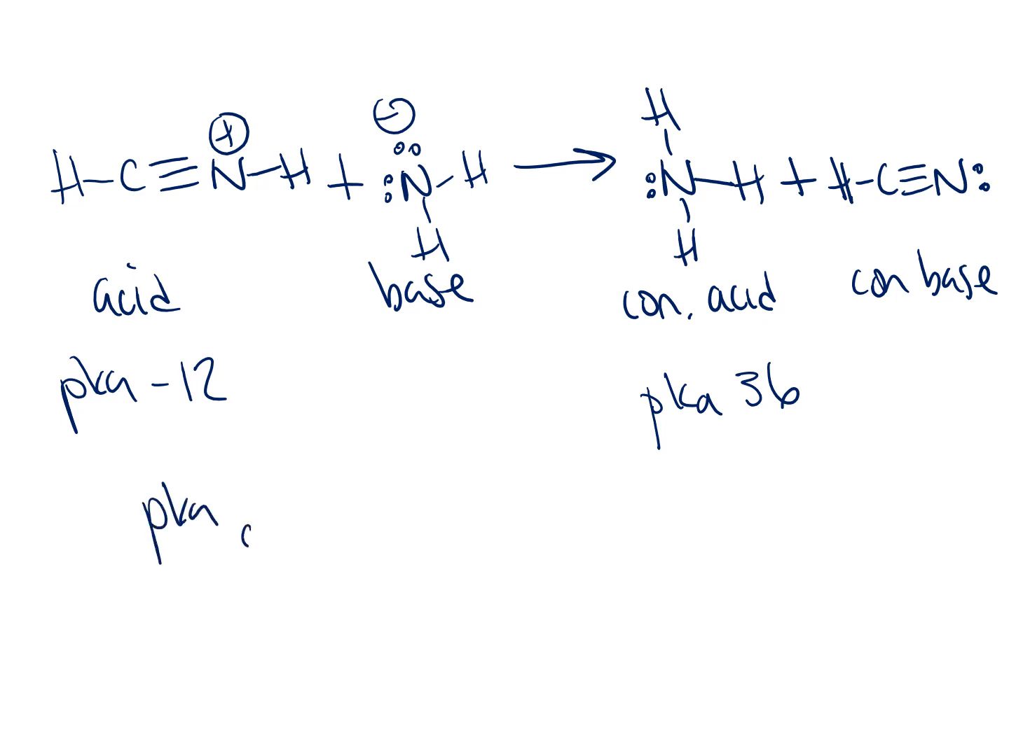
text(CA)
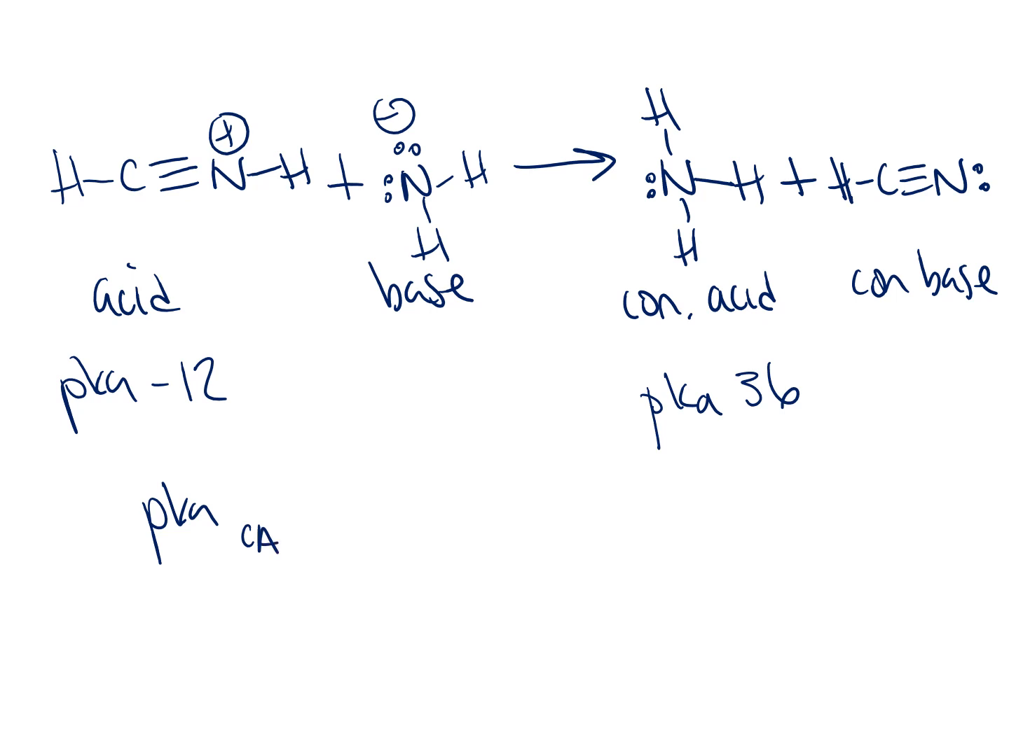
text(- p)
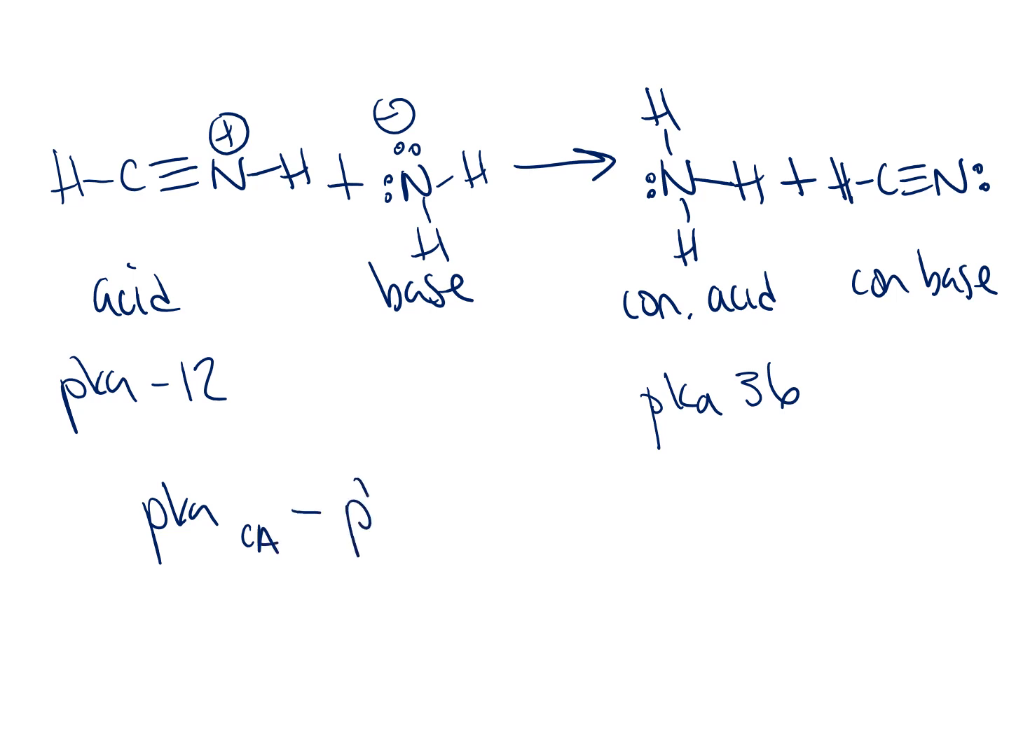
text(pka)
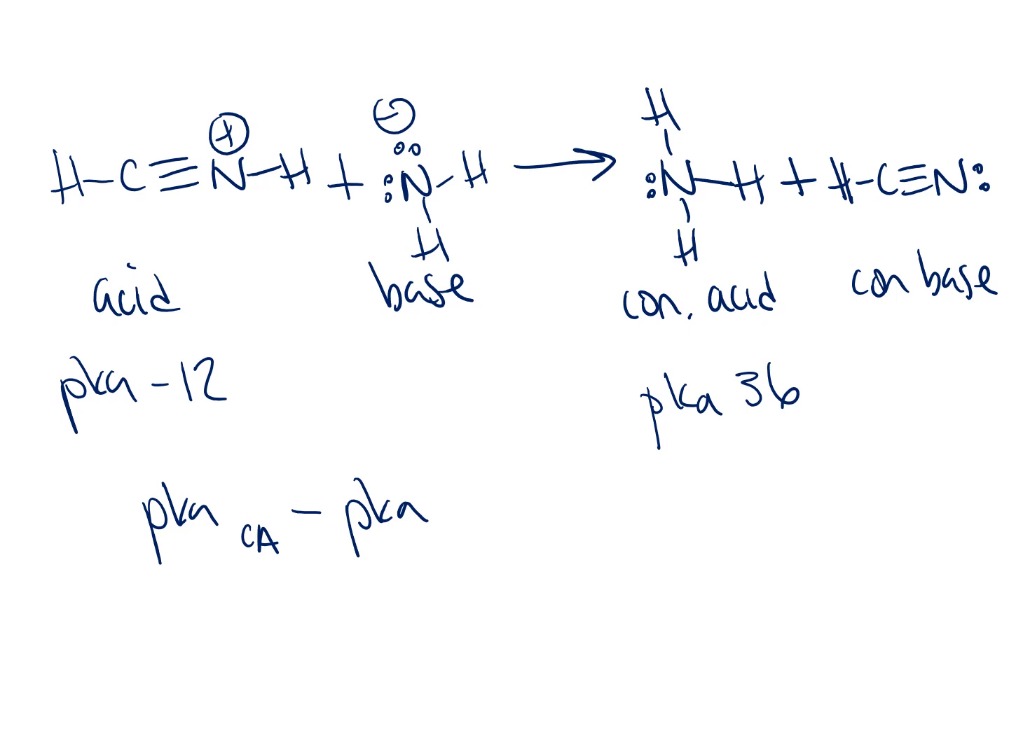
text(A)
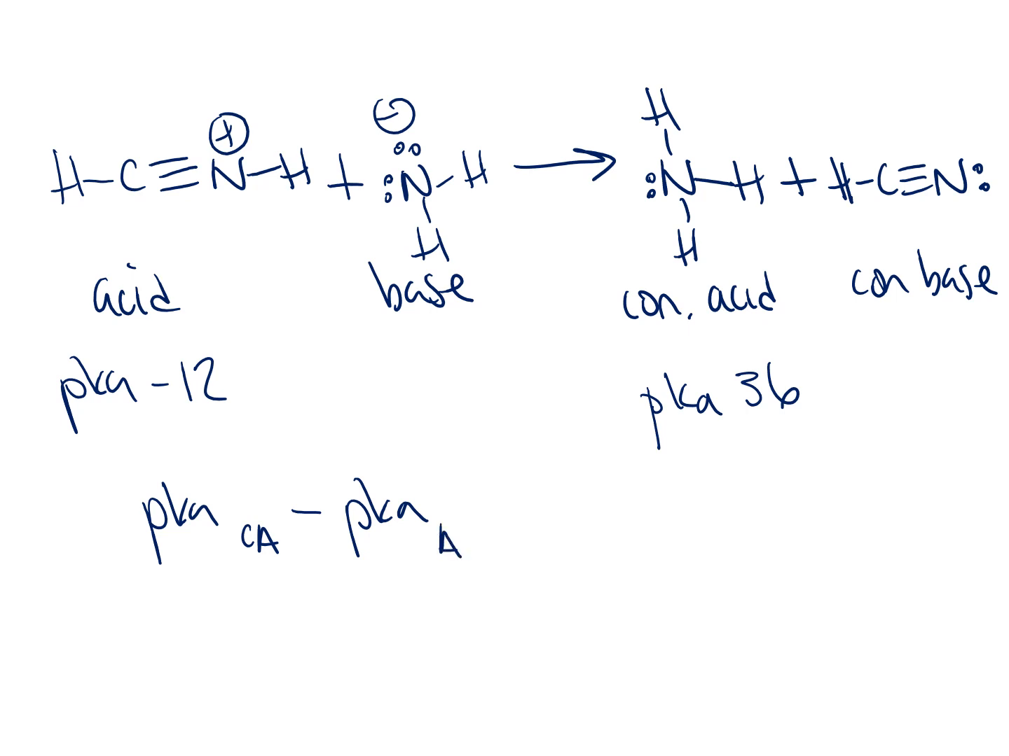
text(= 36 -)
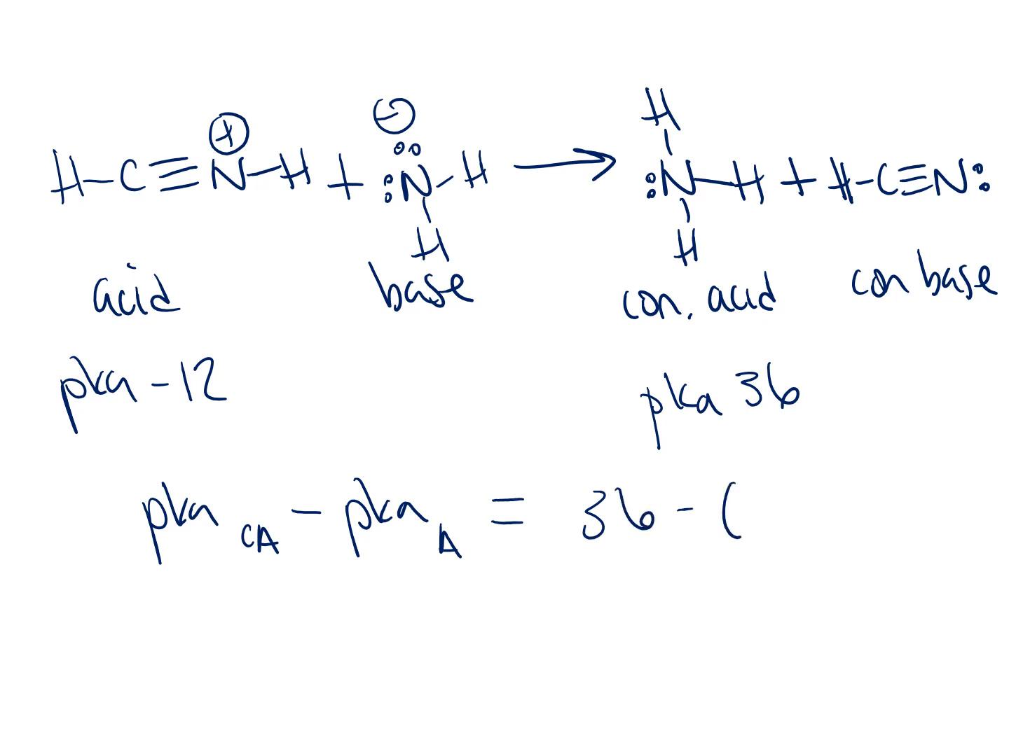
text((-12) =)
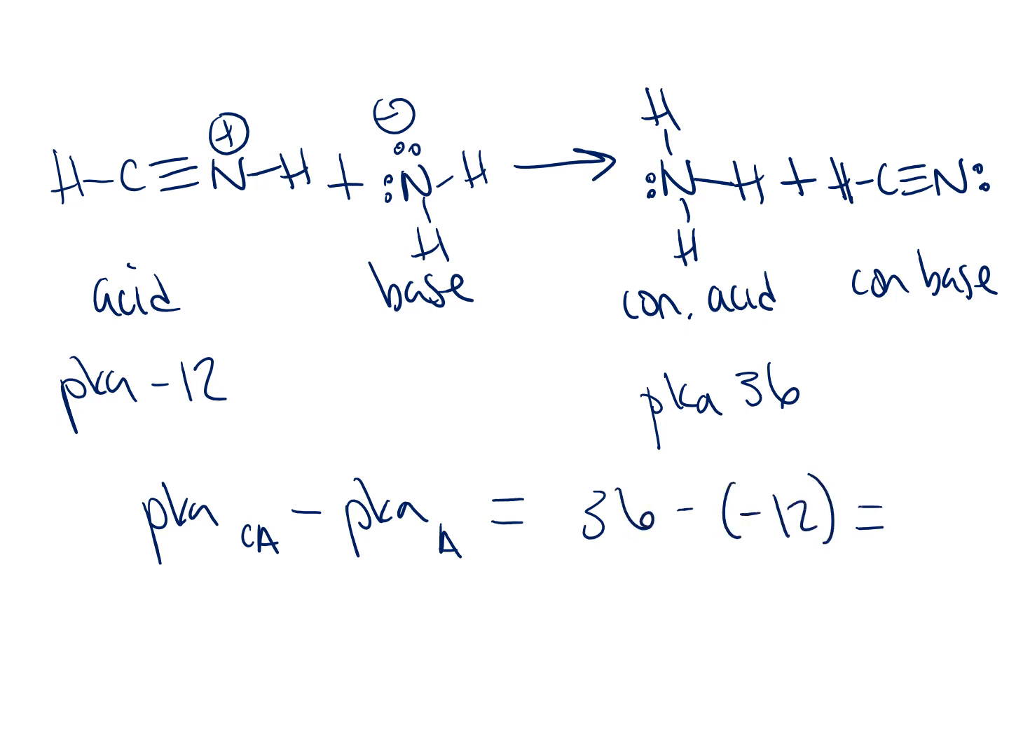
text(48)
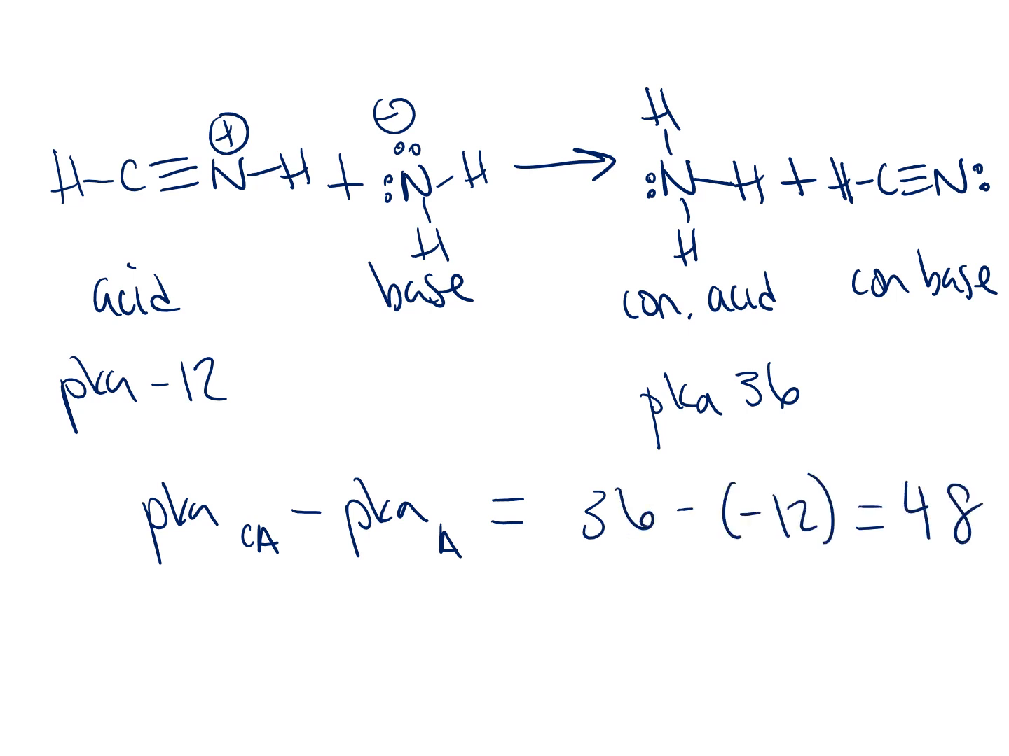
Step: Write Keq = 10^Δpka and label the 48 as Δpka
text(Keq)
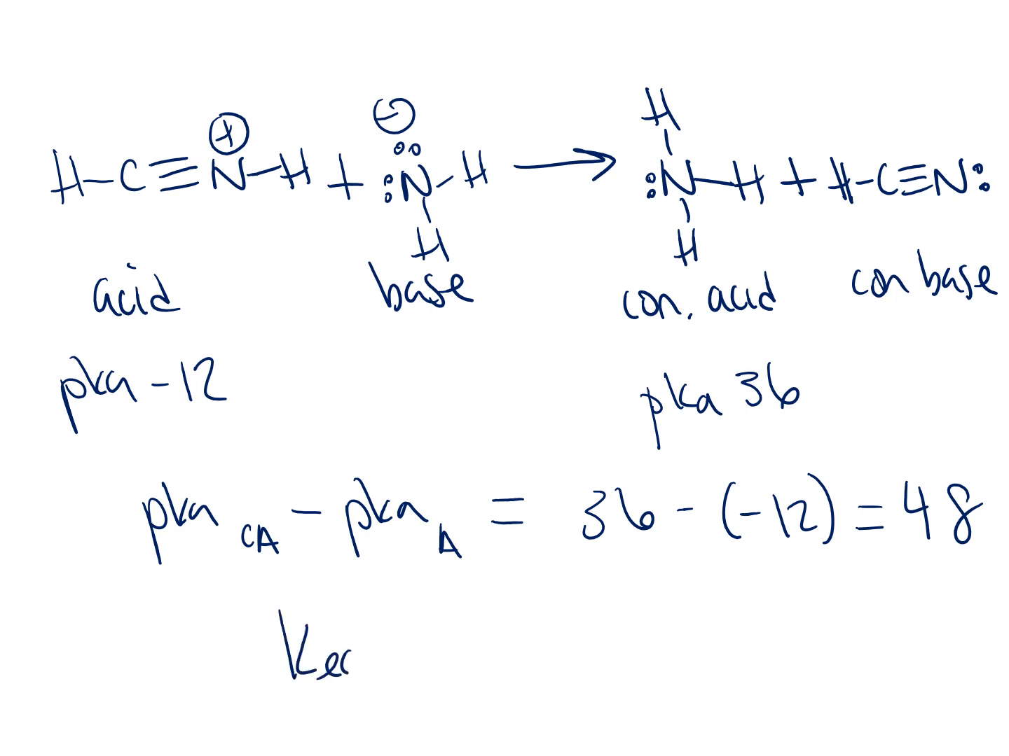
text(Keq =)
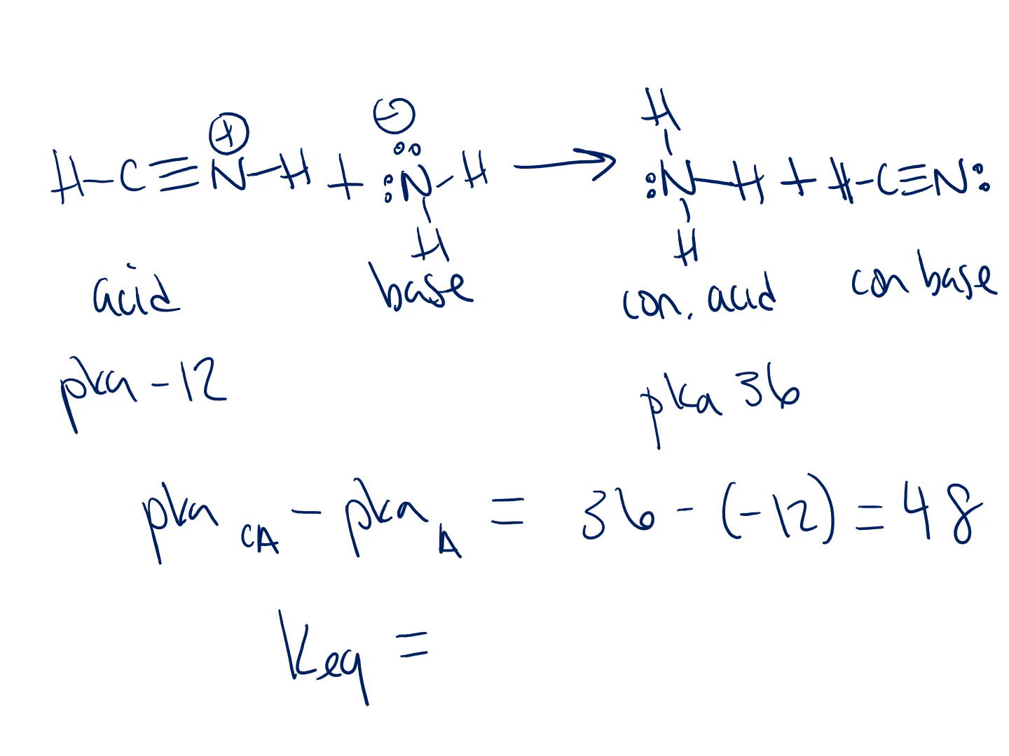
text(1)
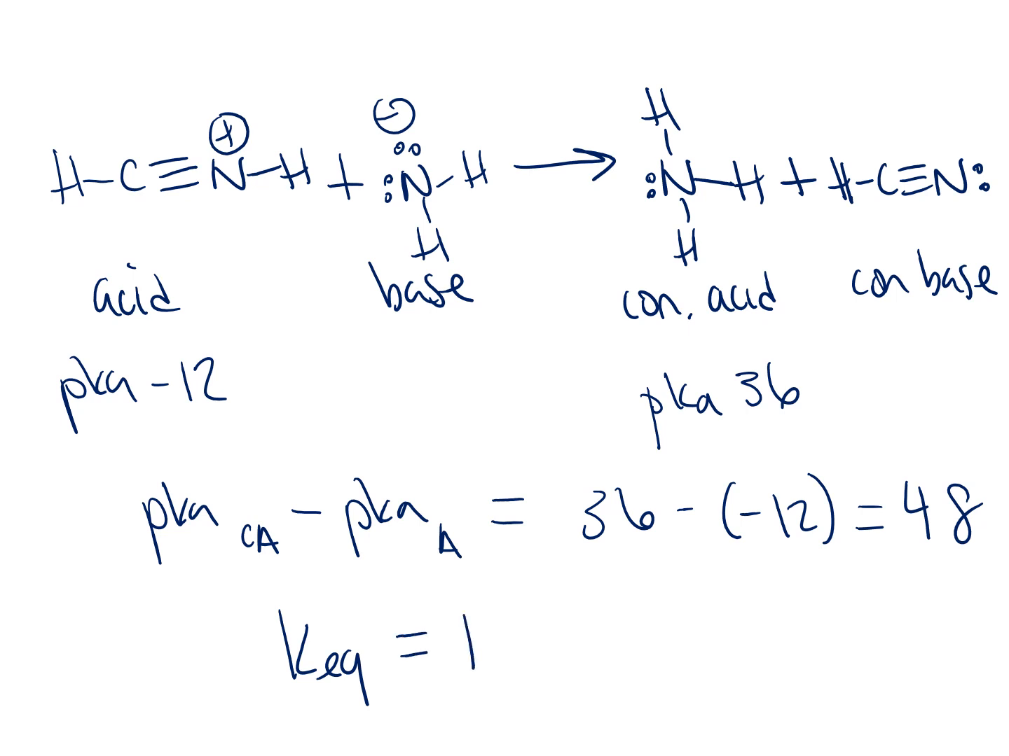
text(10^)
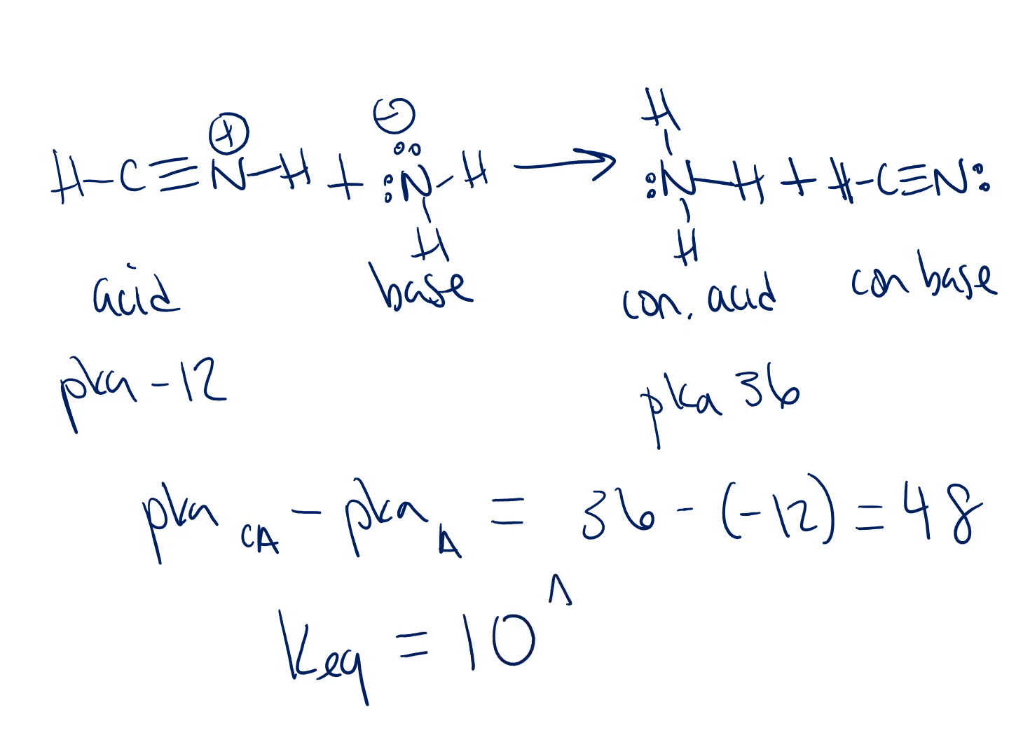
text(Δ1)
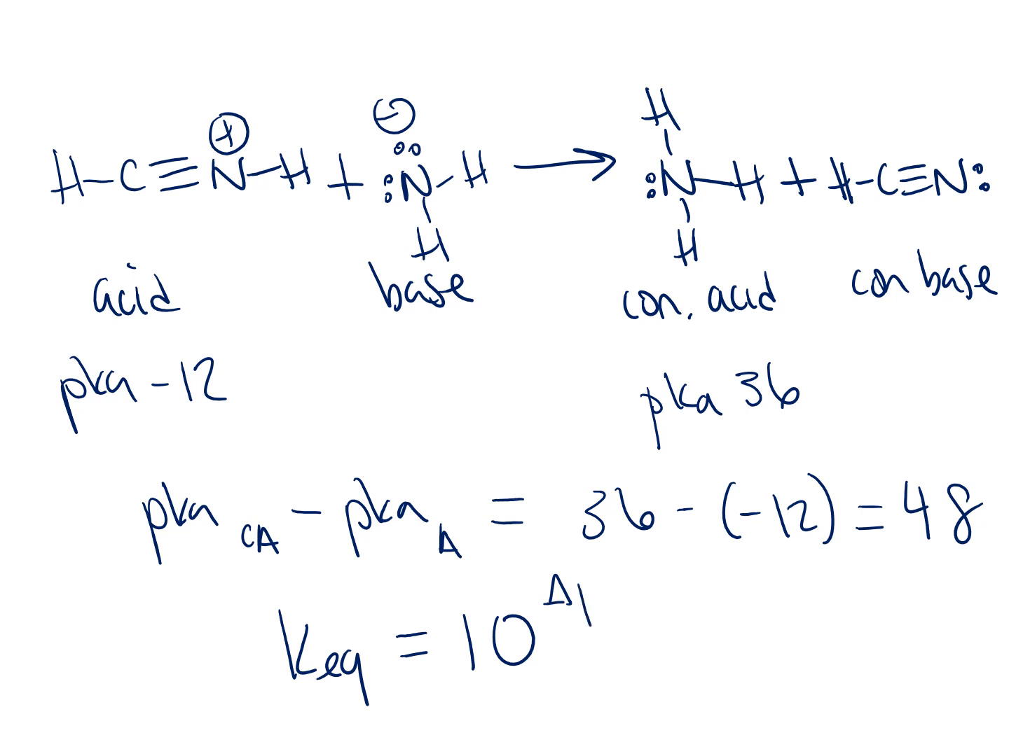
text(Δpka)
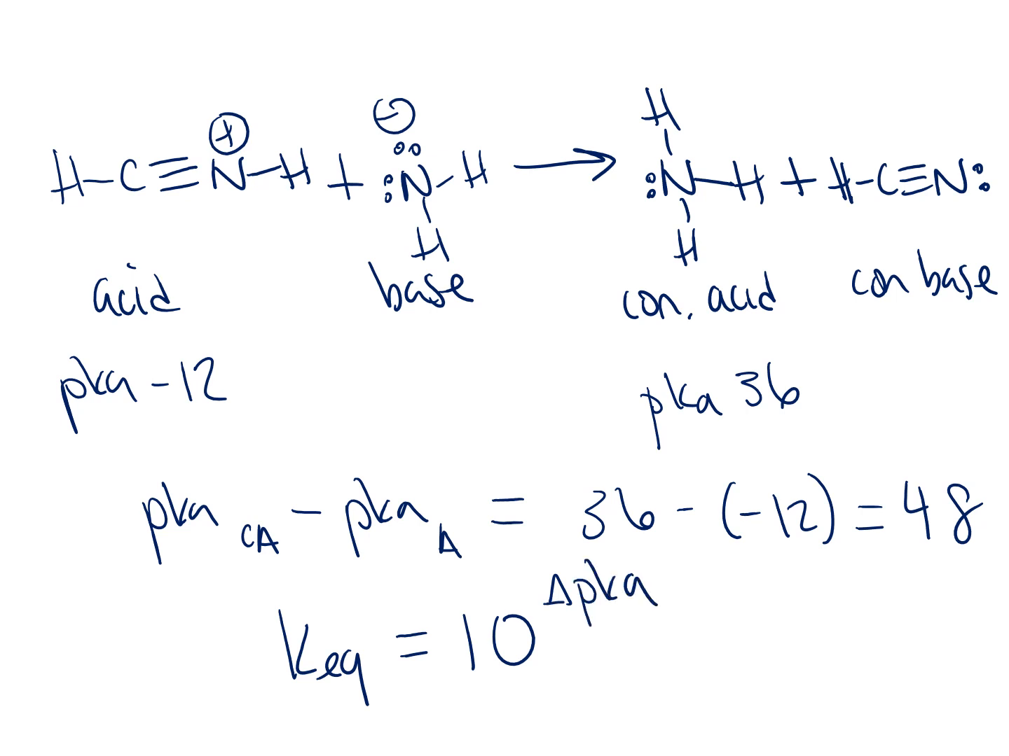
text(^)
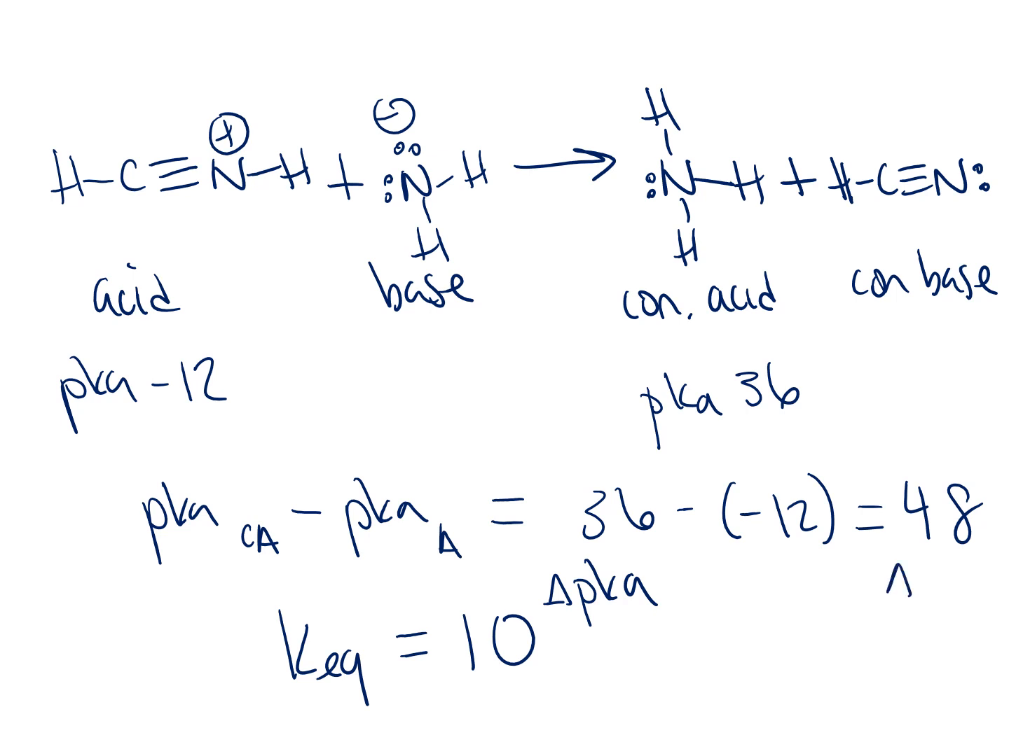
text(Δpka)
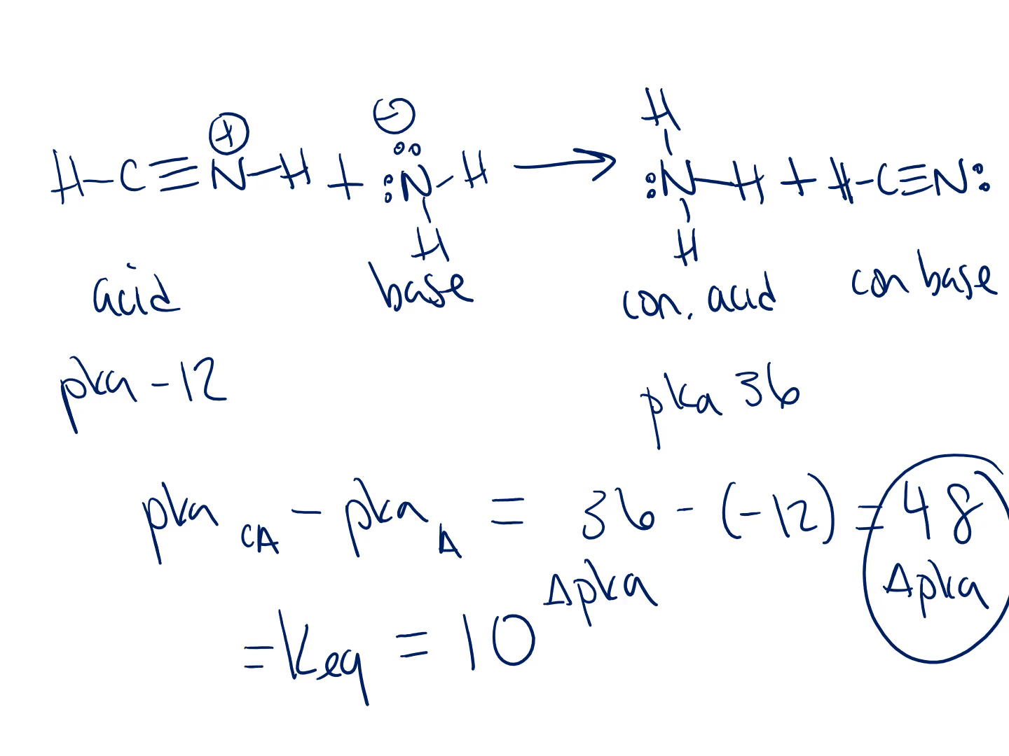
Step: Write 10^48 = Keq on the left and mark the result with a red arc
text(10)
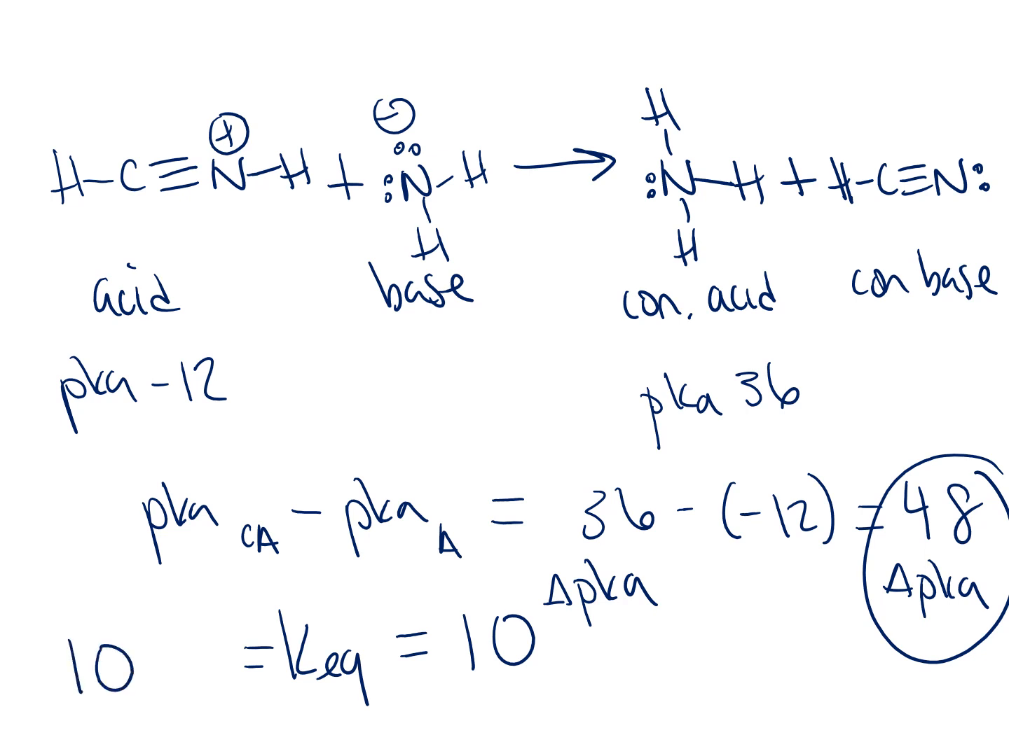
text(48)
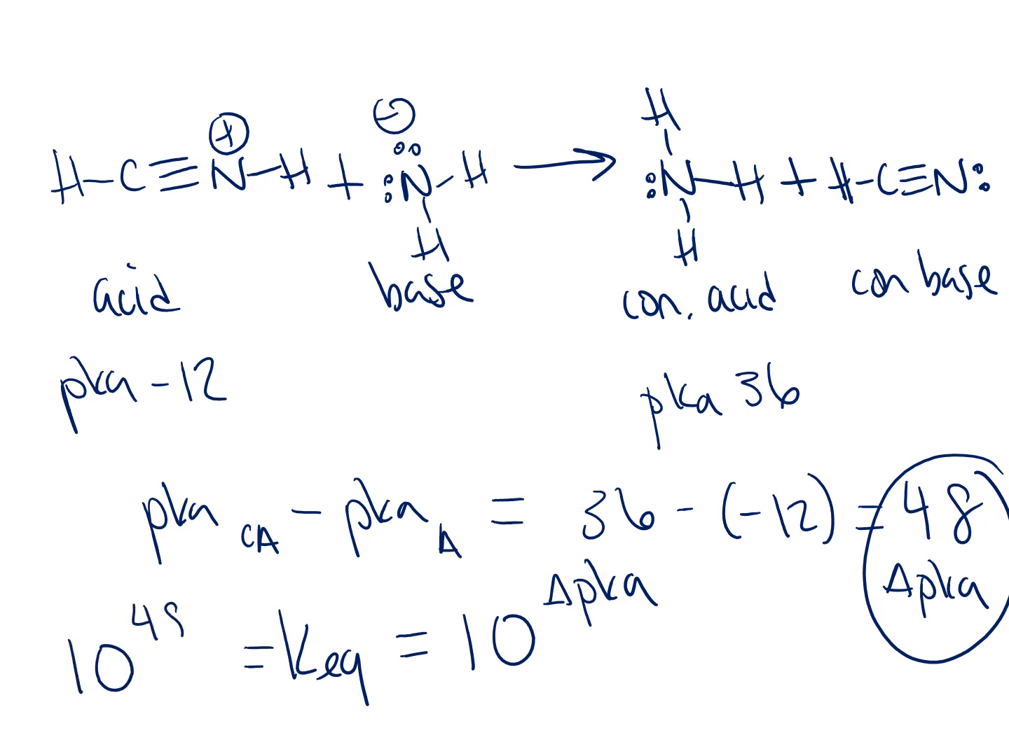
drag(133, 567, 357, 623)
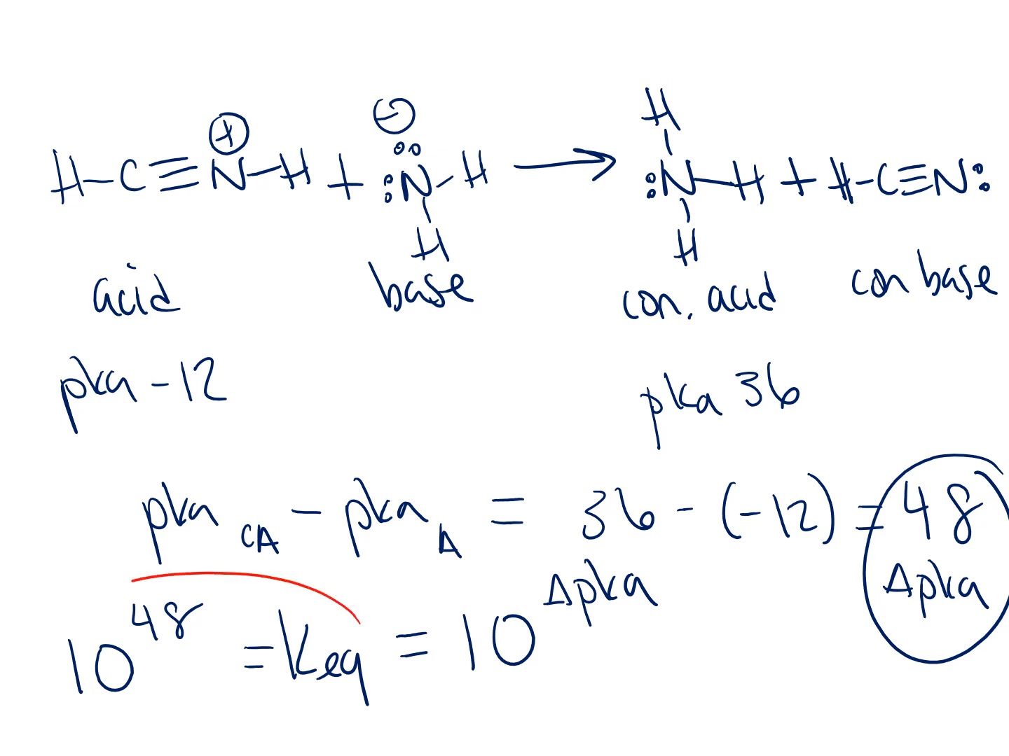